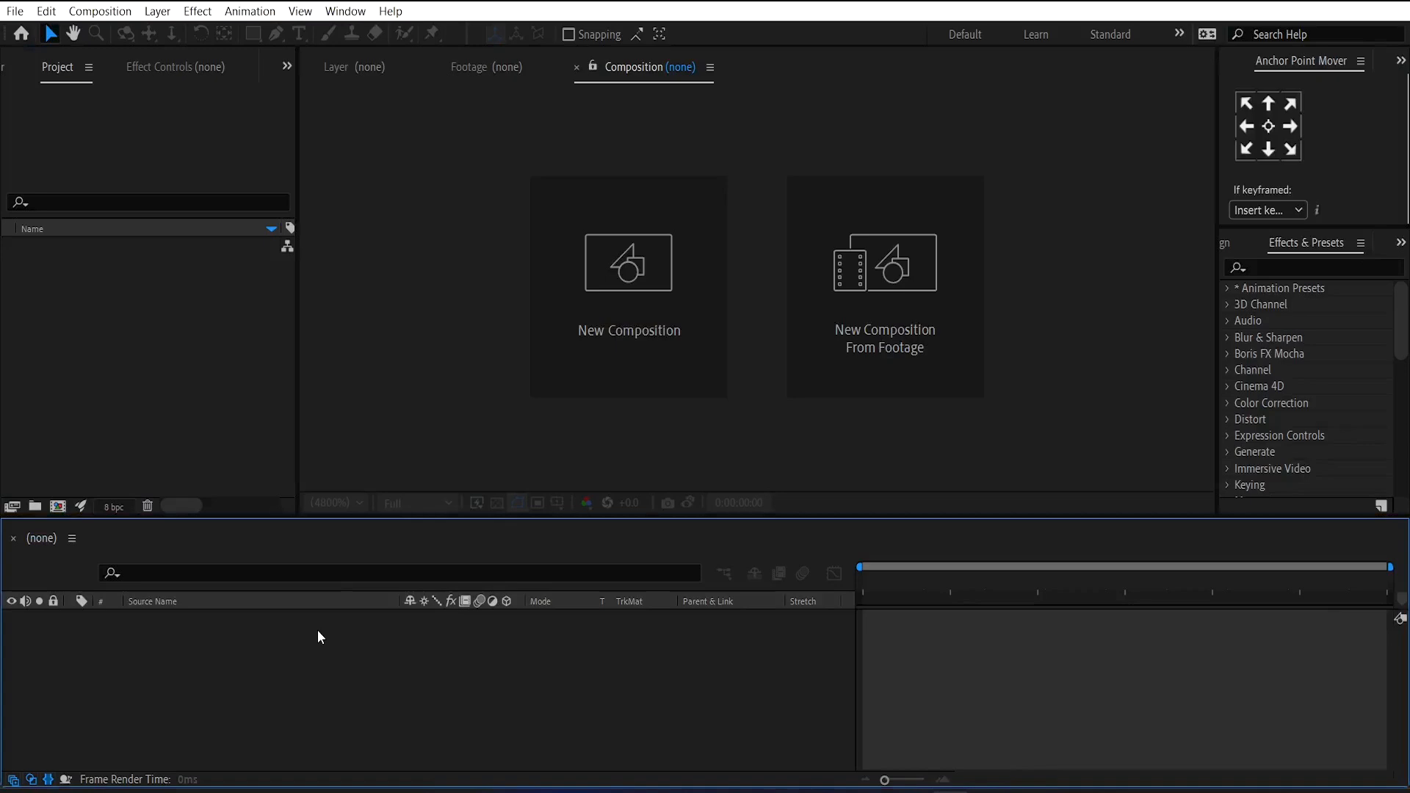
mouse_move(76, 526)
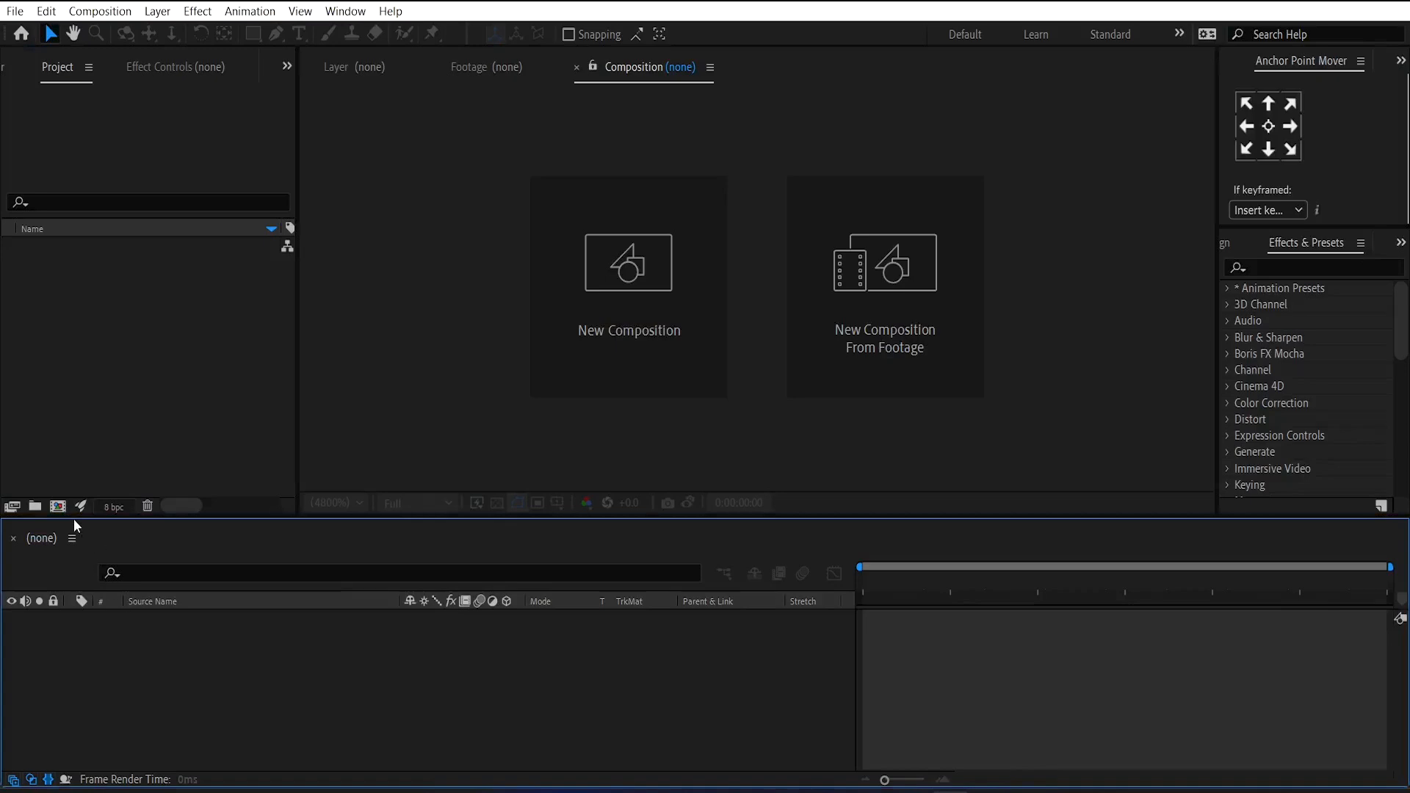
Create a 1080×1080, 24 fps black composition named 'first fire animation'.
left_click(58, 507)
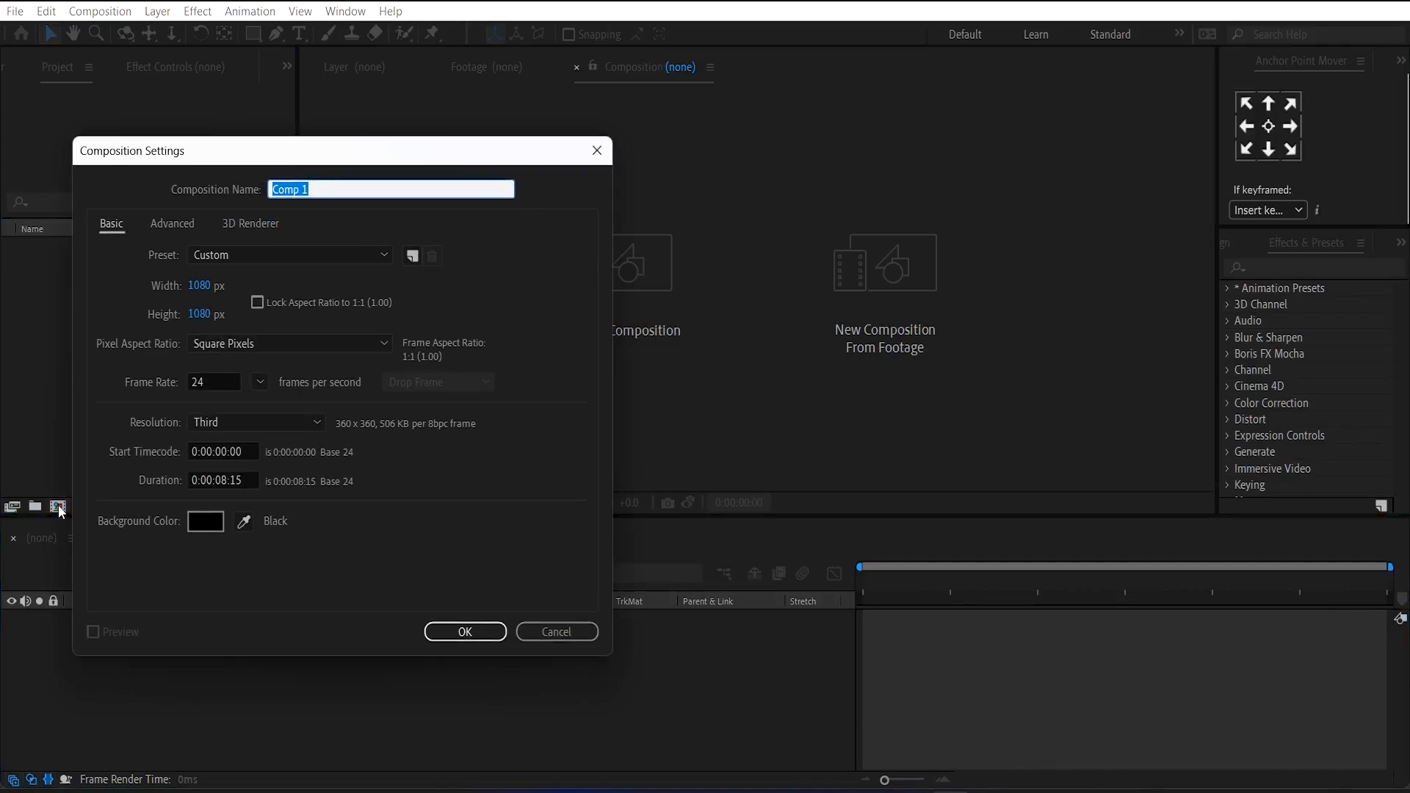
type("first")
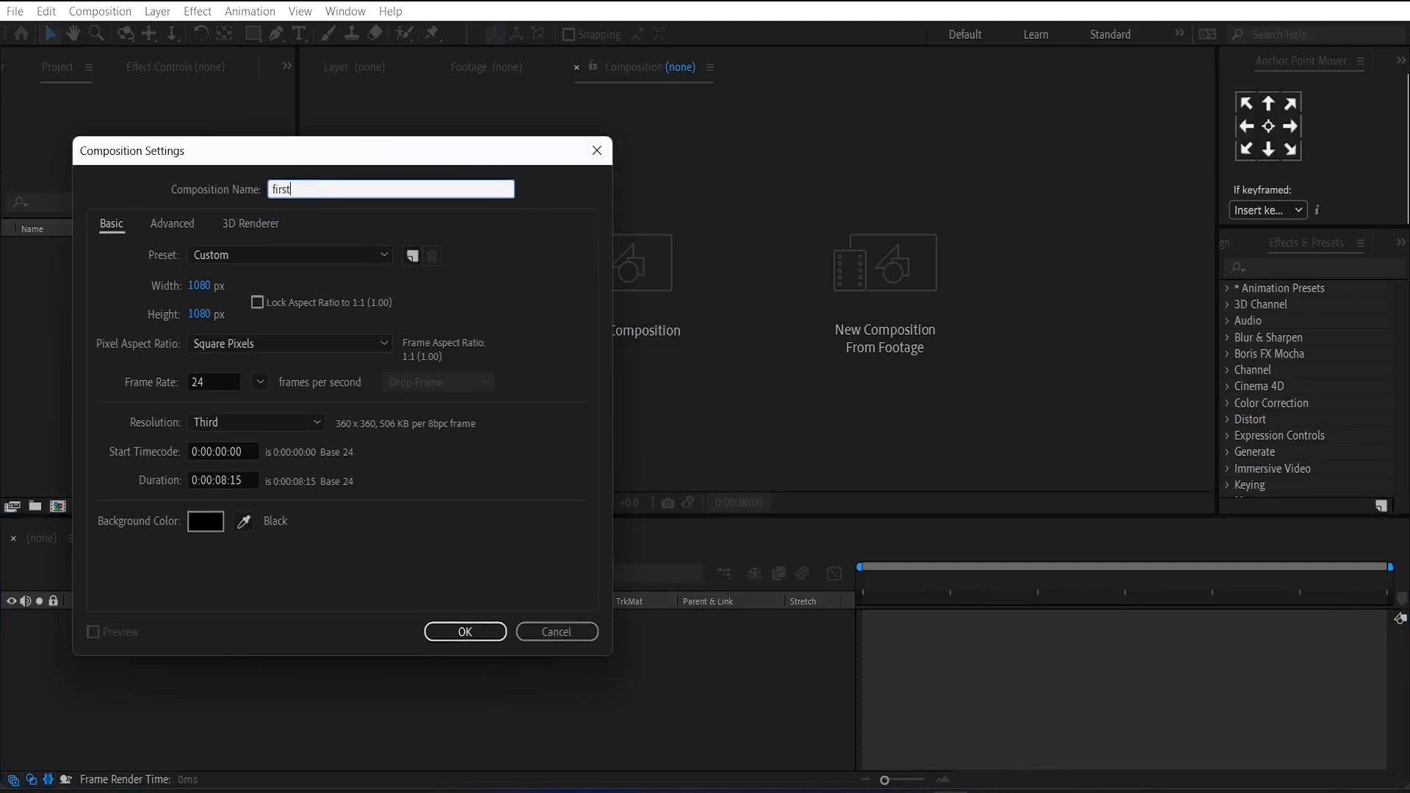
type("fire anim")
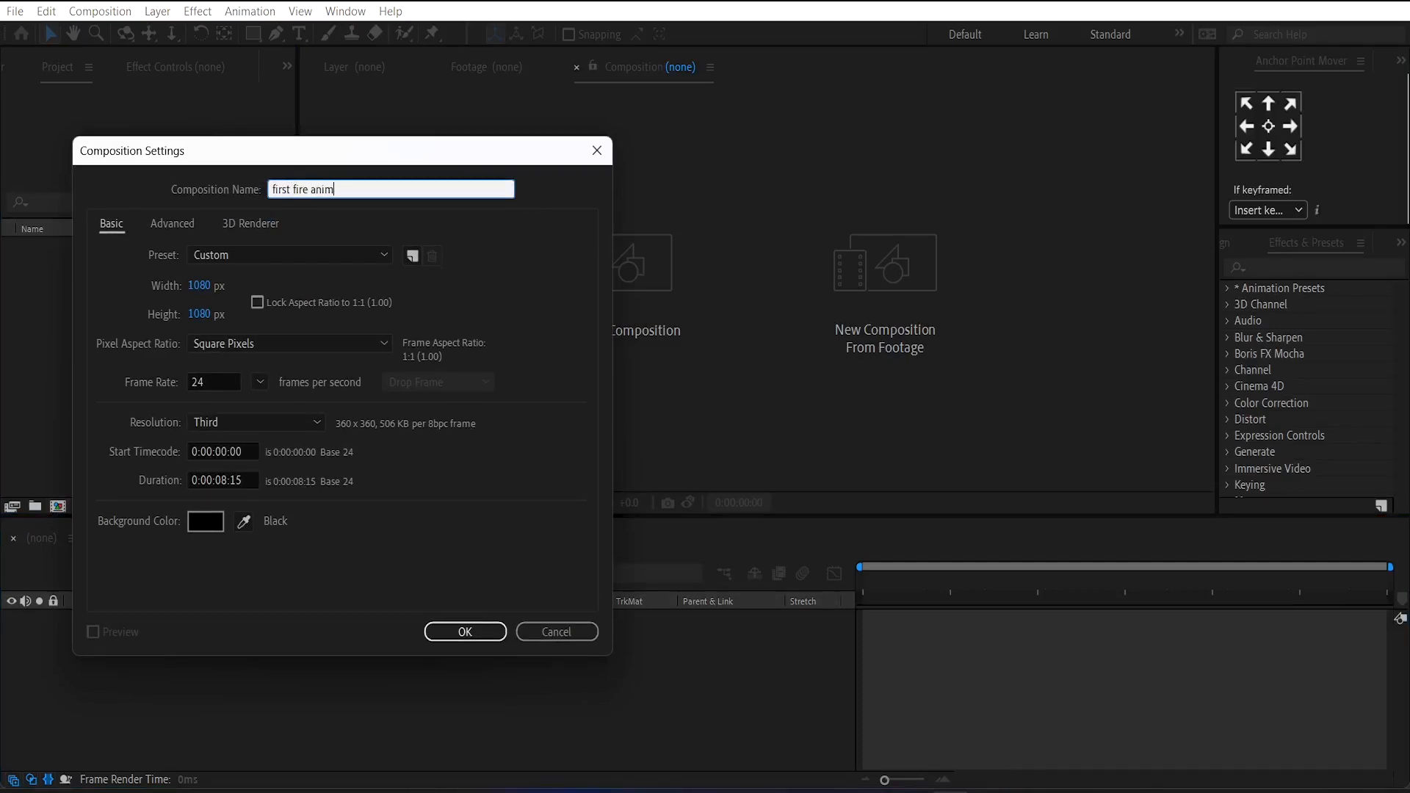
type("ation")
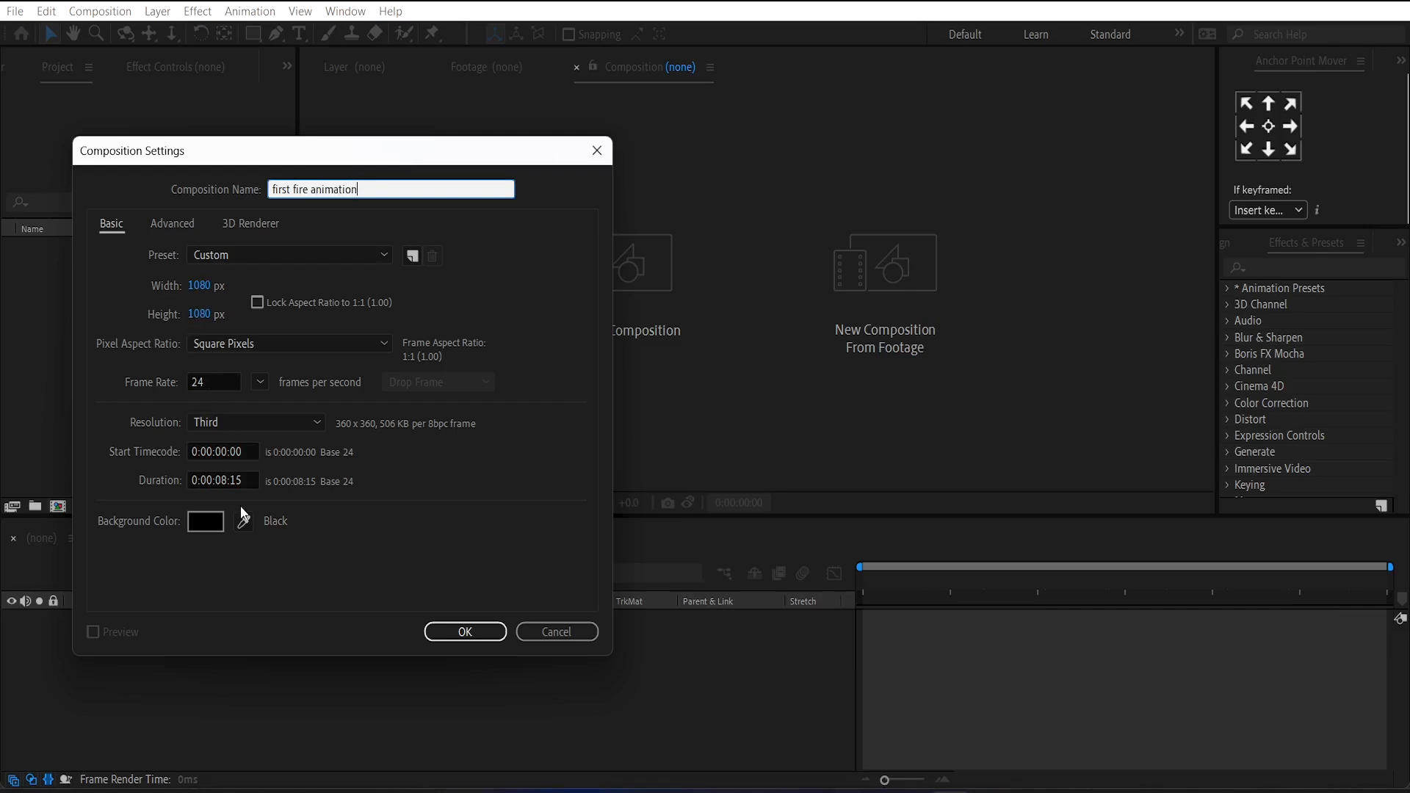
left_click(464, 632)
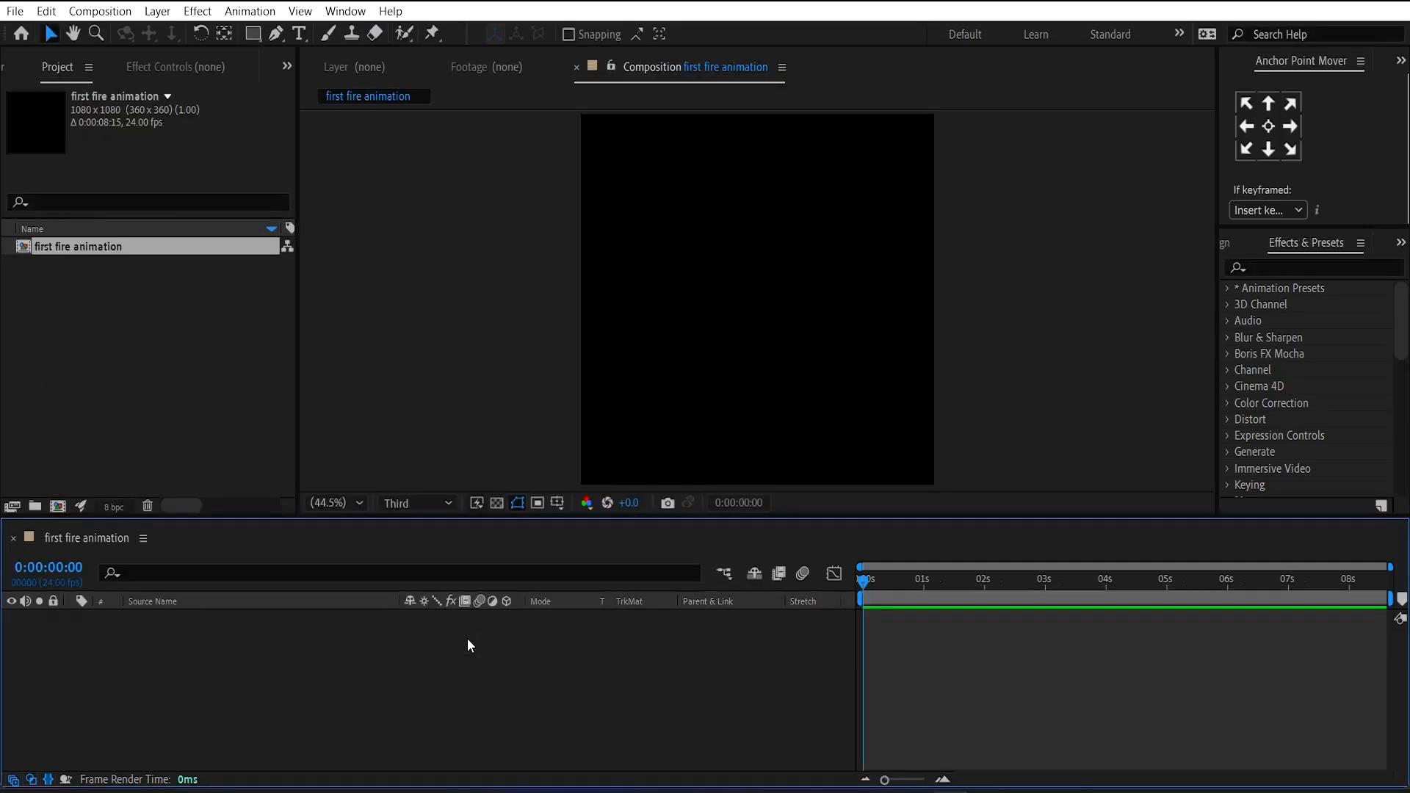
mouse_move(321, 133)
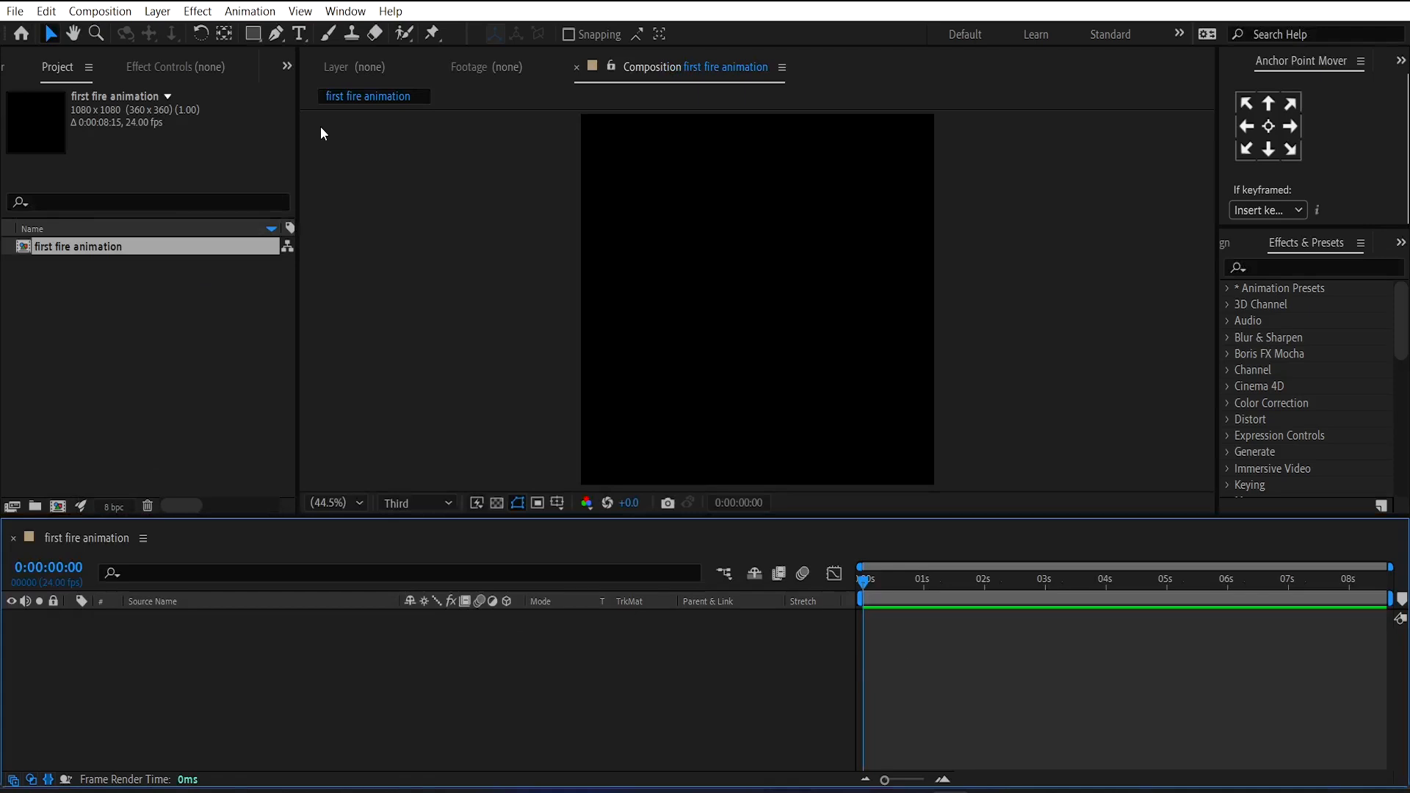
Draw a central vertical path with a 150 px F2C607 yellow stroke and no fill.
left_click(277, 34)
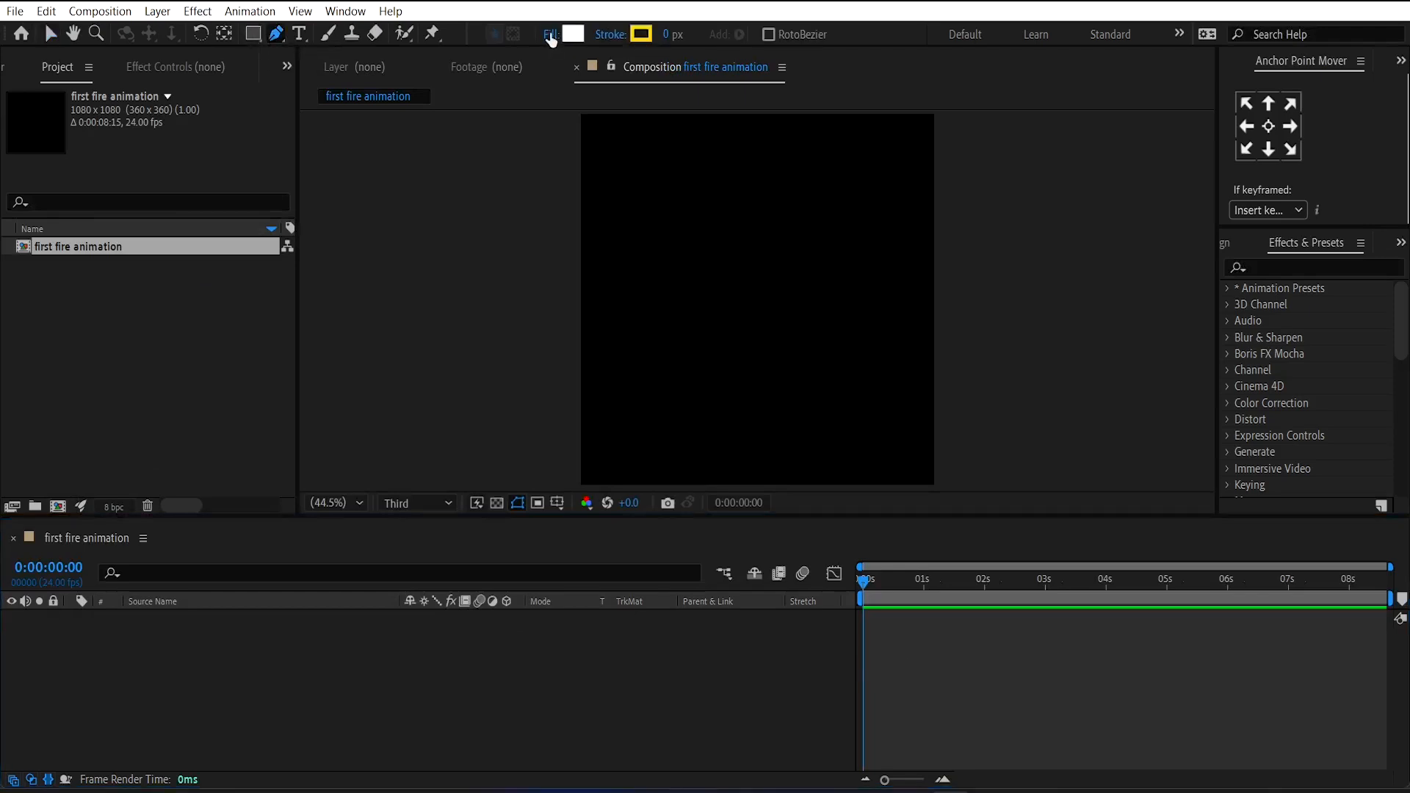
left_click(550, 35)
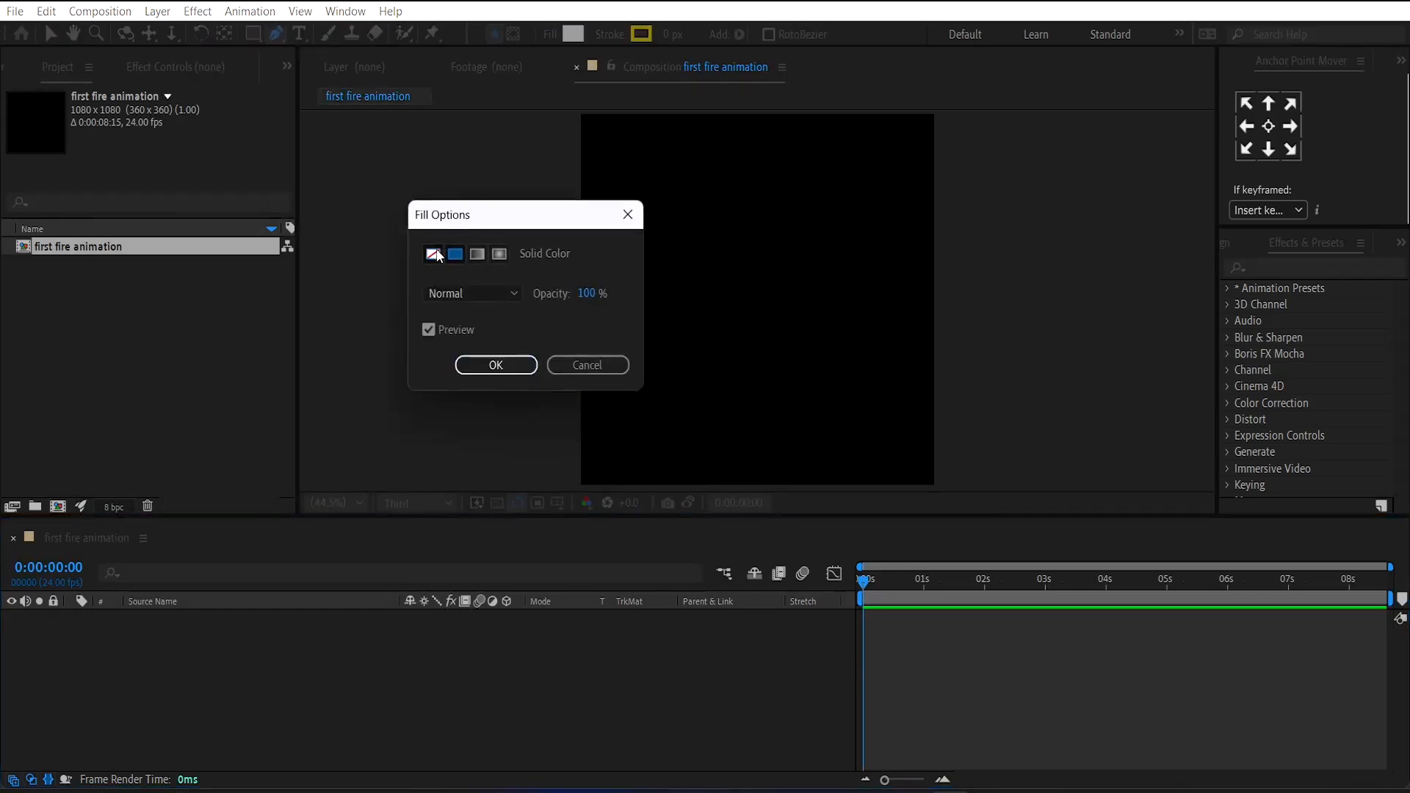
left_click(641, 34)
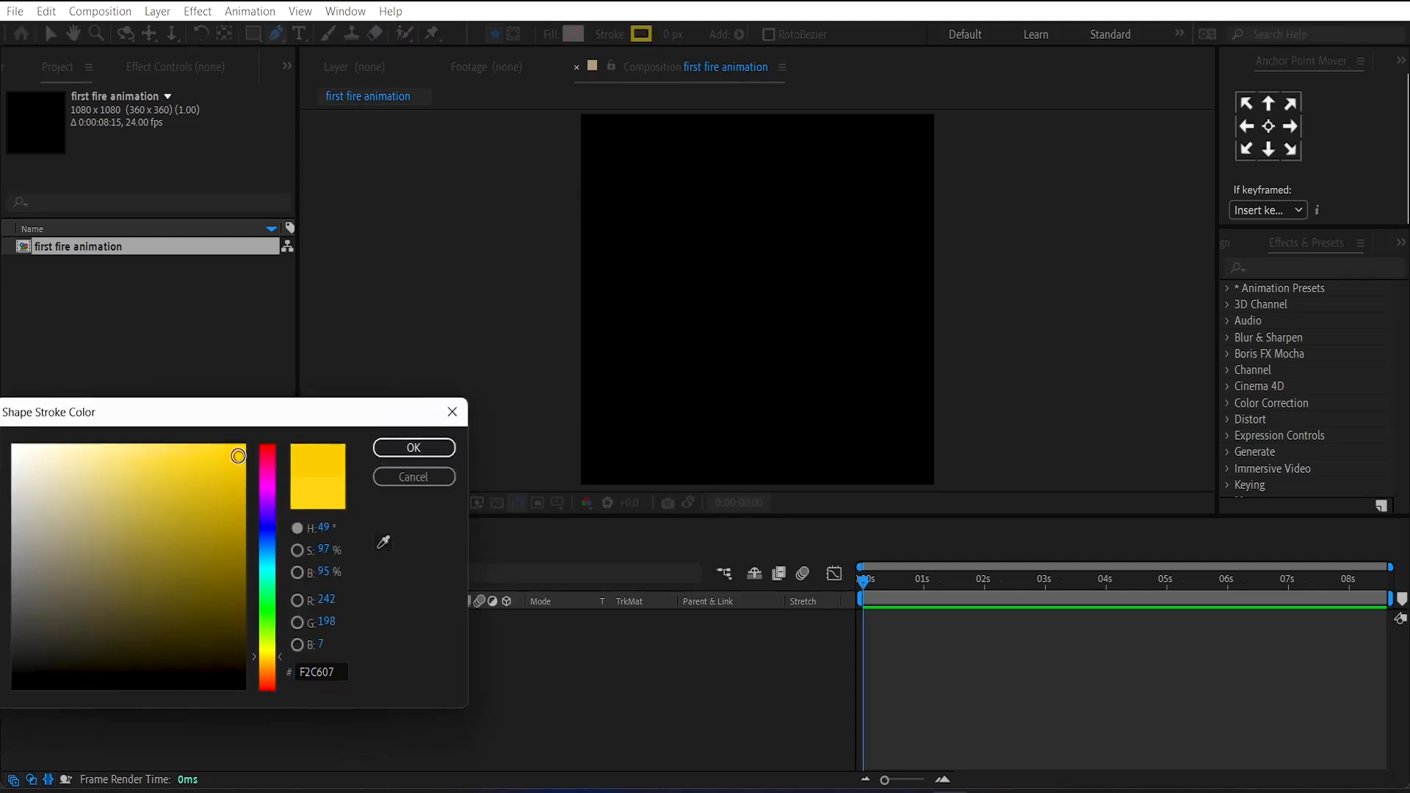
left_click(413, 448)
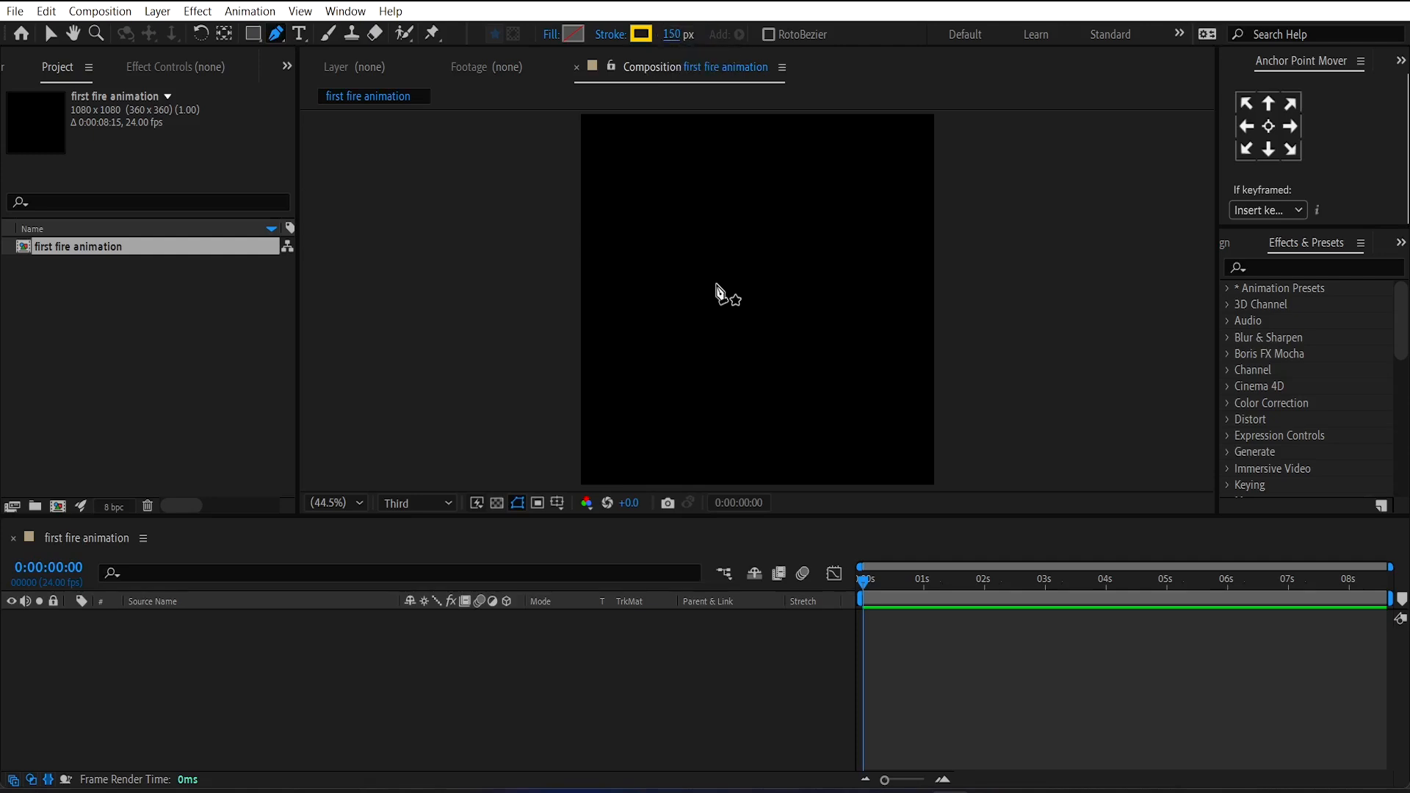
mouse_move(736, 288)
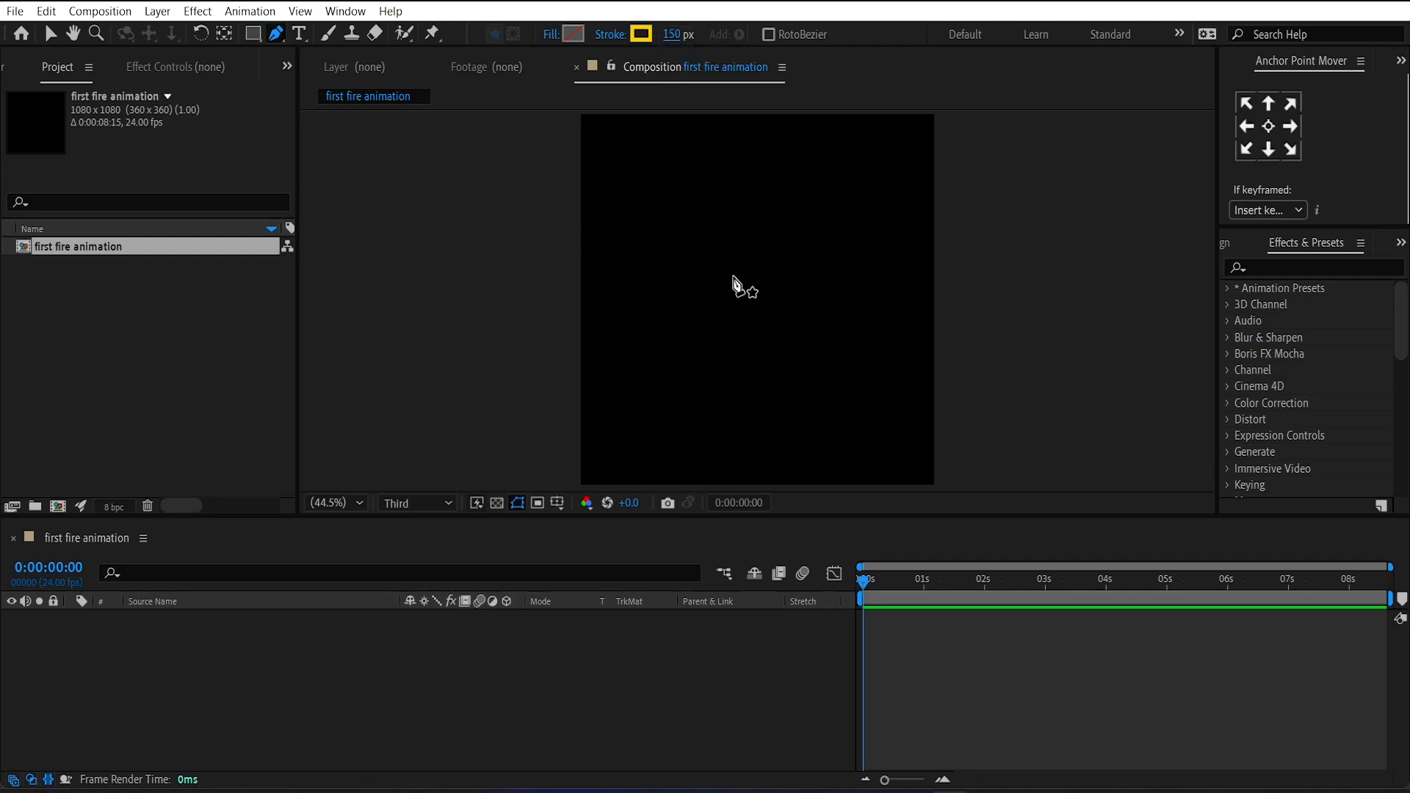
left_click_drag(733, 277, 733, 421)
type("cap")
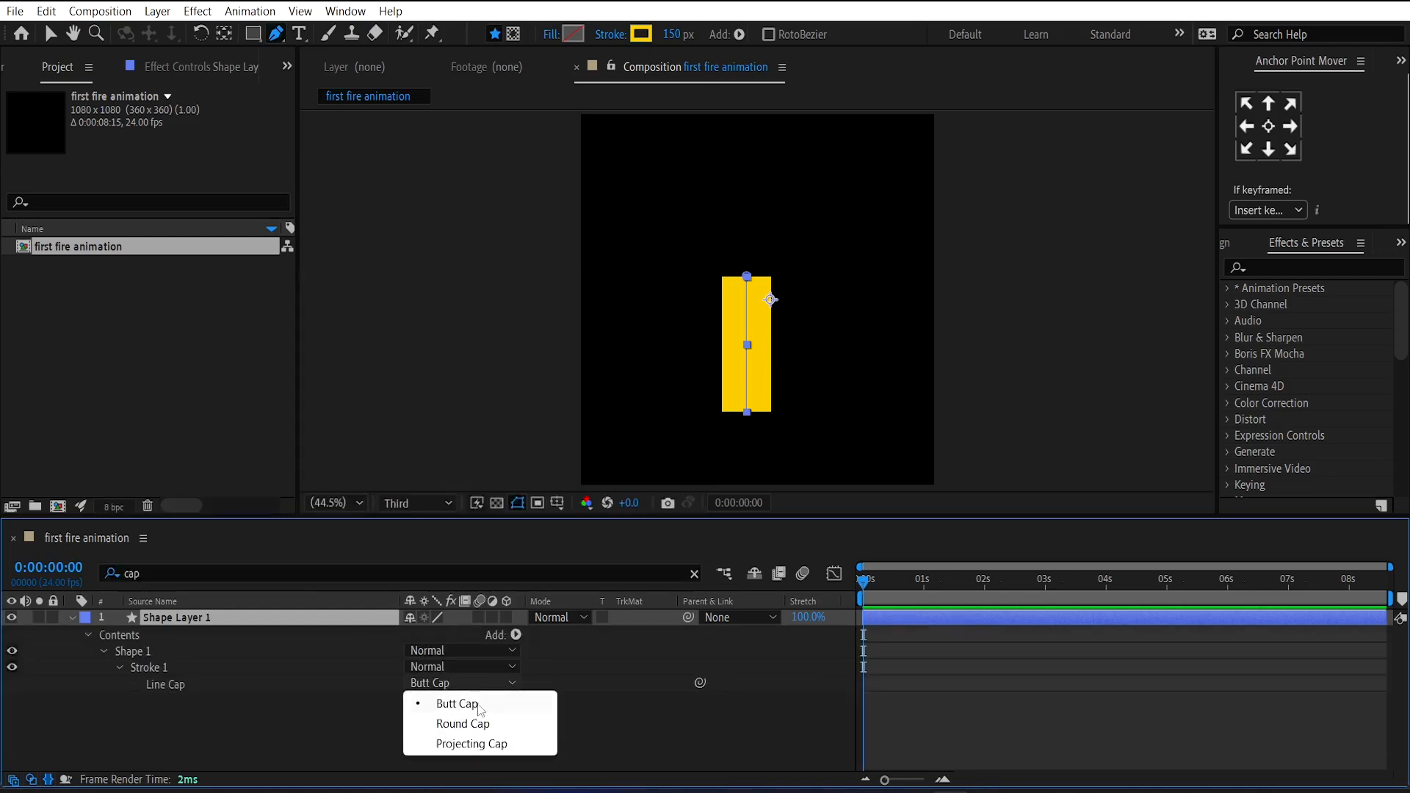
Set the stroke's Line Cap to Round Cap and add a start taper.
left_click(462, 722)
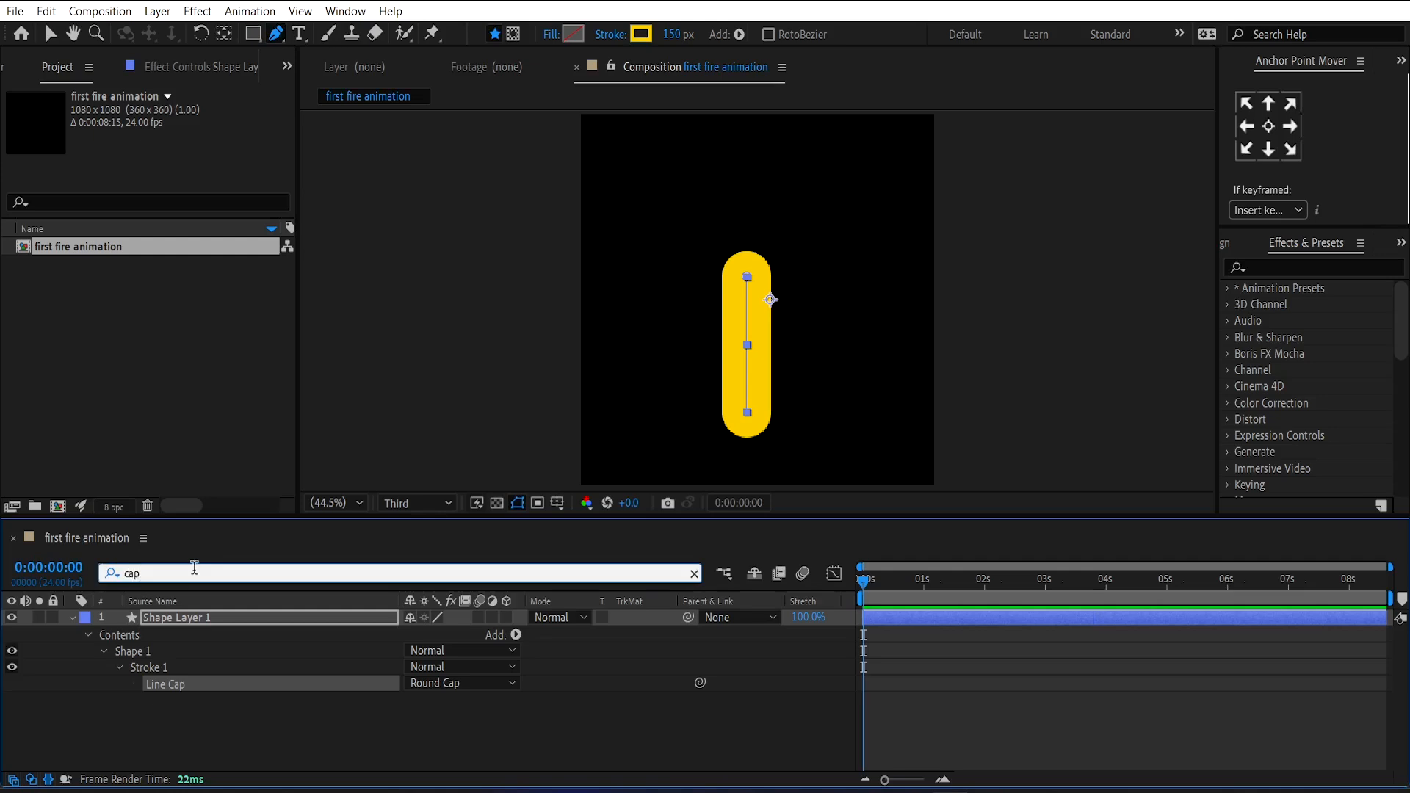
type("taper")
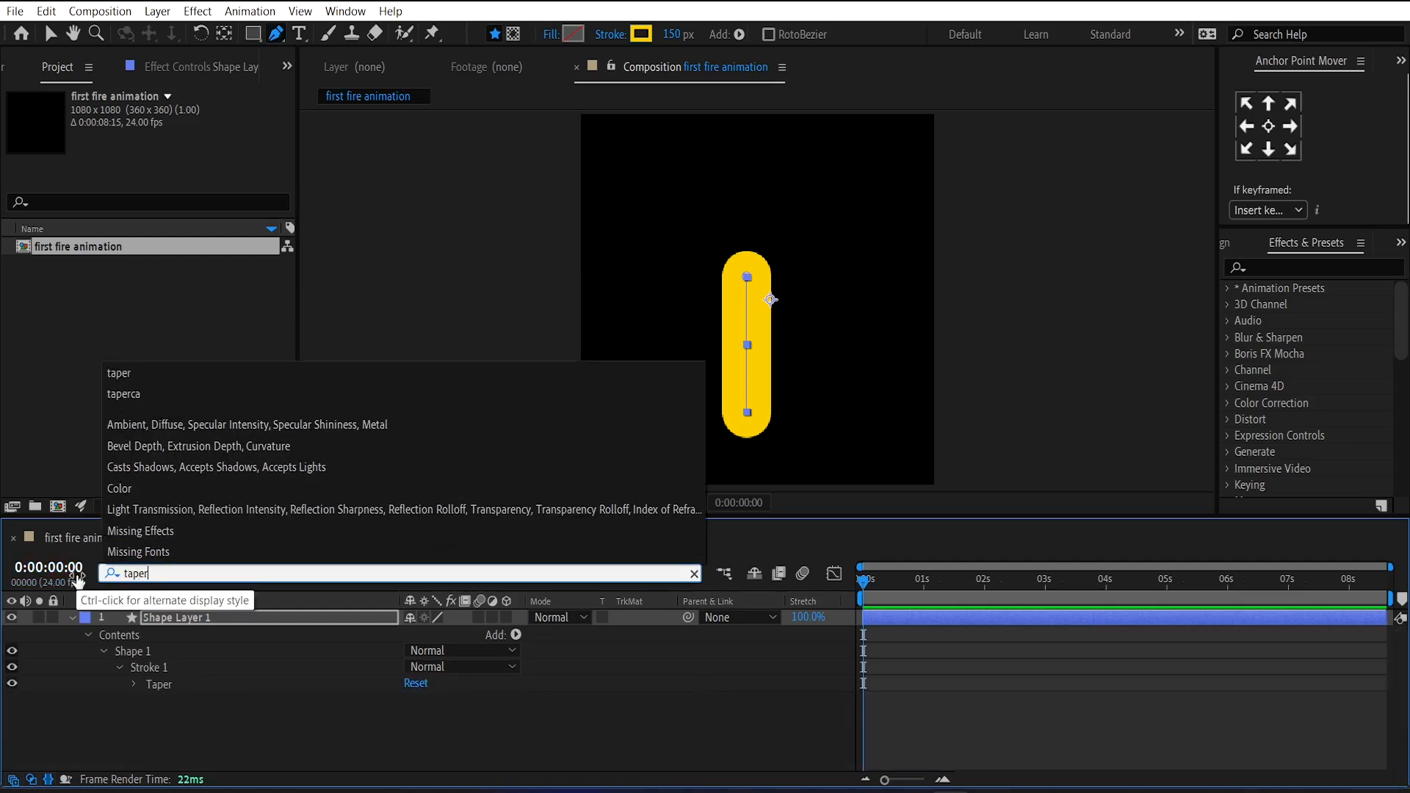
left_click(133, 684)
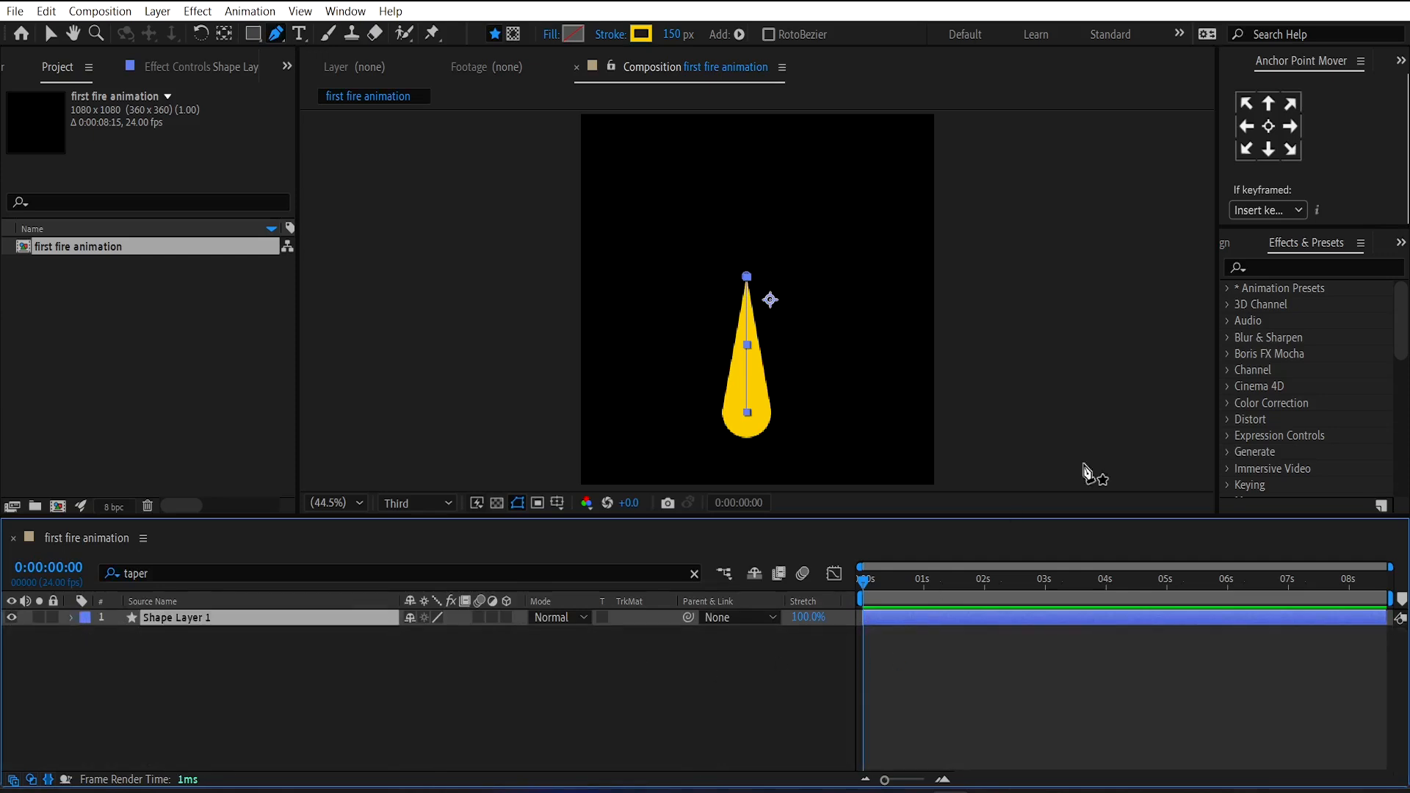
Apply Wave Warp to the flame shape and set Wave Speed to 1.1.
type("wave wa")
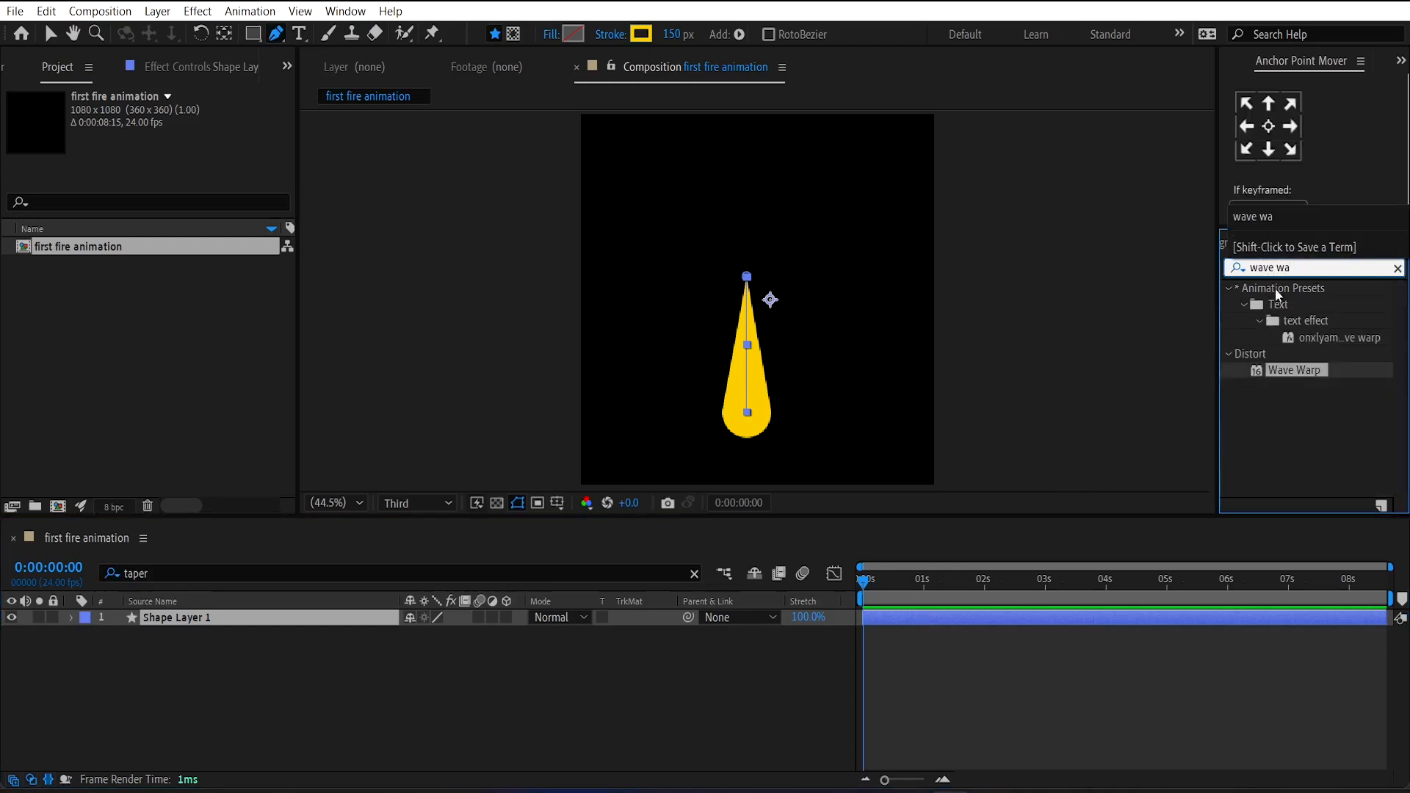
double_click(1295, 370)
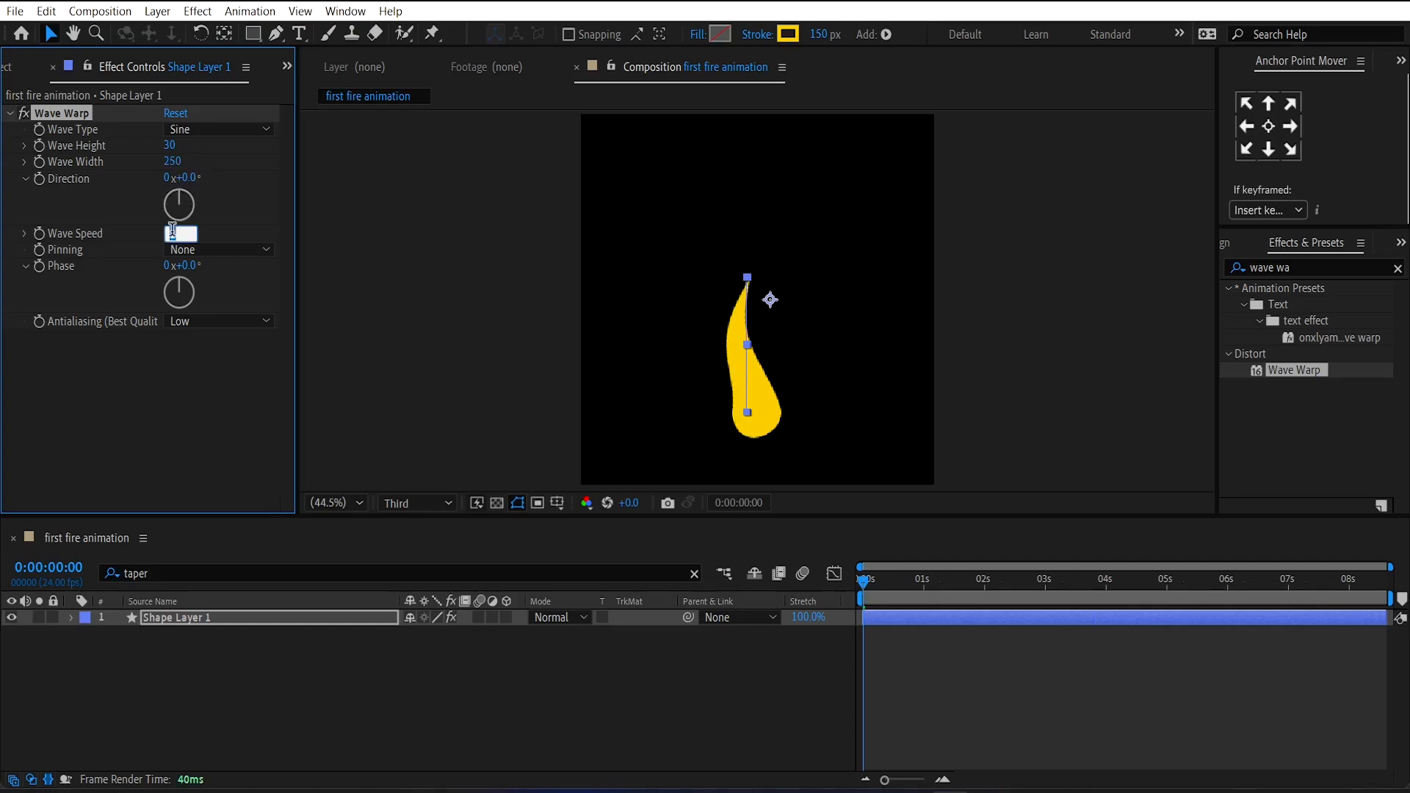
type("1.1")
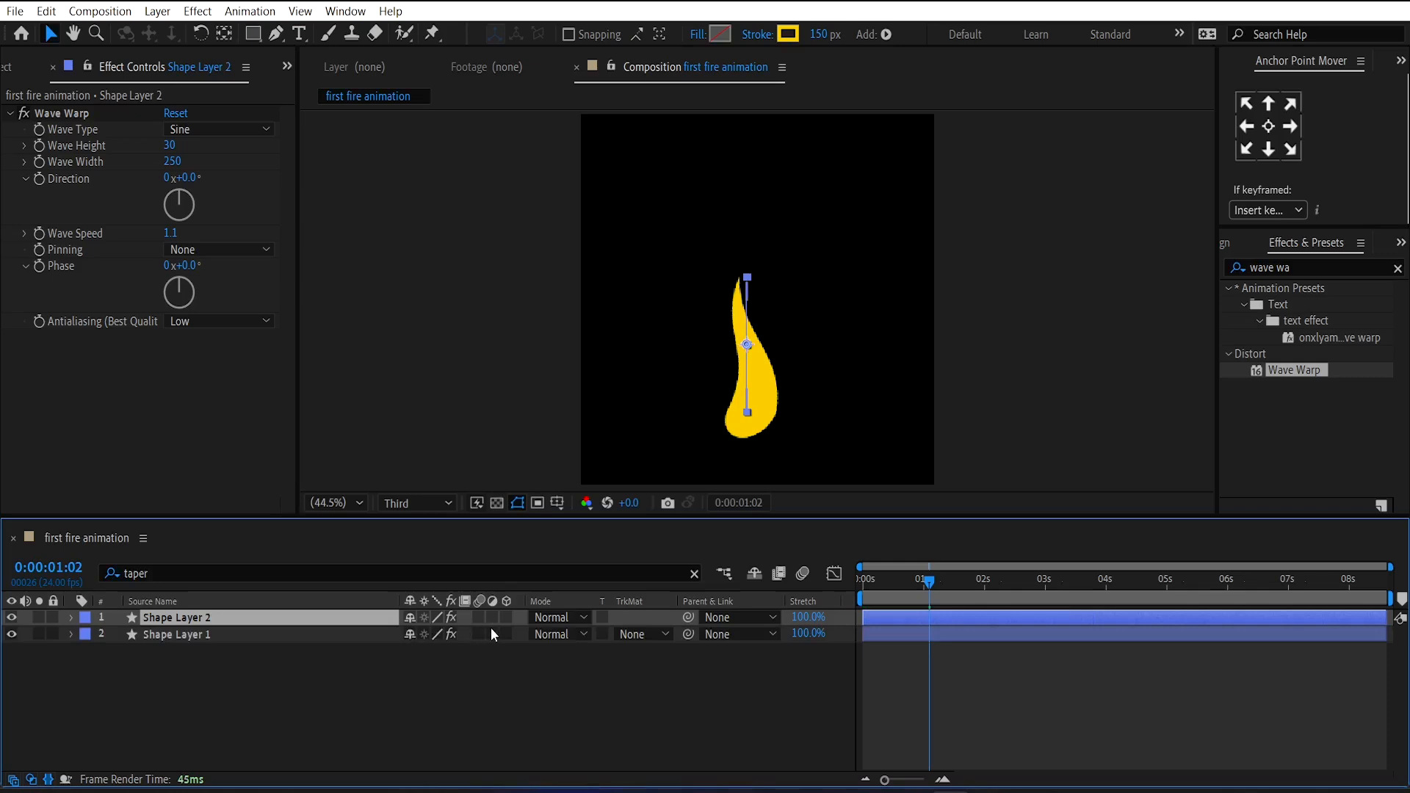
Set Shape Layer 2's Wave Warp Wave Height to -30.
double_click(171, 144)
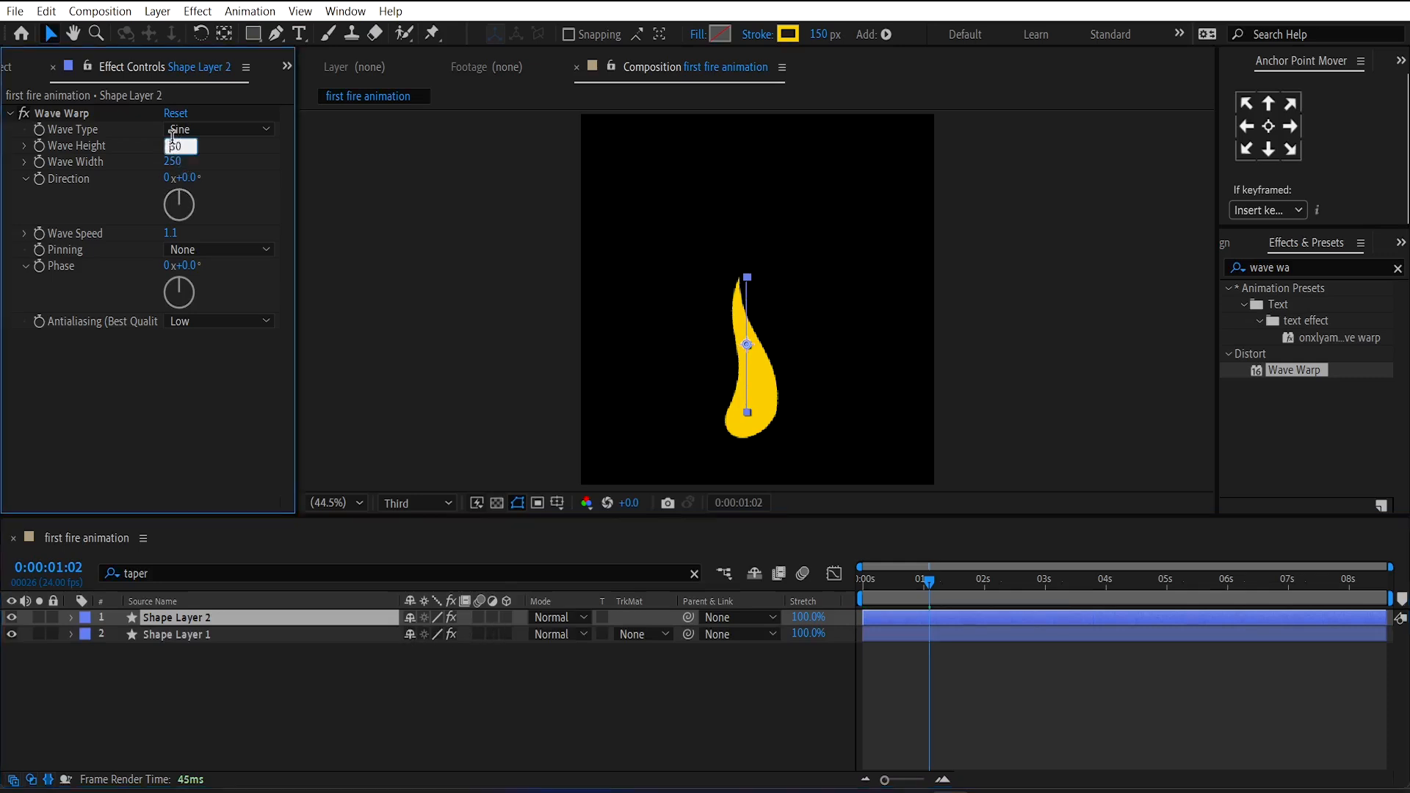
type("30")
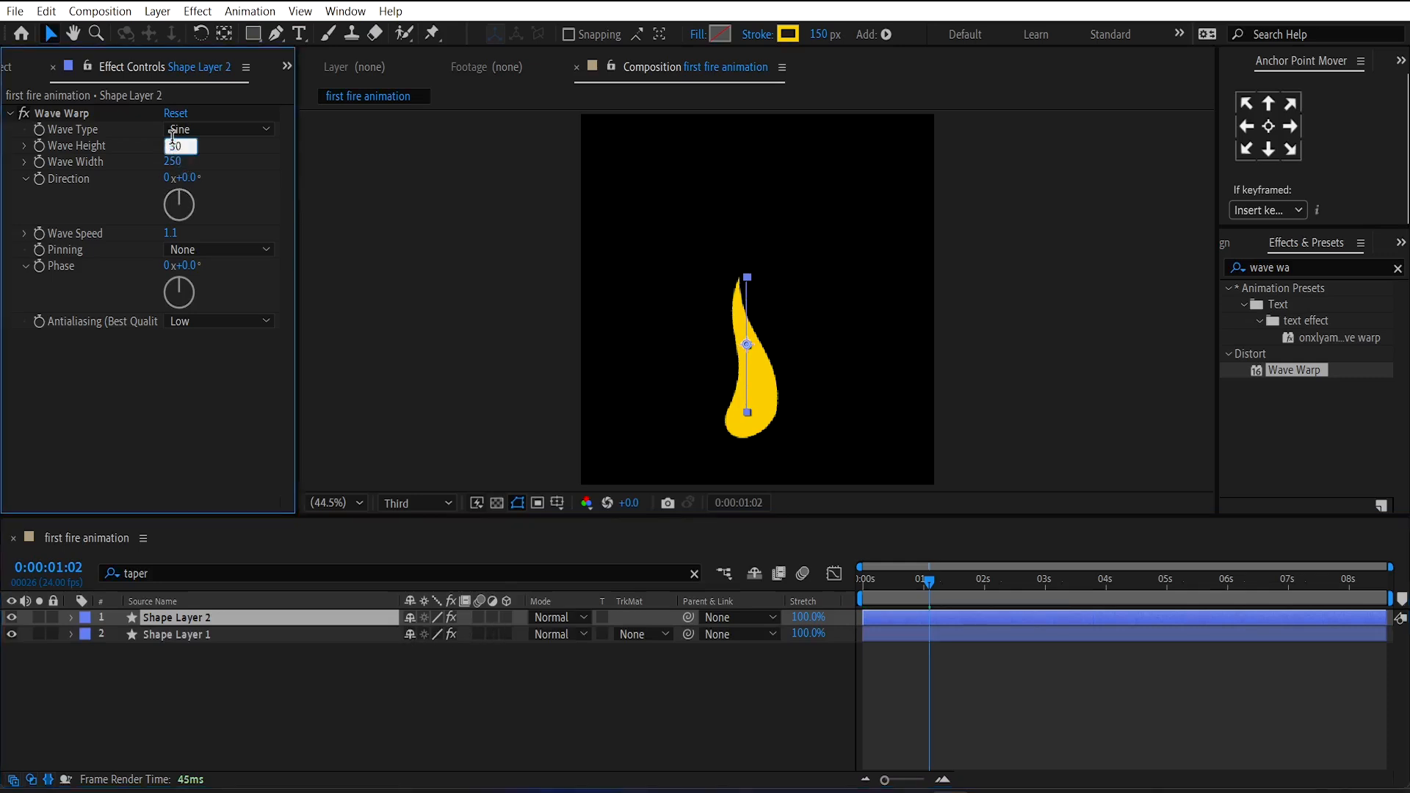
type("-30")
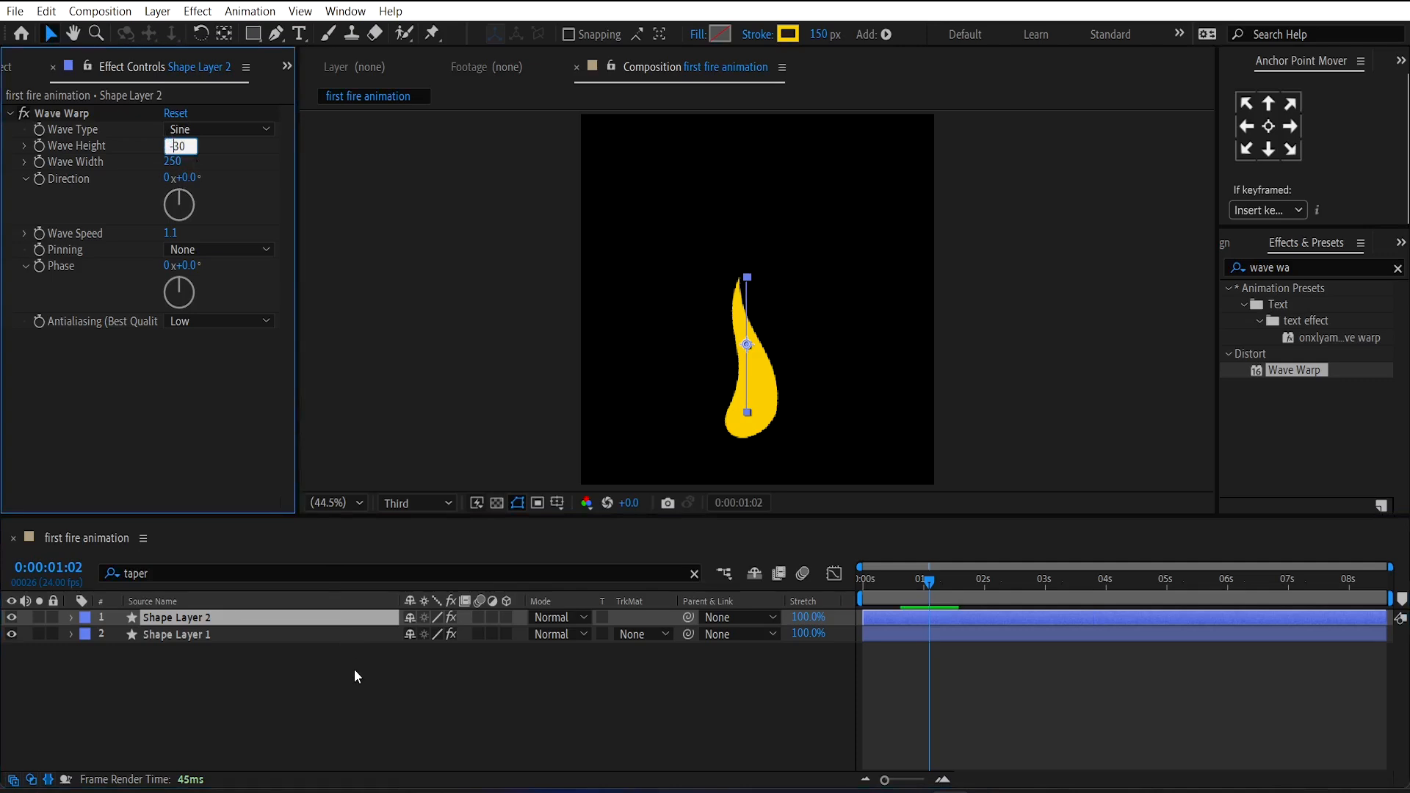
Make Shape Layer 2 the alpha matte for Shape Layer 1, then preview an earlier frame.
left_click(642, 634)
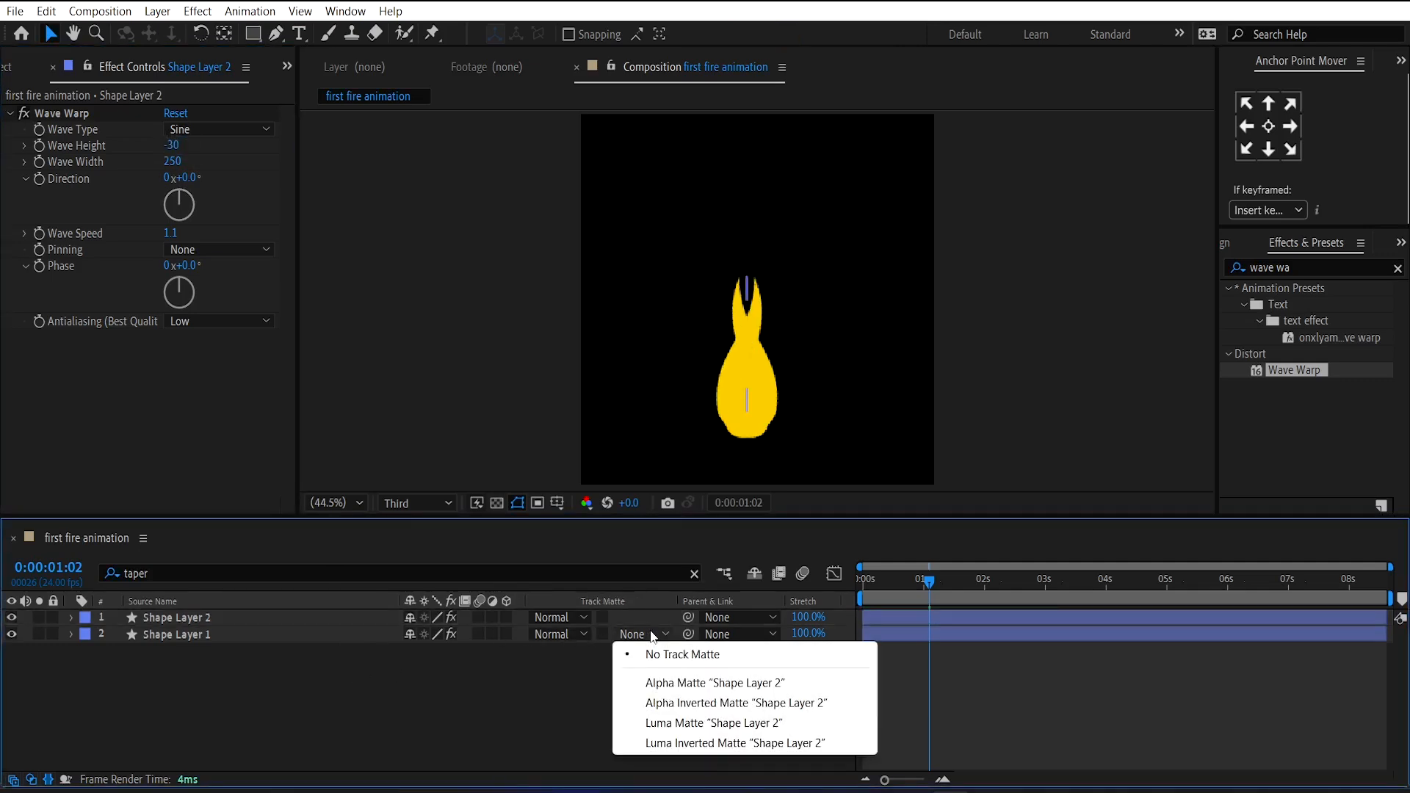
left_click(714, 683)
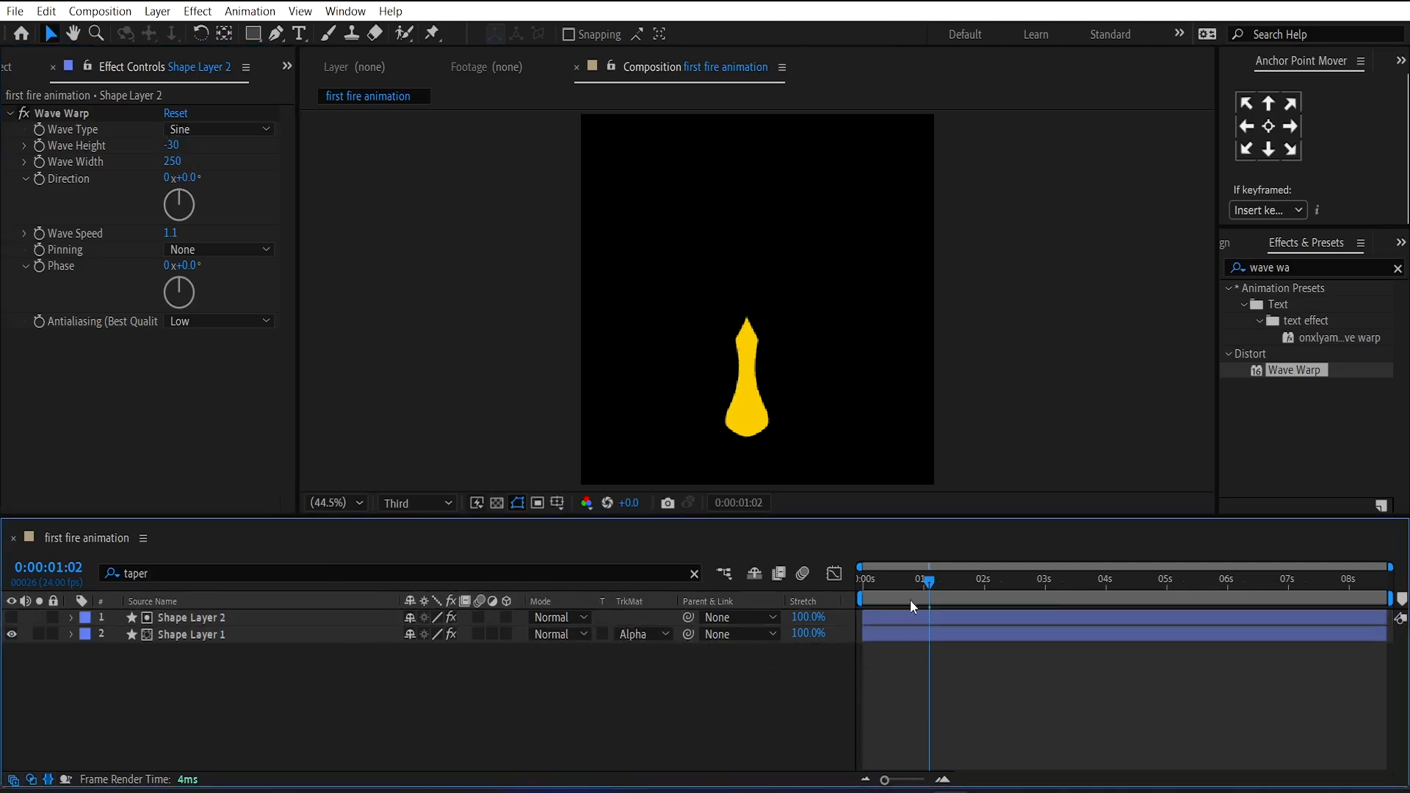
left_click_drag(931, 598, 861, 597)
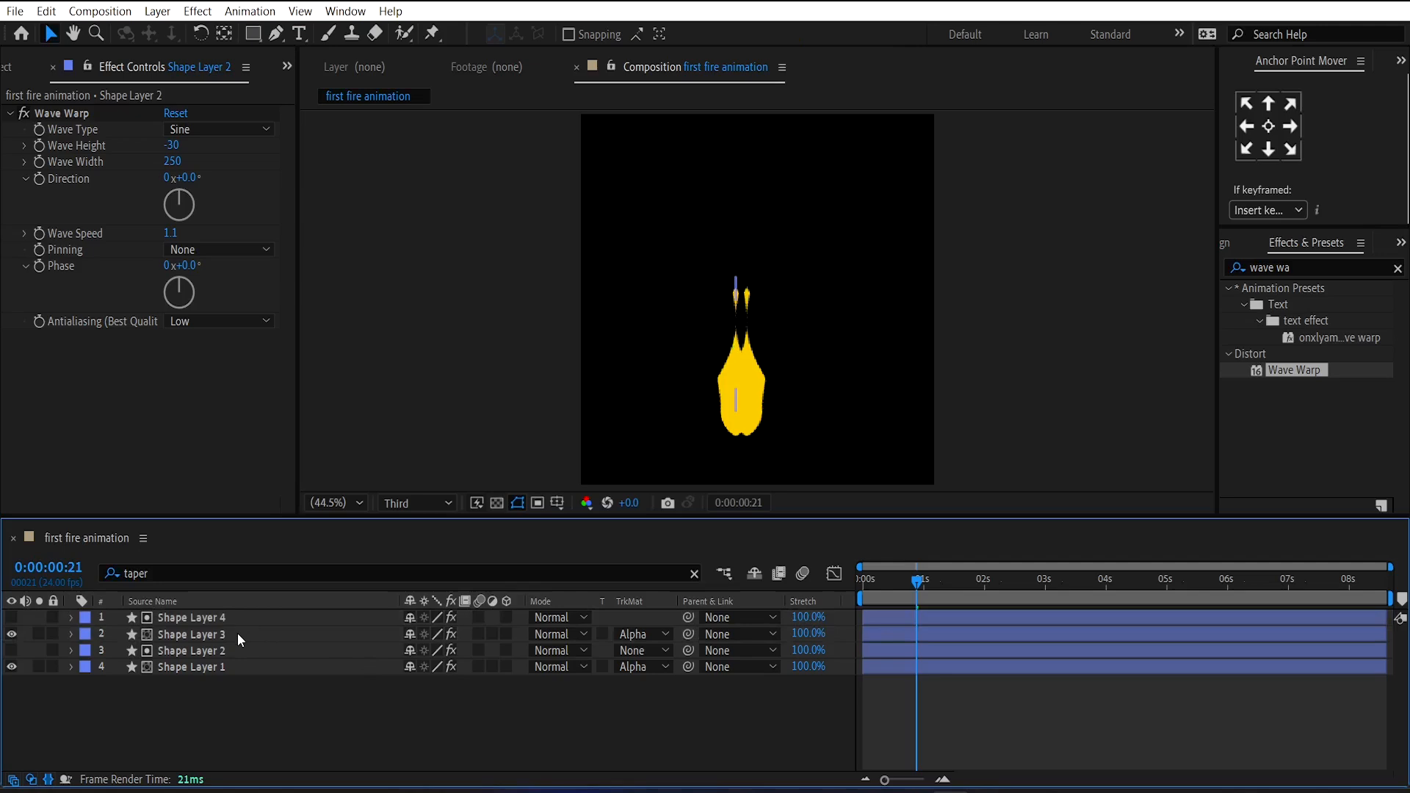
Select Shape Layer 5 and set its Wave Warp Wave Height to 25.
left_click(193, 634)
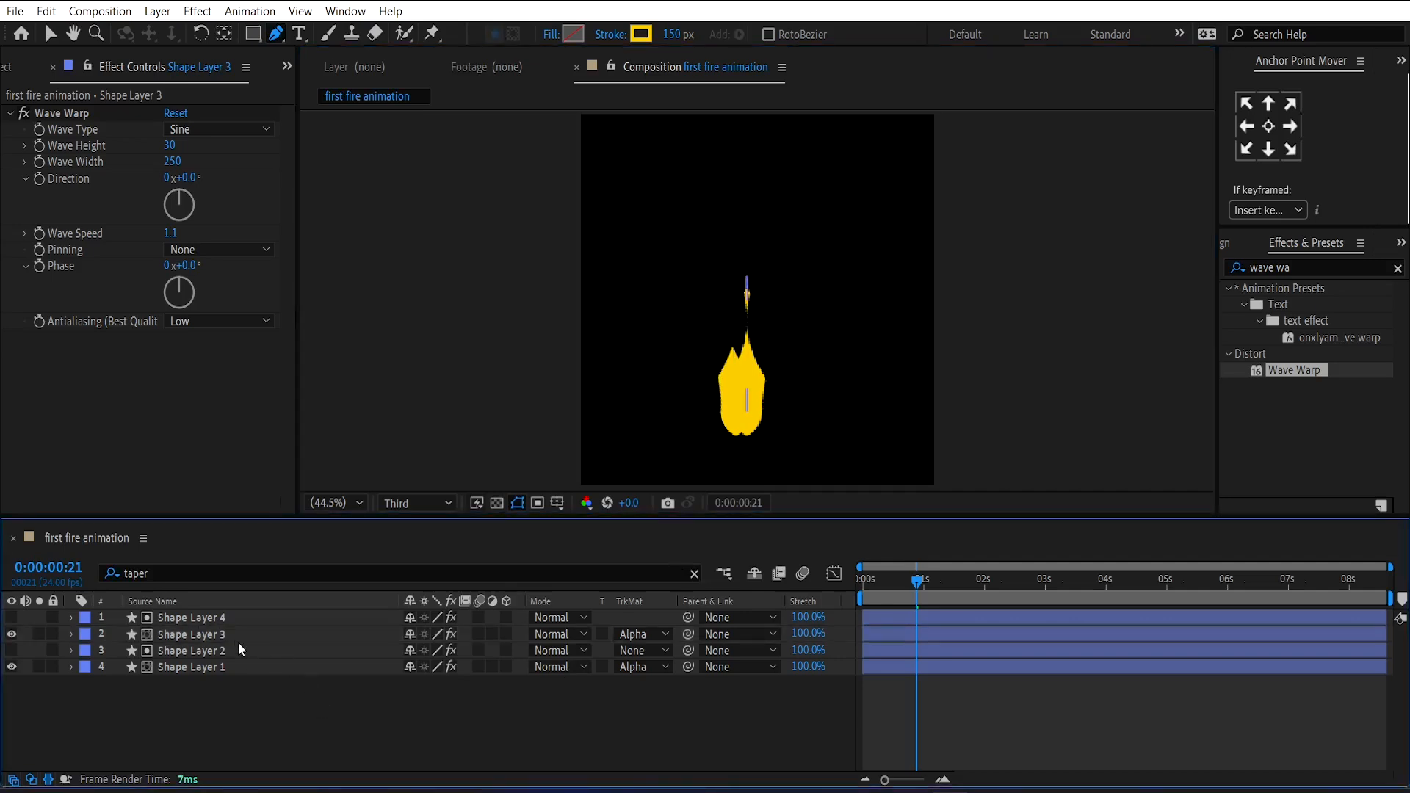
left_click(191, 617)
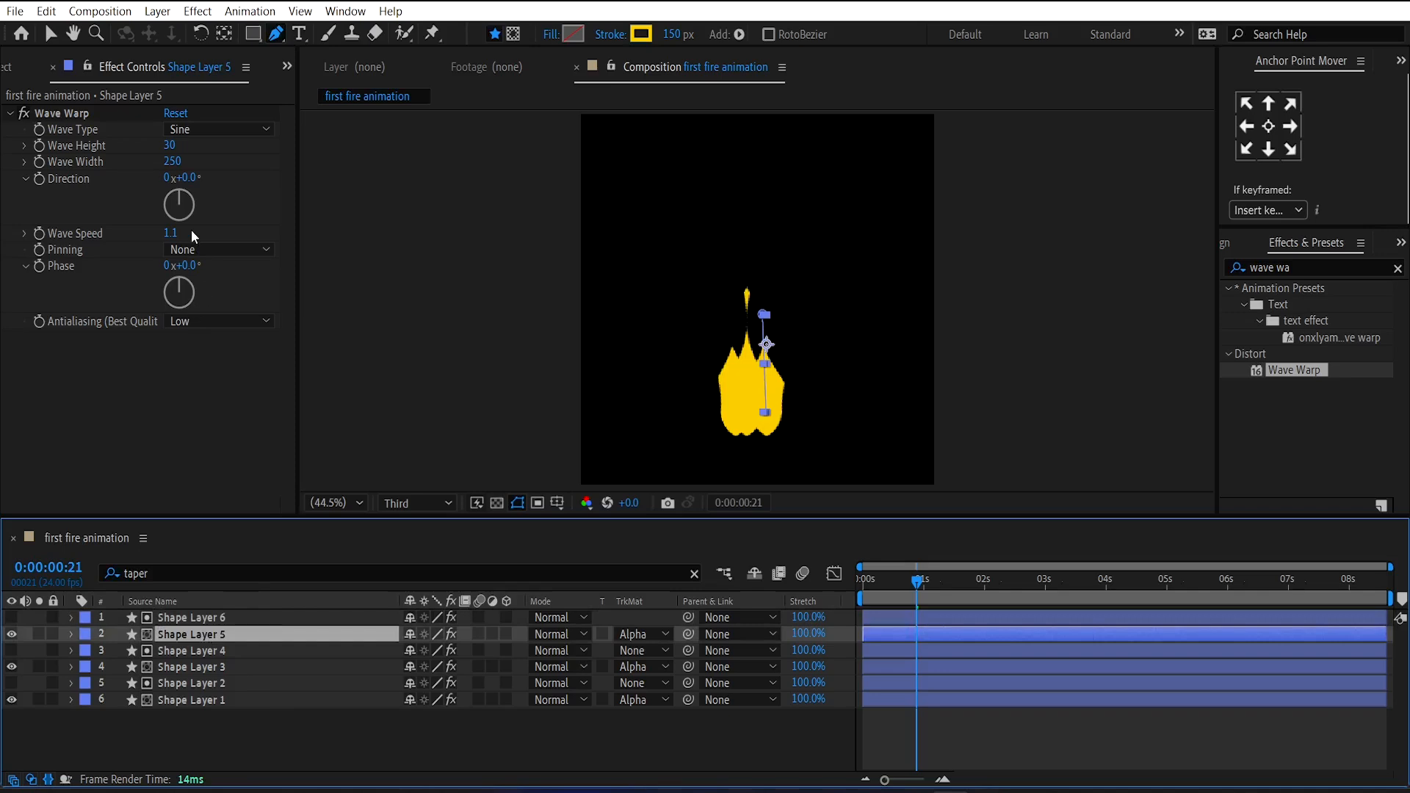
left_click(172, 144)
type("25")
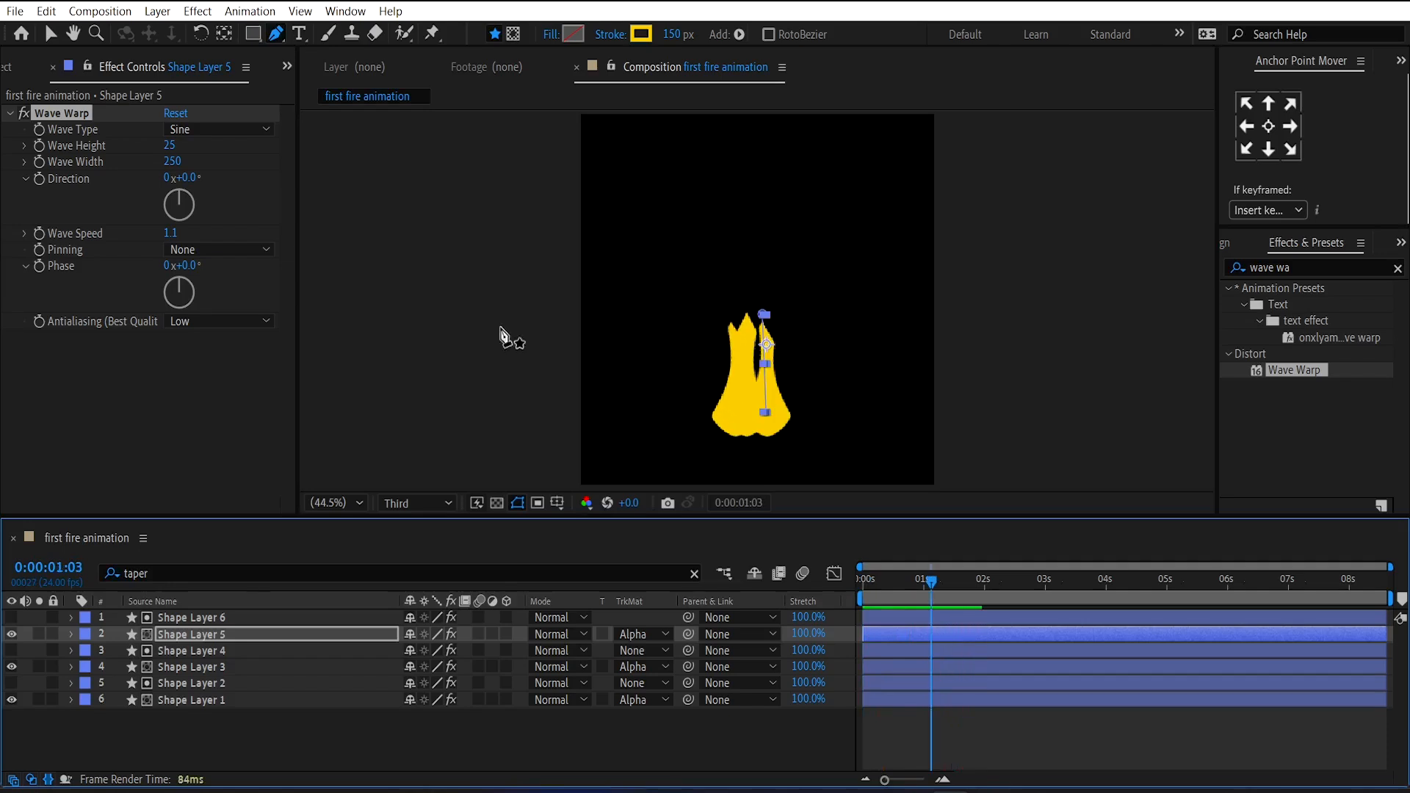
Recolour Shape Layers 5 and 3 to F26507 and F28407, yellow flames on top.
left_click(640, 34)
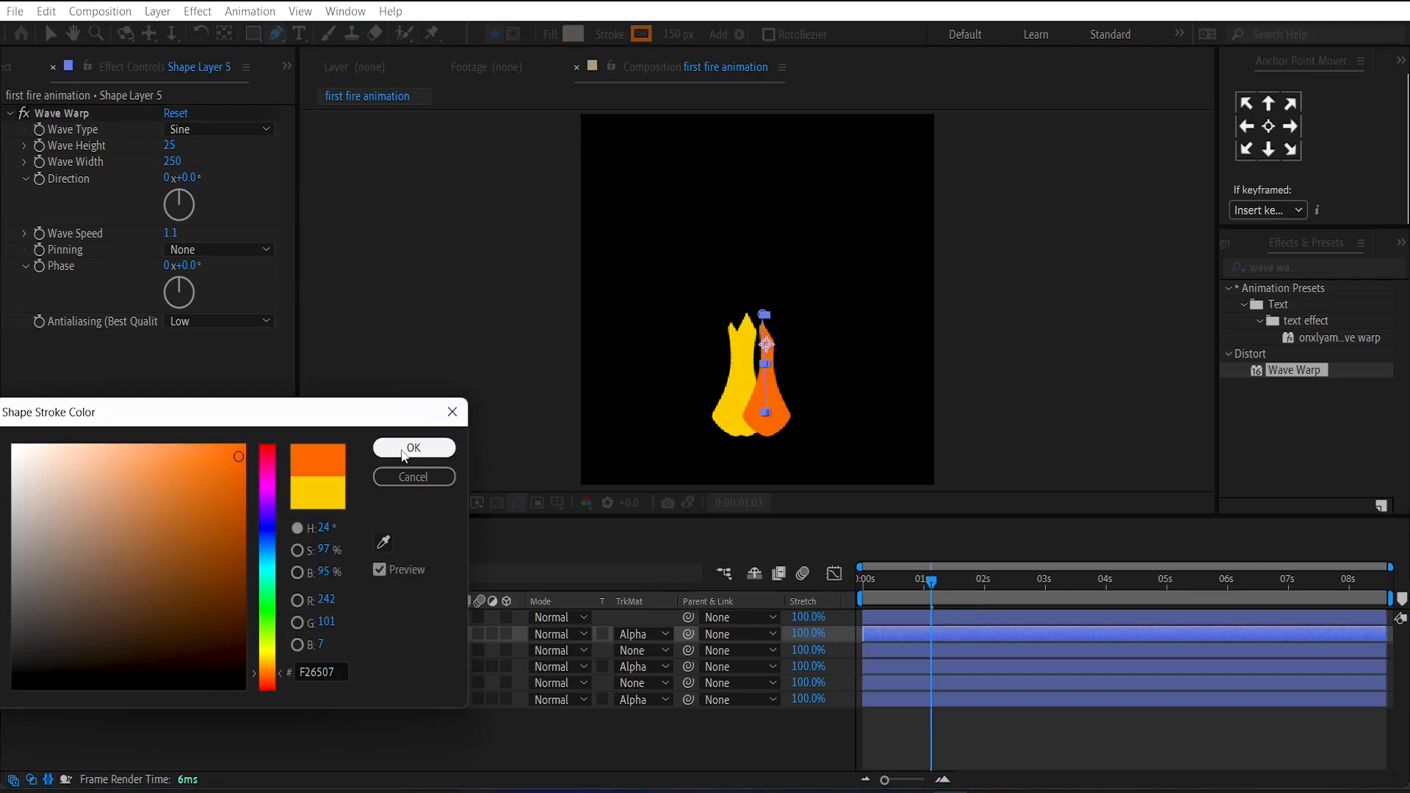
left_click(413, 448)
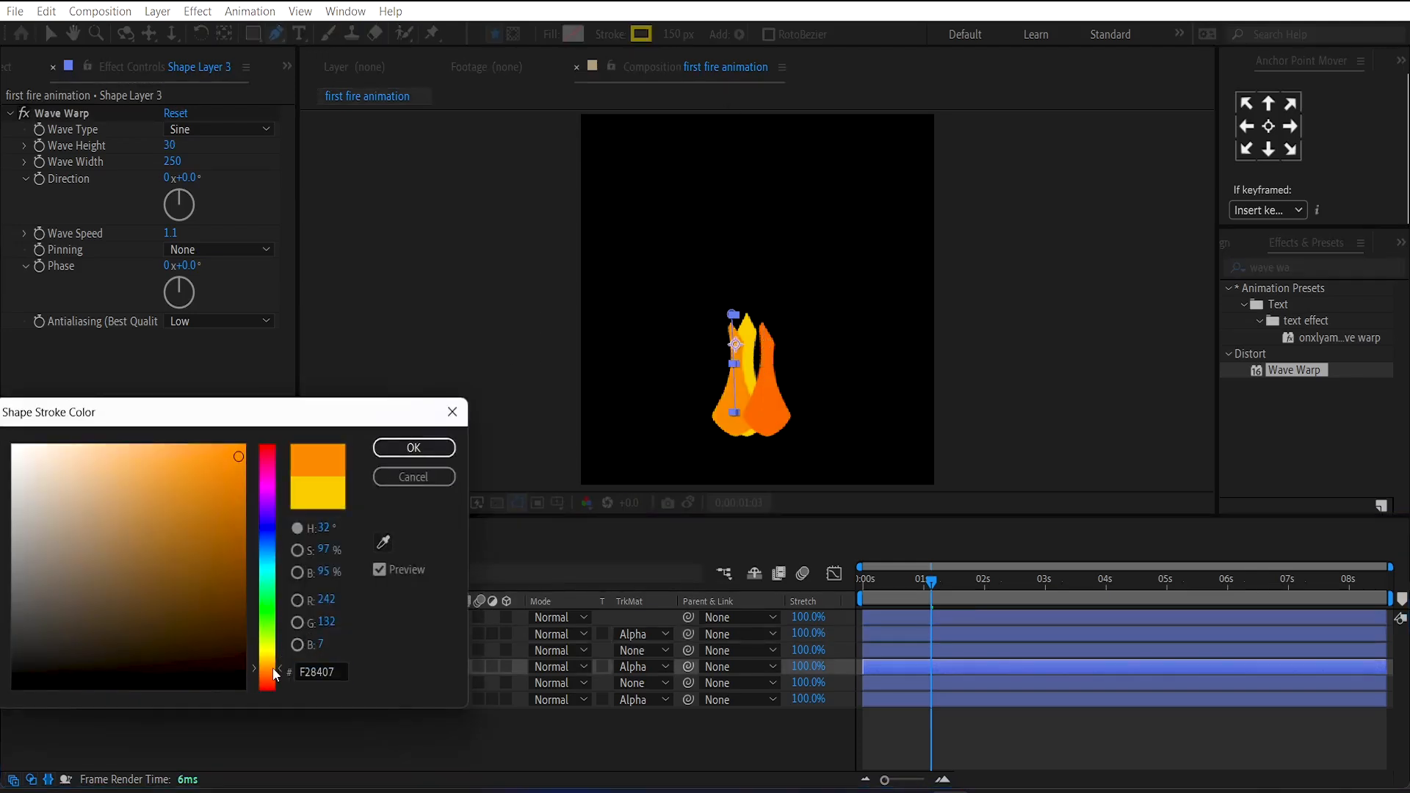
left_click(412, 448)
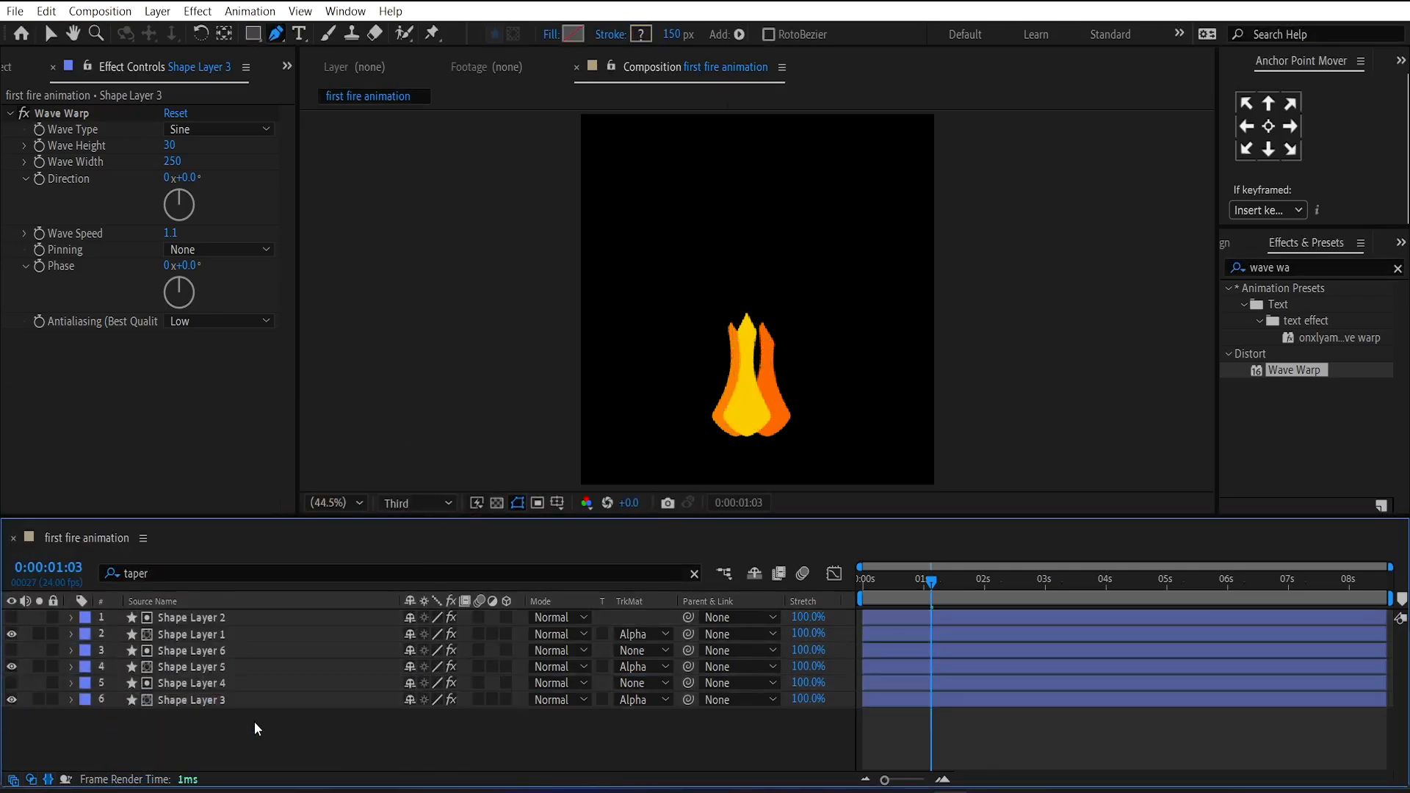
left_click(191, 633)
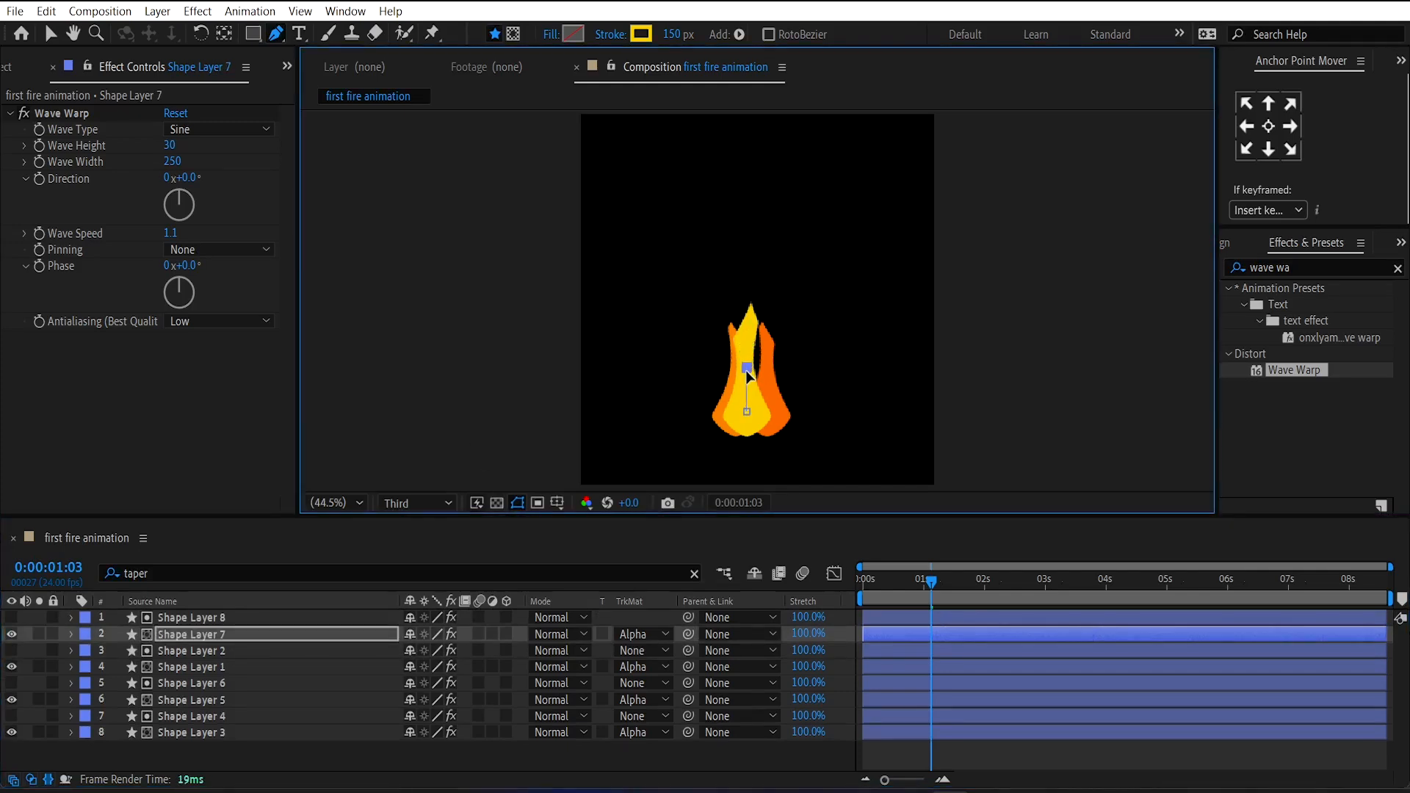
Make a white flame copy with Wave Width 200 and a 110 px stroke.
left_click(640, 34)
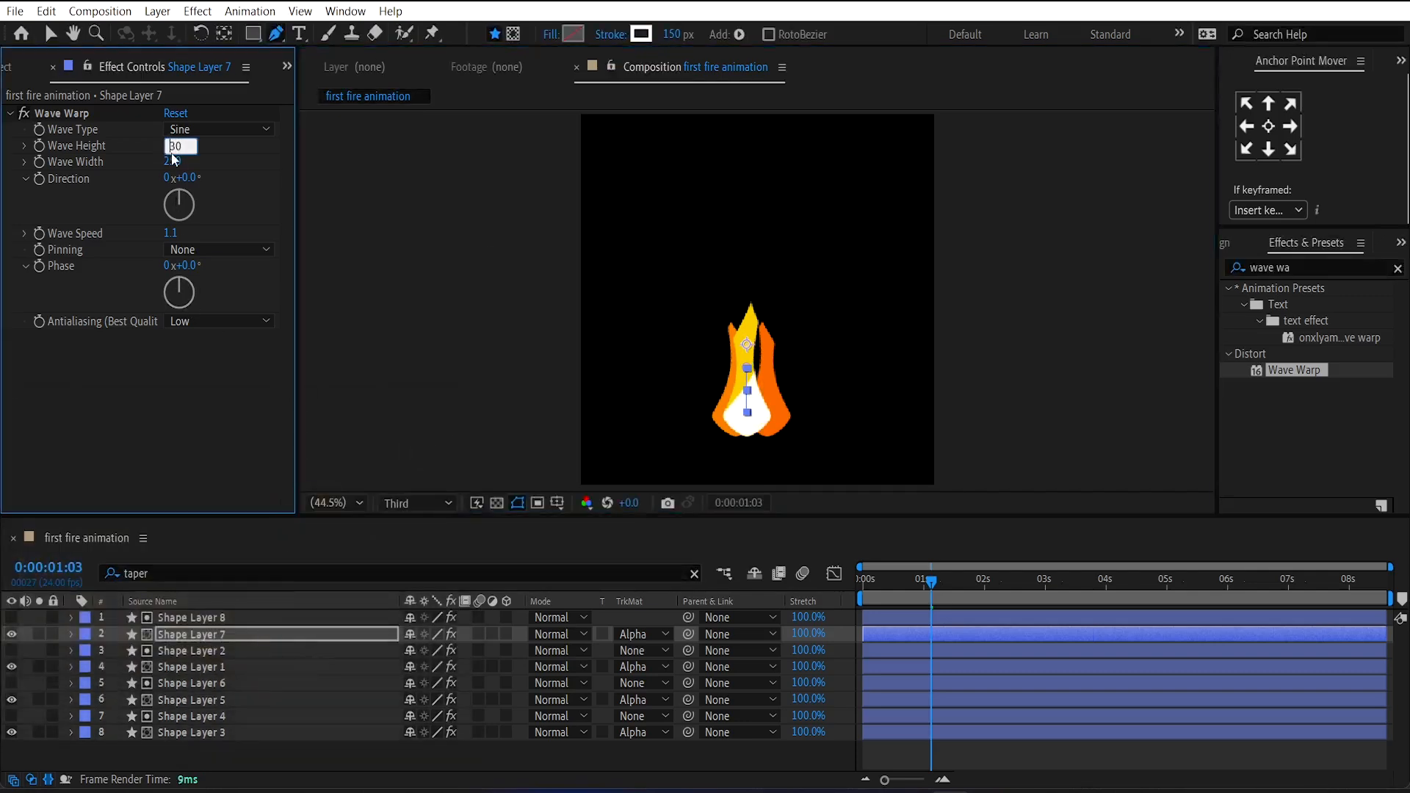
left_click(181, 161)
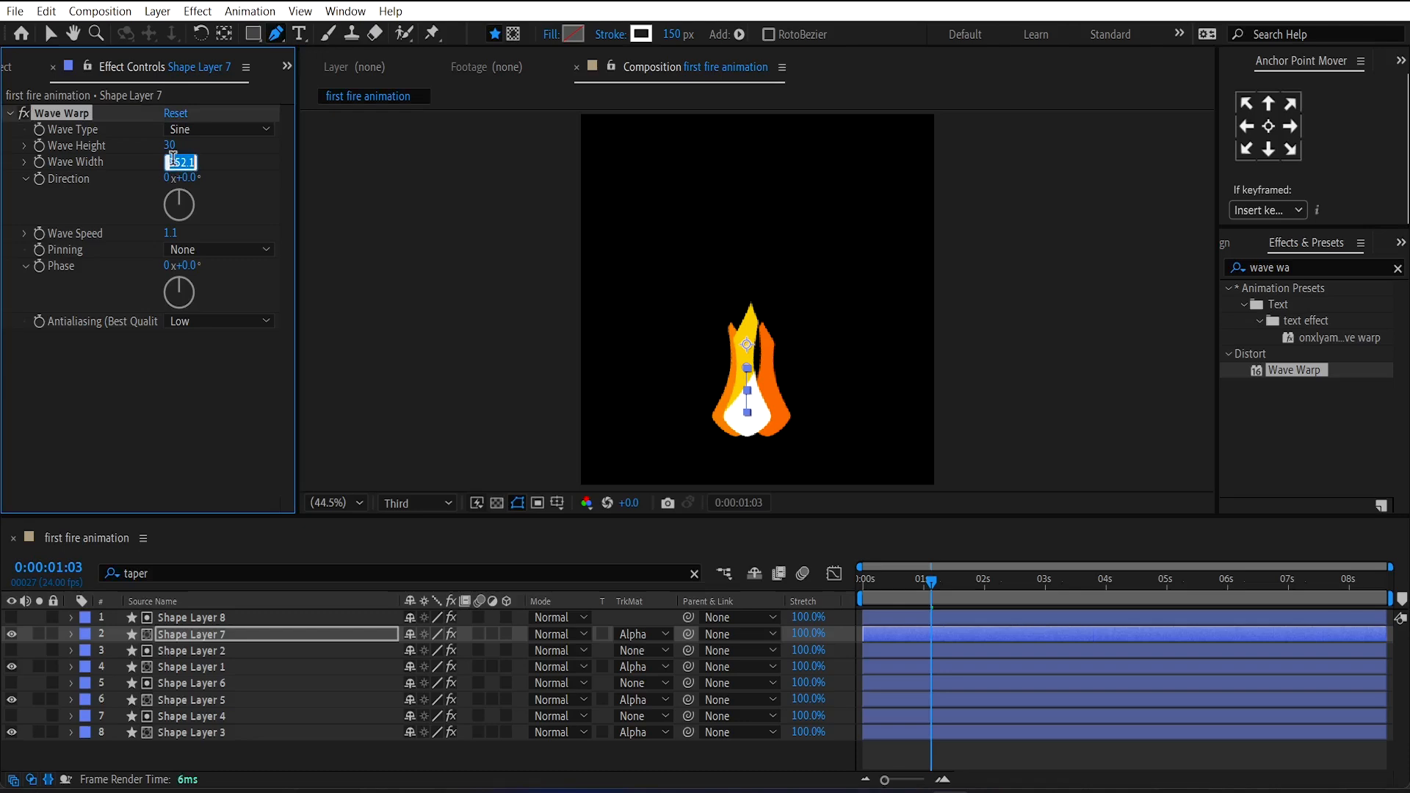
type("200")
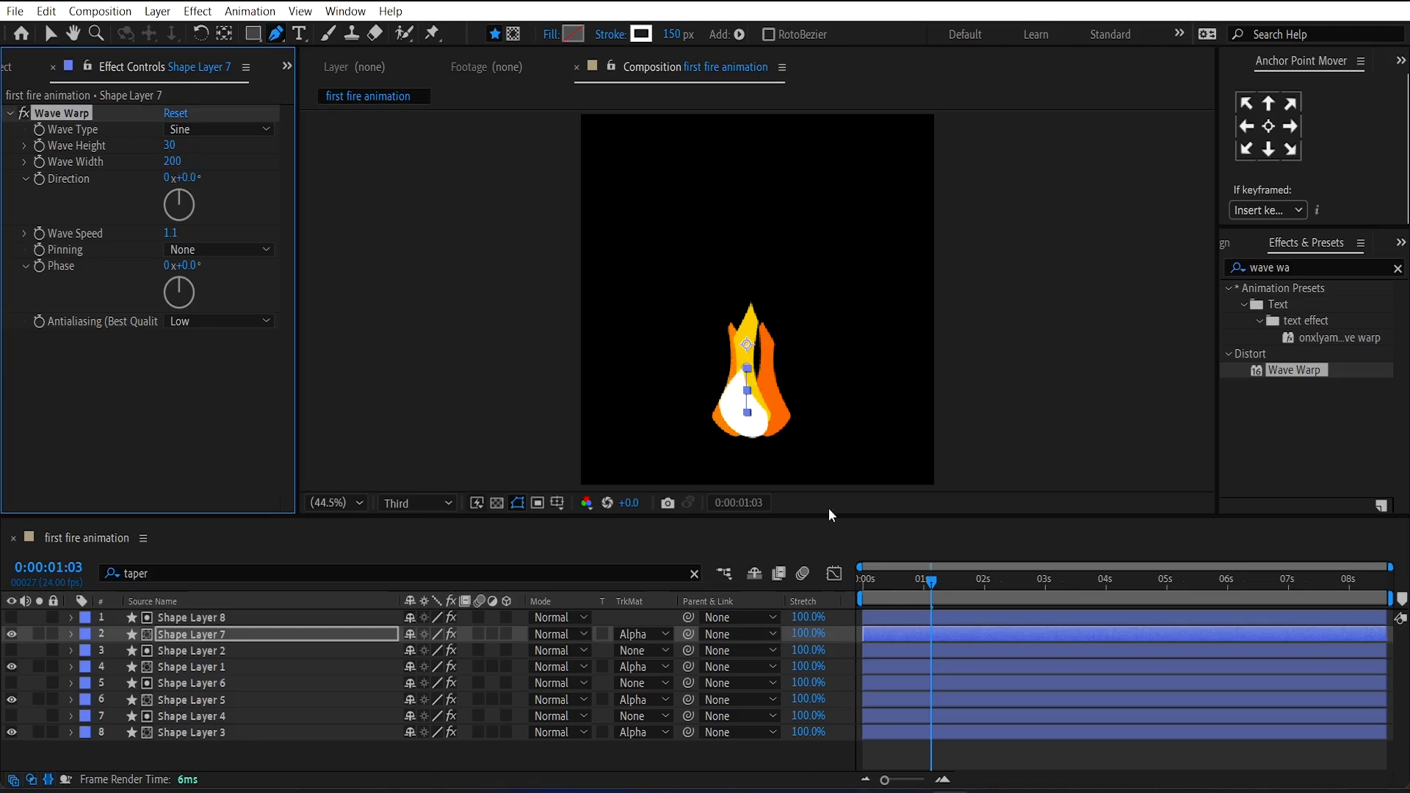
left_click(865, 598)
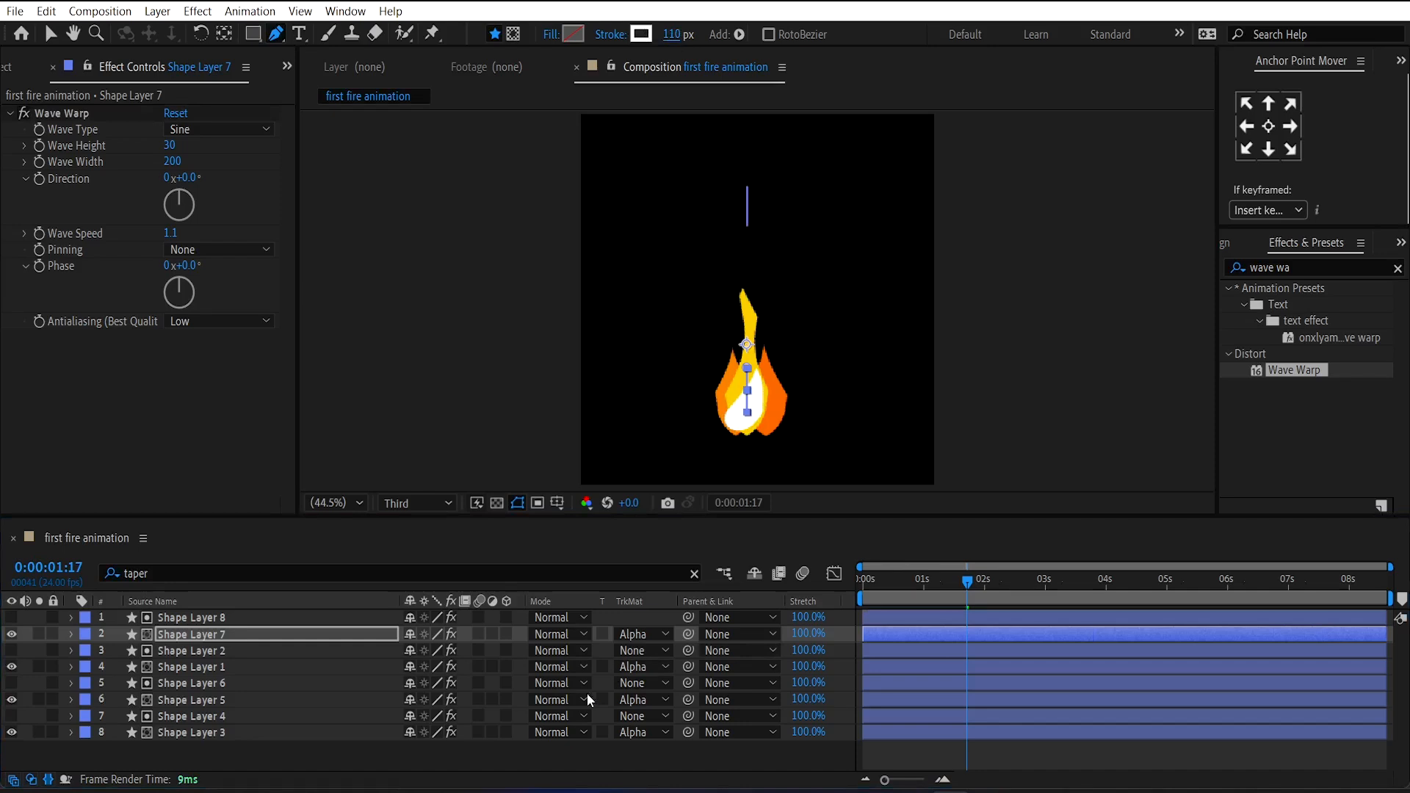
Add a new adjustment layer on top and apply Simple Choker to it.
right_click(589, 700)
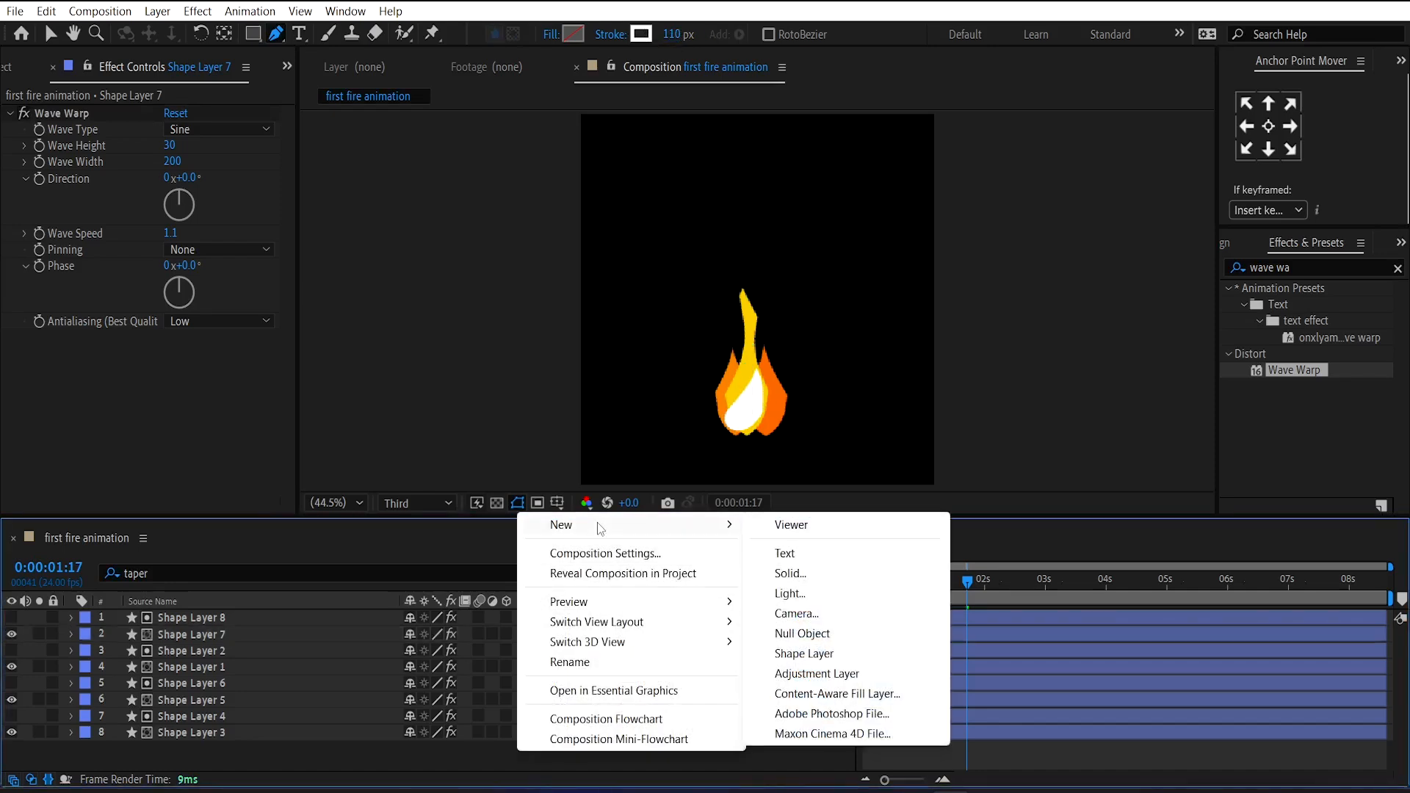
left_click(816, 674)
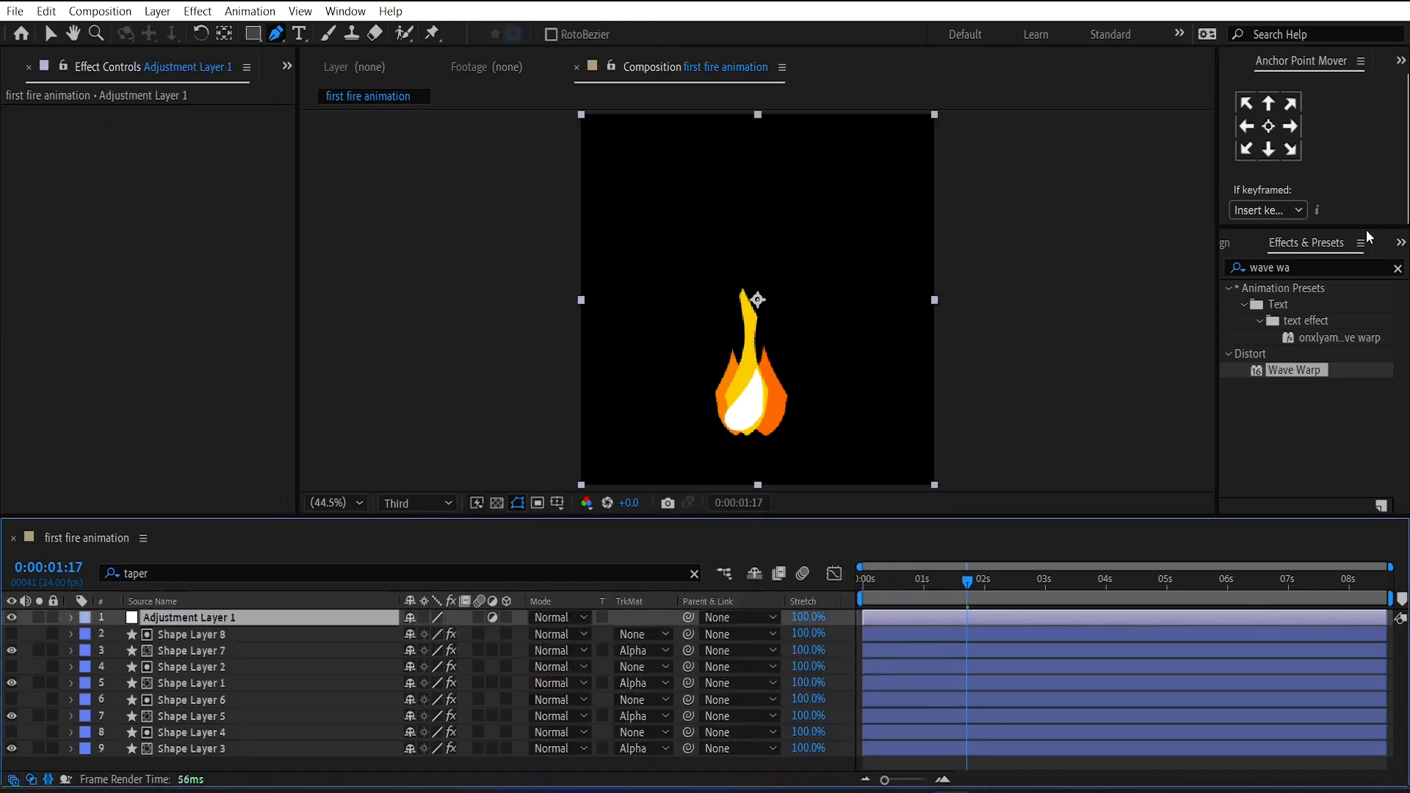
type("simple")
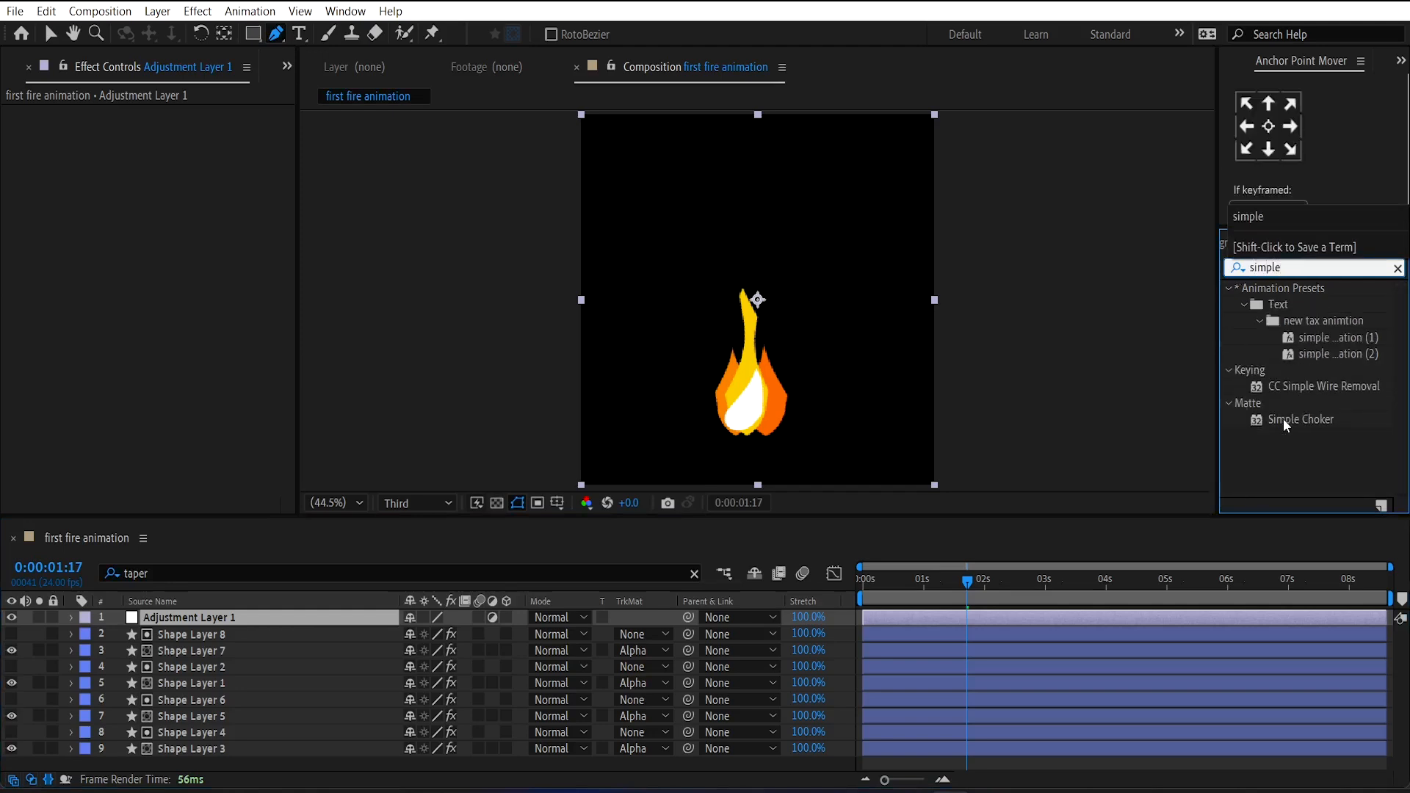
double_click(1303, 420)
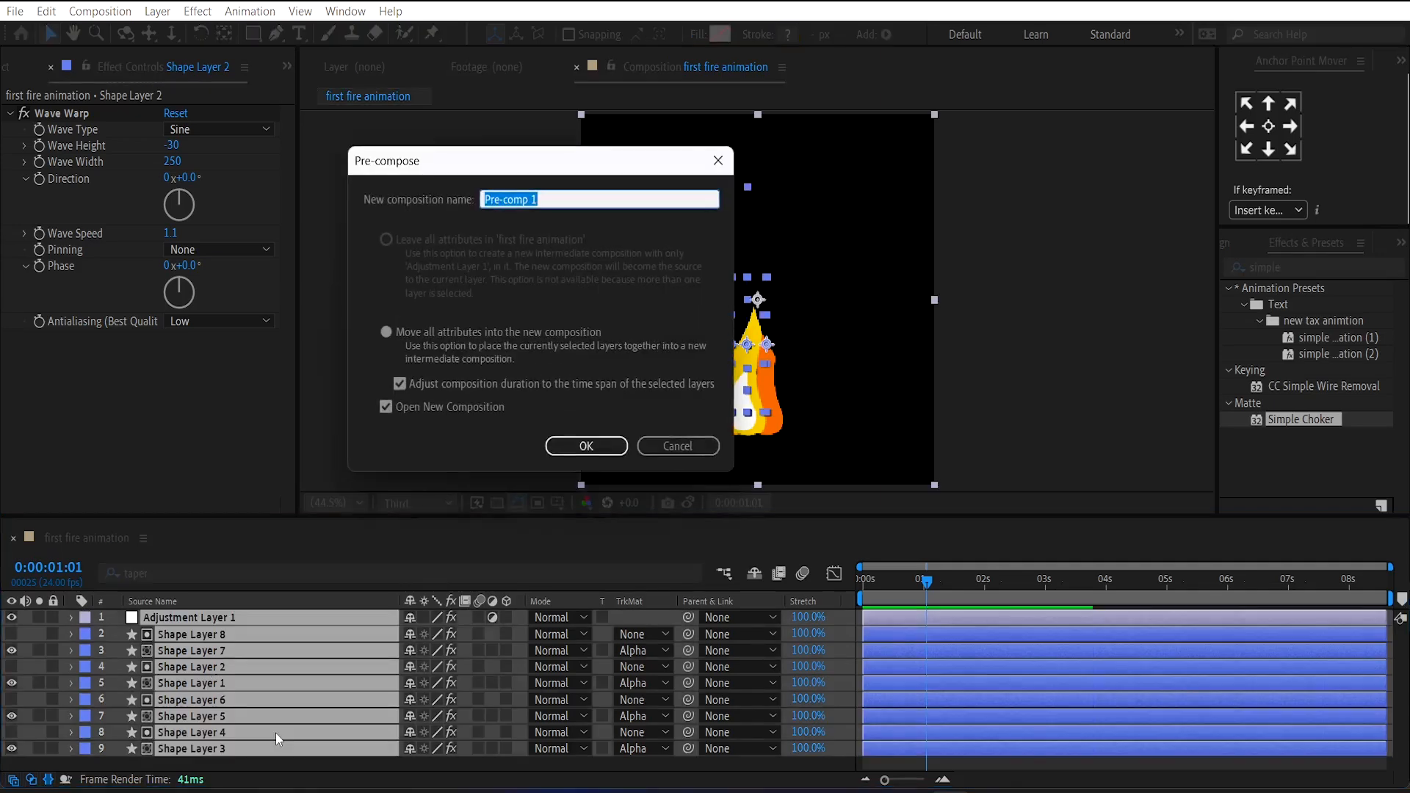
Pre-compose all layers into a comp named 'flames'.
type("flames")
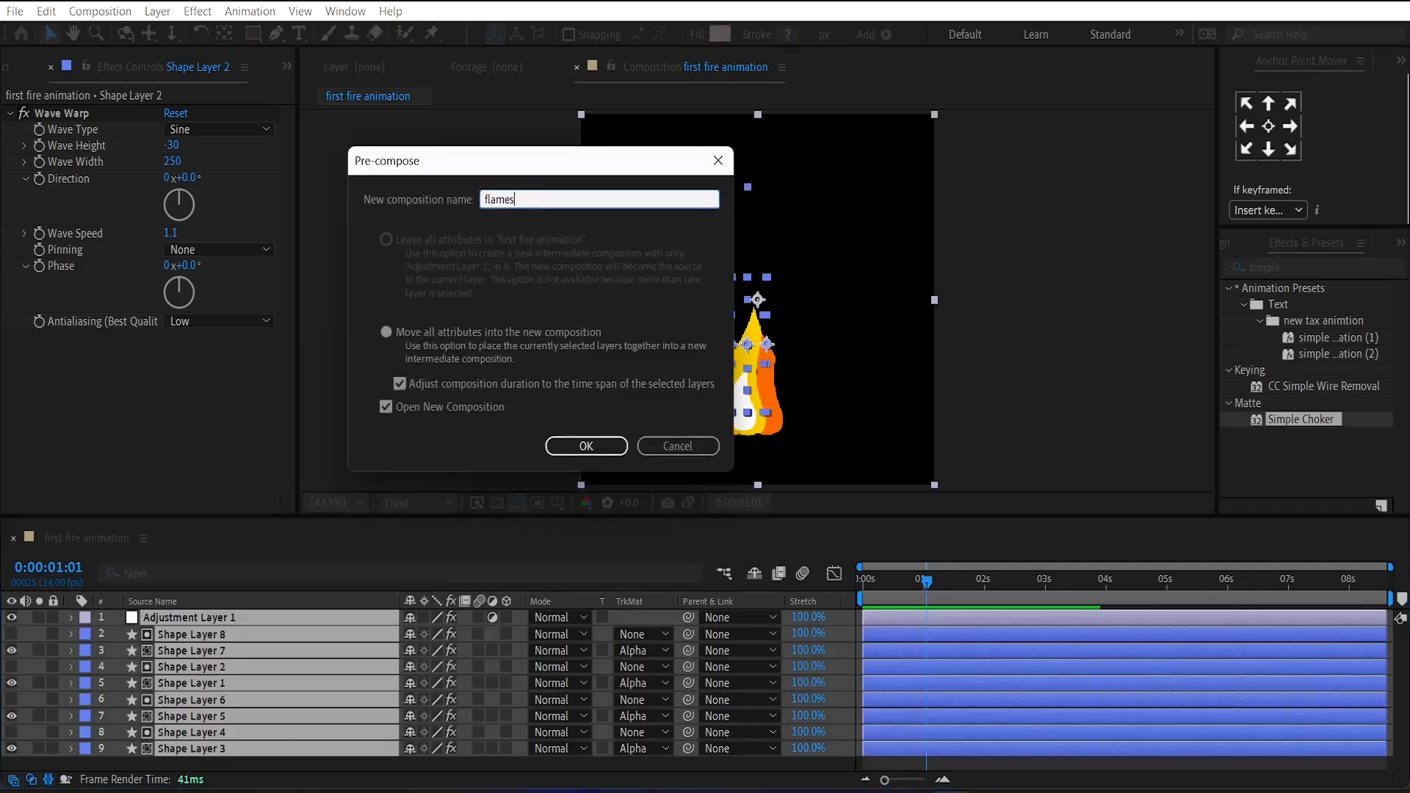
left_click(586, 445)
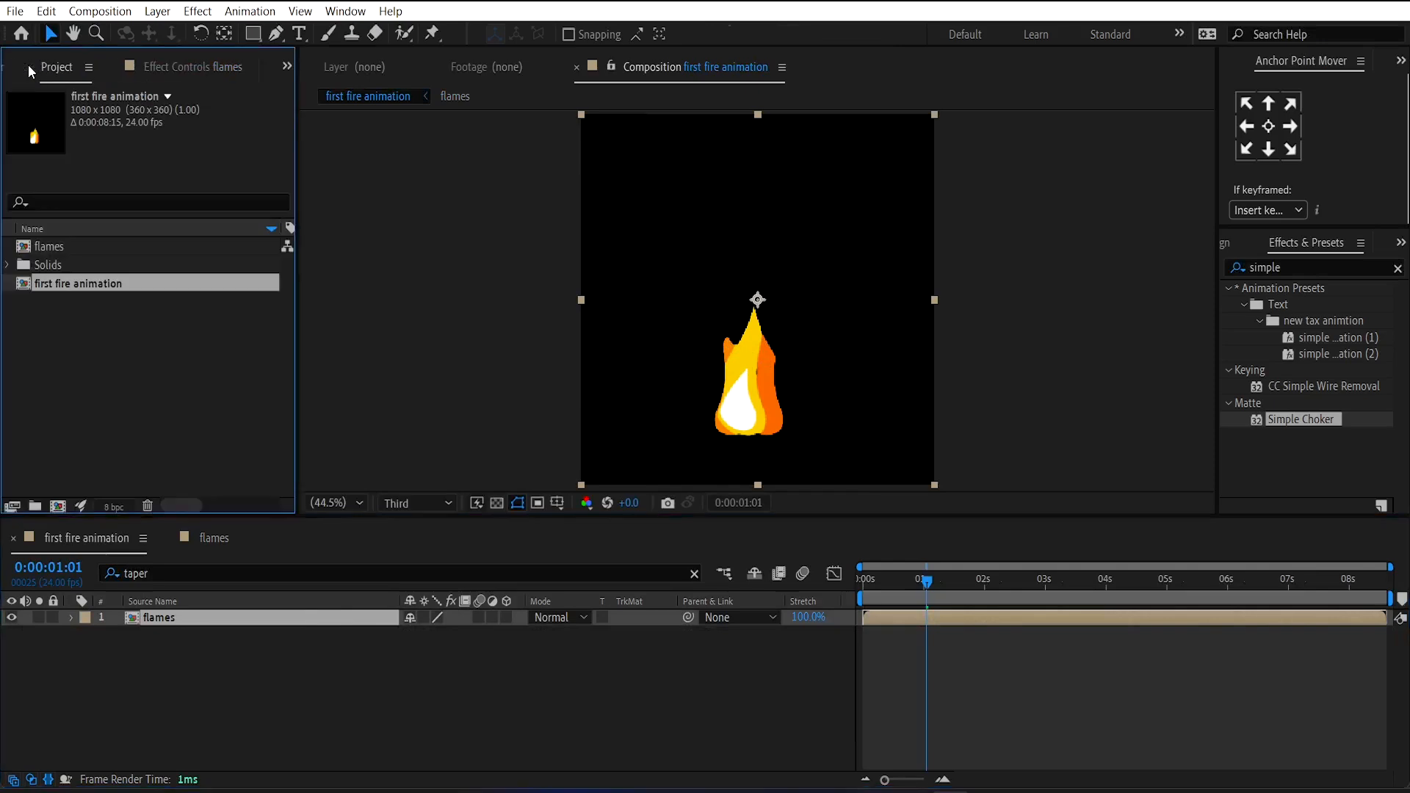
Select the flames pre-comp in the Project panel so it can be duplicated as flames 2.
left_click(51, 264)
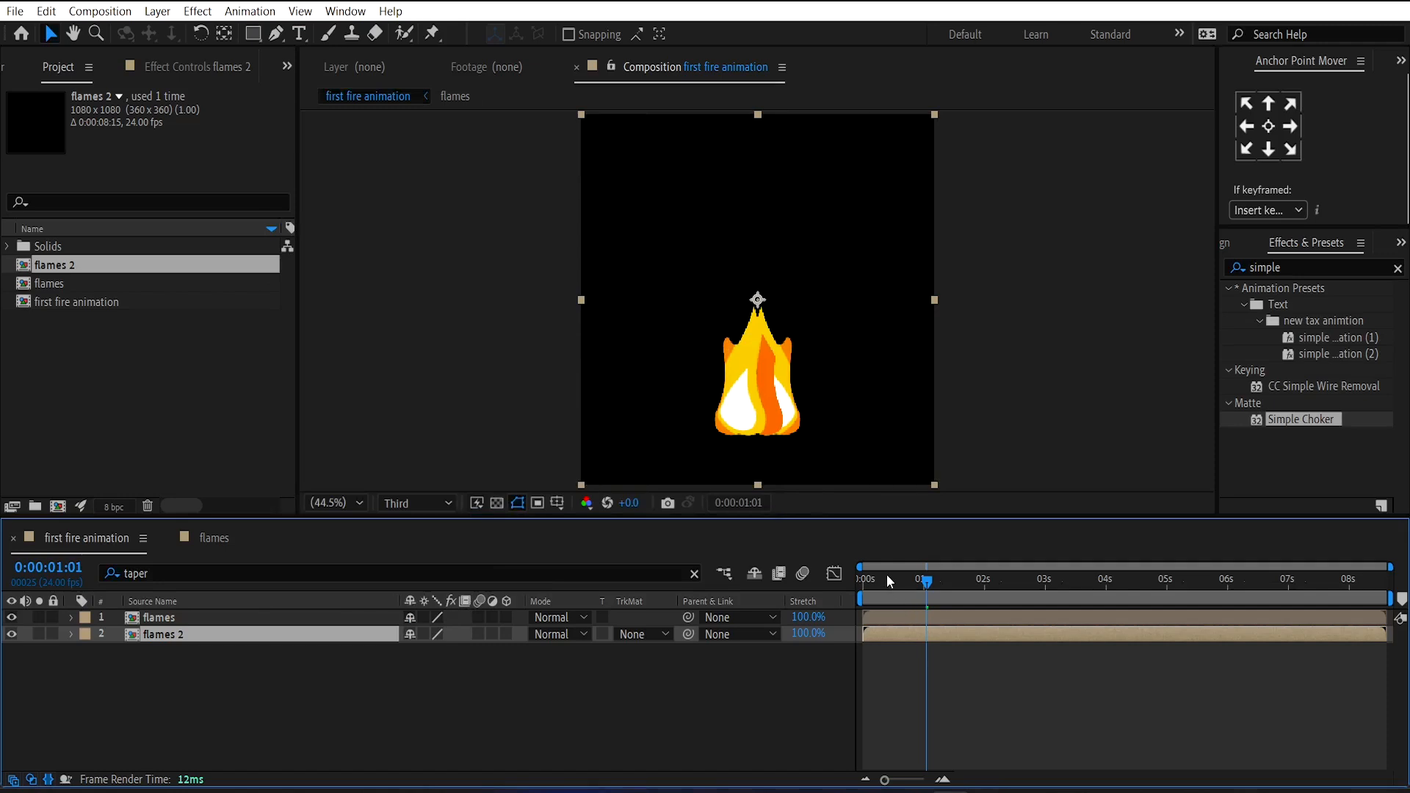
In flames 2, give Shape Layer 5 a FBBA8E peach stroke and edit its Wave Warp width.
left_click_drag(927, 580, 861, 579)
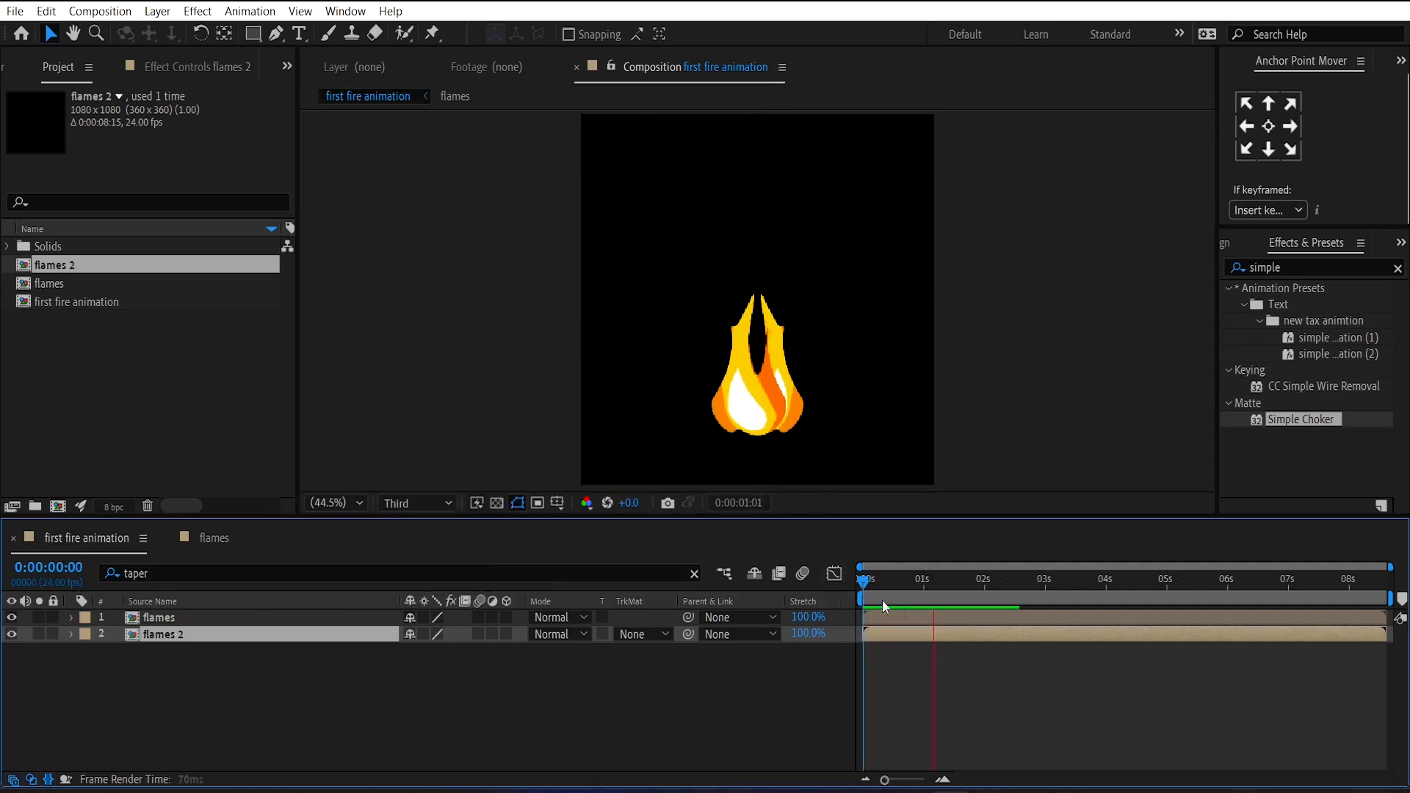
left_click(865, 598)
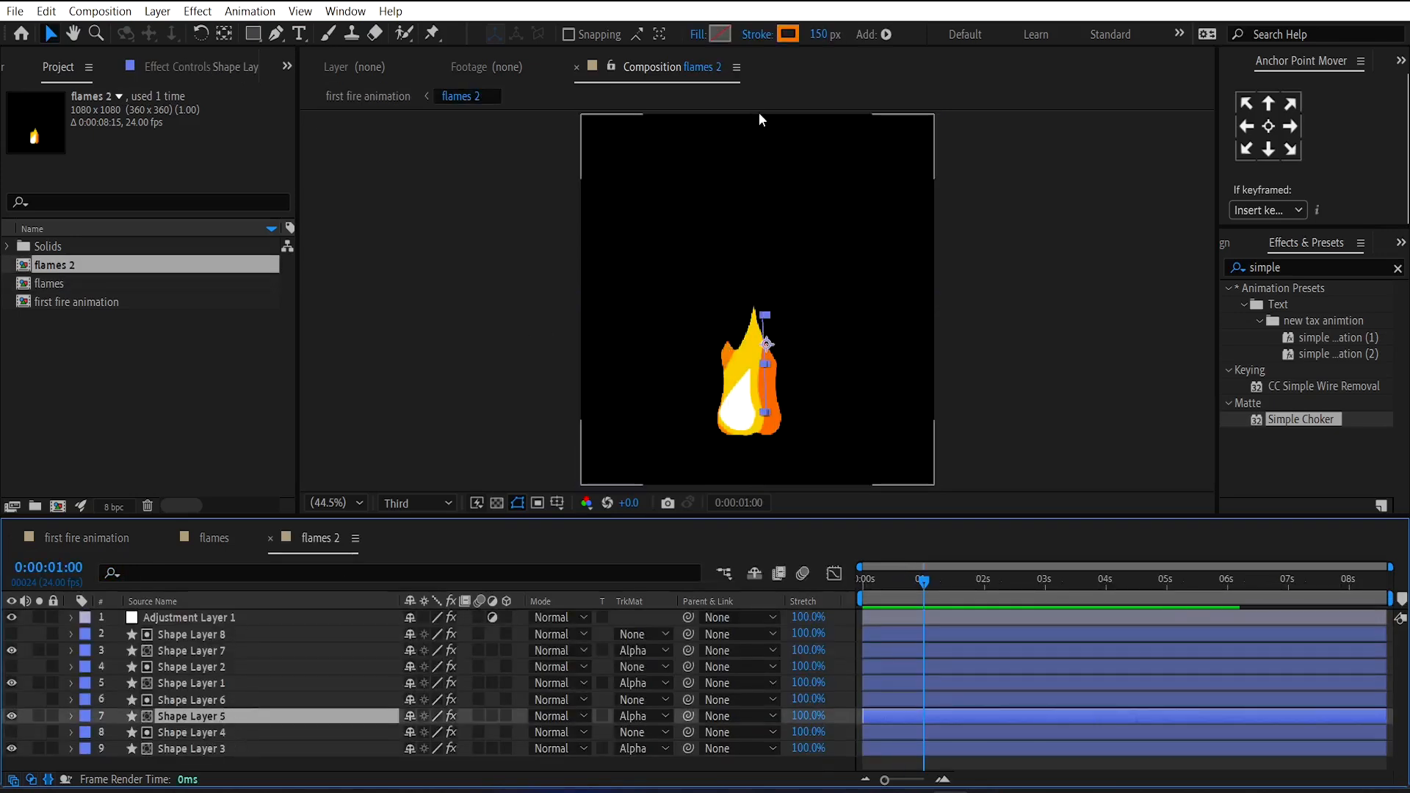
left_click(787, 33)
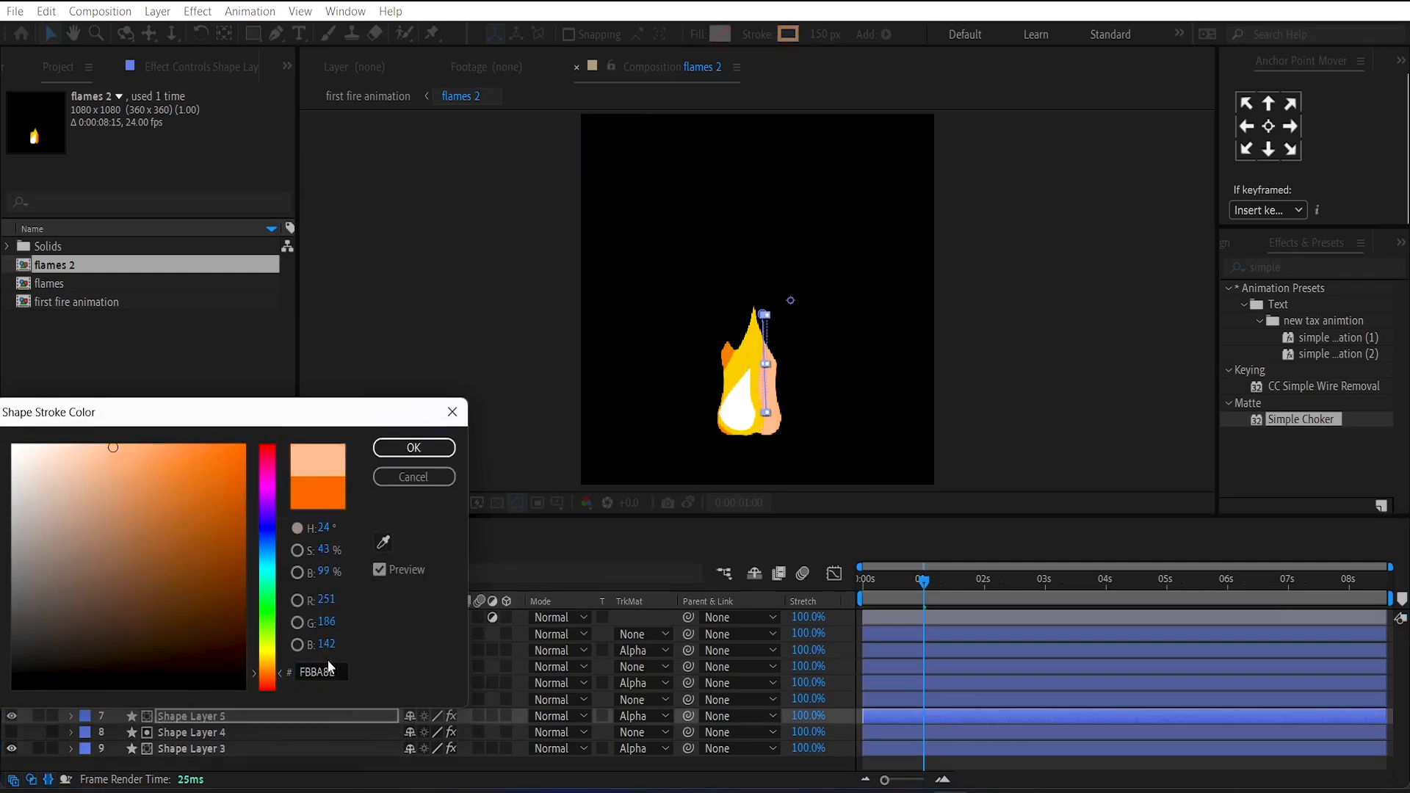
left_click(413, 447)
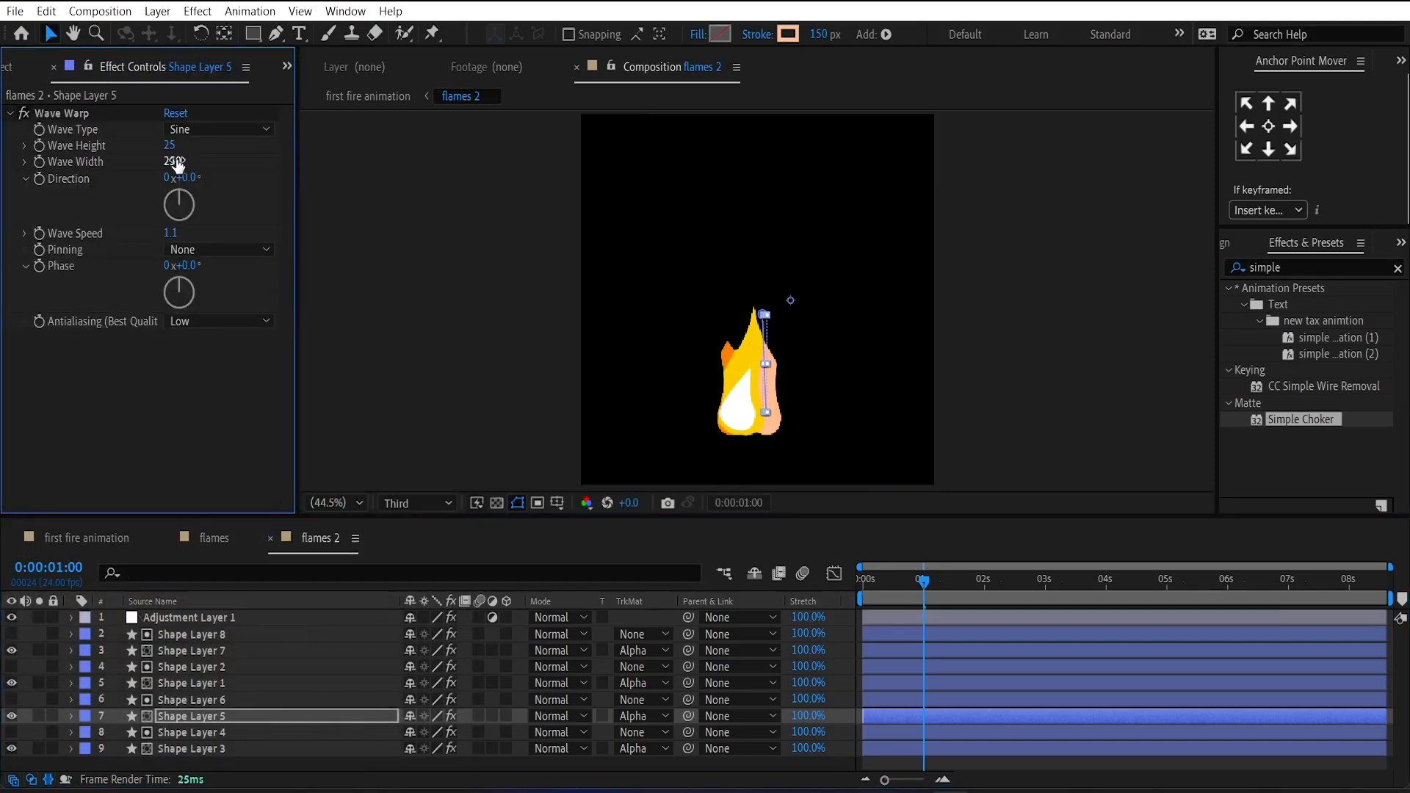
double_click(176, 161)
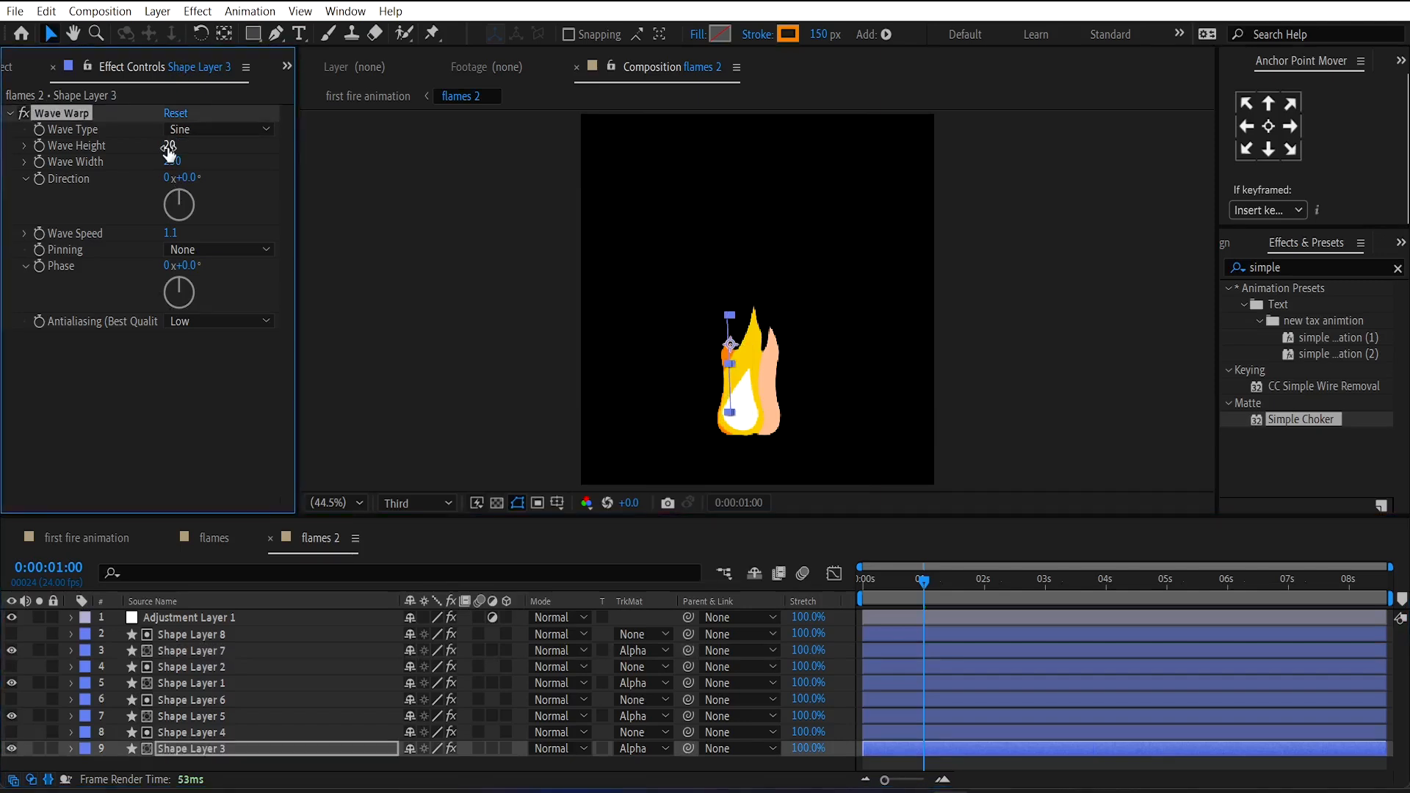
Edit Shape Layer 3's Wave Height, then open the 66%-scaled flames 3 pre-comp.
left_click(193, 634)
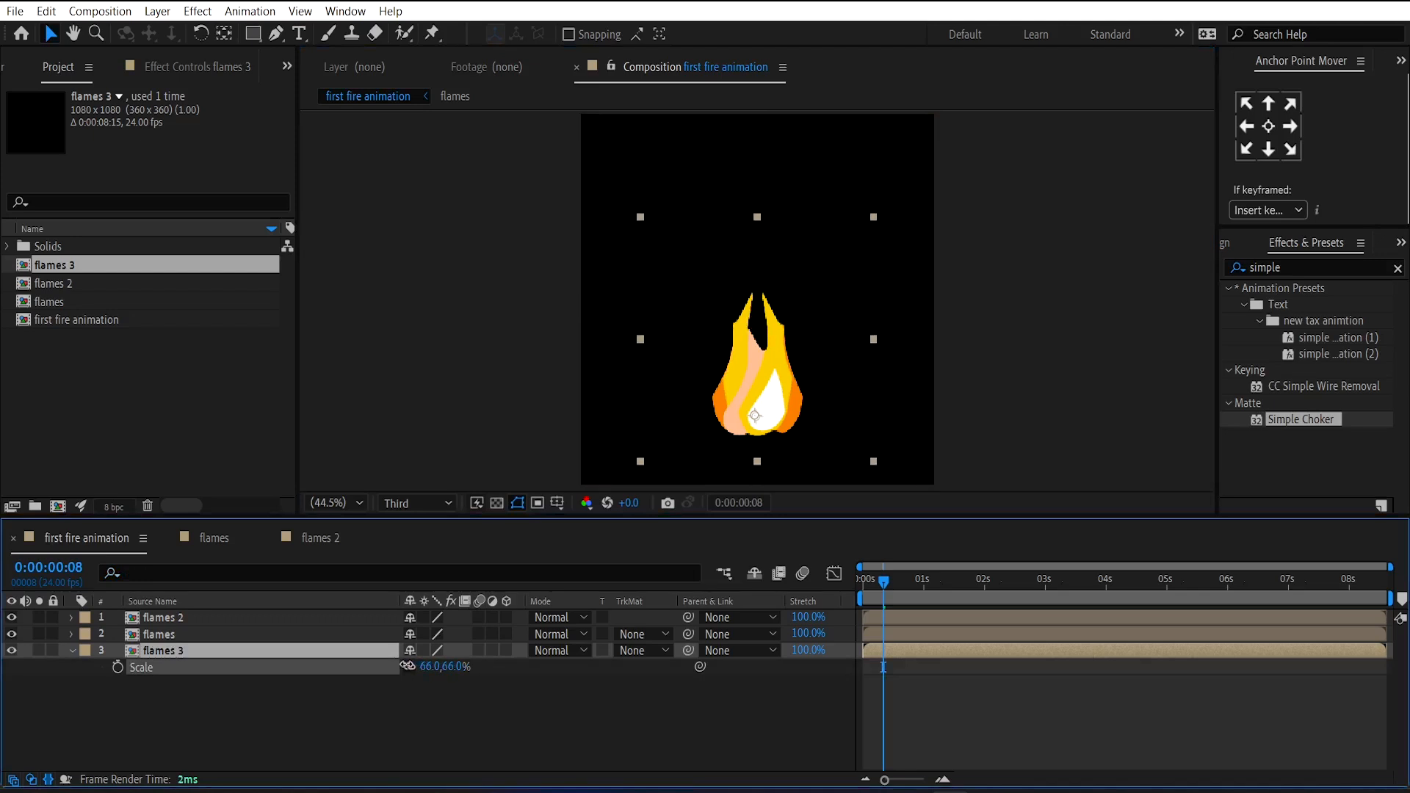
double_click(423, 666)
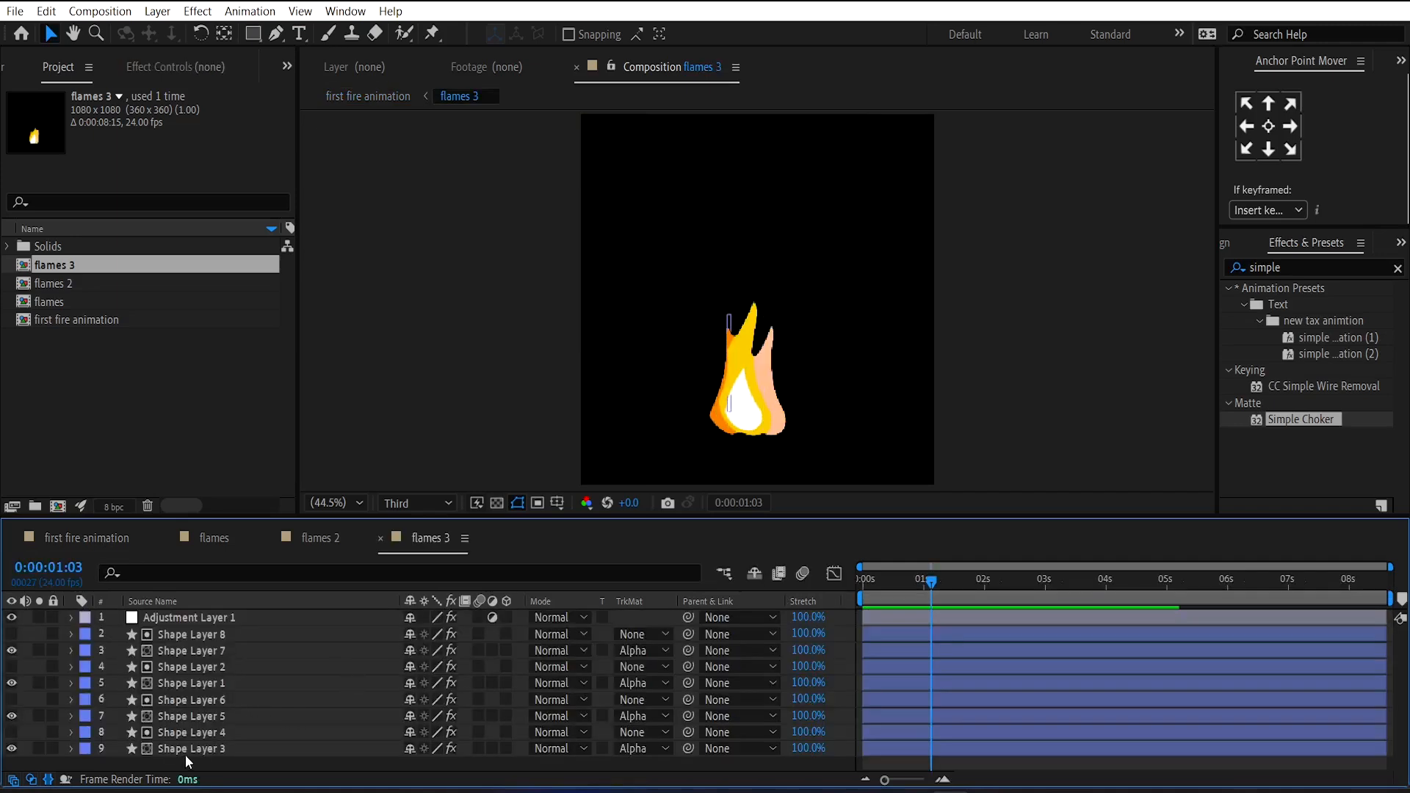
In flames 3, retune Wave Warp width on Shape Layer 3 and height on Shape Layer 5.
left_click(191, 749)
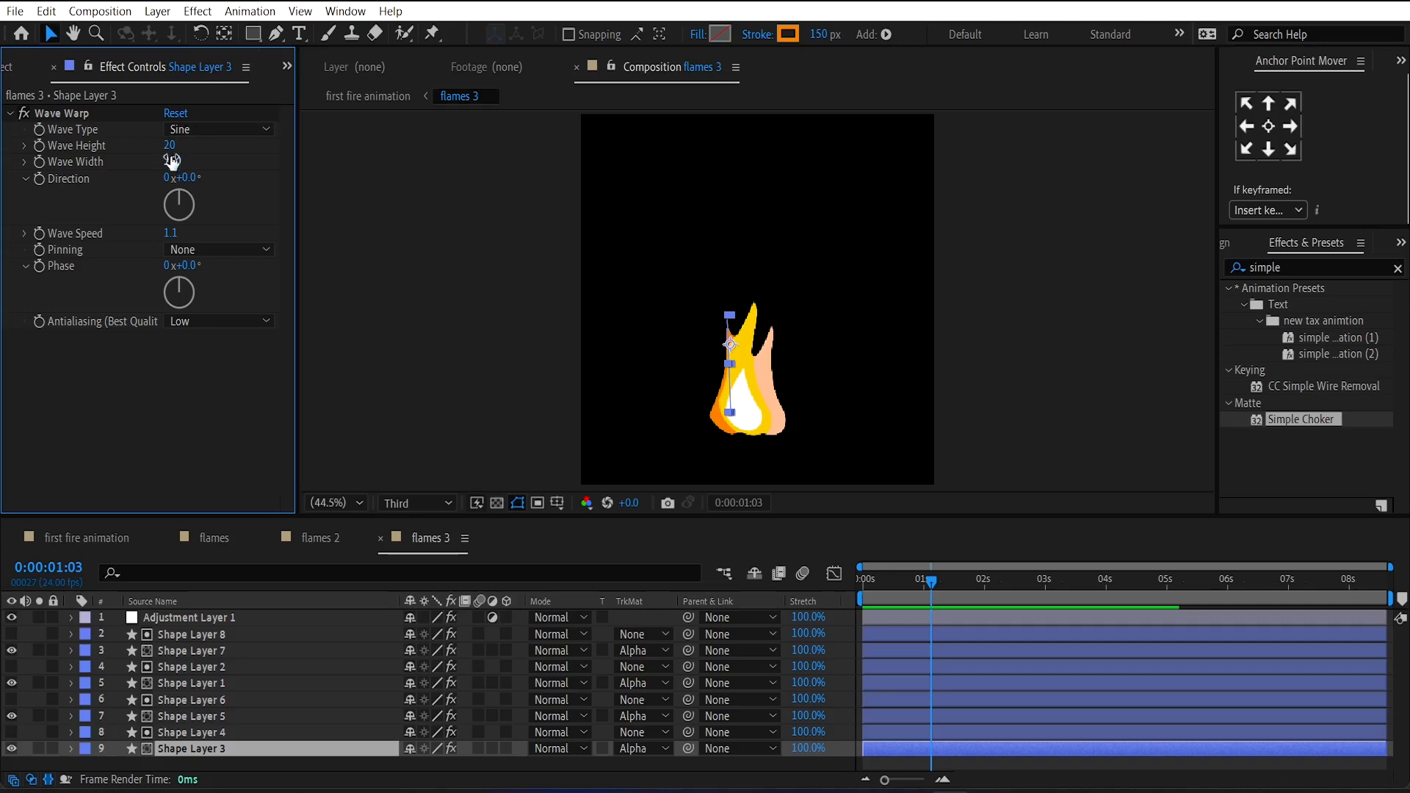
left_click(180, 162)
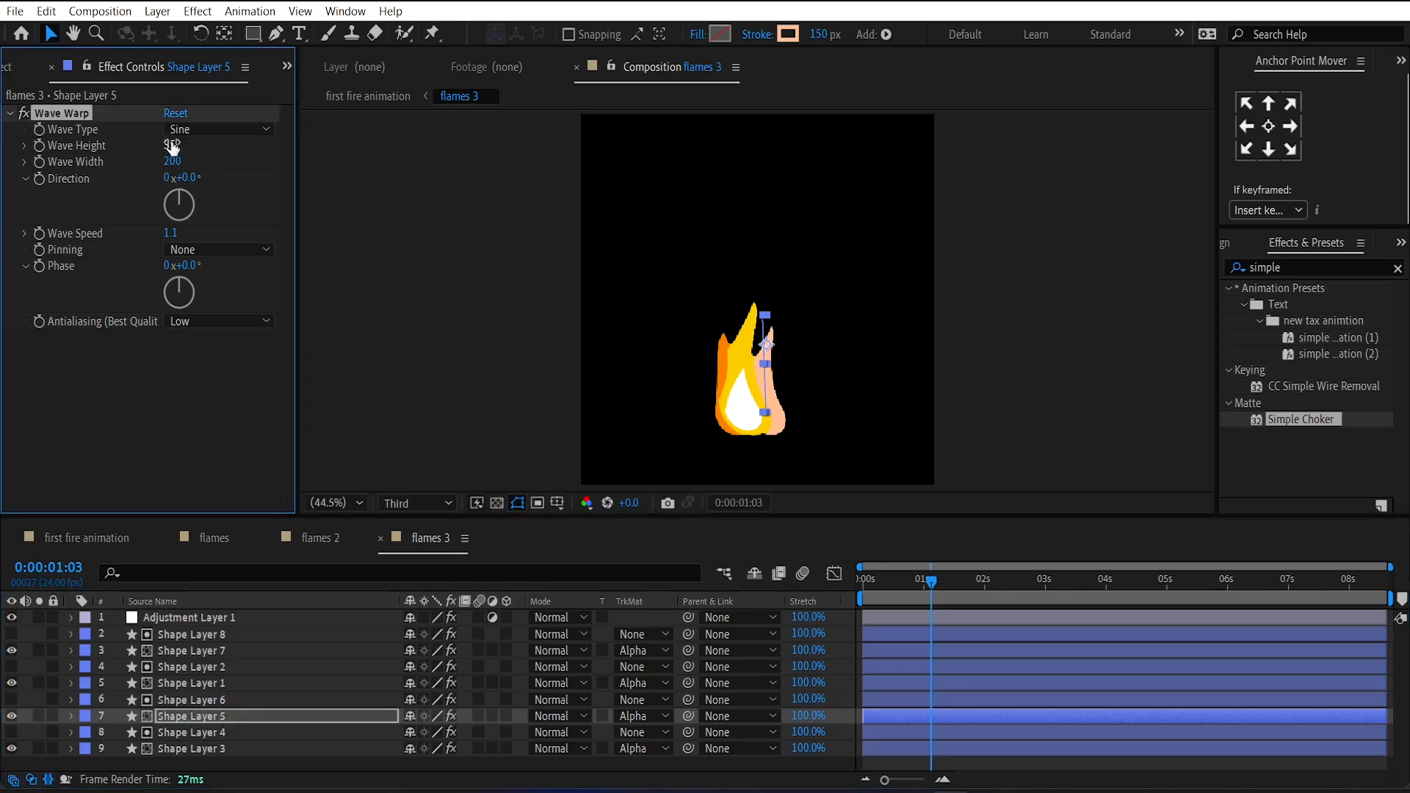
left_click(190, 650)
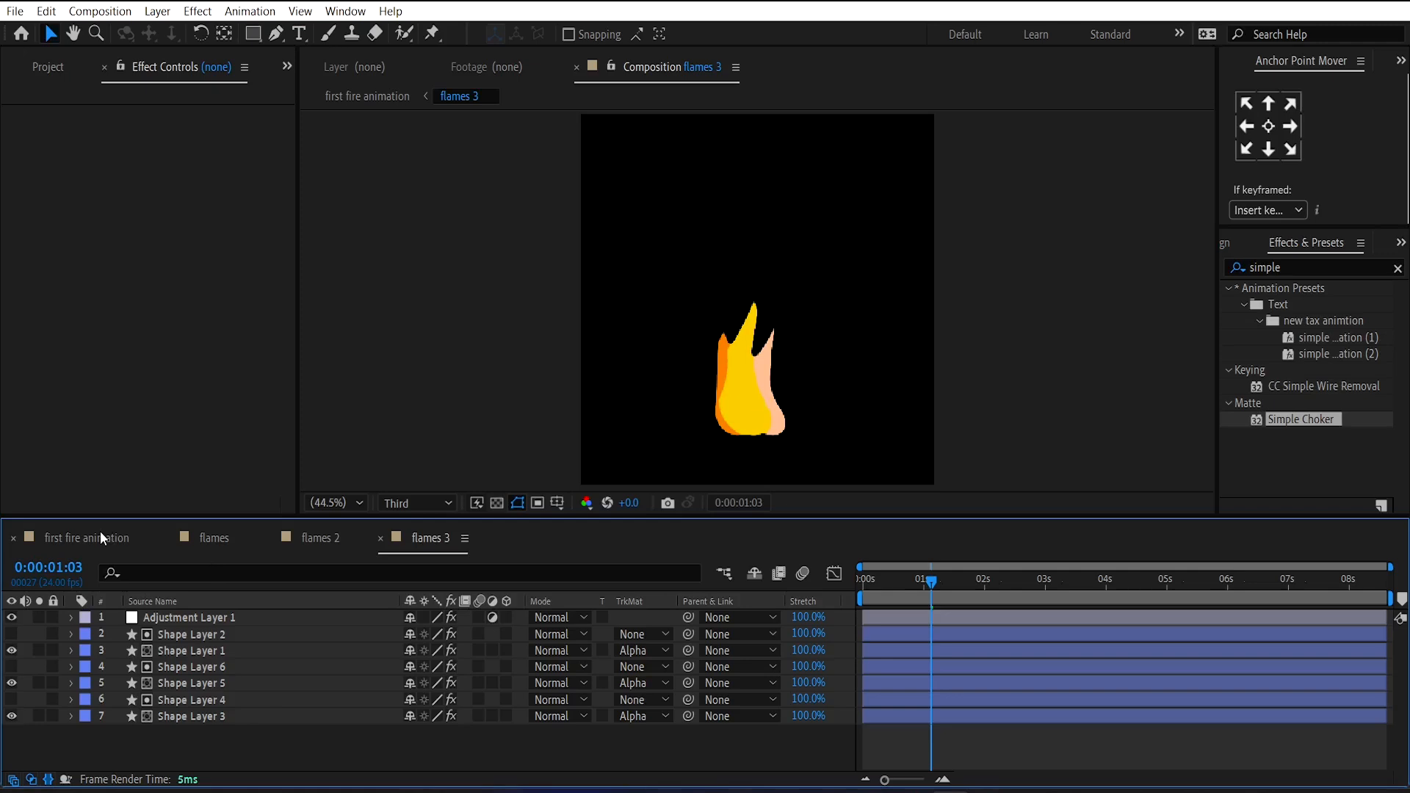
Duplicate the flames 3 layer and flip the copy horizontally.
left_click(88, 538)
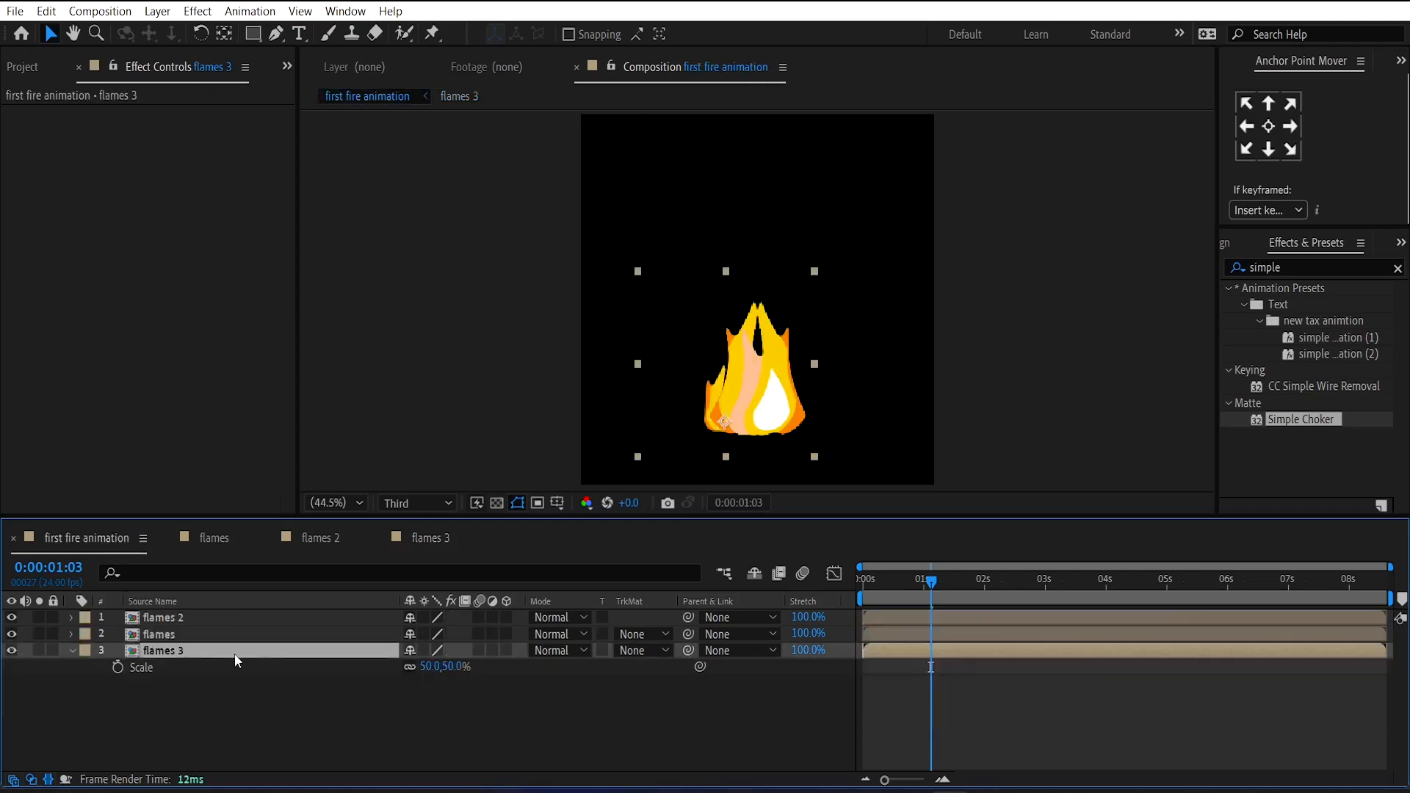
key("Ctrl+D")
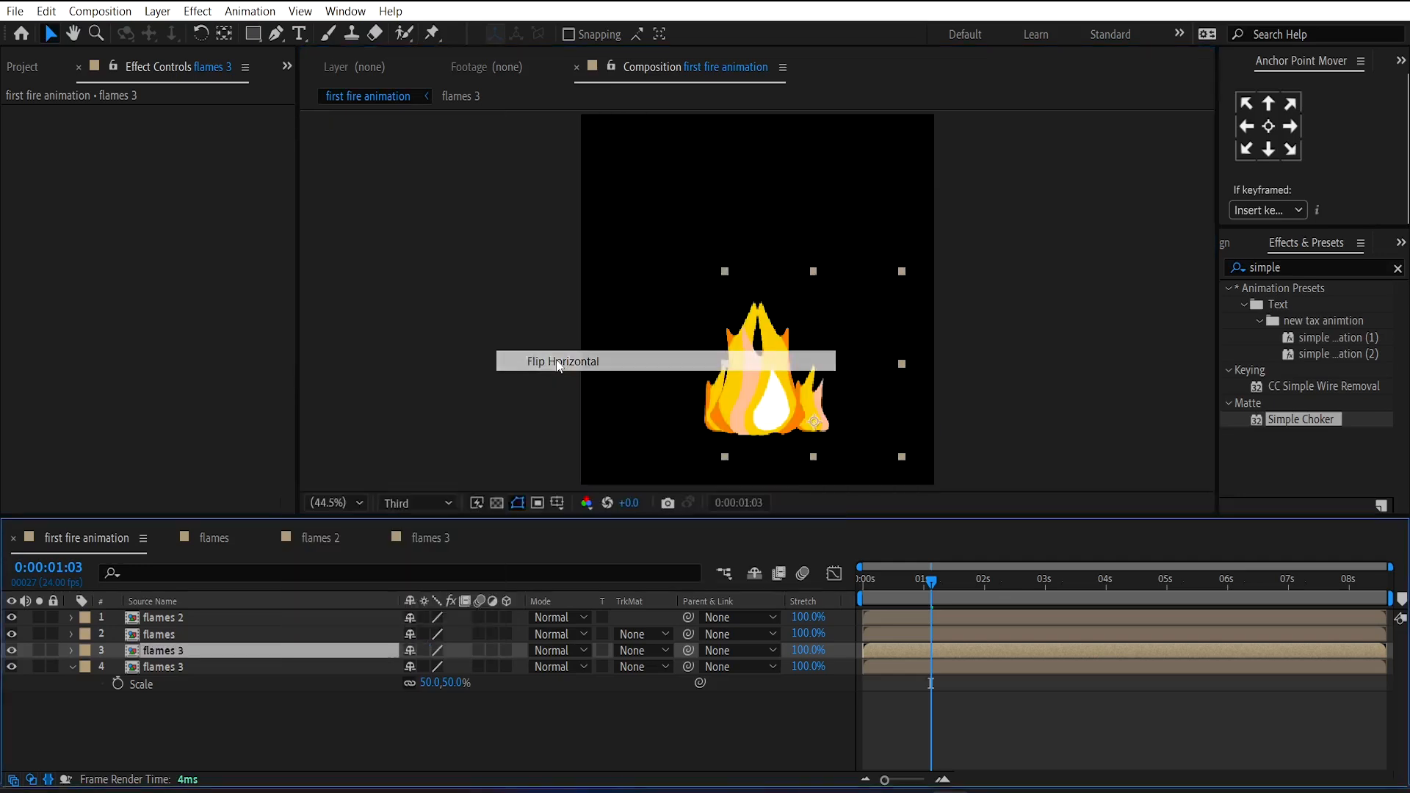
left_click(562, 361)
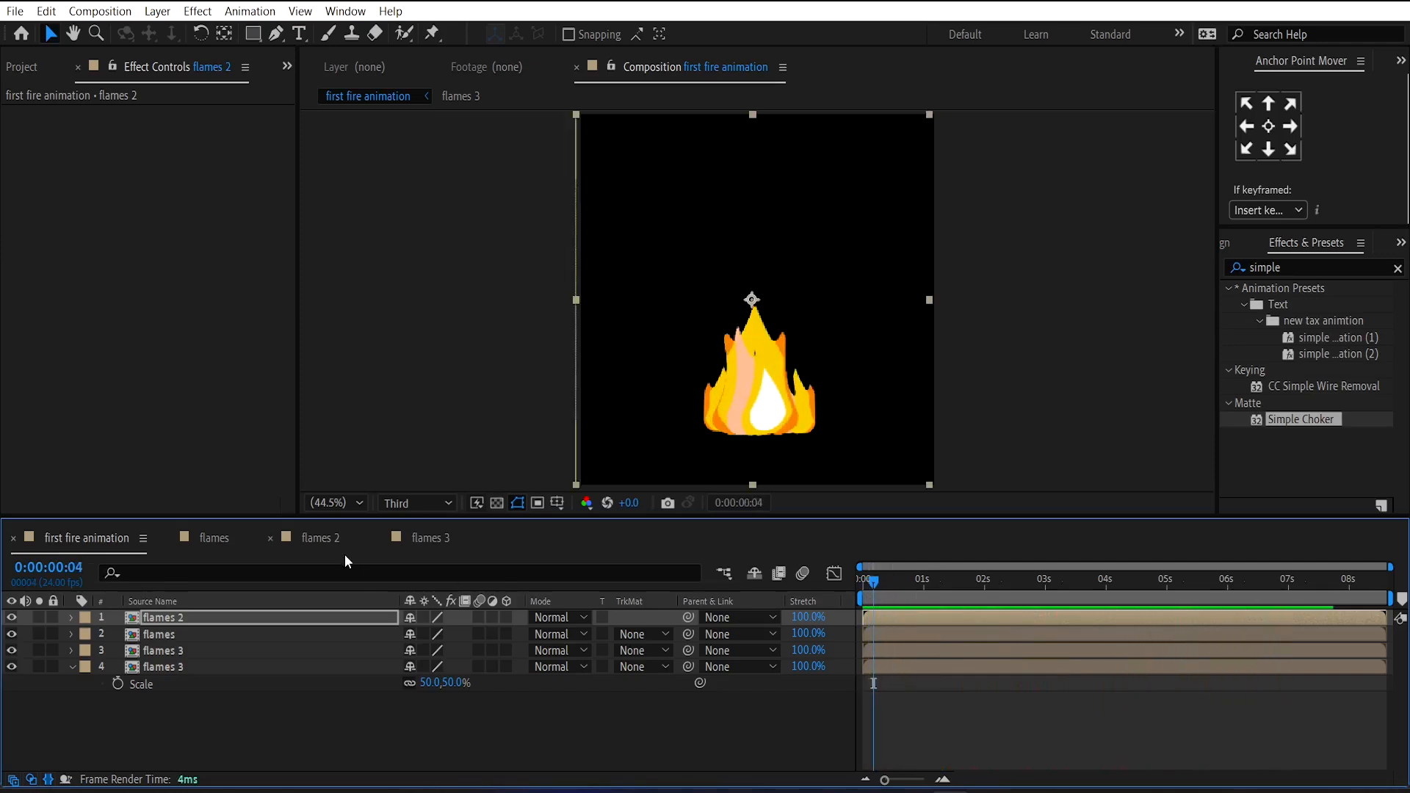
Set Shape Layer 8 Wave Warp in flames 2 to height 82, width 250.
left_click(320, 538)
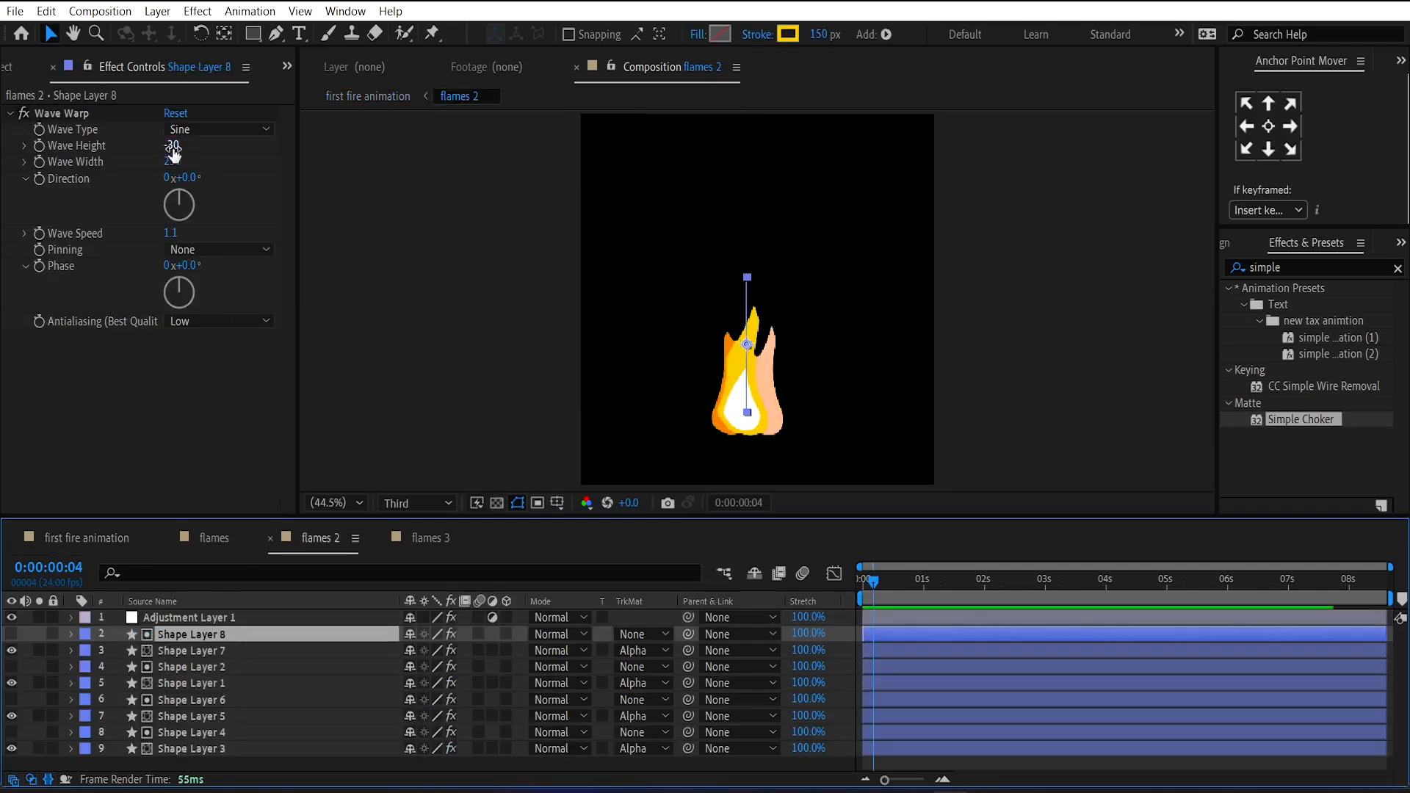
left_click_drag(171, 145, 171, 152)
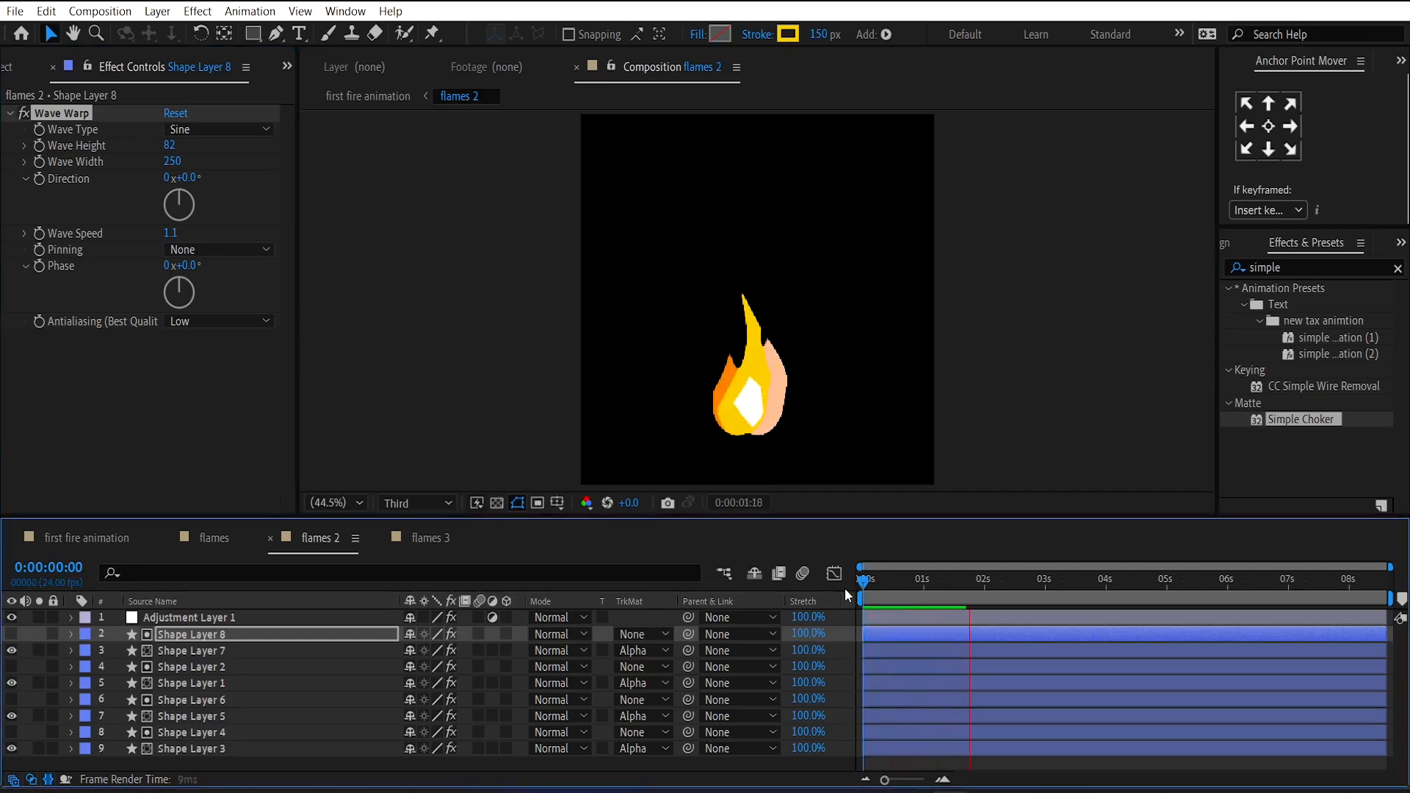
left_click(91, 537)
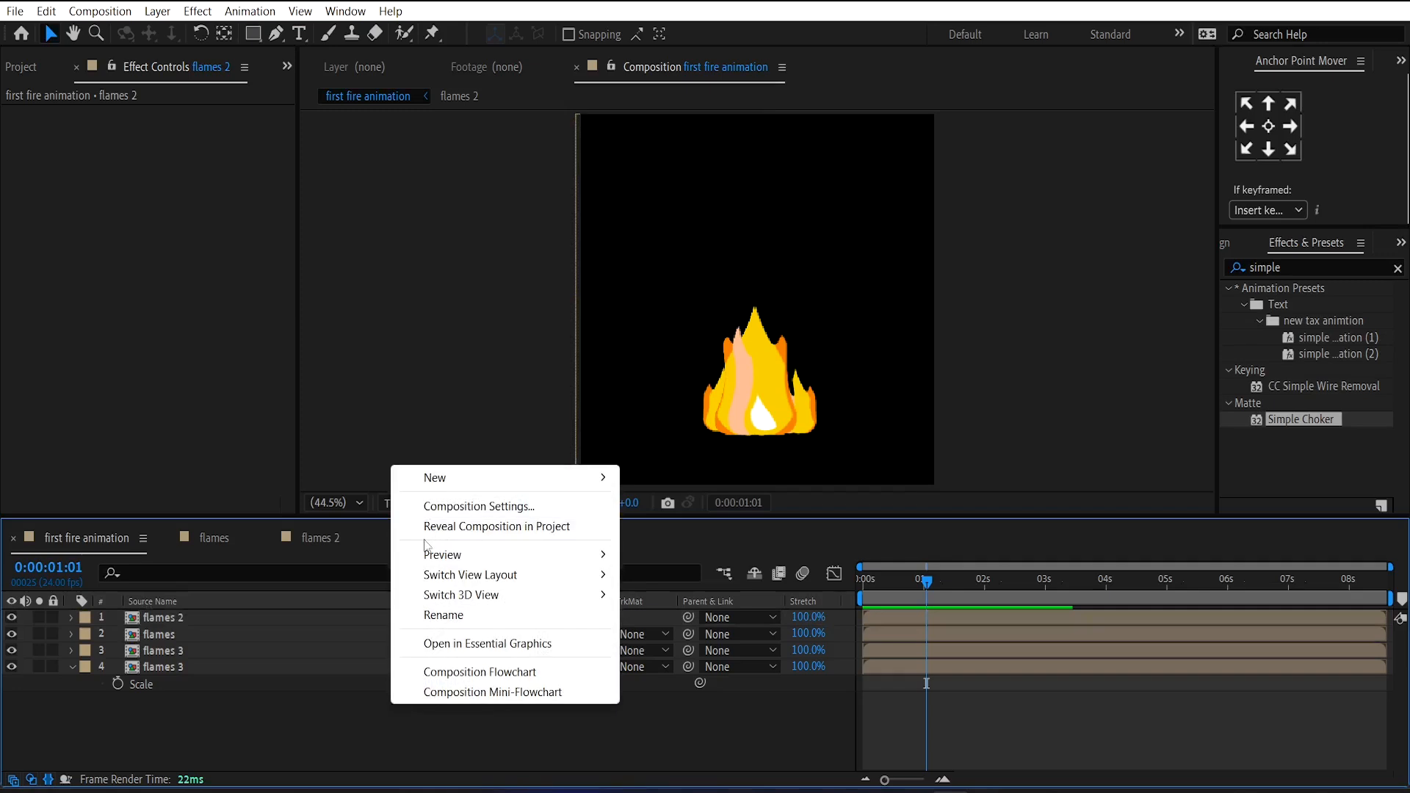
mouse_move(434, 477)
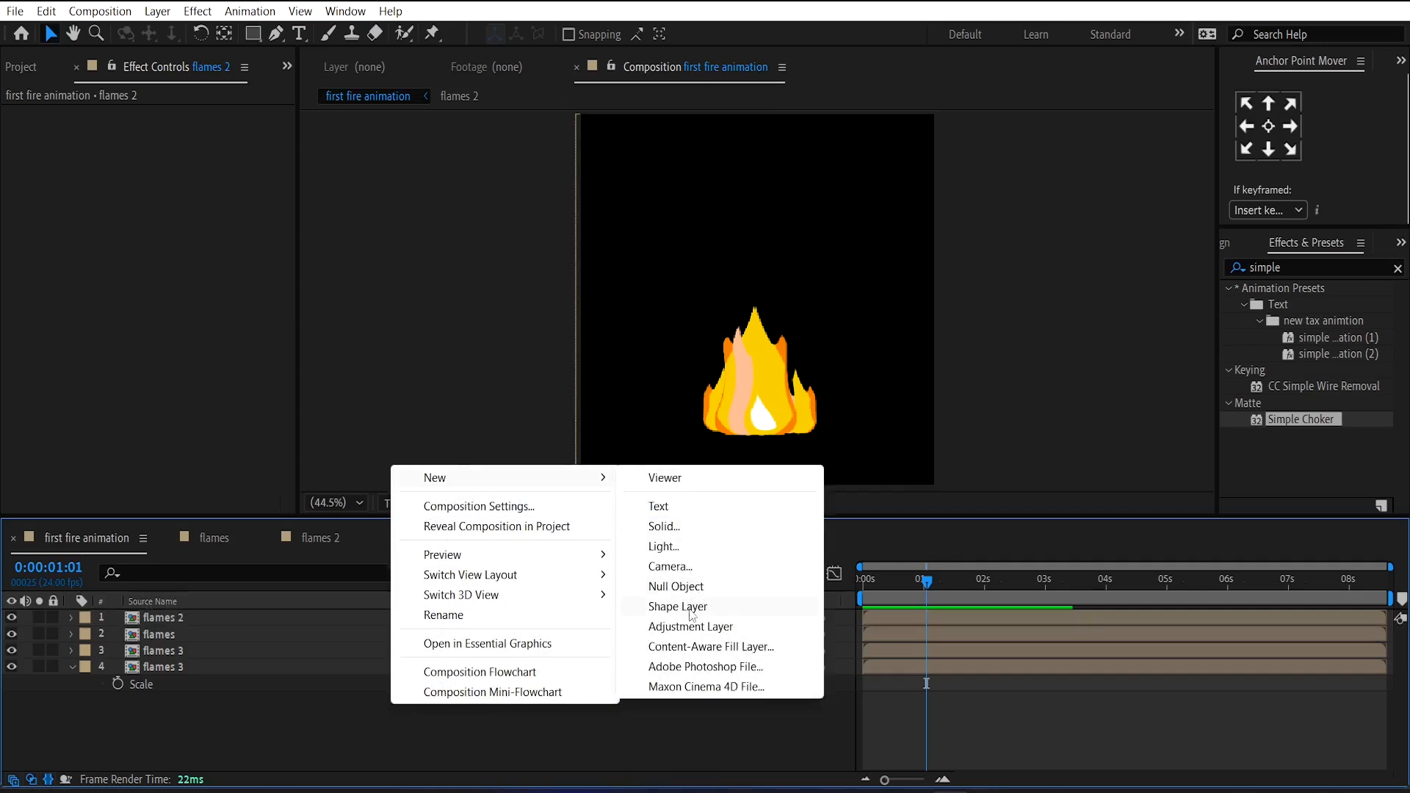
Add an adjustment layer with Deep Glow and exposure lowered to 0.02.
left_click(689, 627)
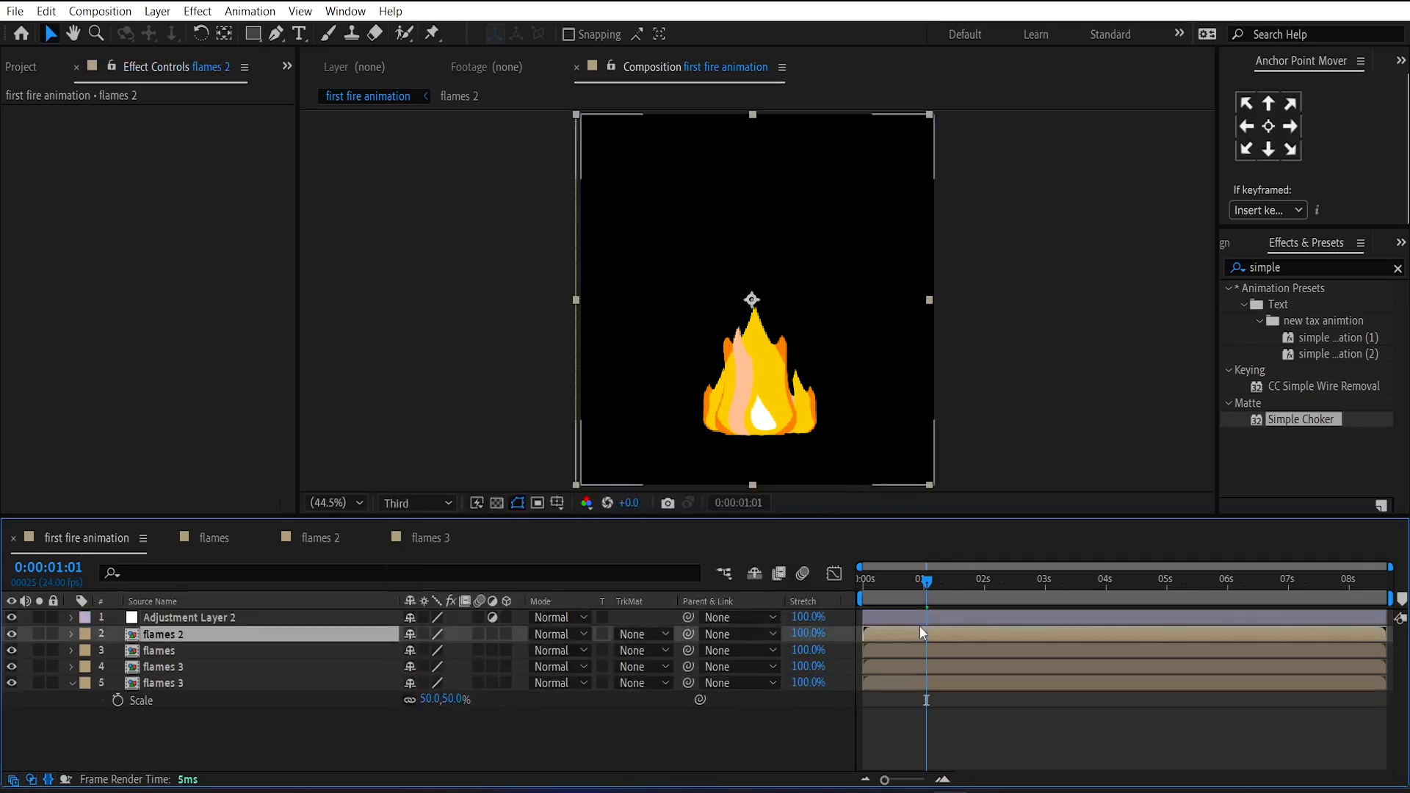
left_click(189, 617)
type("deep")
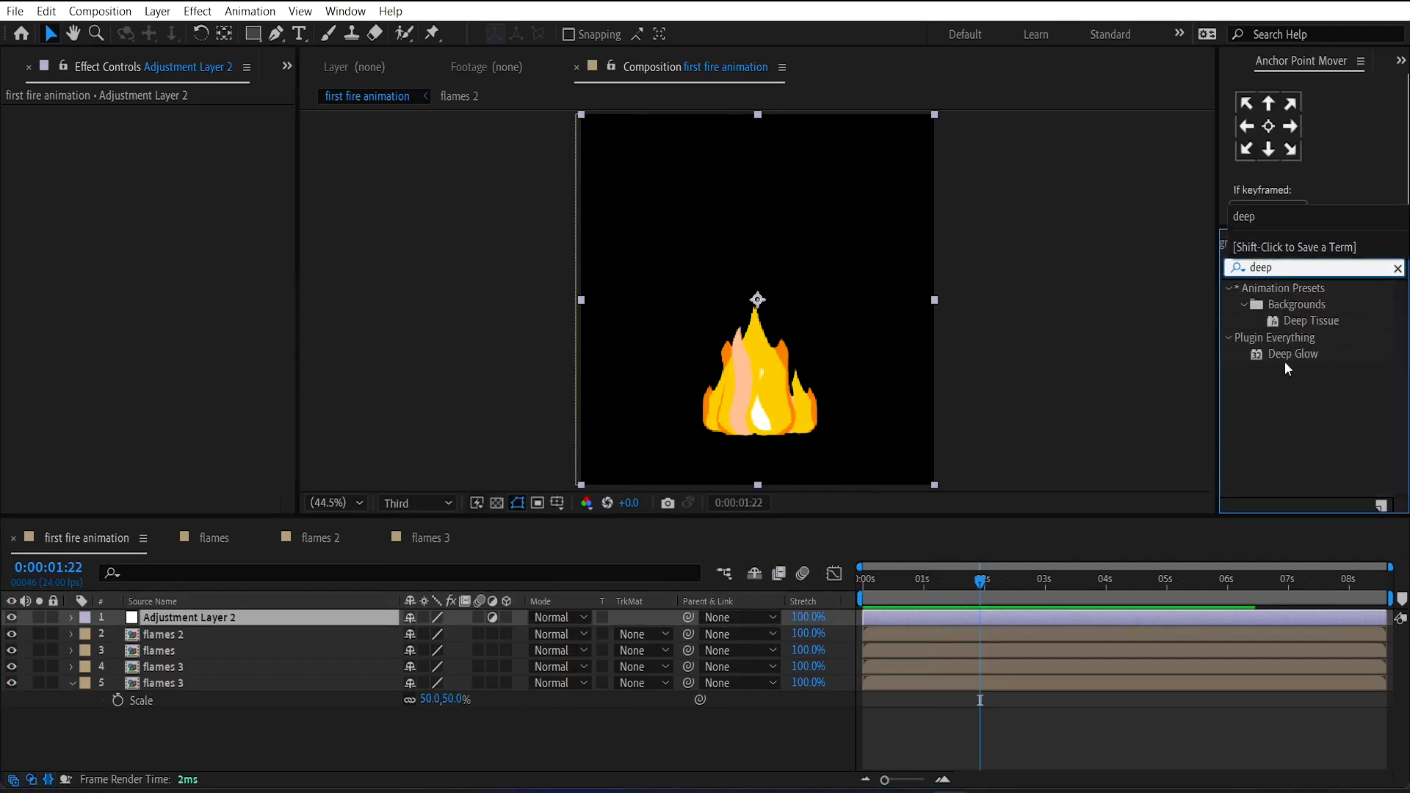
double_click(1294, 353)
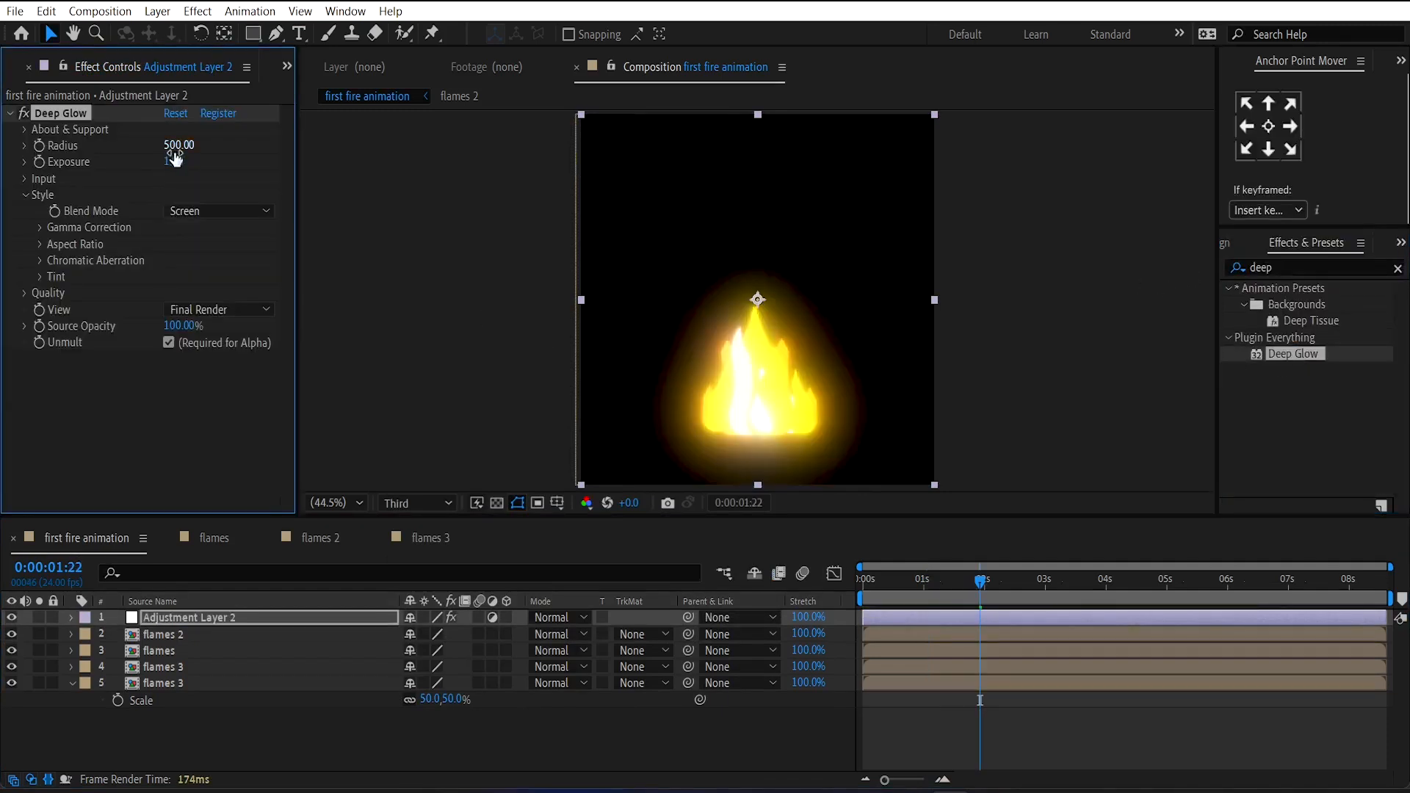
left_click(180, 161)
type("0.01")
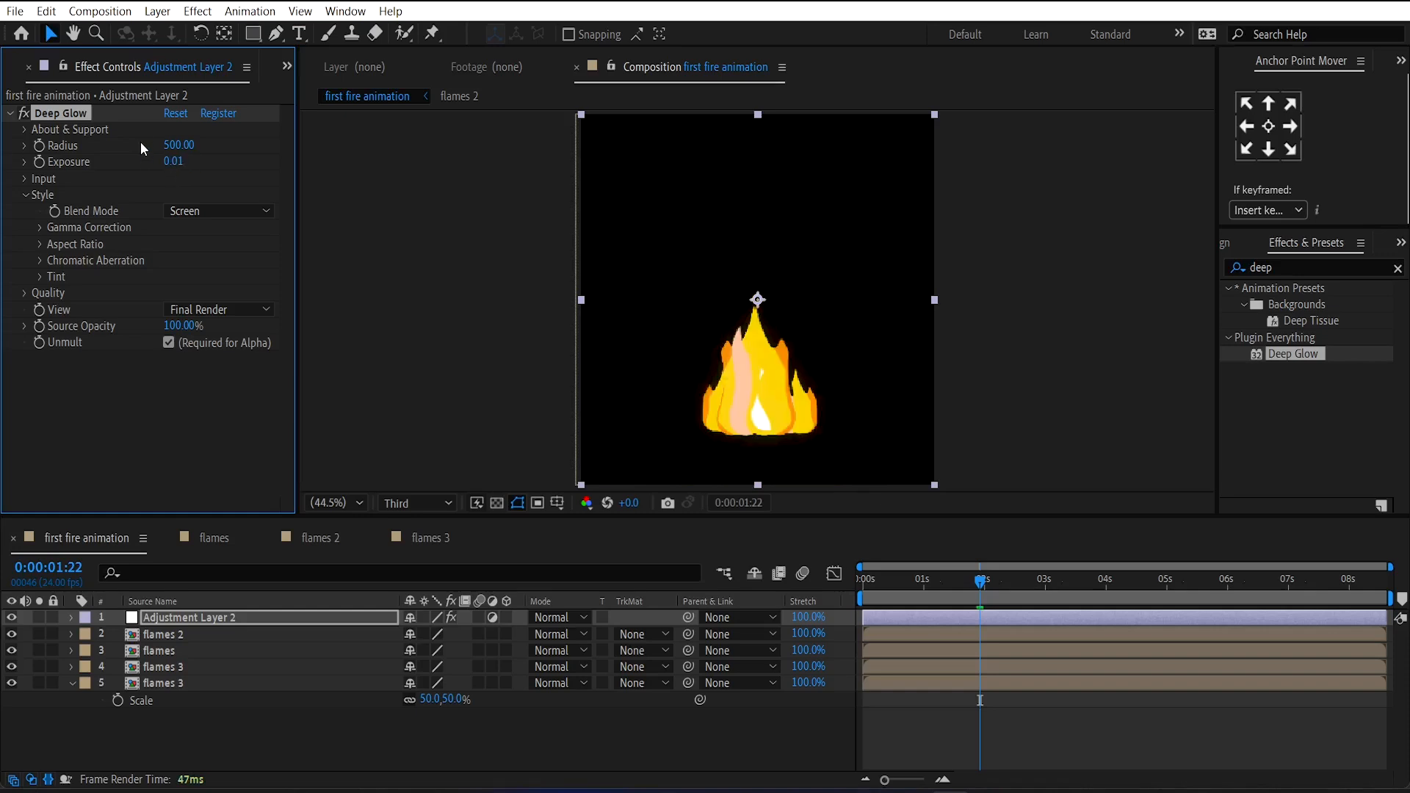
Set Deep Glow Radius to 300 with a wiggle(8,50) expression and preview the flicker.
double_click(178, 146)
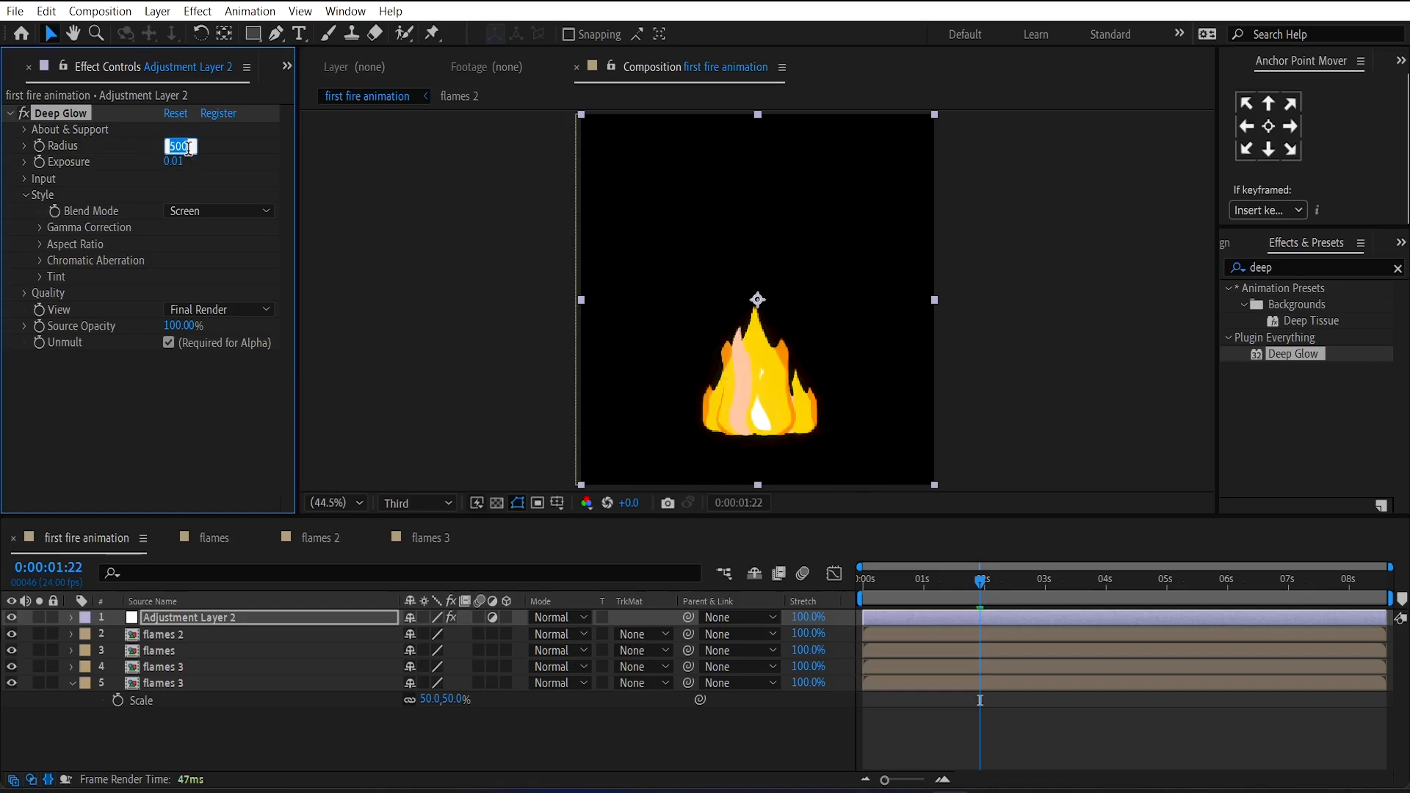
type("300.00")
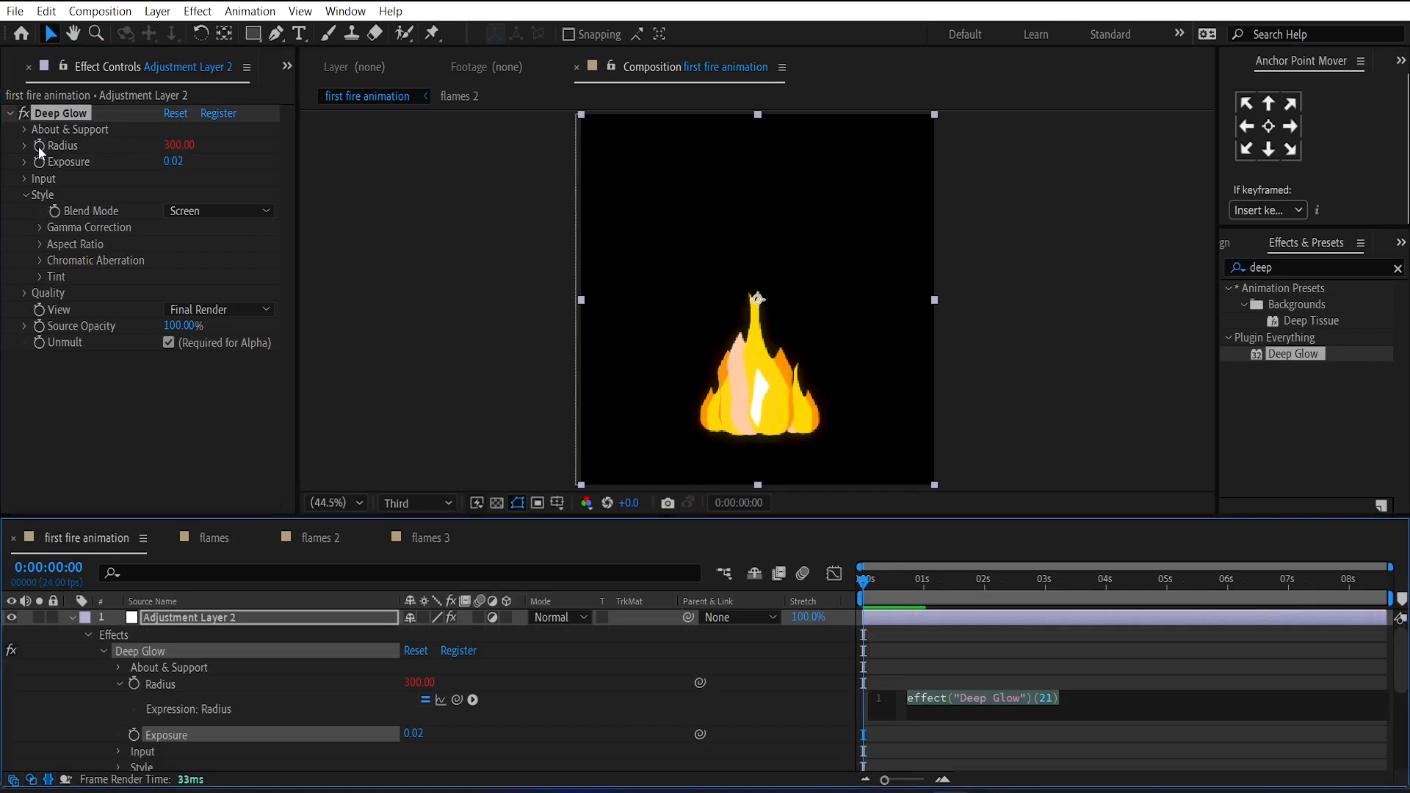
type("wiggle(8")
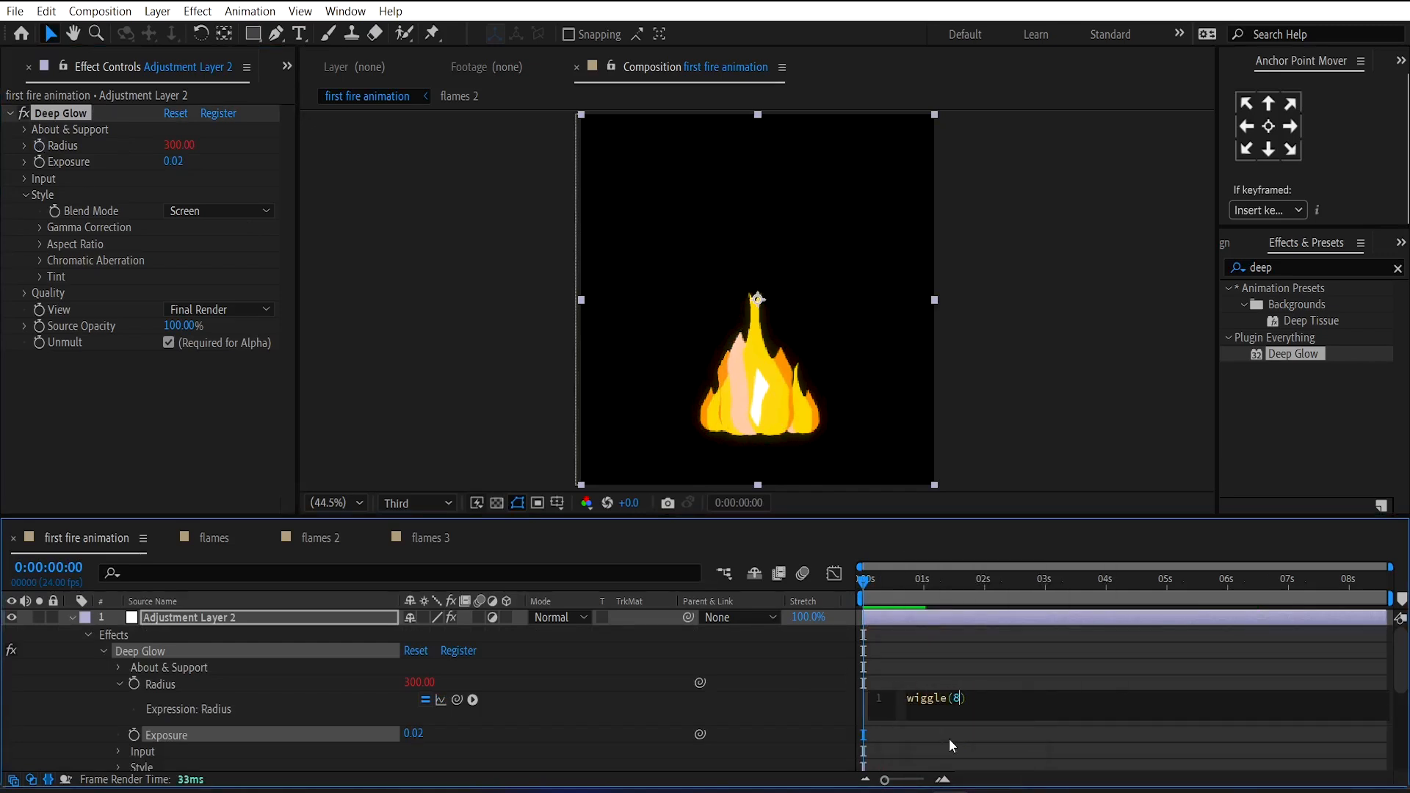
type(",50")
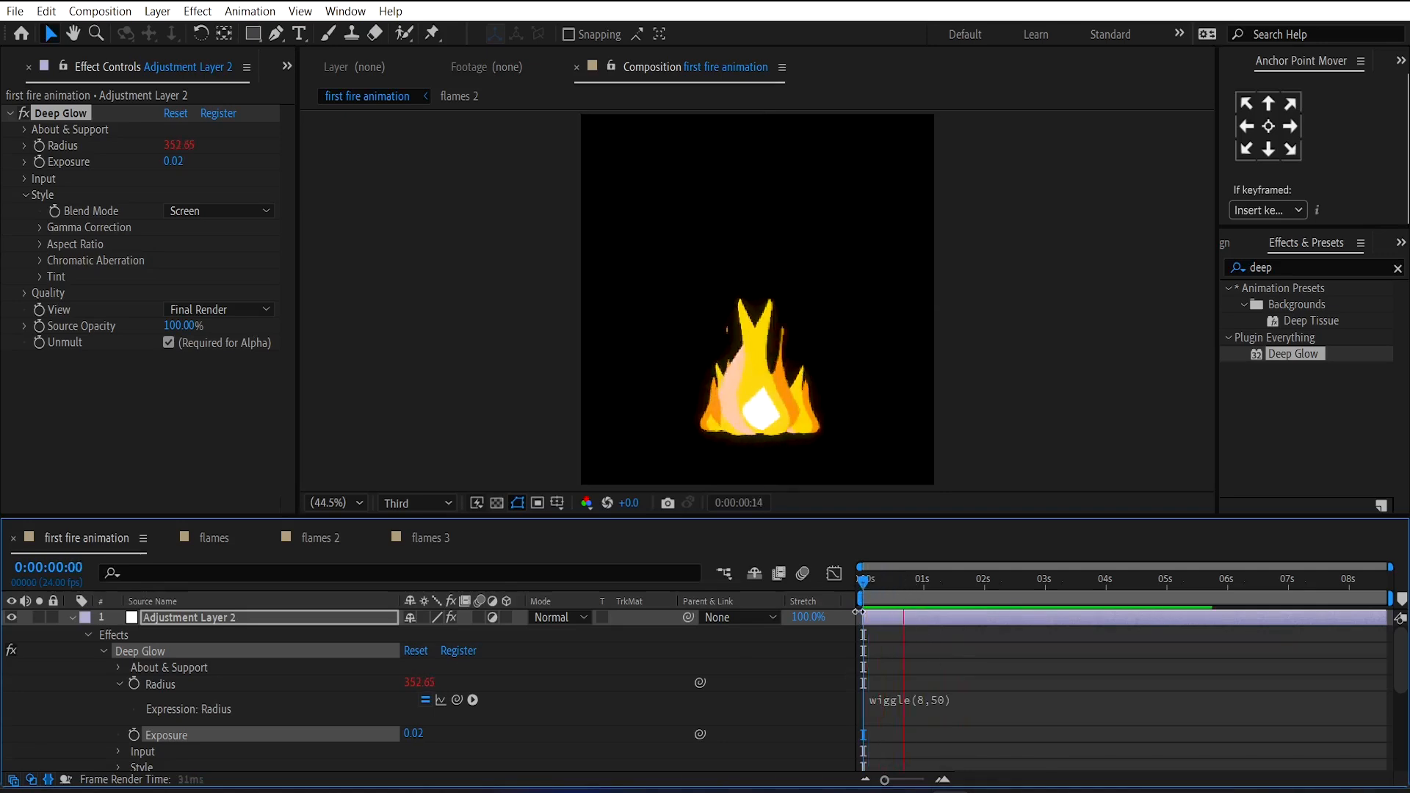
left_click_drag(862, 578, 714, 578)
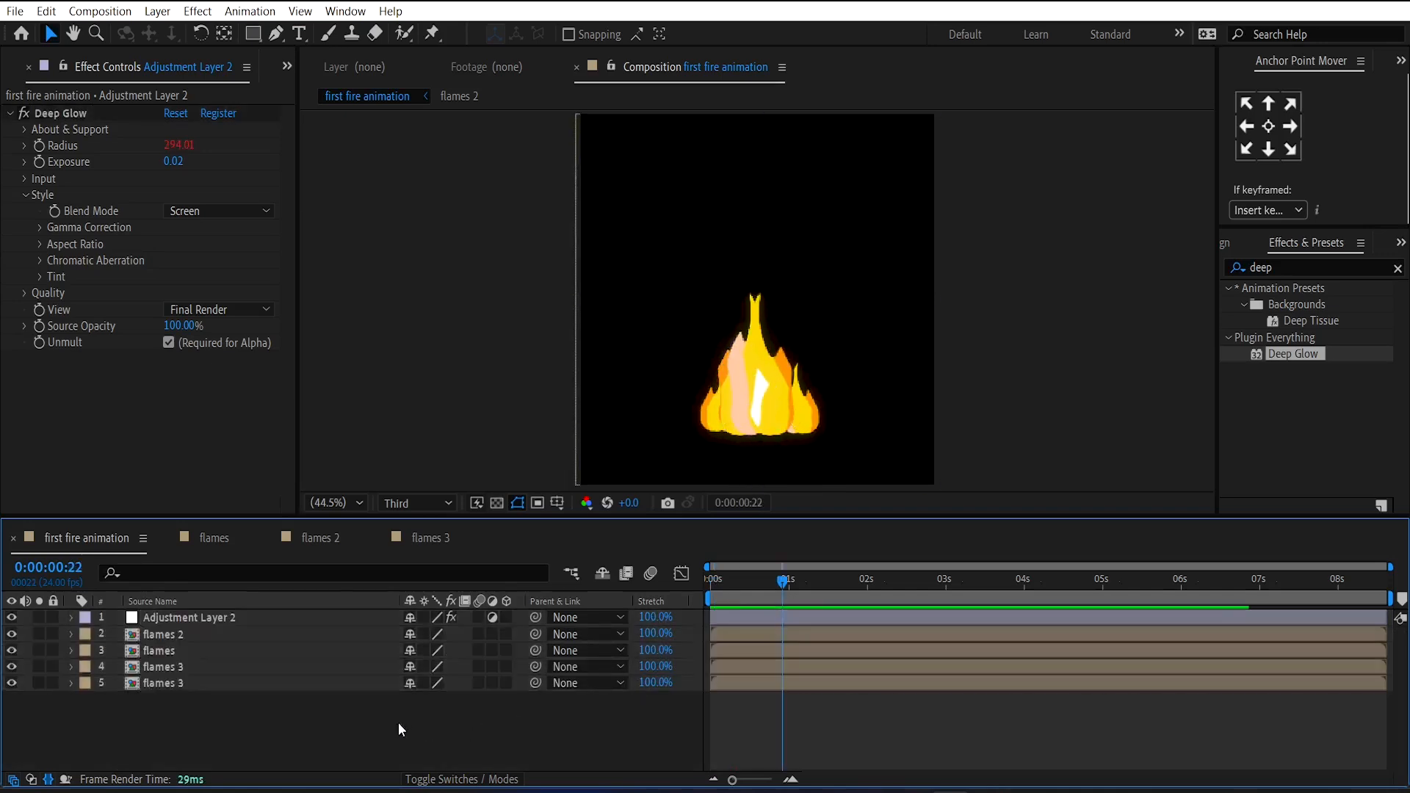
Create a spark comp composition containing a solid named spark.
left_click(285, 67)
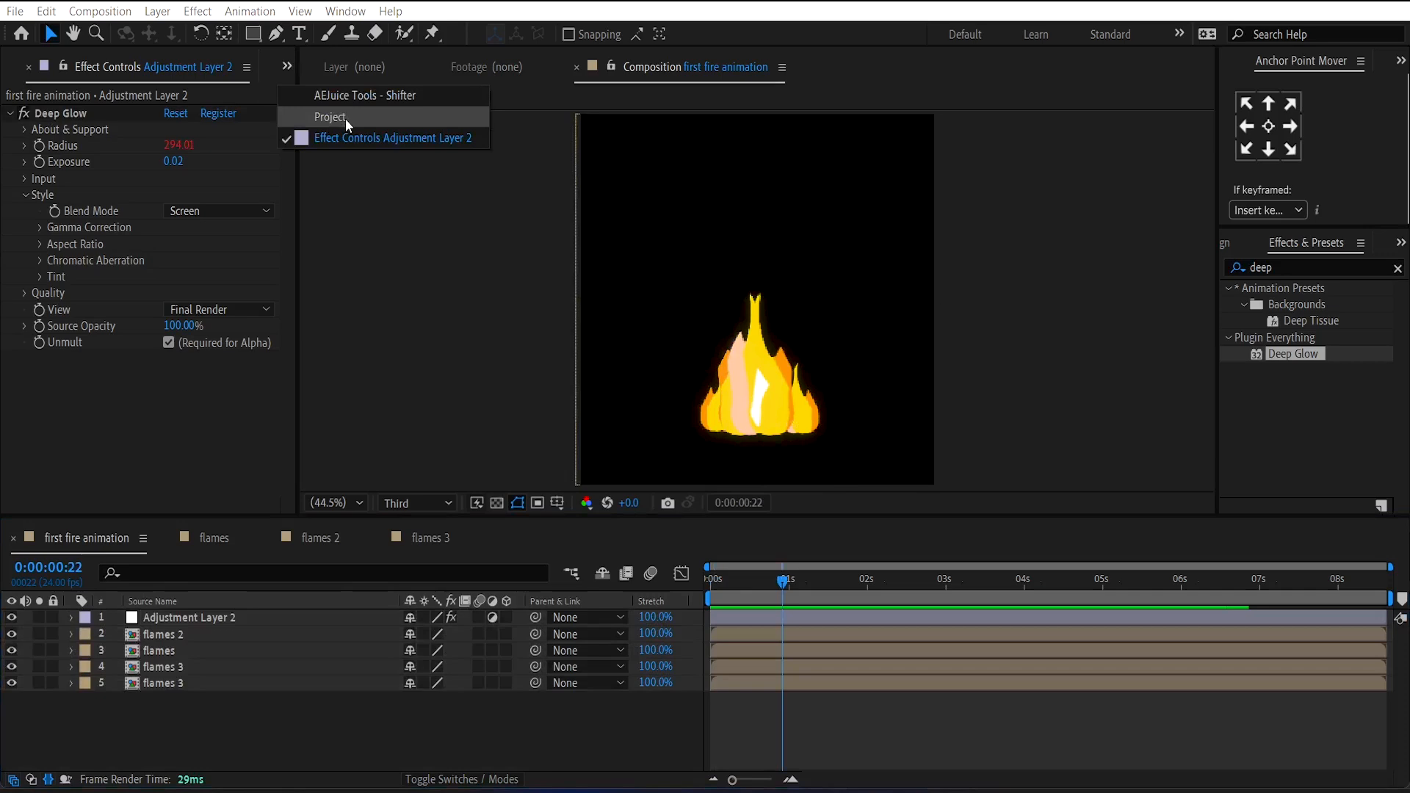
left_click(329, 117)
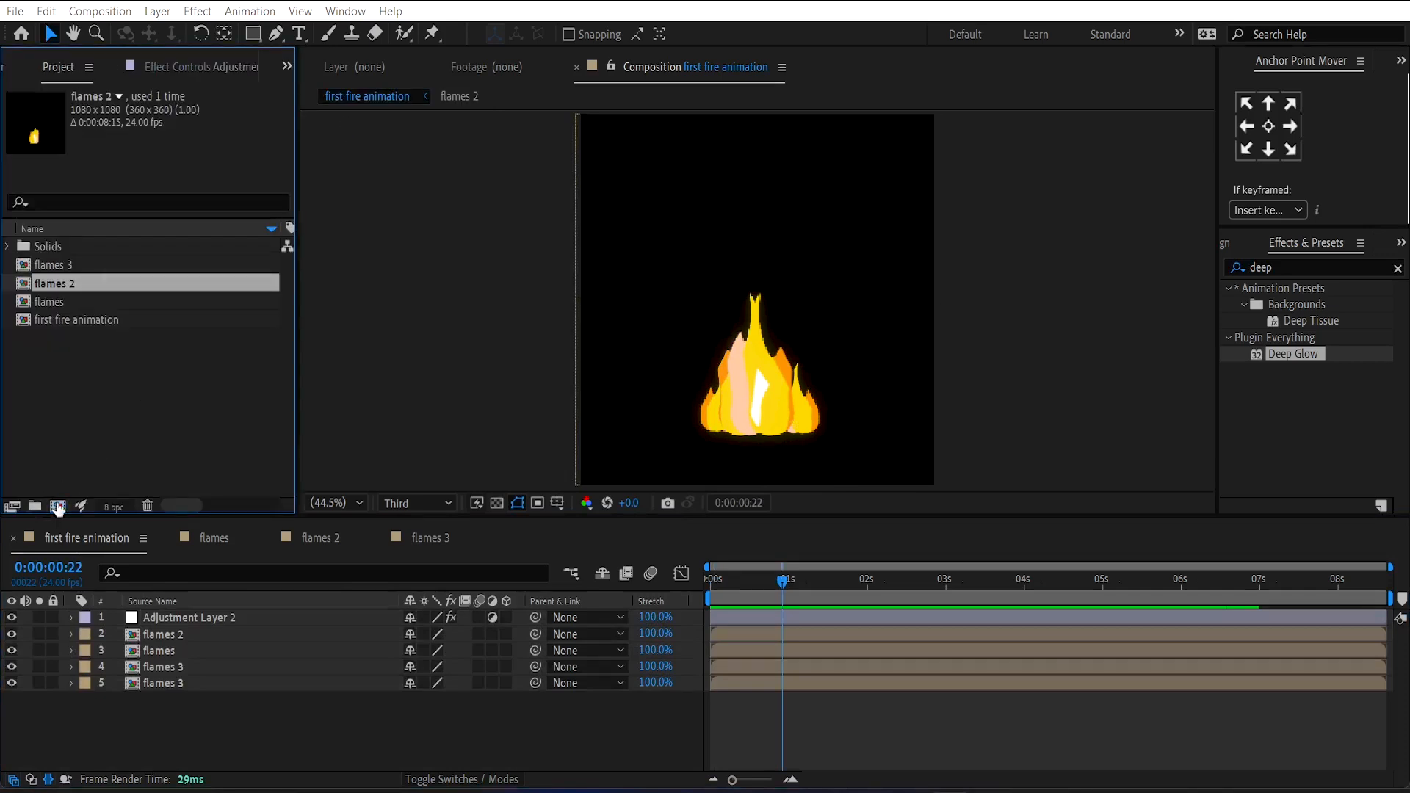
type("spark comp")
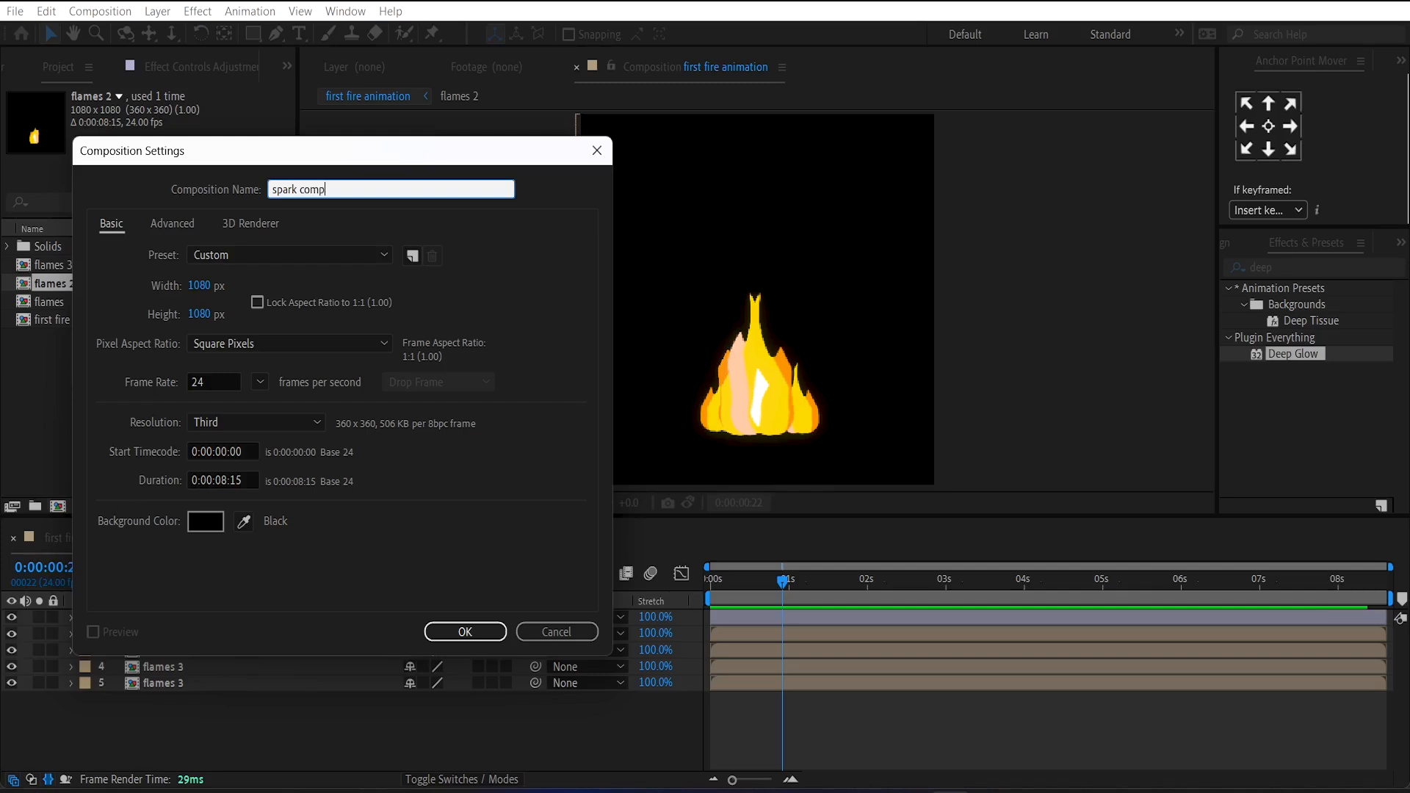
left_click(464, 632)
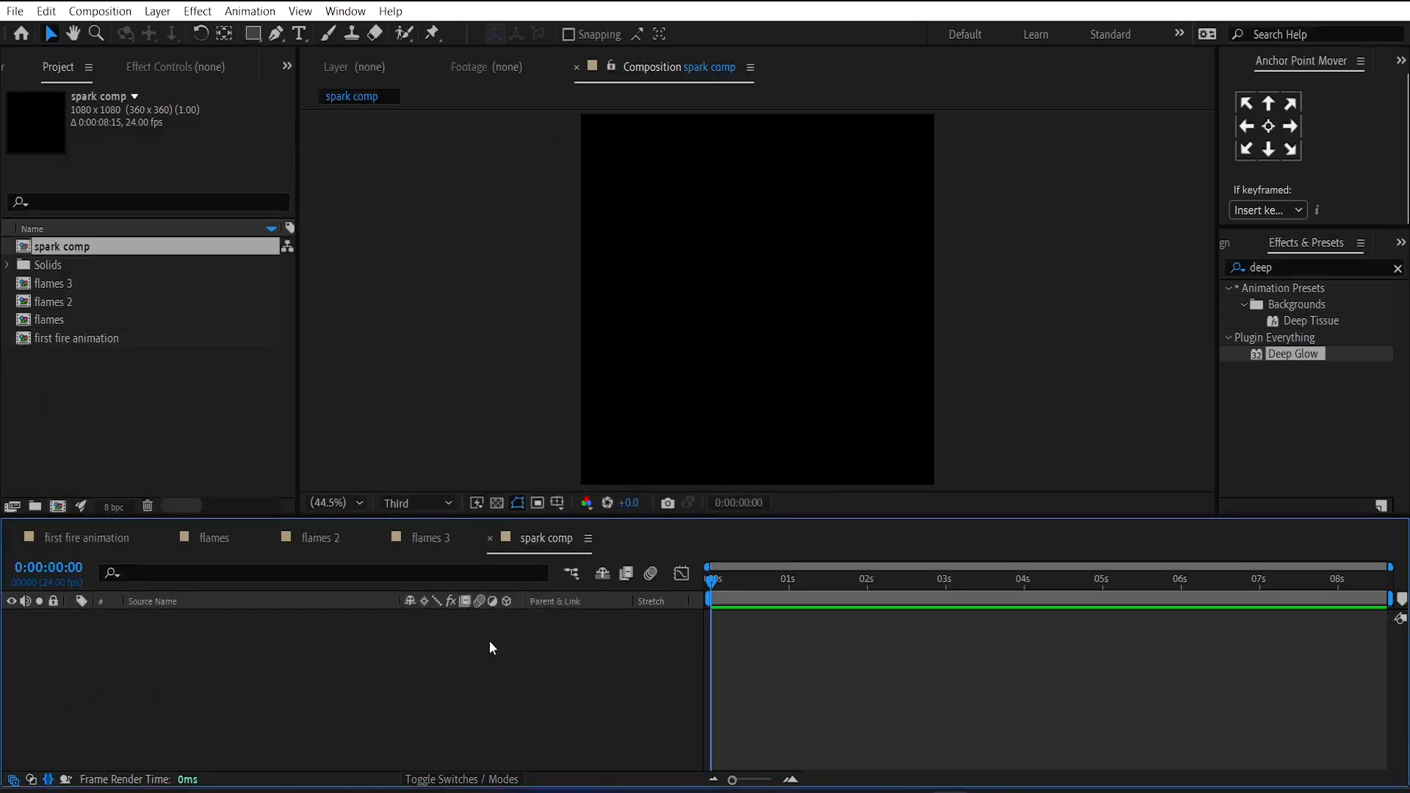
right_click(489, 648)
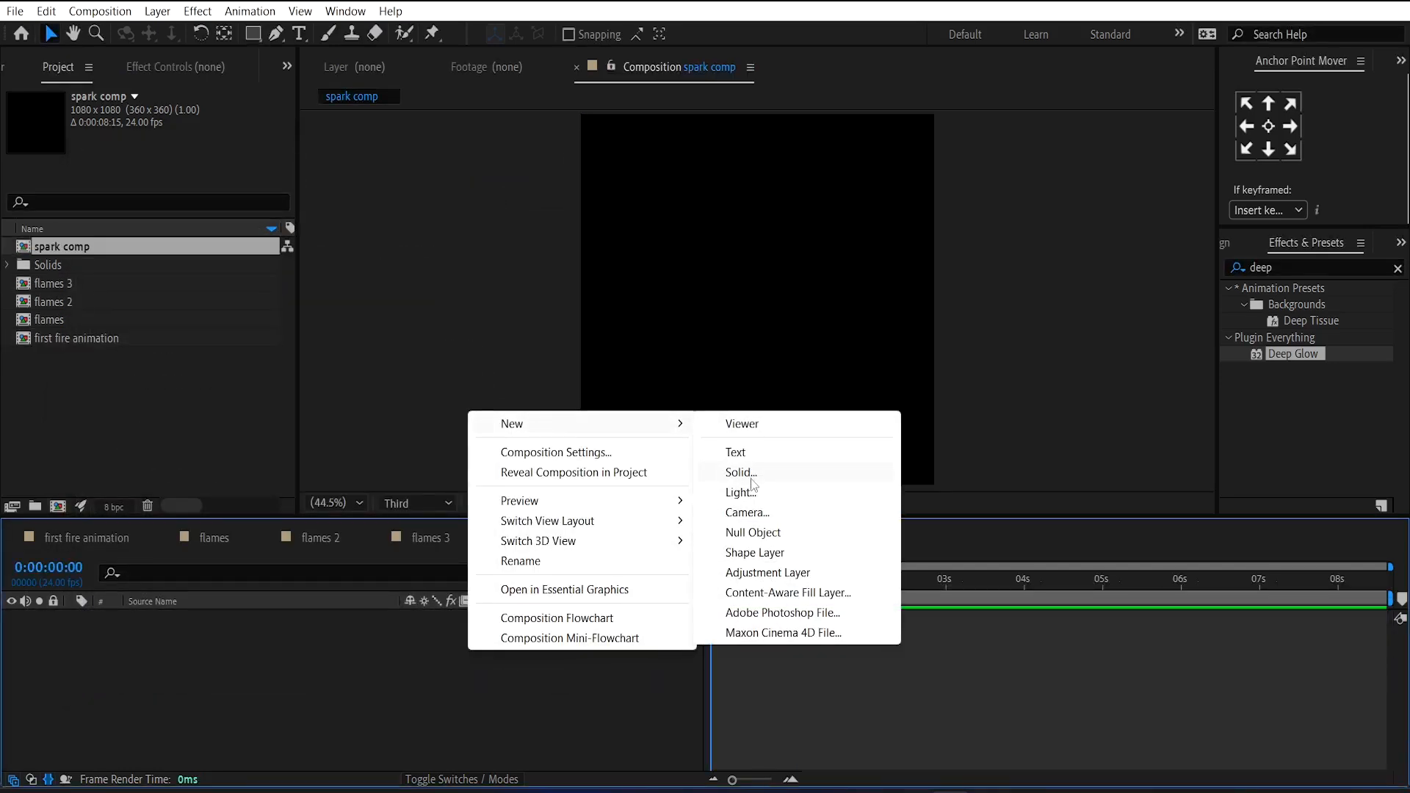
left_click(742, 472)
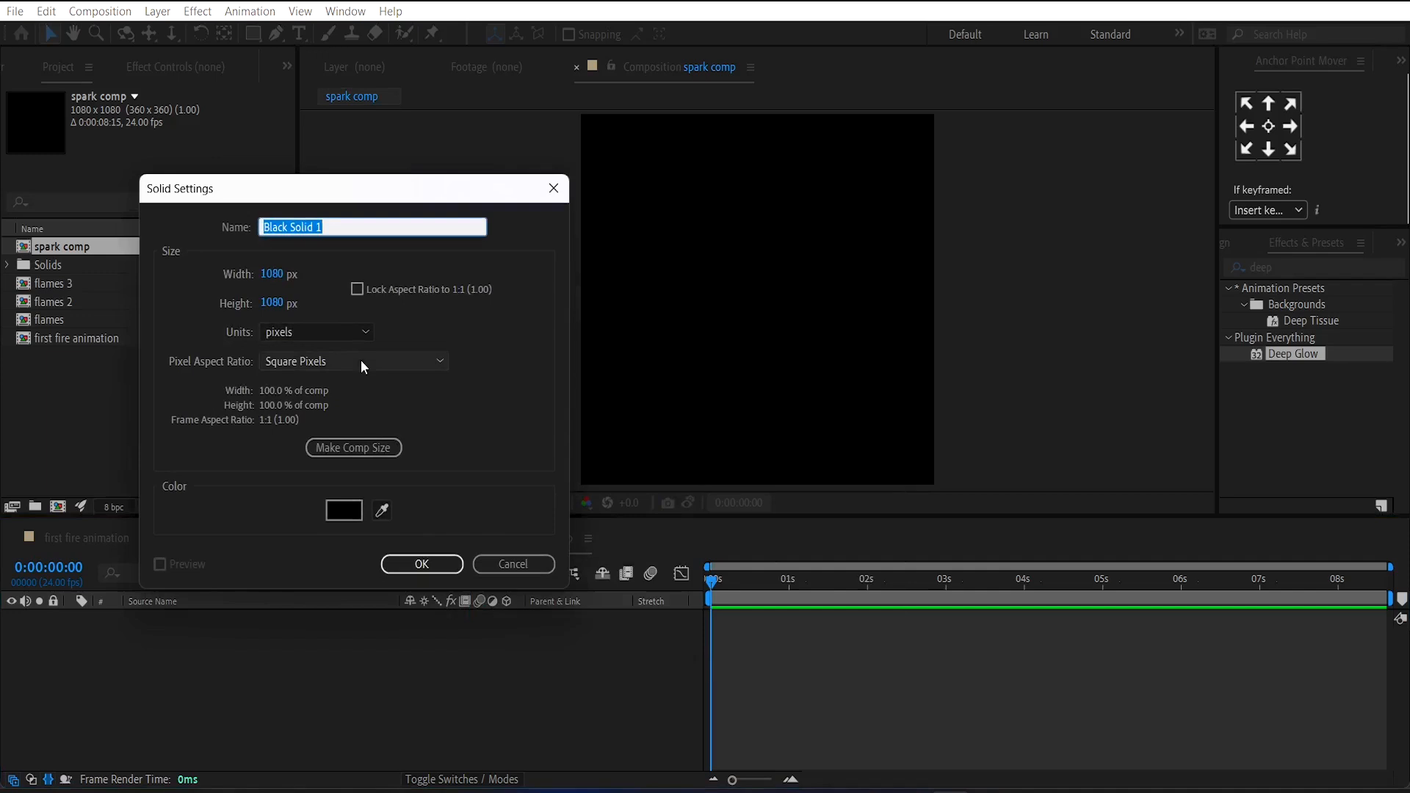
type("spark")
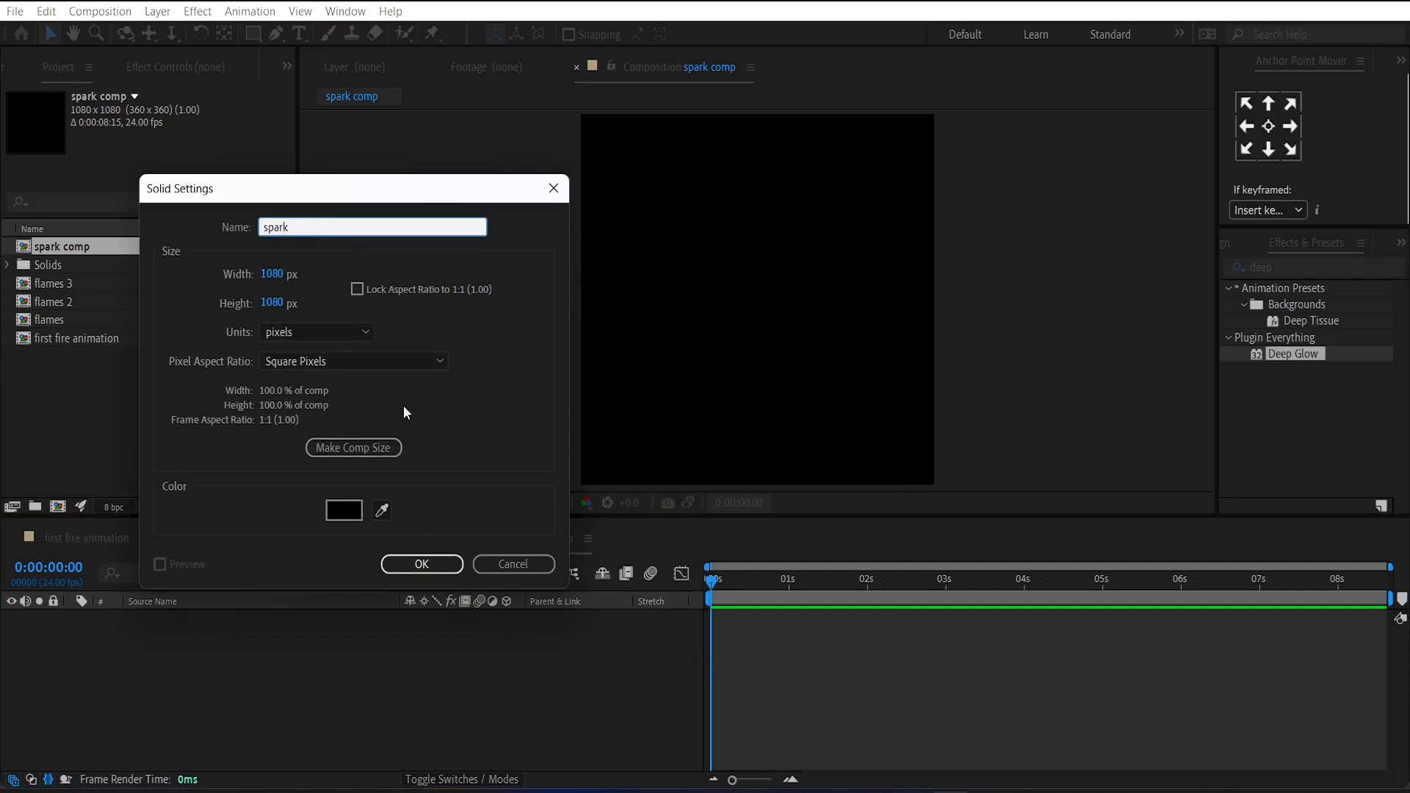
left_click(421, 564)
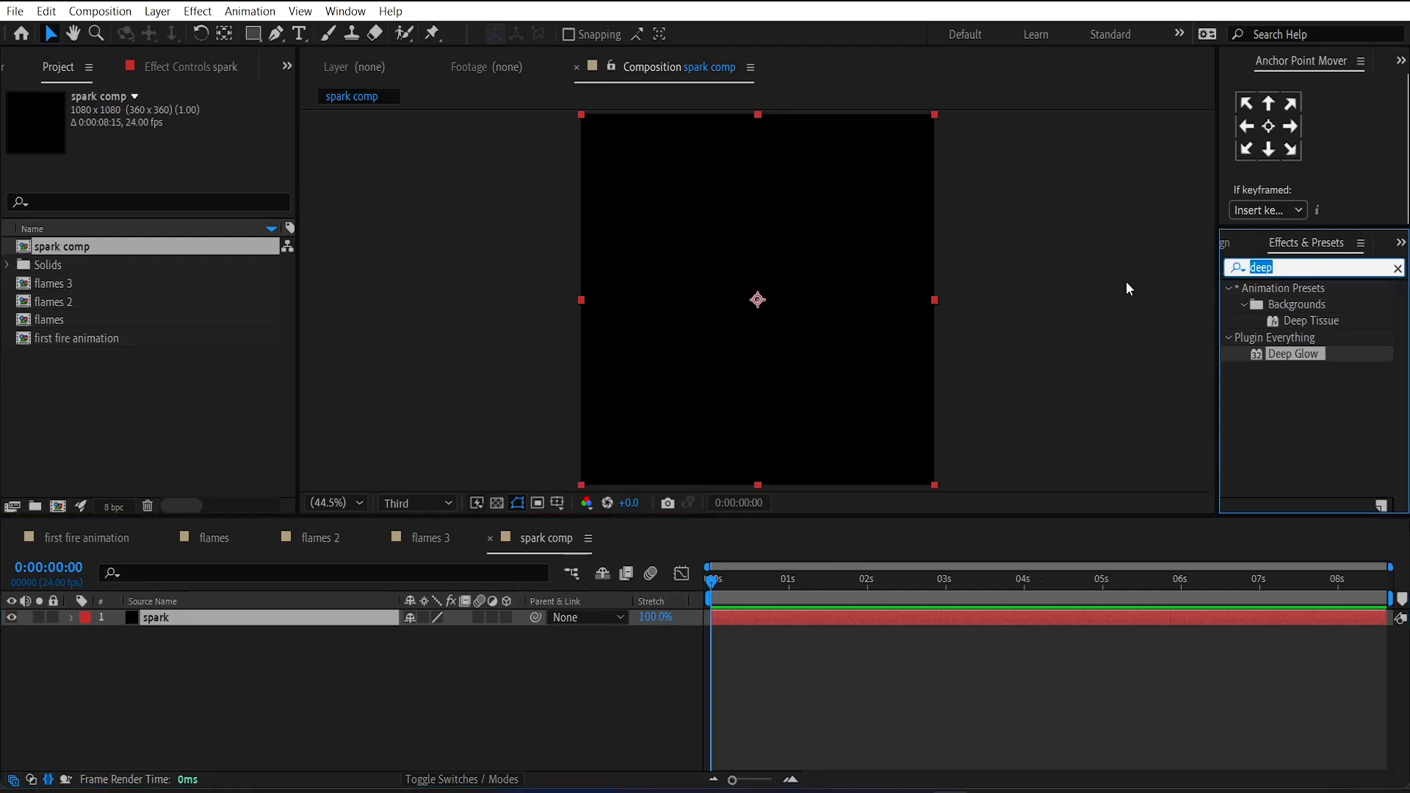
Apply CC Particle Systems II with Fire animation, velocity 0.5 and a narrow producer.
type("cc pa")
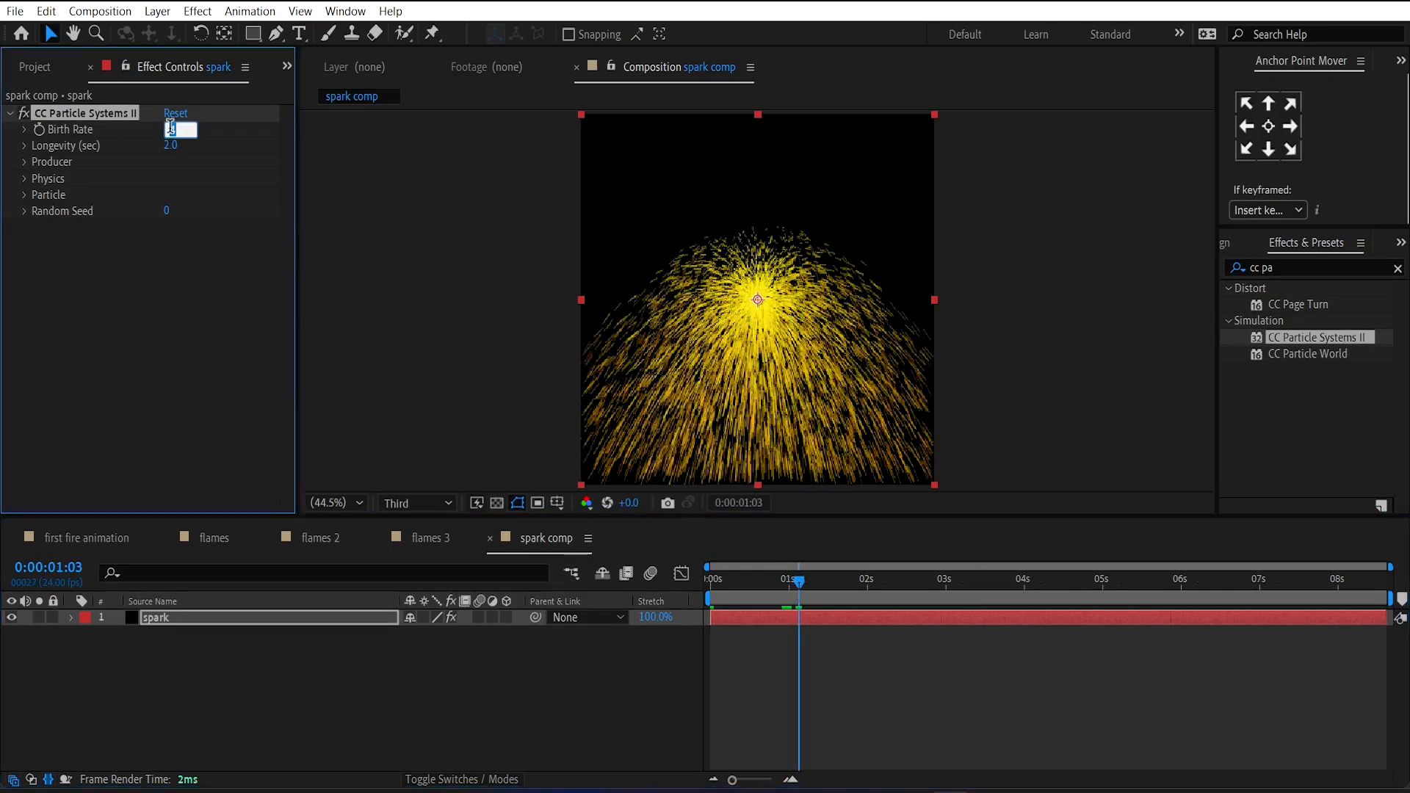
type("1")
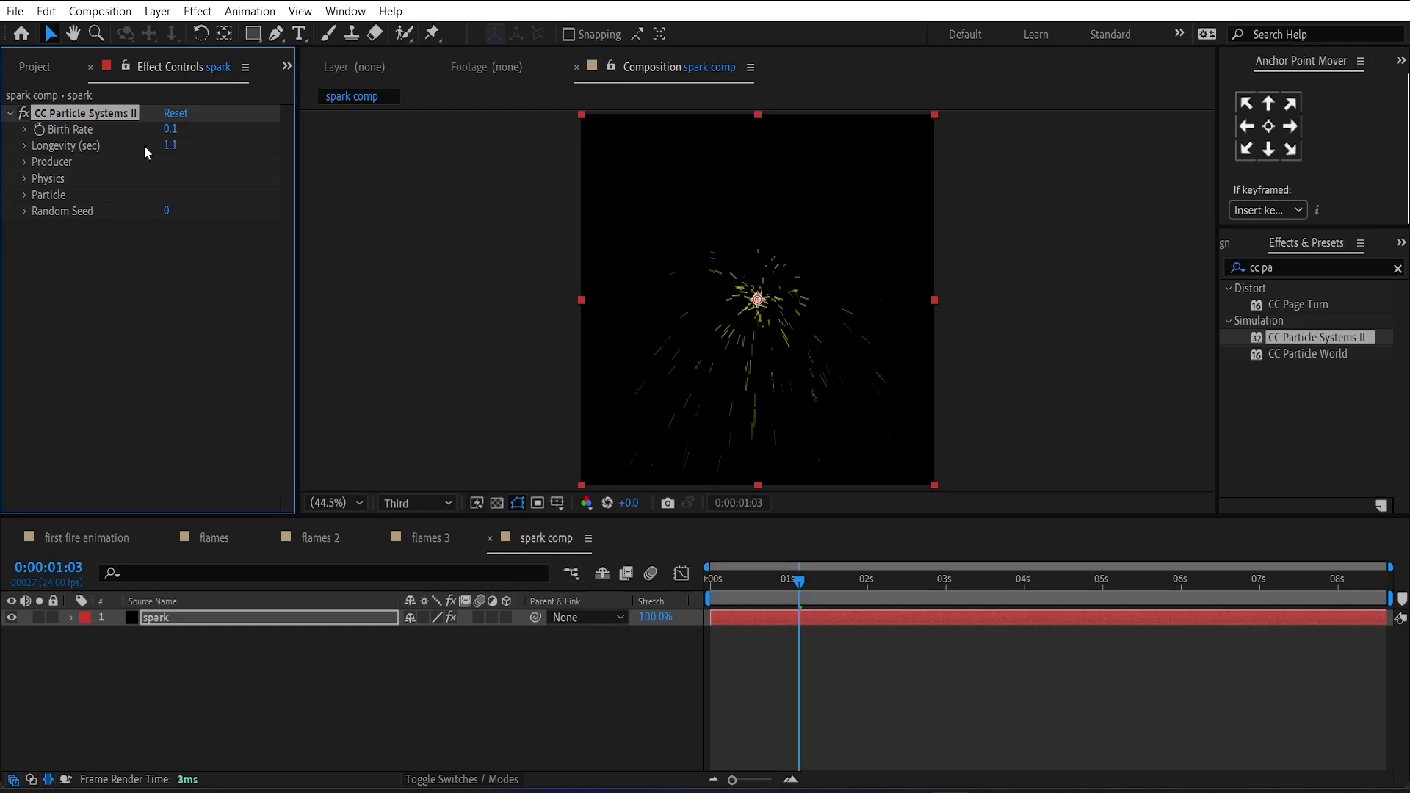
left_click(25, 178)
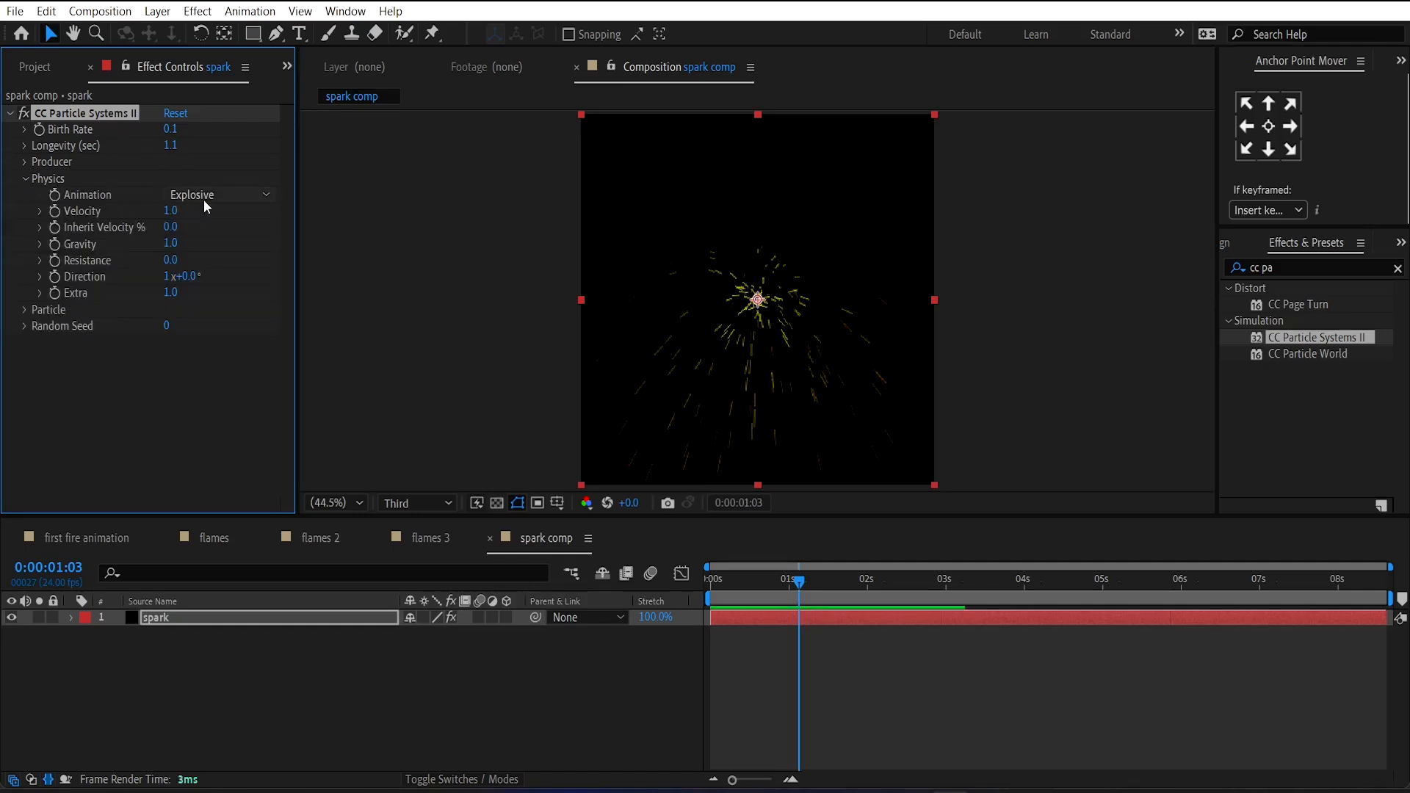
left_click(219, 194)
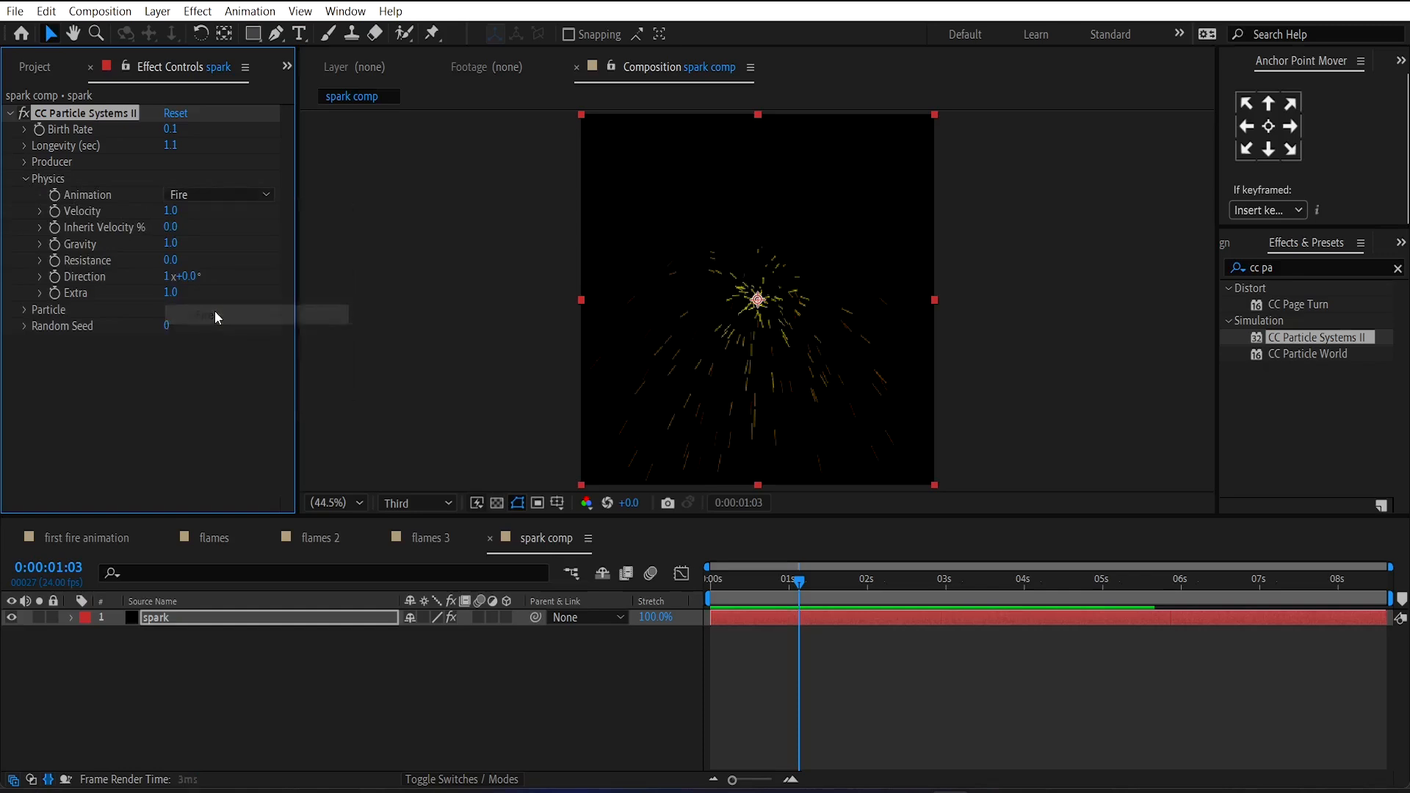
double_click(171, 210)
type("0.5")
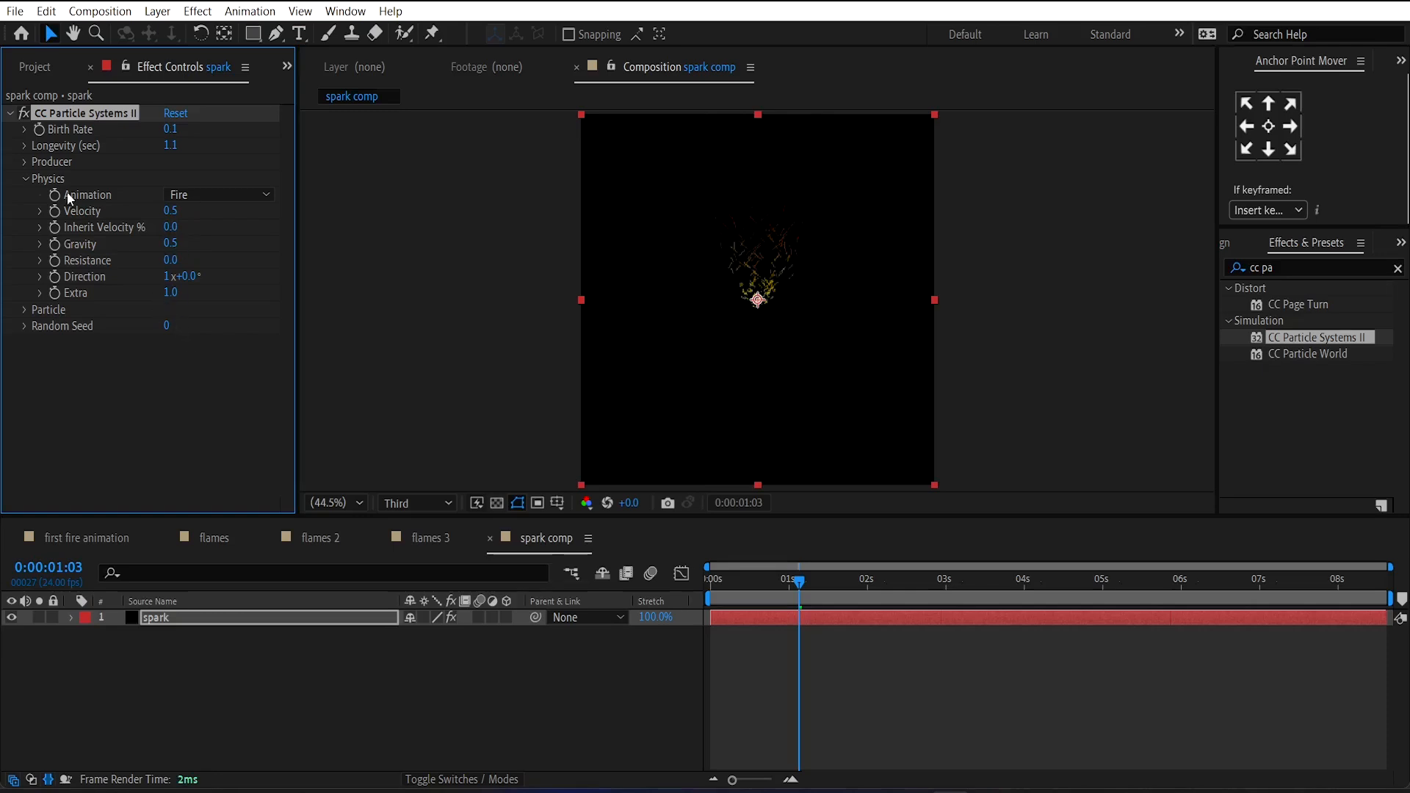
left_click(21, 162)
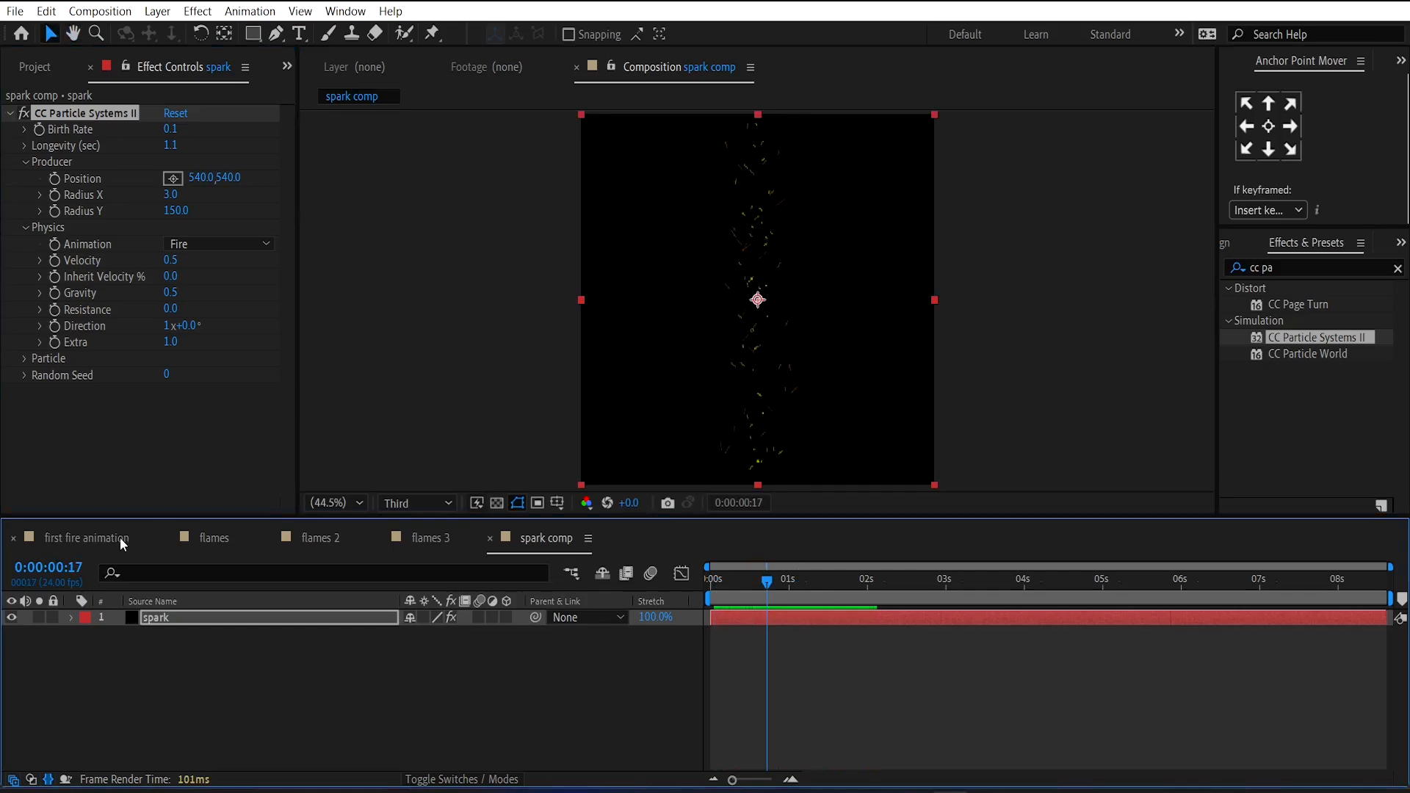
Place spark comp in the first fire animation and feather its mask to 189.
left_click(88, 538)
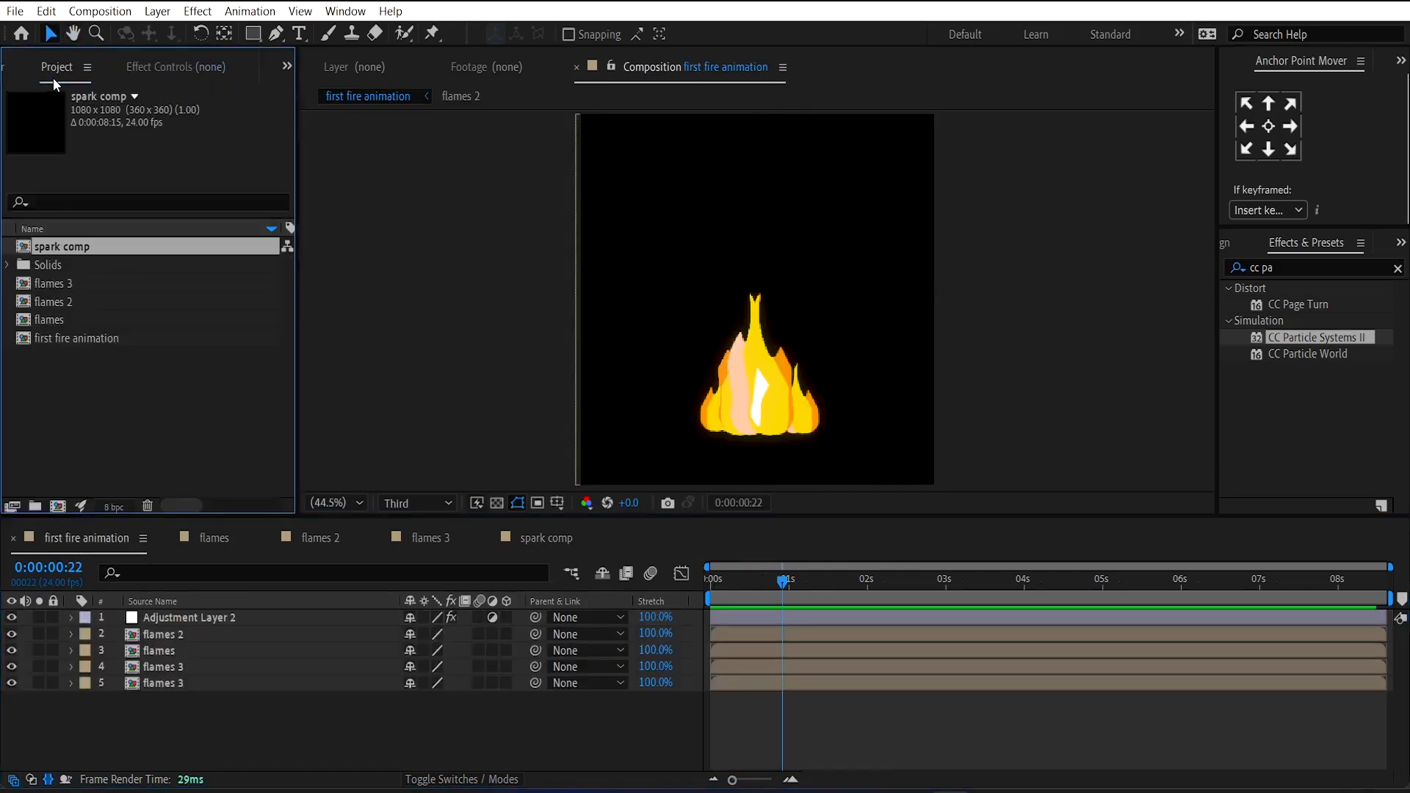
double_click(189, 617)
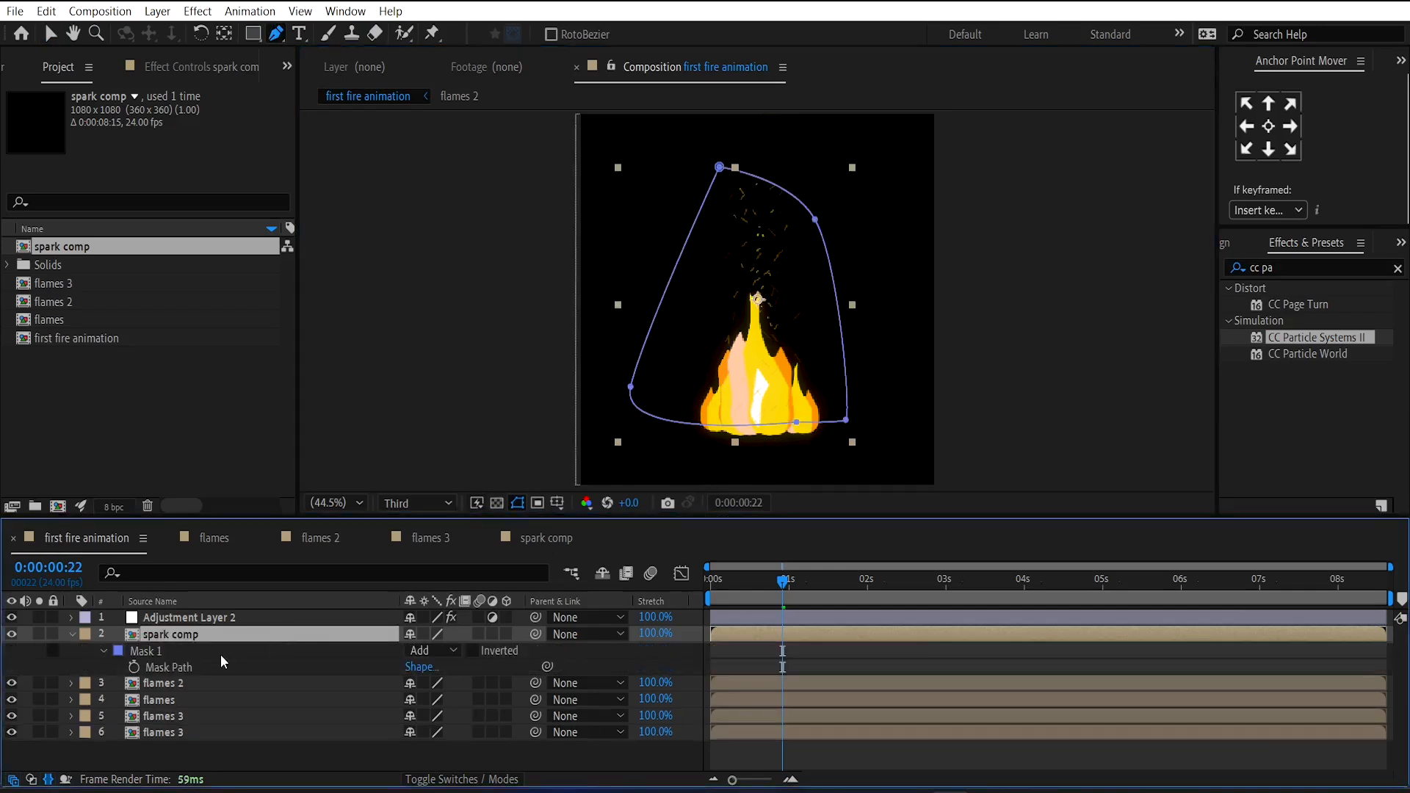
left_click(103, 650)
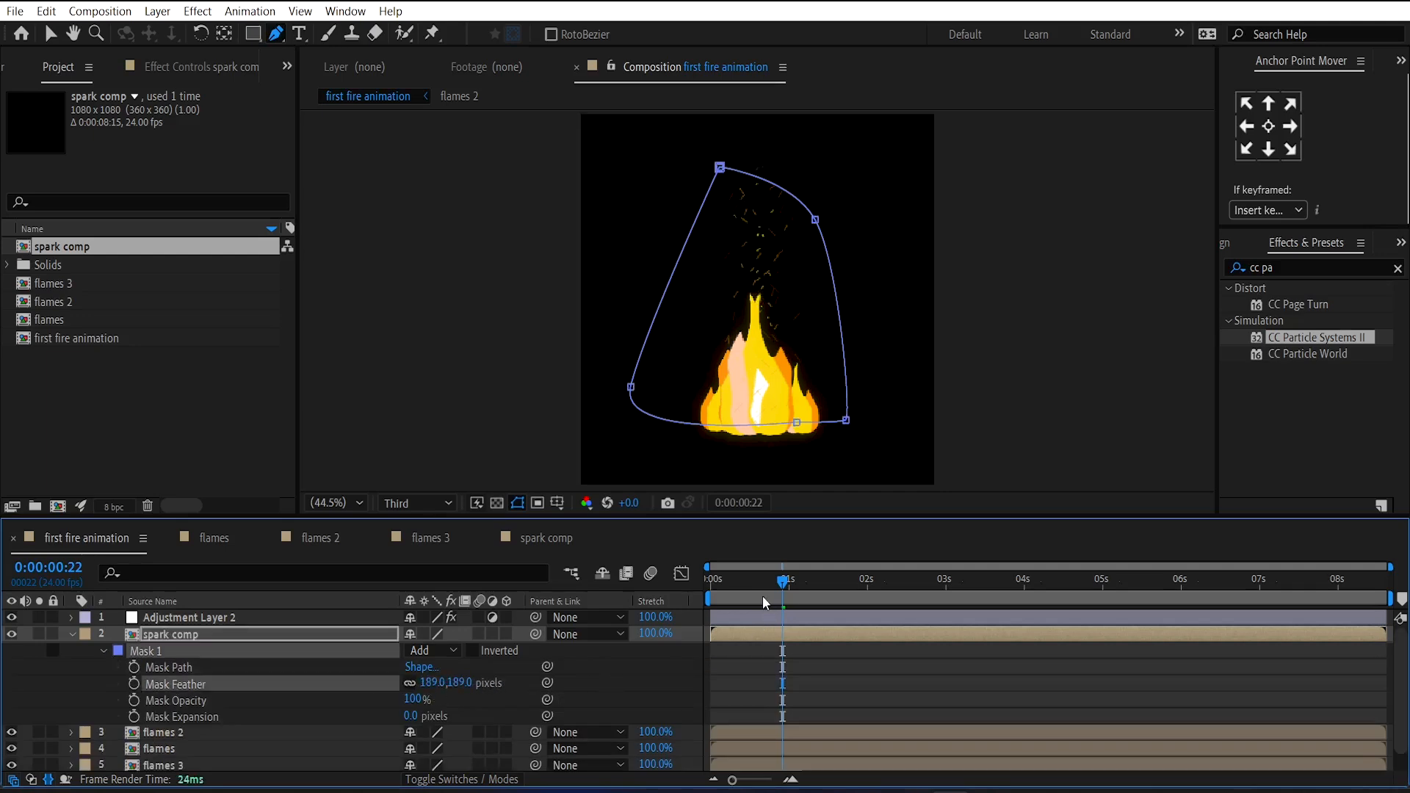
left_click_drag(787, 598, 713, 598)
type("curv")
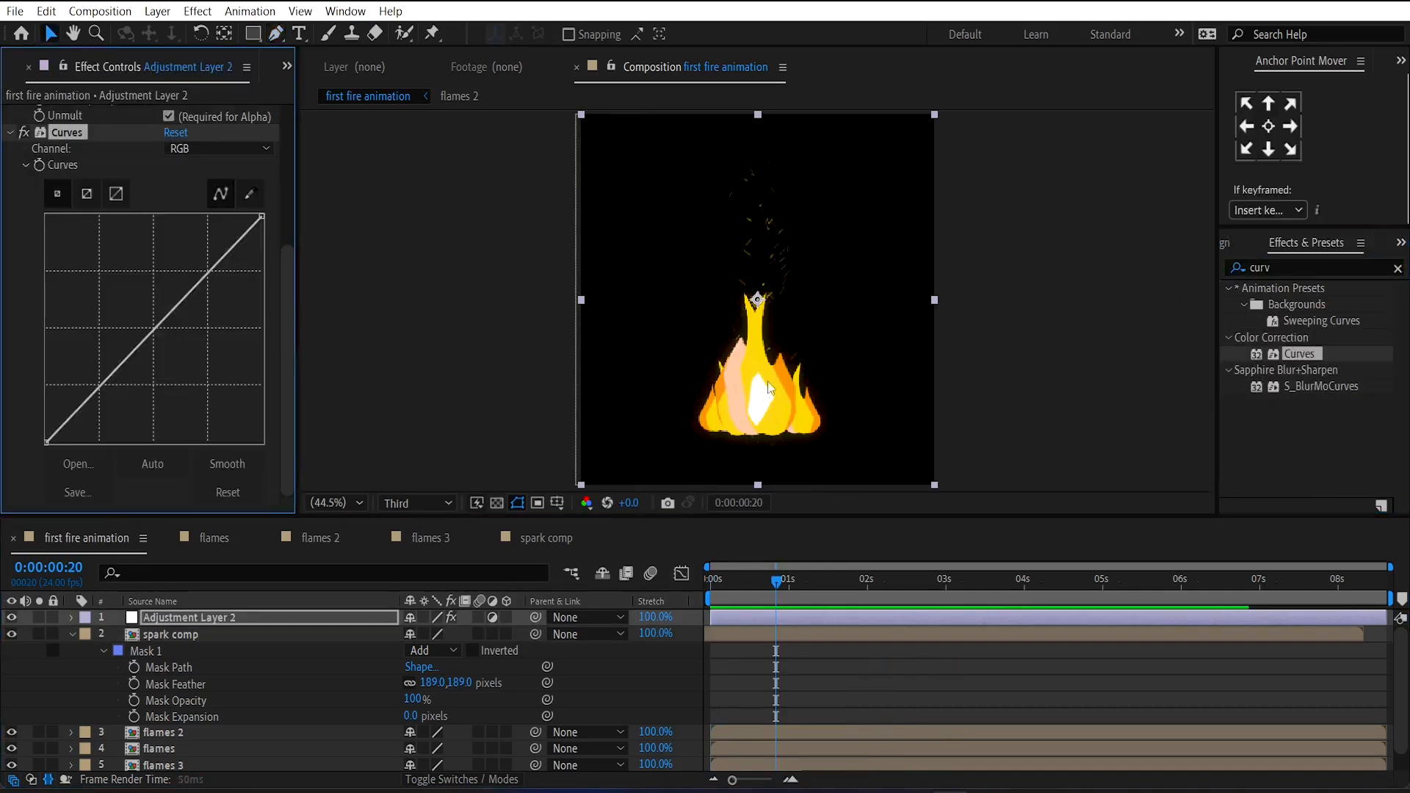
Bend the Curves on Adjustment Layer 2 to adjust the fire's tones.
left_click_drag(157, 297, 157, 292)
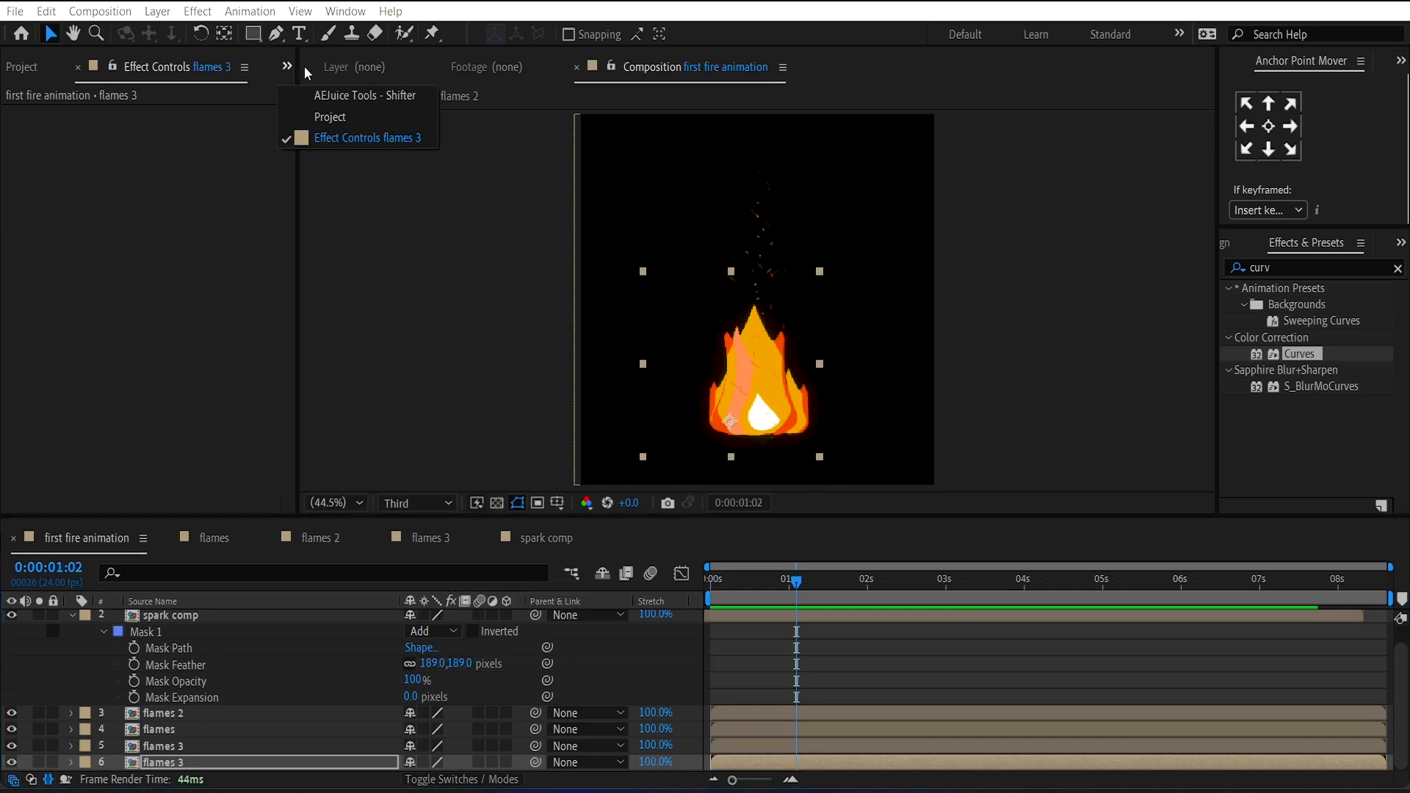
Create a new project folder and move the first fire animation comp into it.
left_click(330, 116)
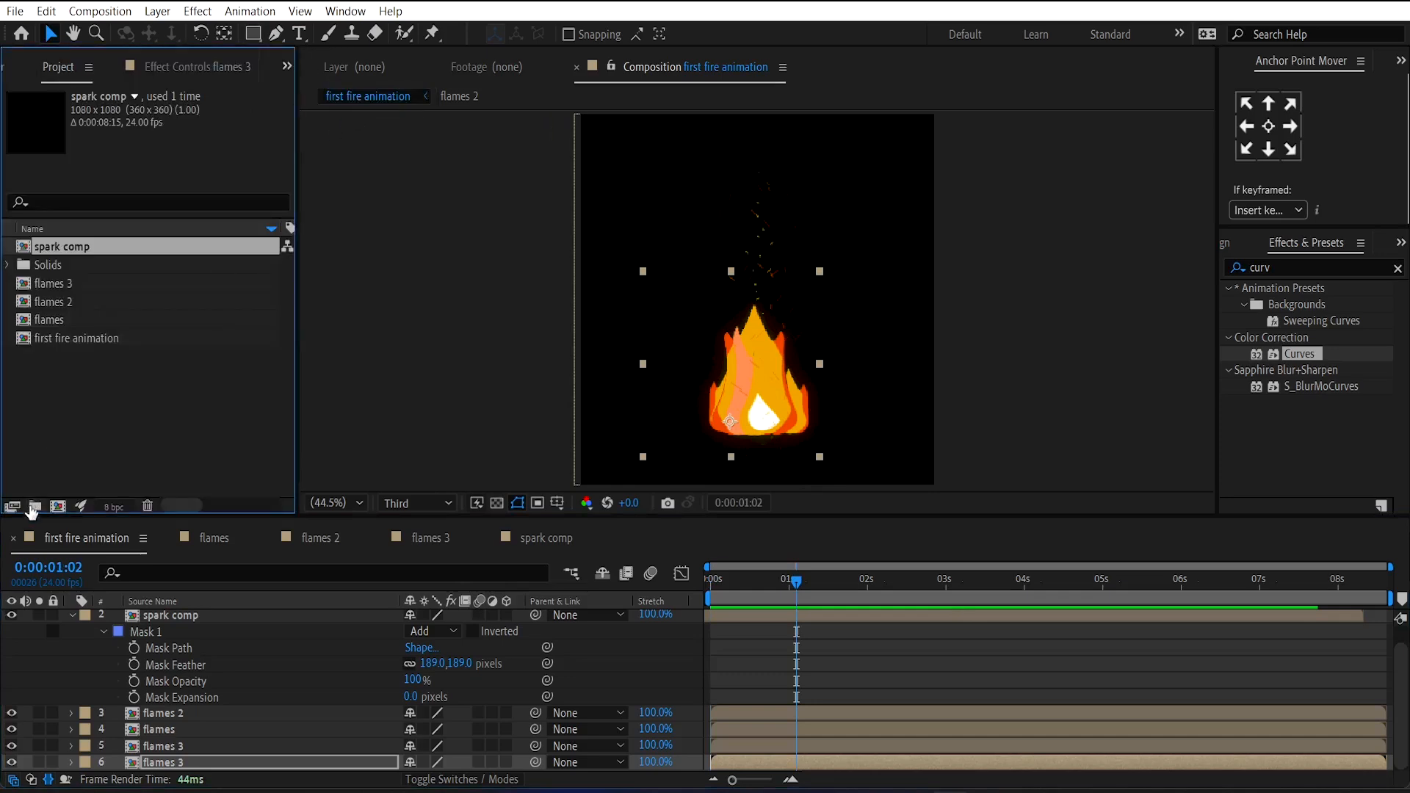
left_click(34, 505)
type("first fire animation folder")
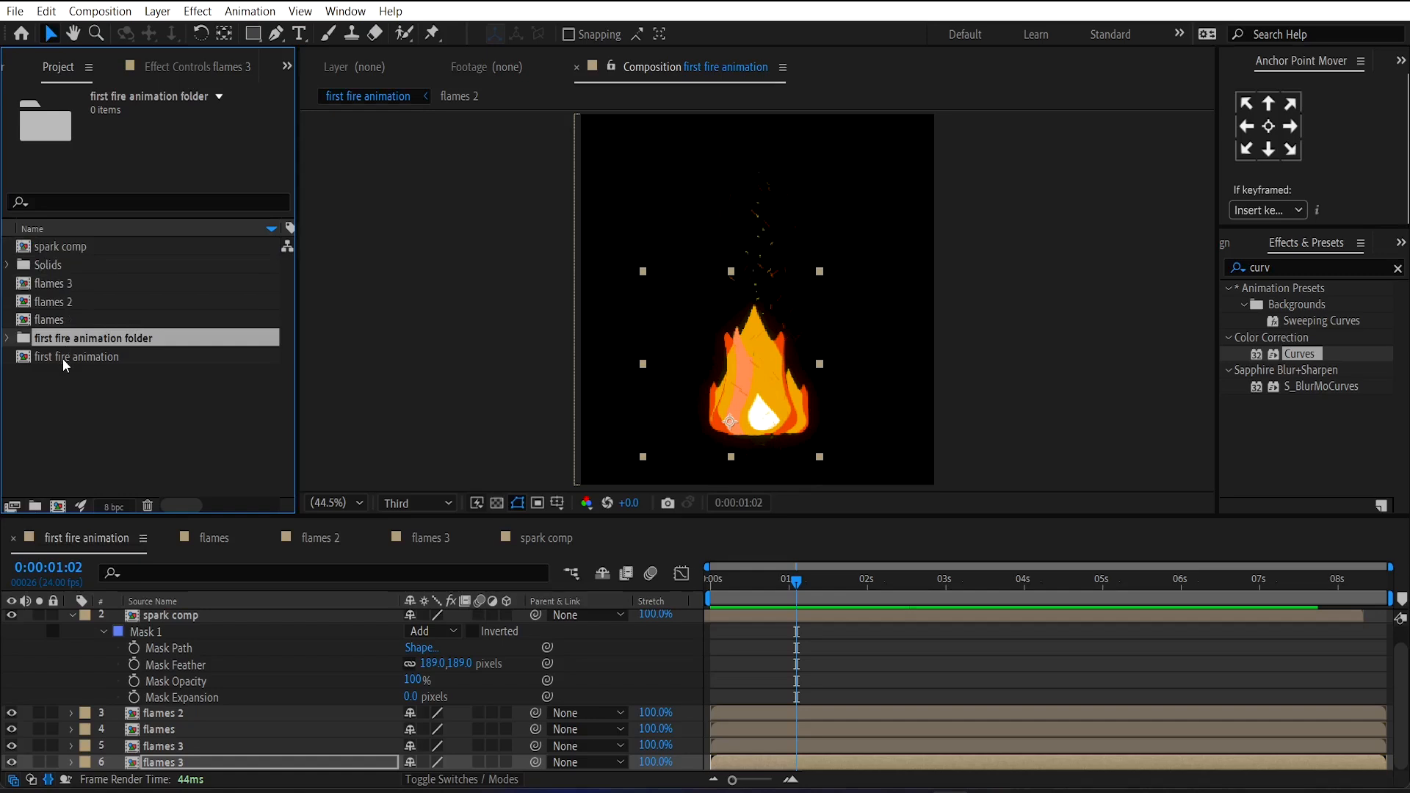
left_click(55, 284)
type("second fire animation folder")
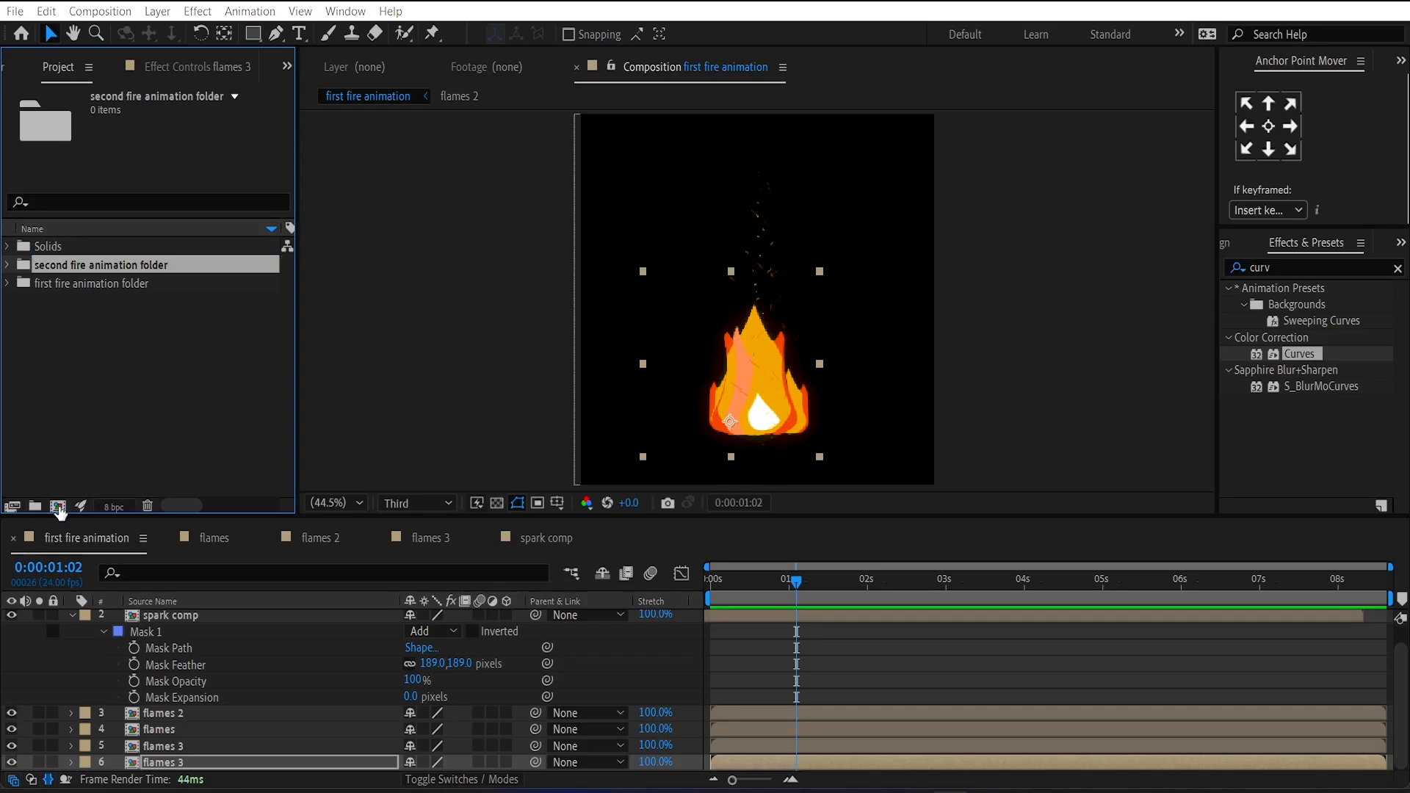
Create and open the 1080x1080 composition 'second fire animation comp' in its folder.
type("s")
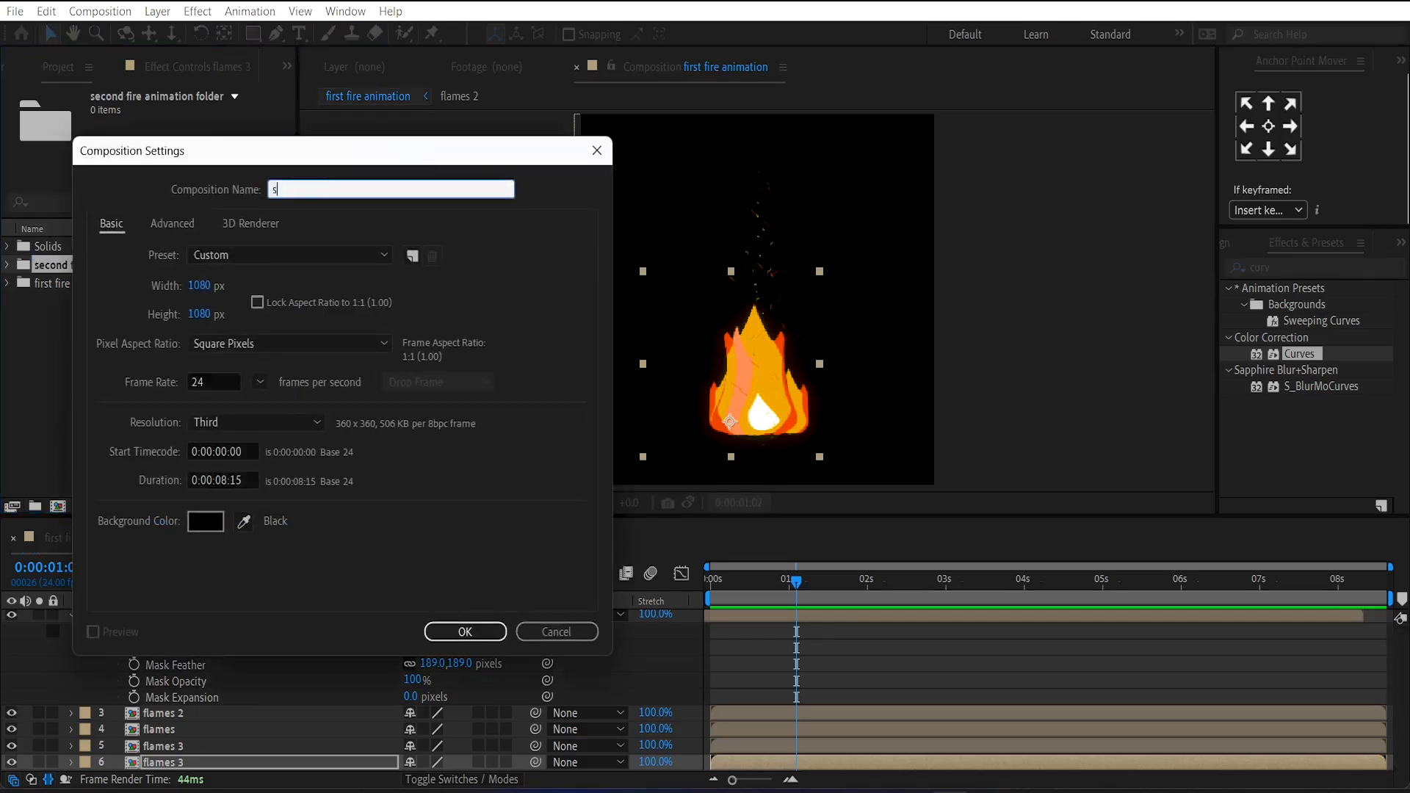
type("econd fire")
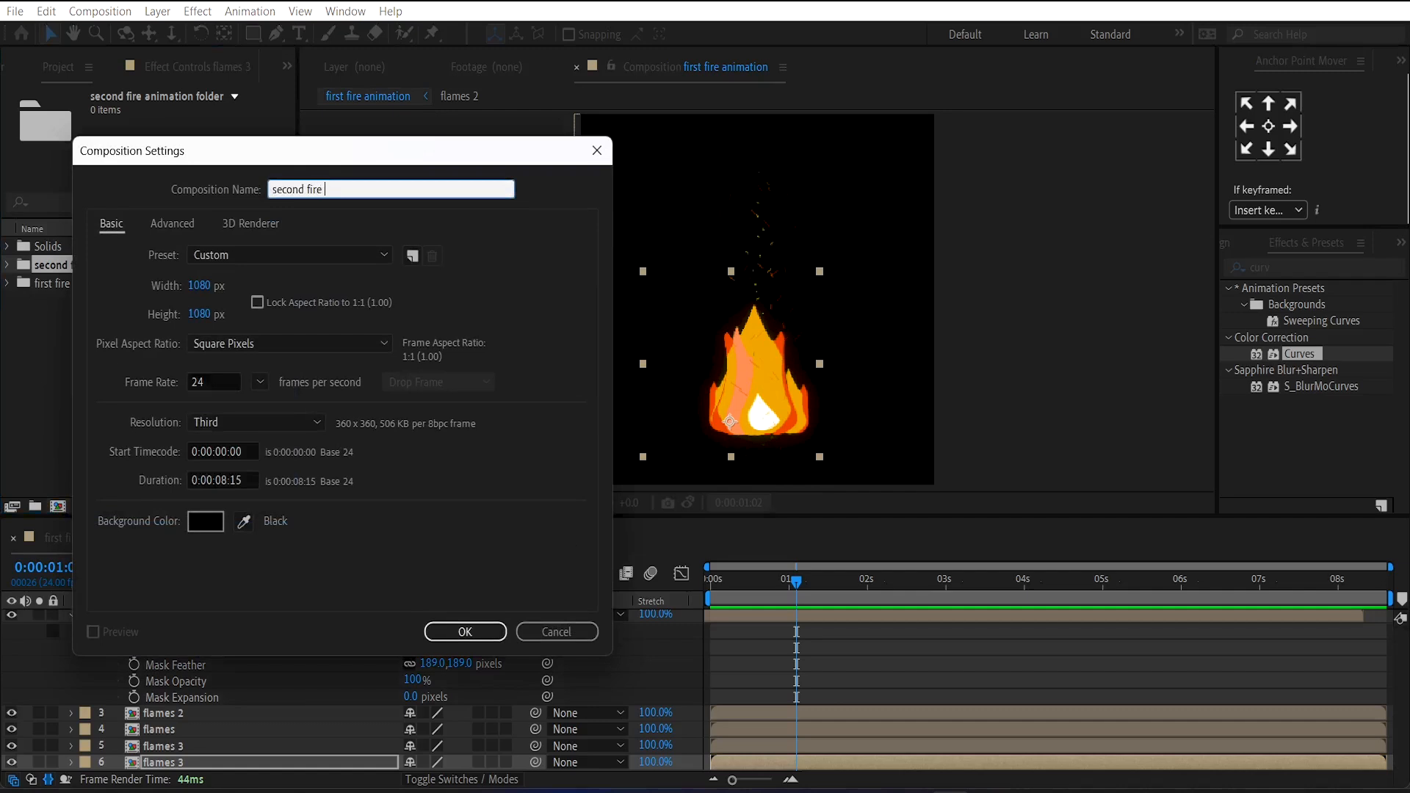
type("animation comp")
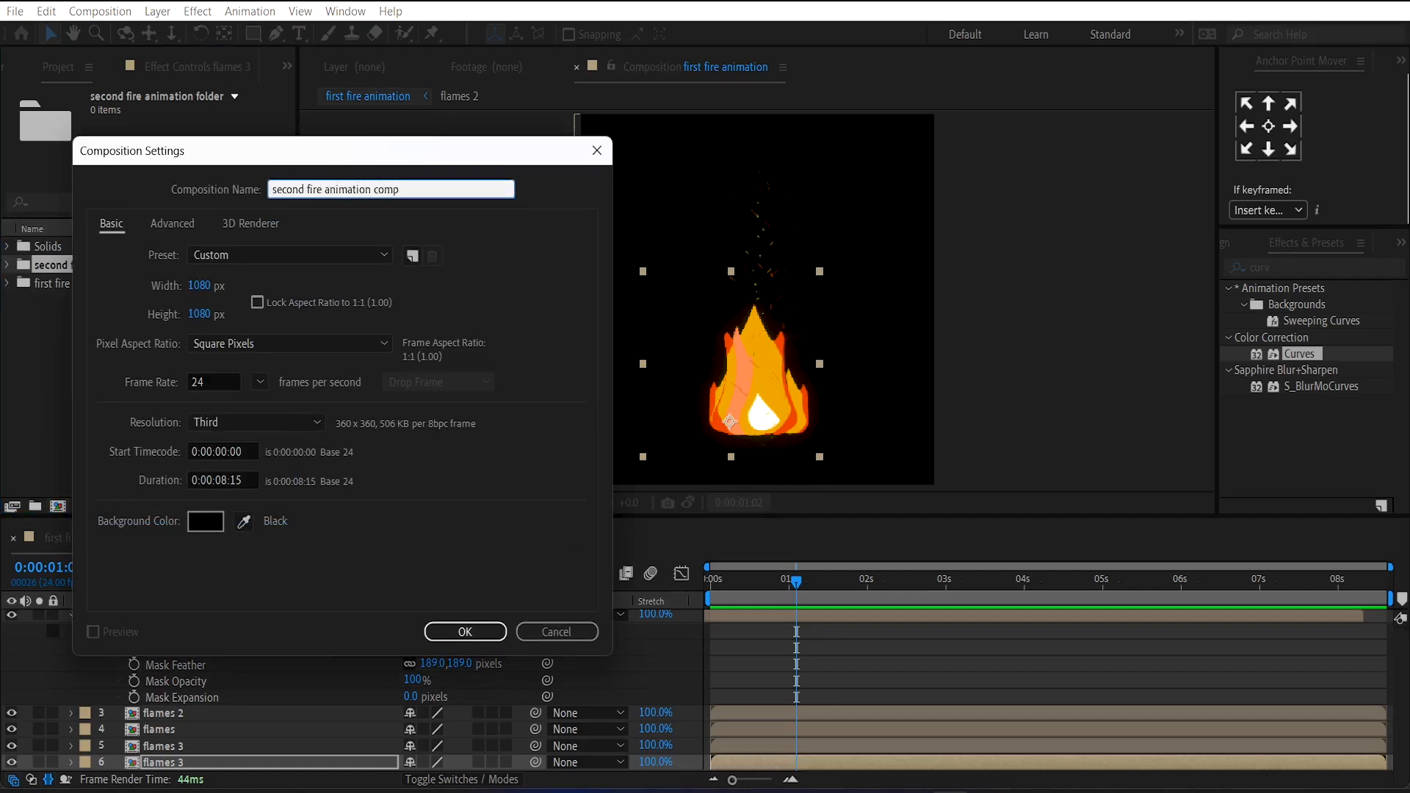
left_click(464, 632)
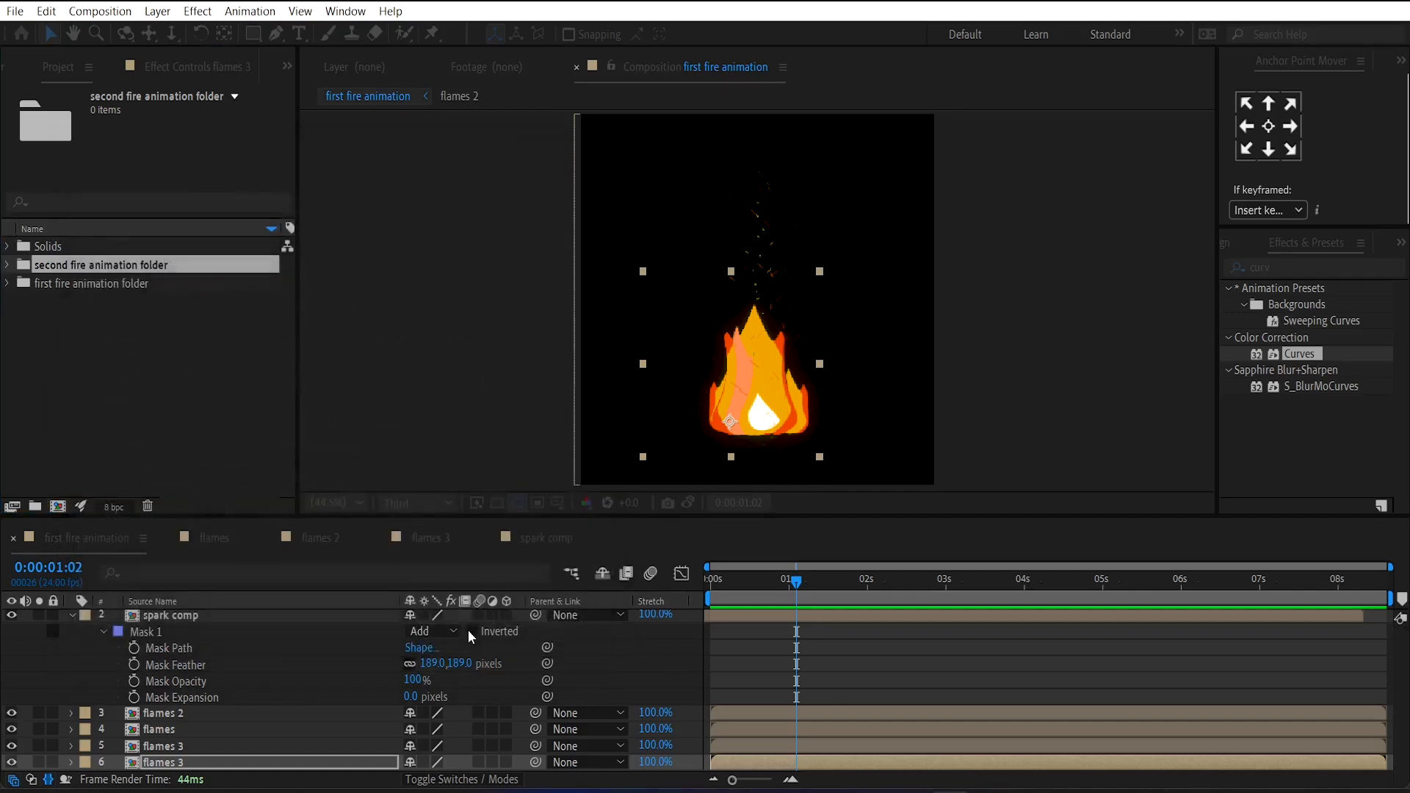
double_click(115, 283)
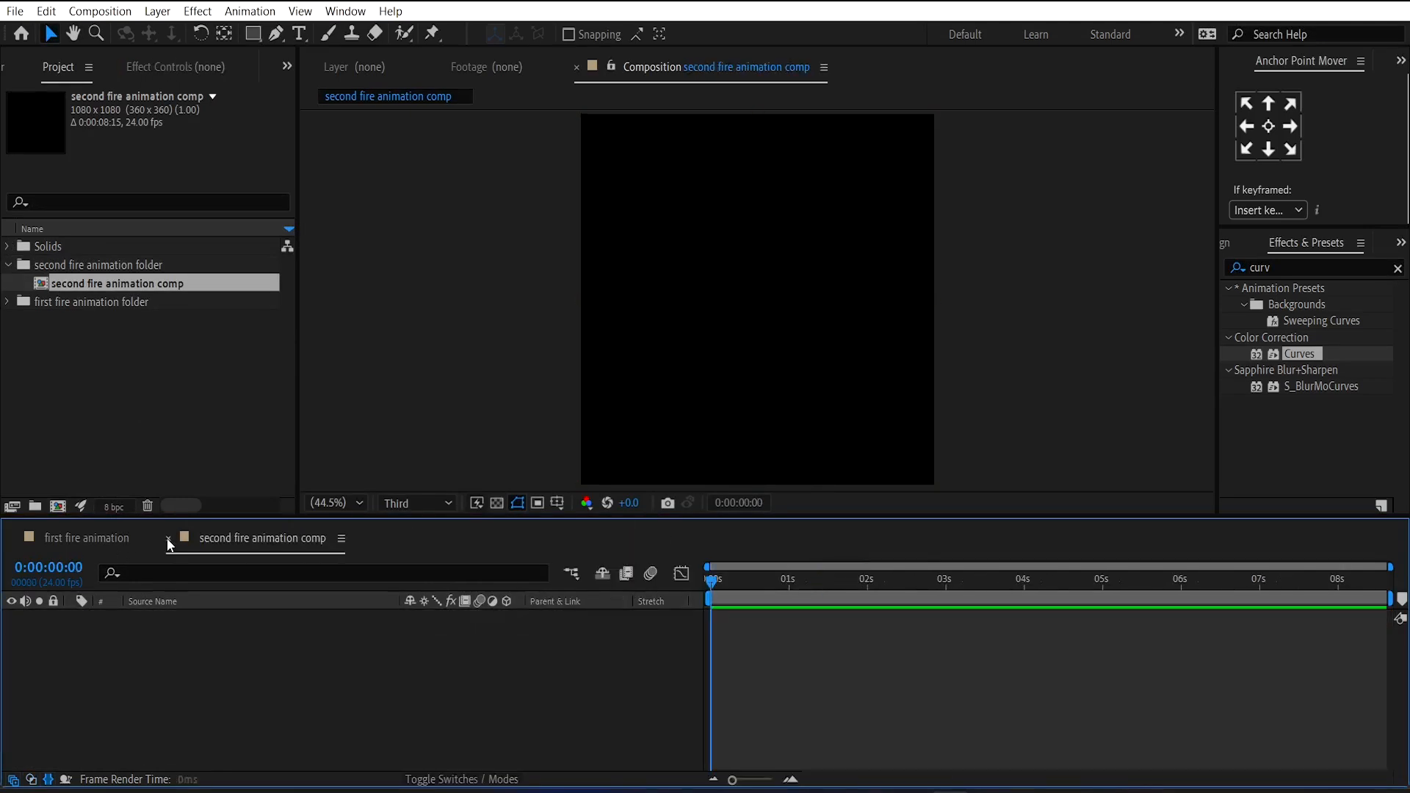
Add a full-frame white solid layer, White Solid 1, to the comp.
right_click(261, 537)
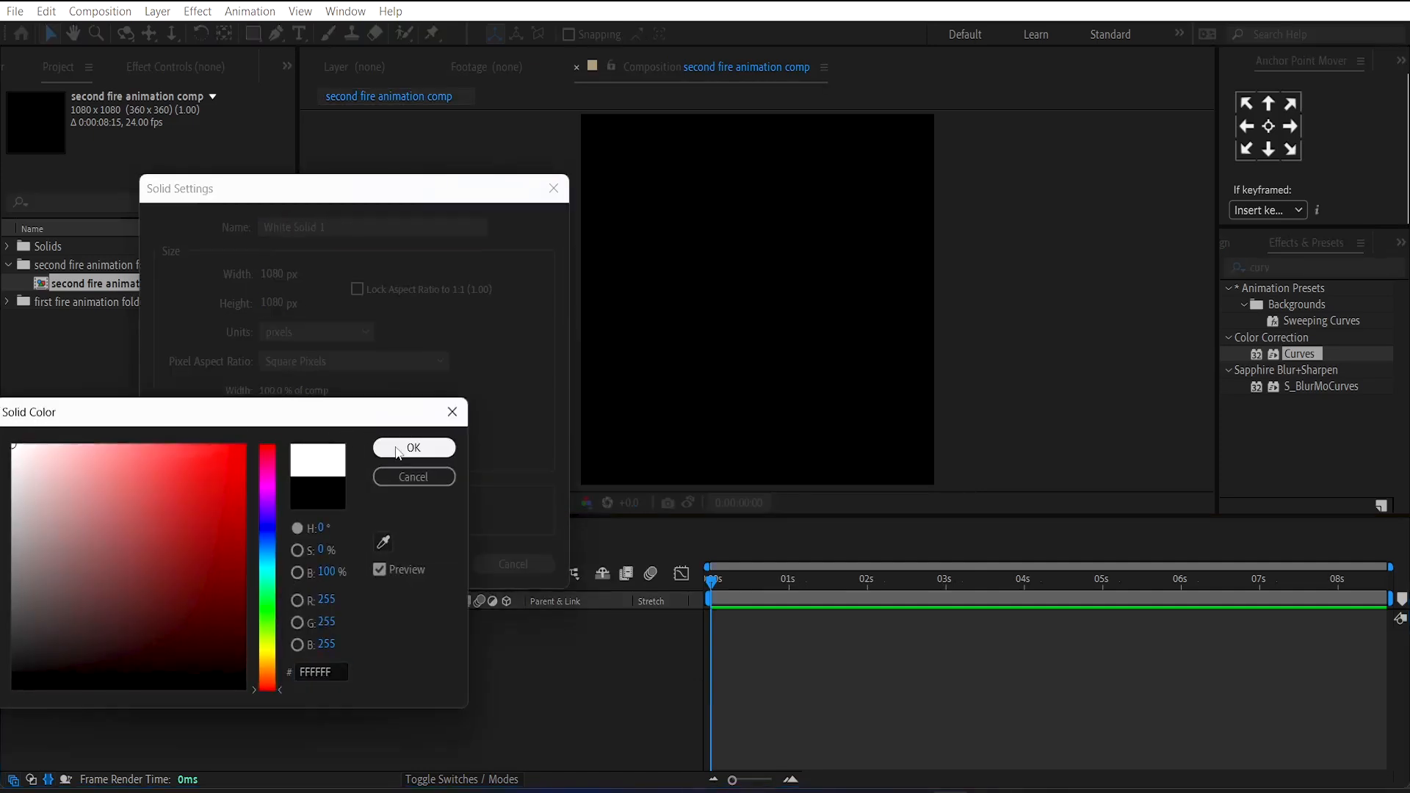
left_click(413, 448)
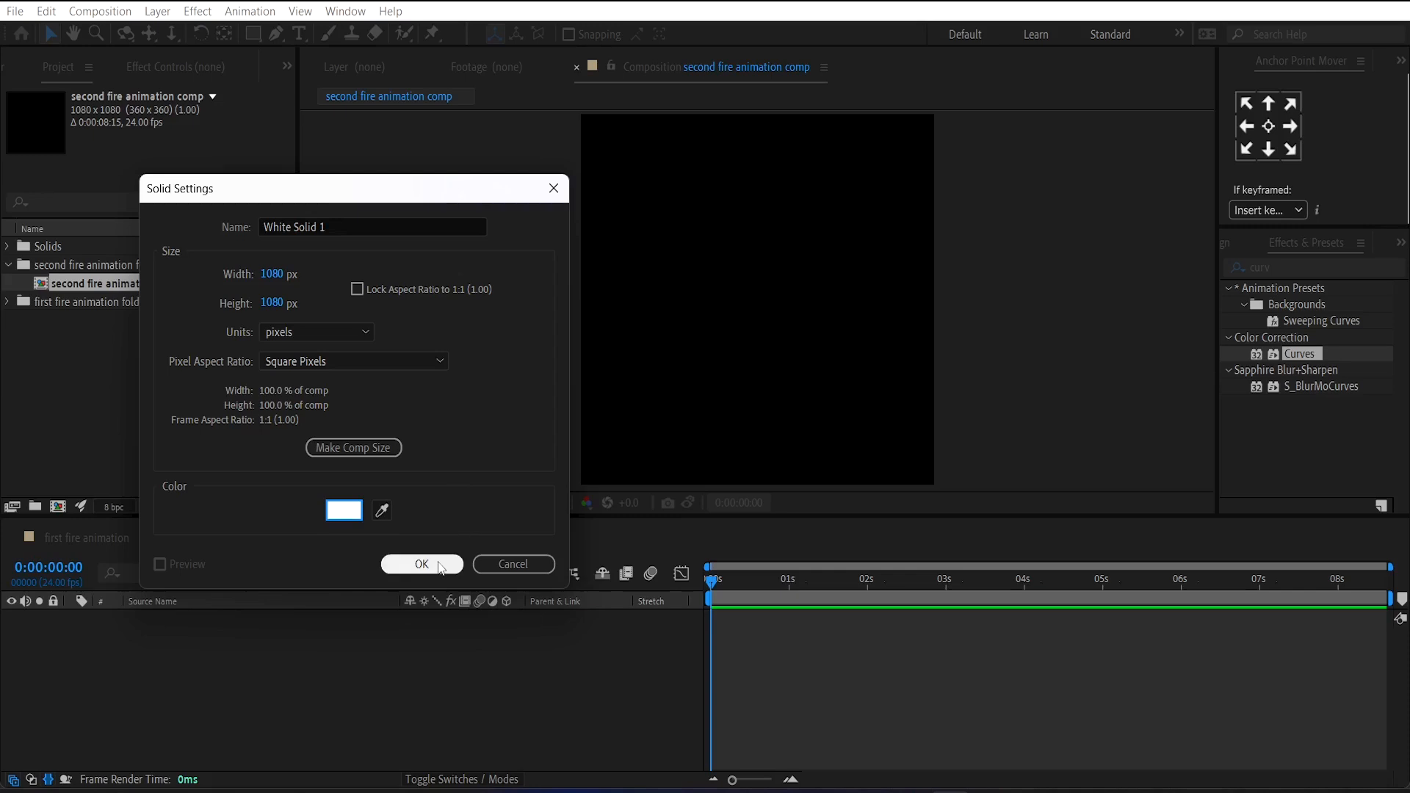
left_click(421, 564)
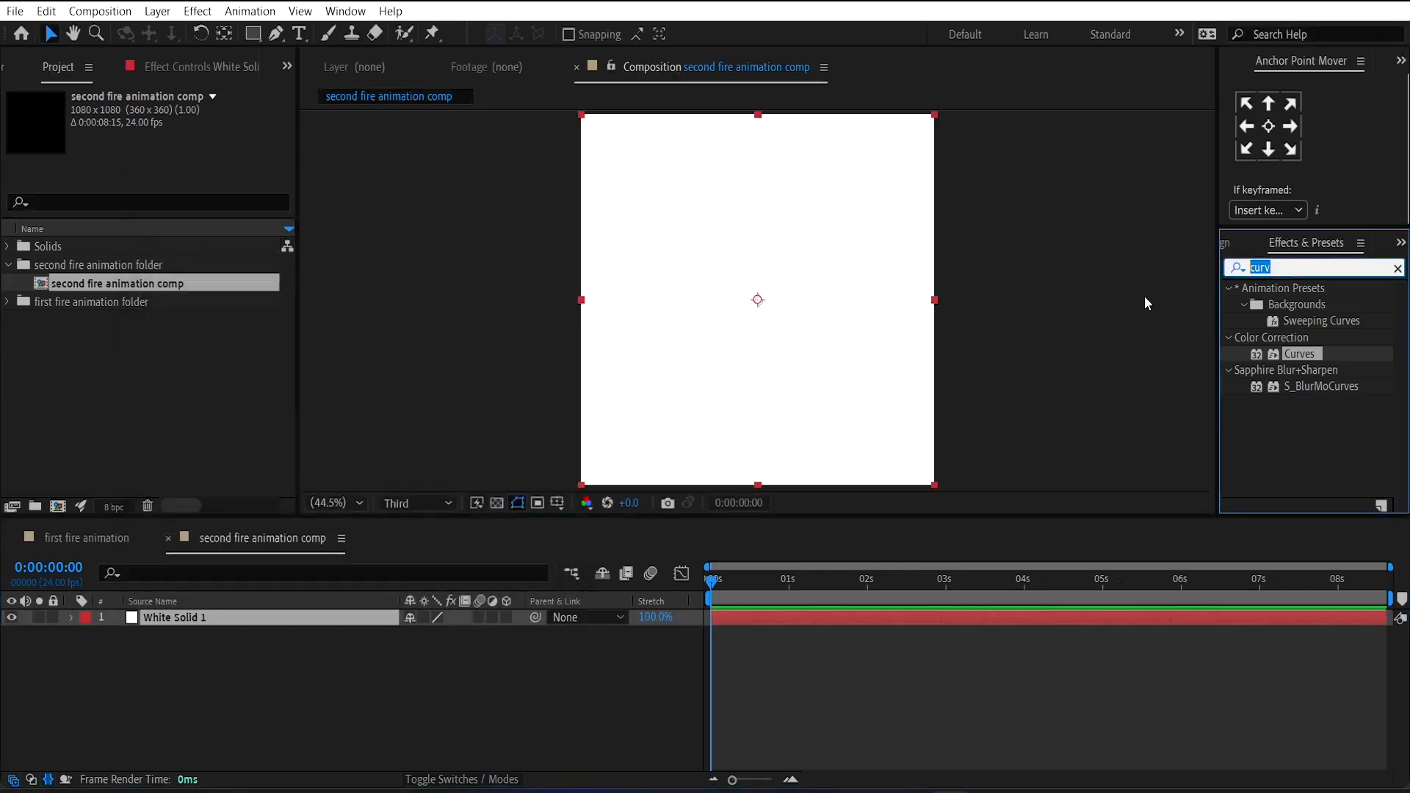
Apply CC Mr. Mercury to White Solid 1 and scrub ahead to preview the blobs.
type("cc mr")
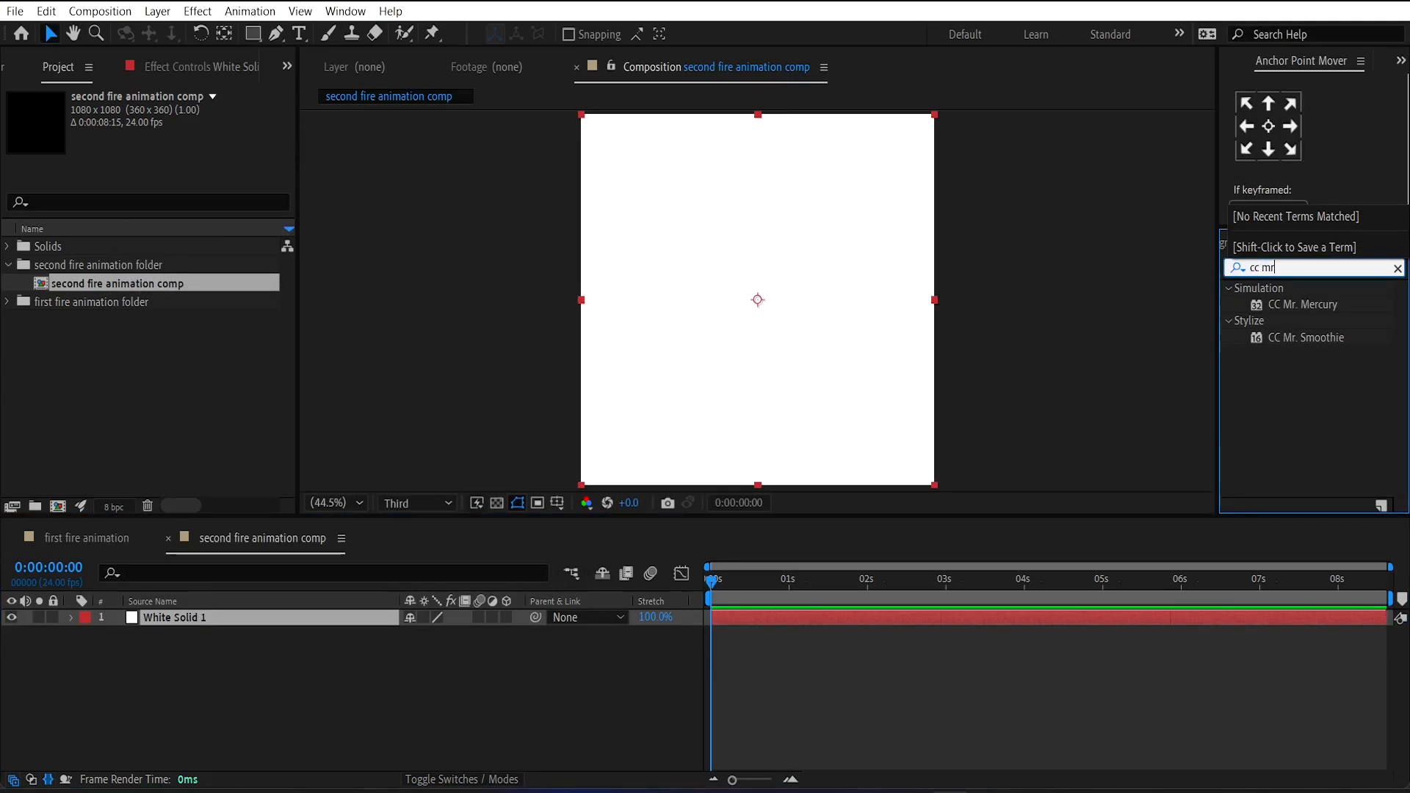
double_click(1305, 304)
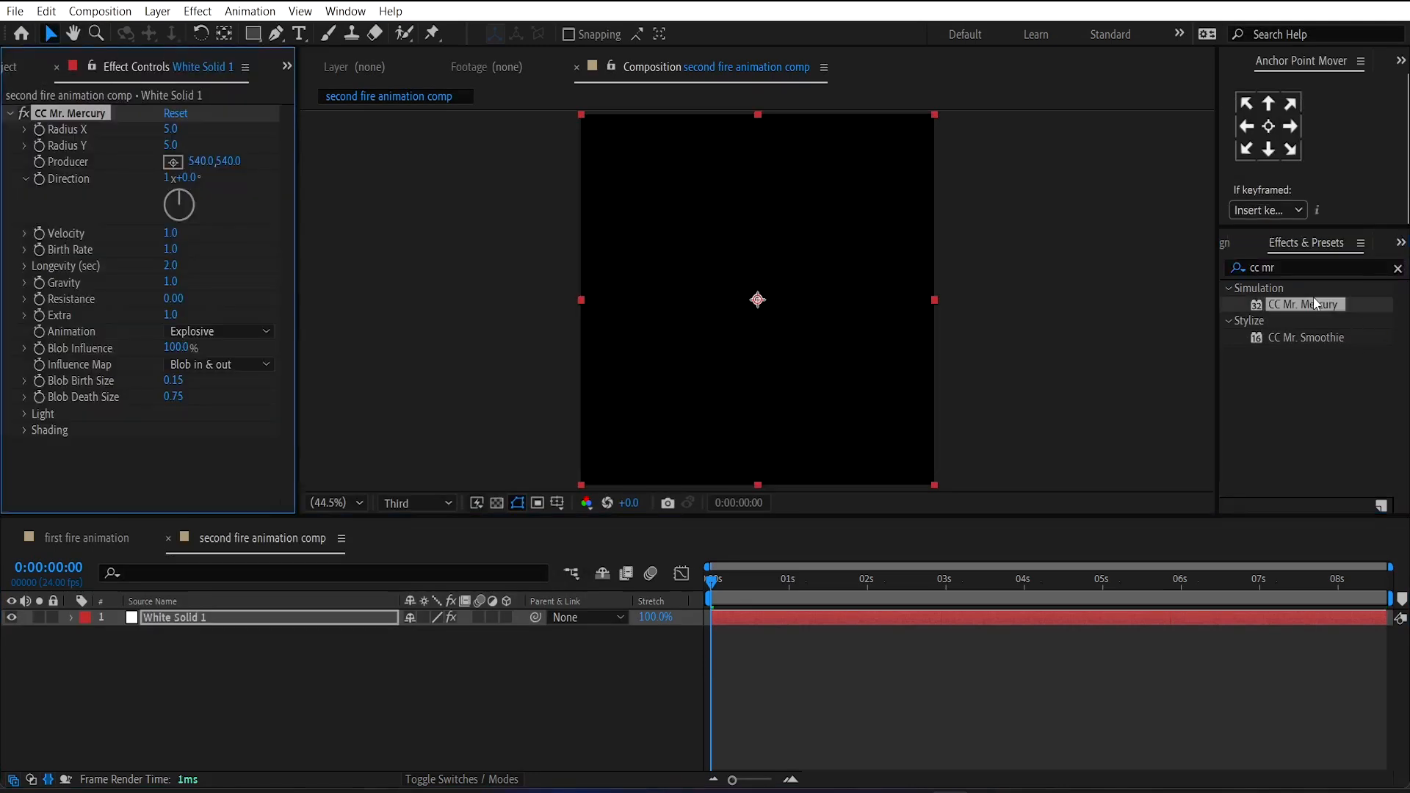
left_click_drag(714, 580, 801, 580)
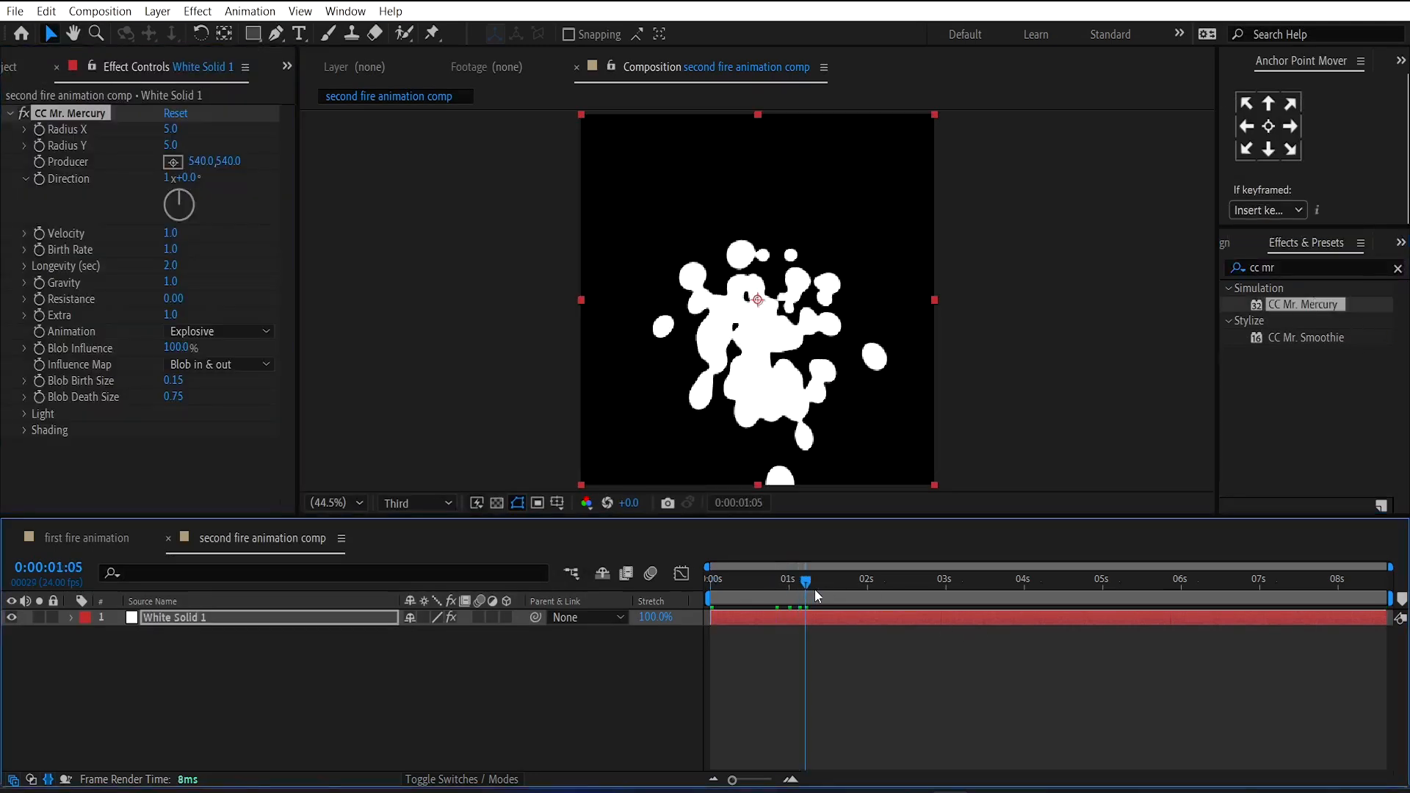
left_click_drag(803, 580, 816, 580)
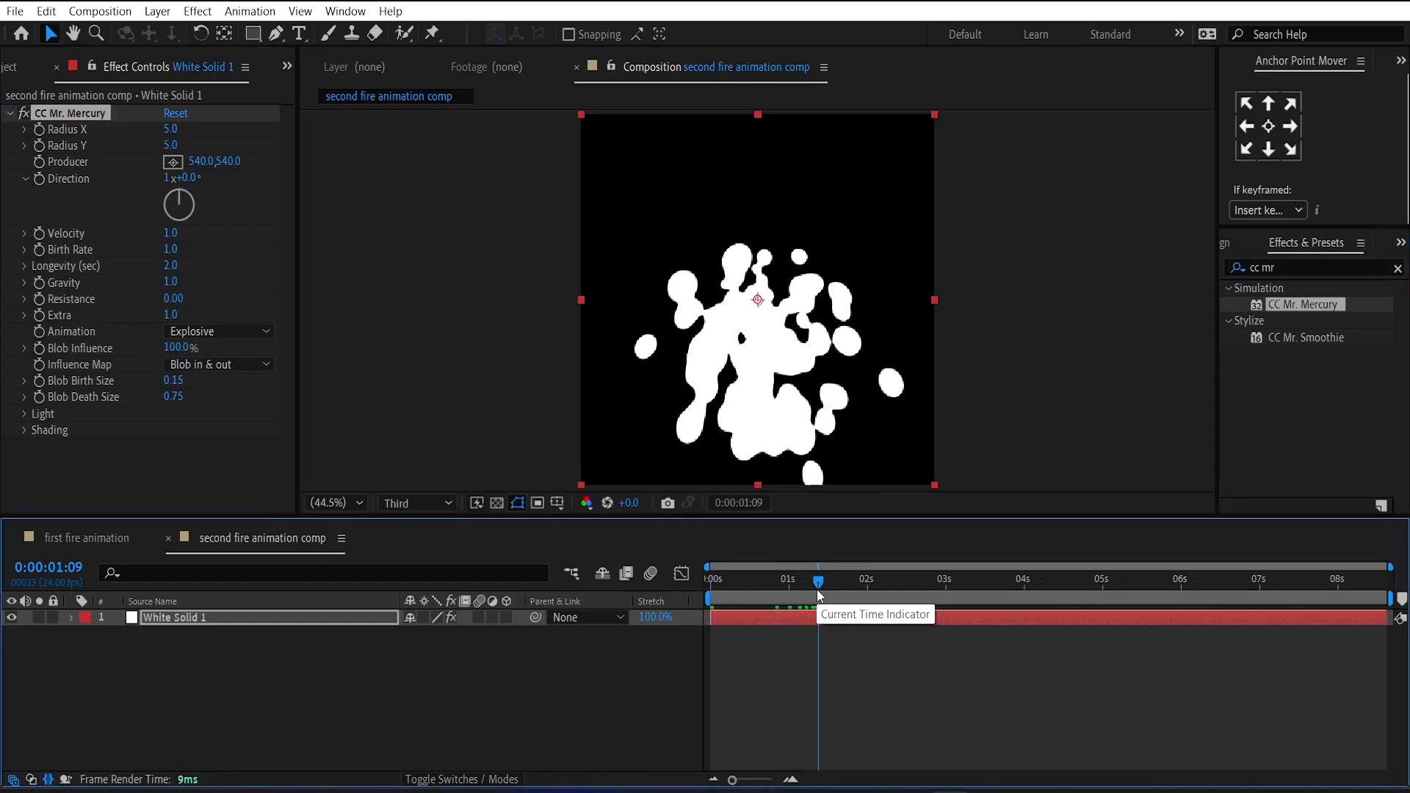
mouse_move(160, 160)
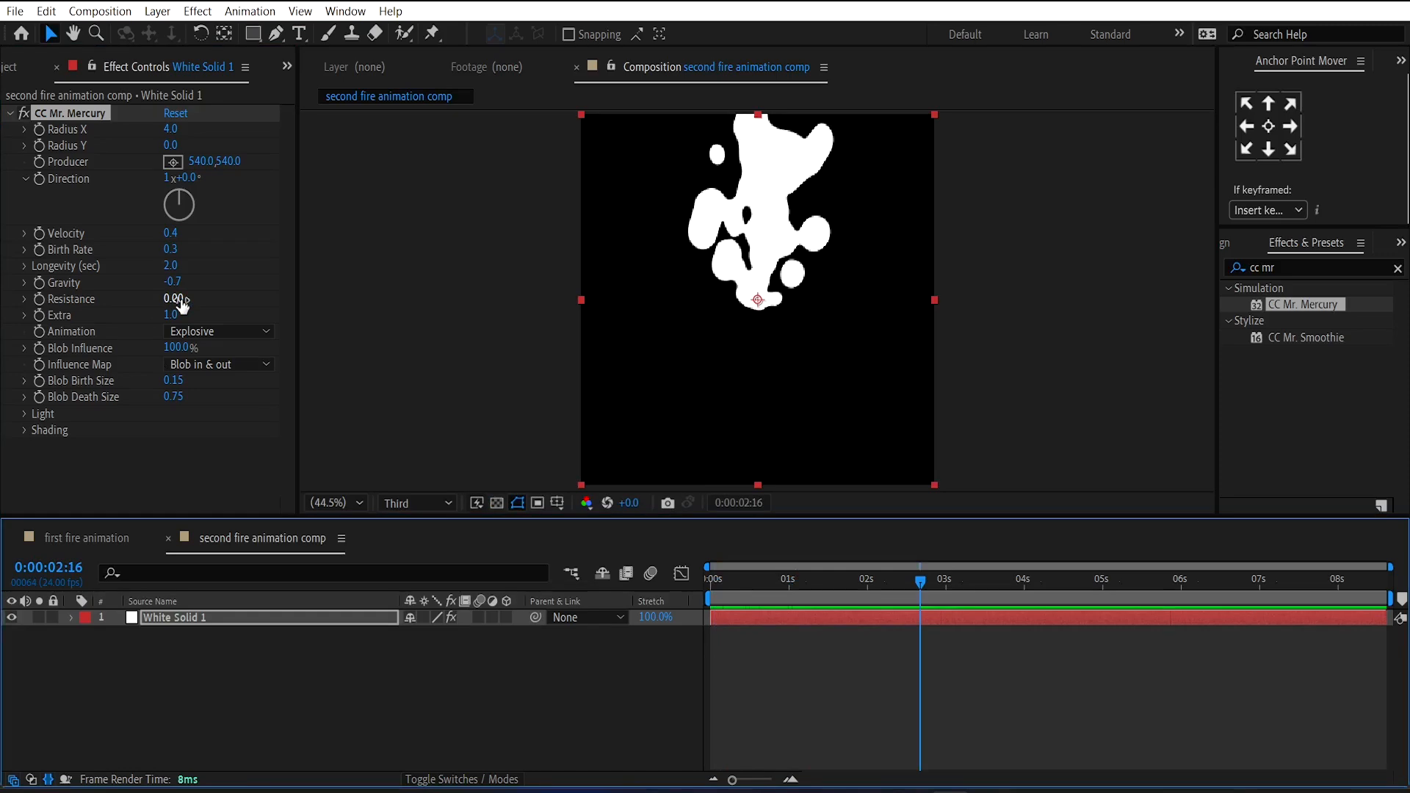
Set Mercury Resistance to 0.04 and Jet mode, then preview the rising blobs.
left_click(177, 299)
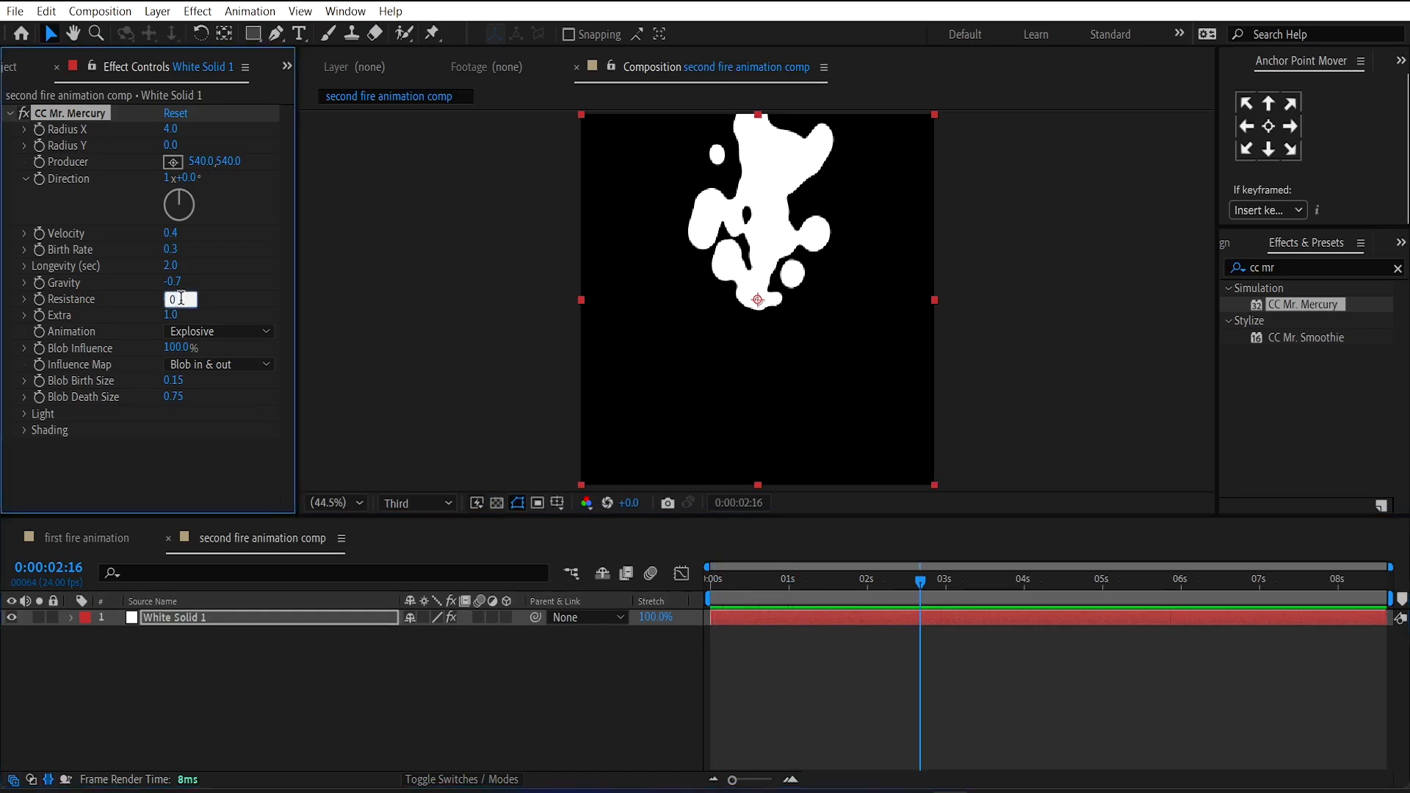
type("0.04")
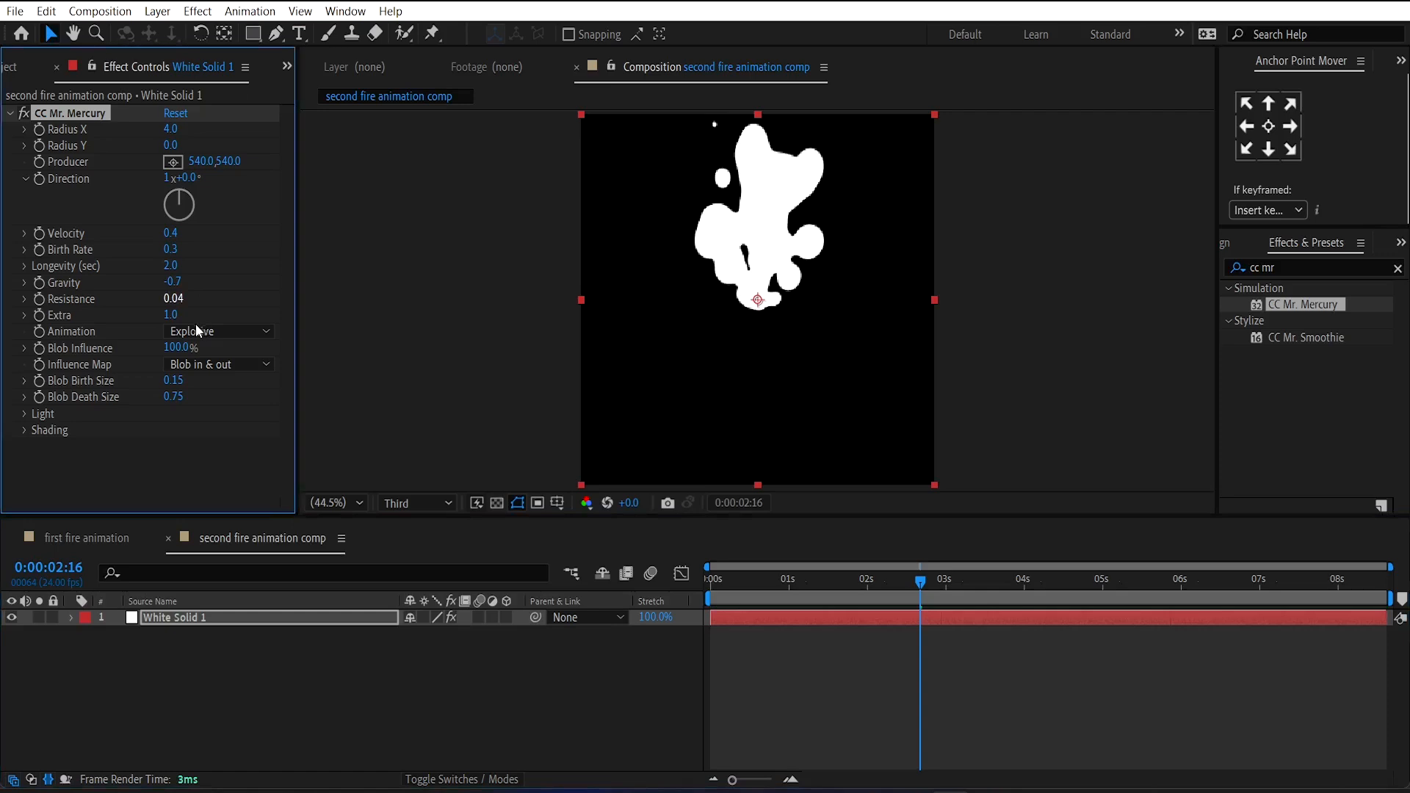
type("Jet")
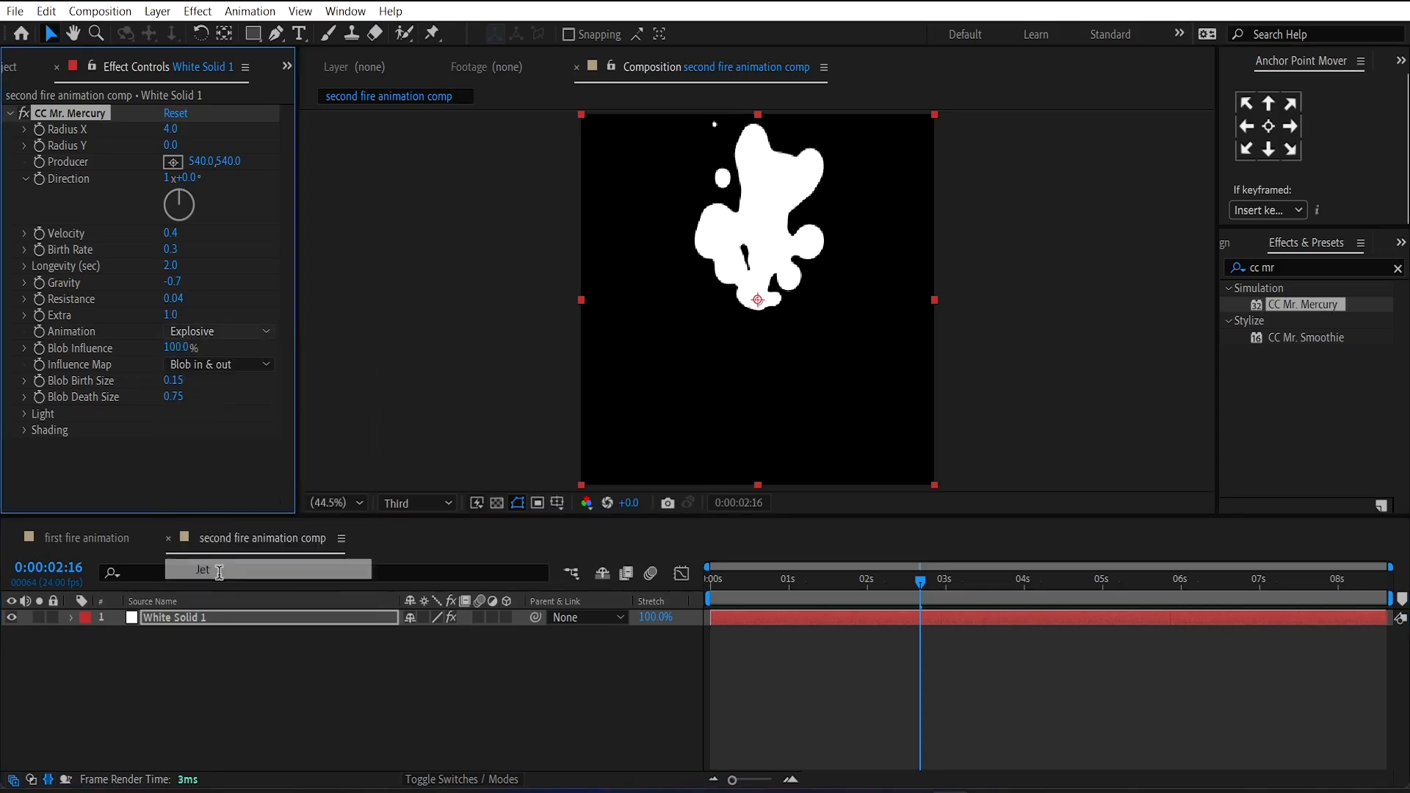
left_click(219, 331)
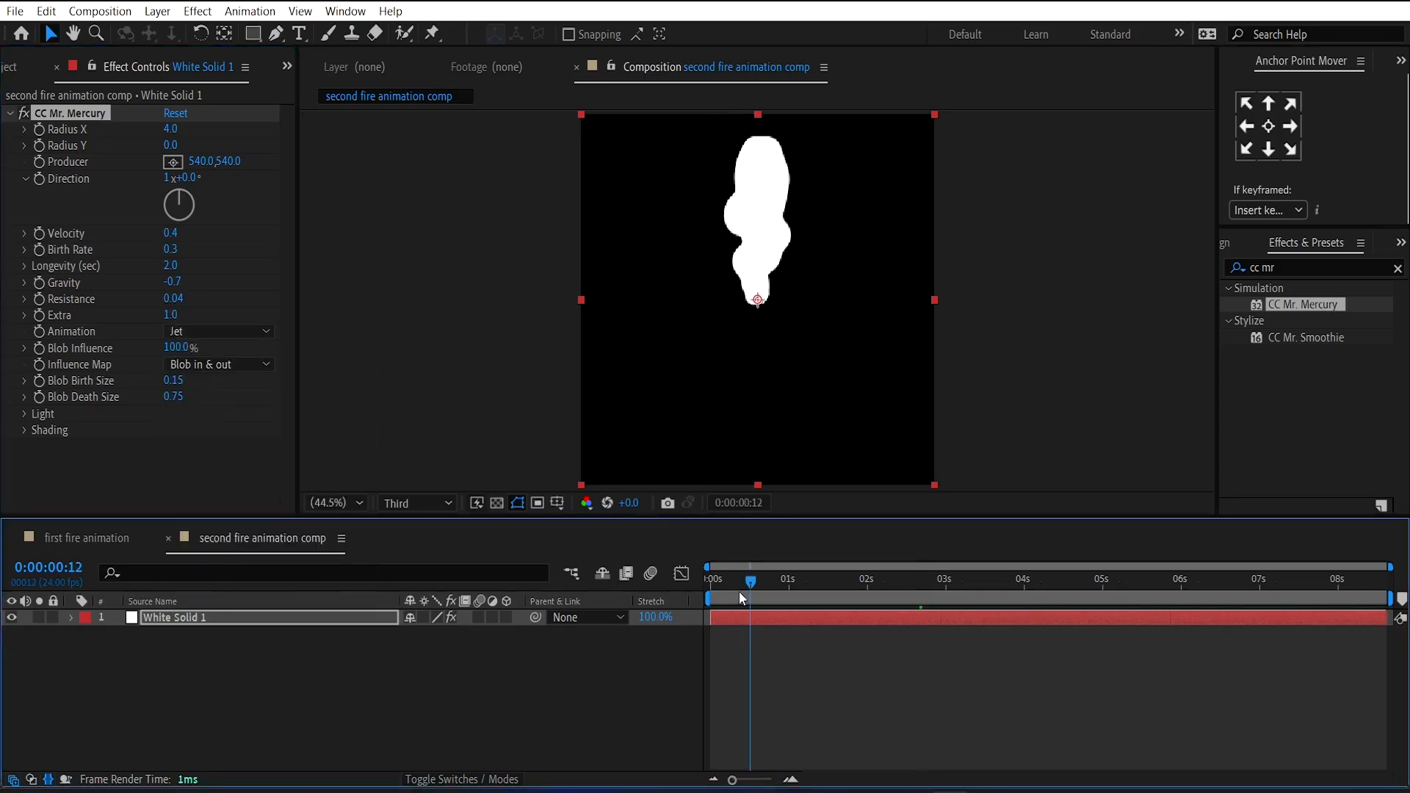
left_click(713, 579)
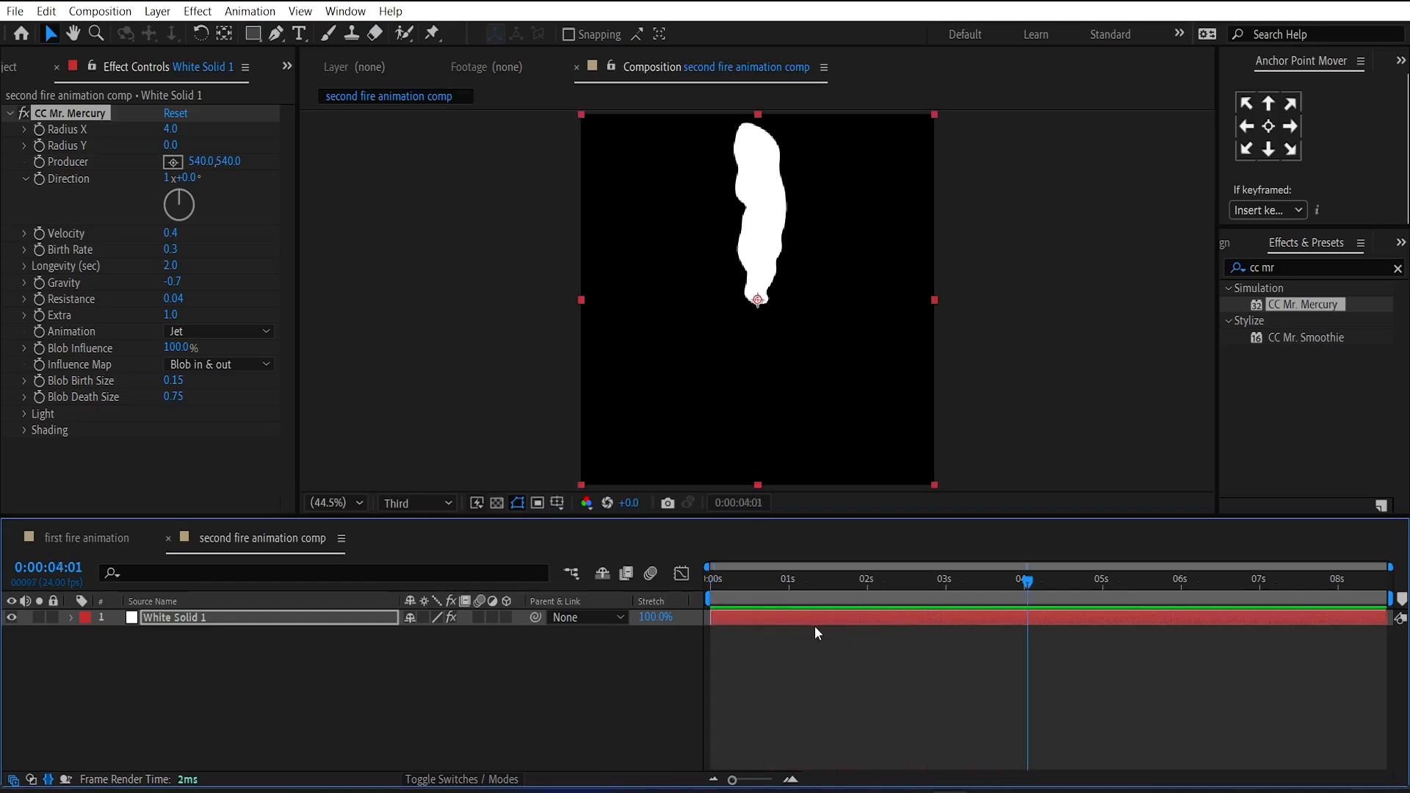
left_click(180, 380)
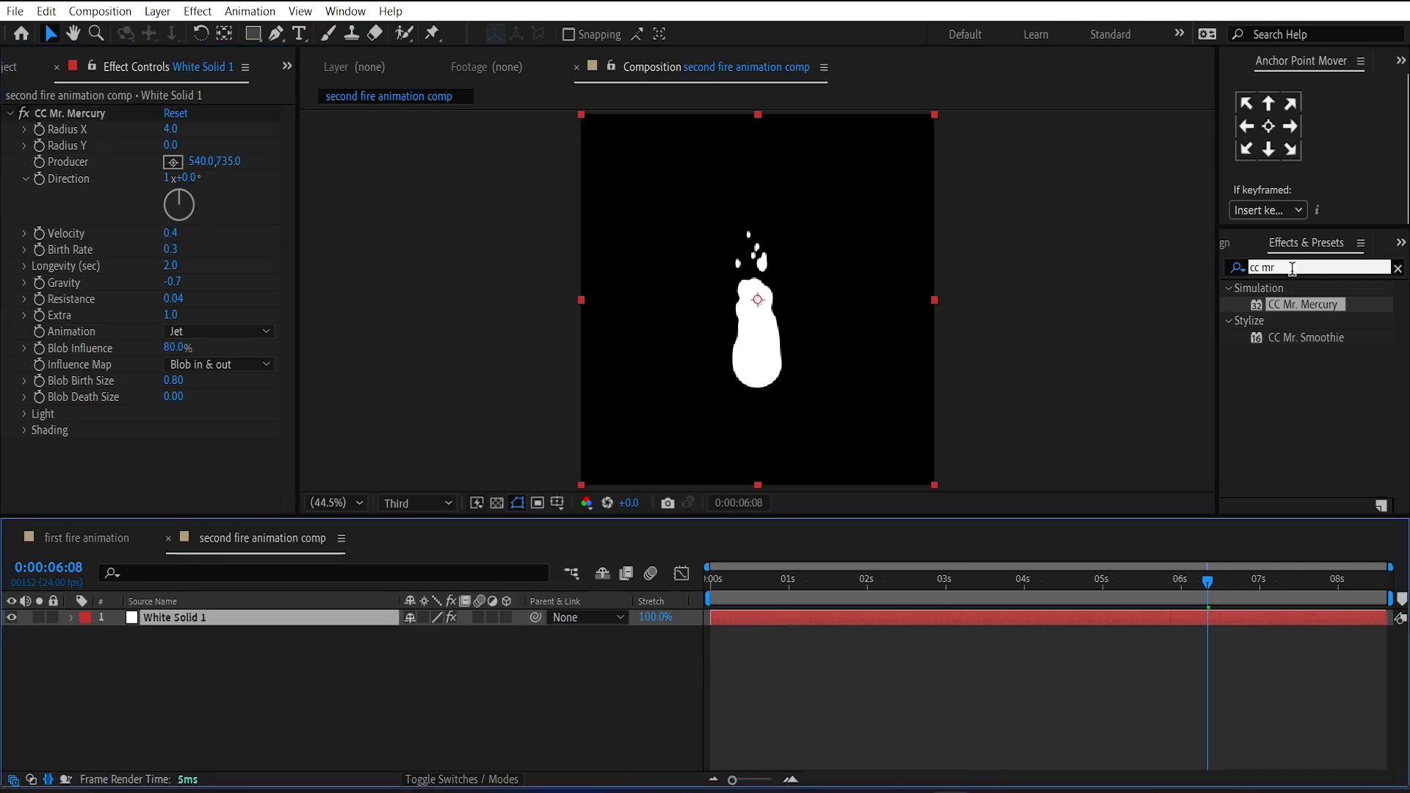
Apply a Fill effect colouring the Mercury flame orange FF4400.
type("fill")
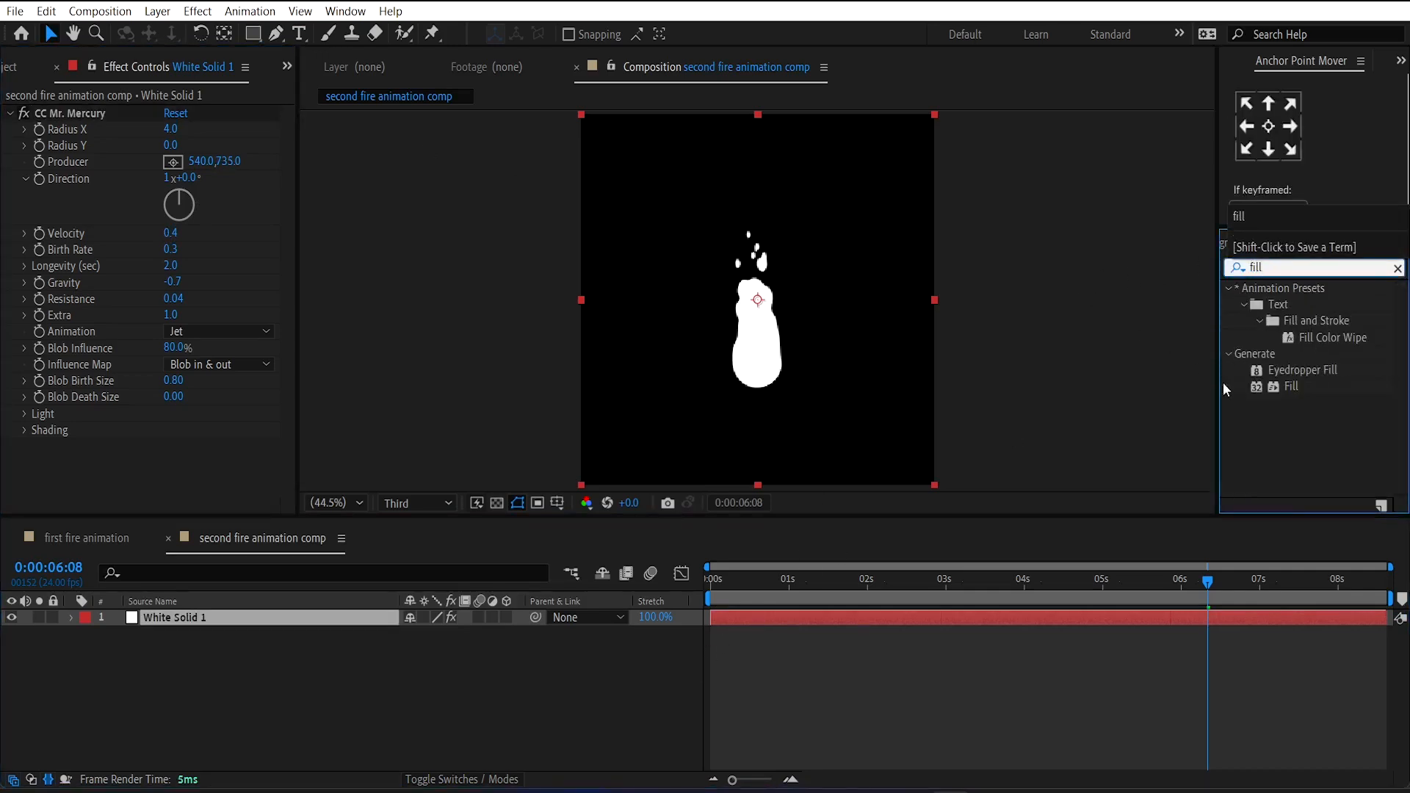
double_click(1291, 386)
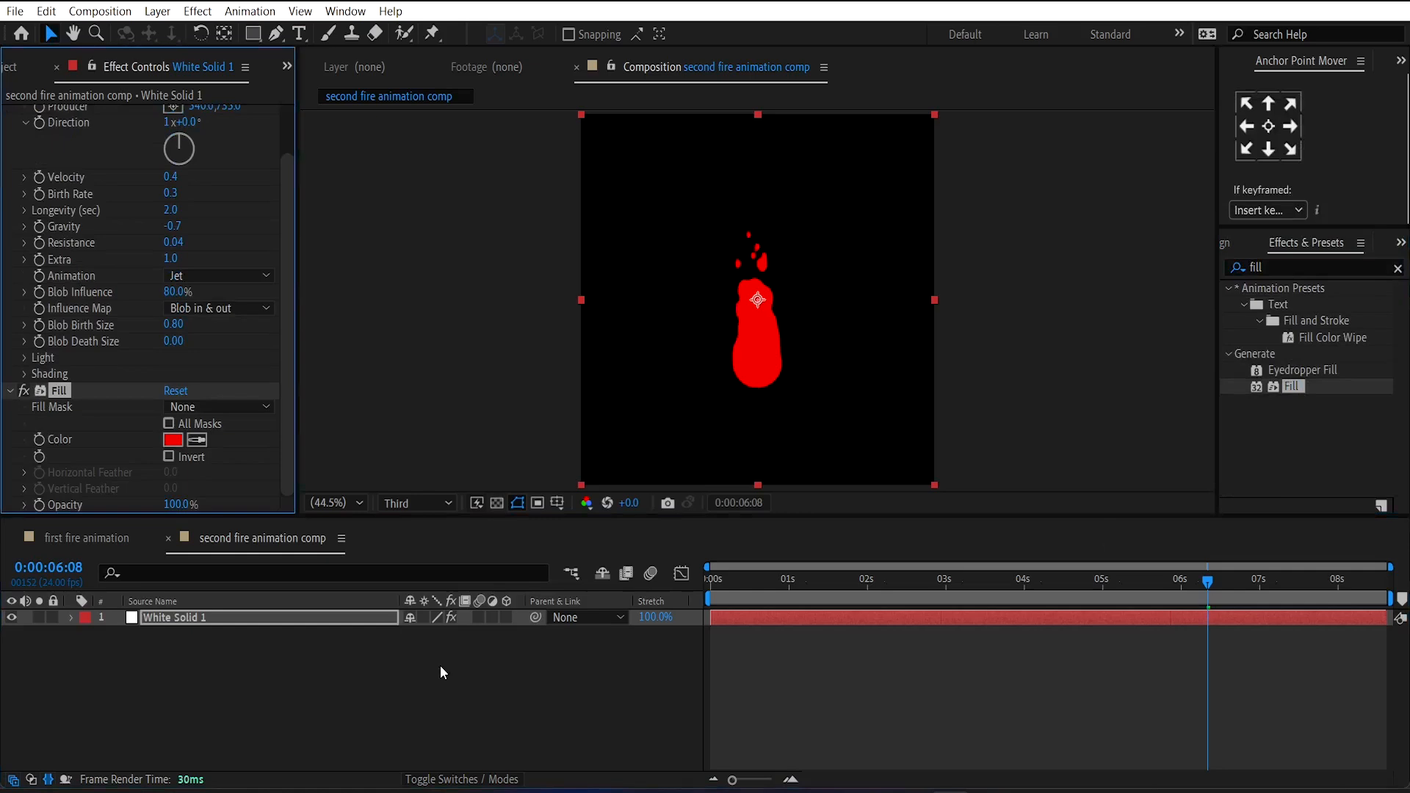
left_click(172, 440)
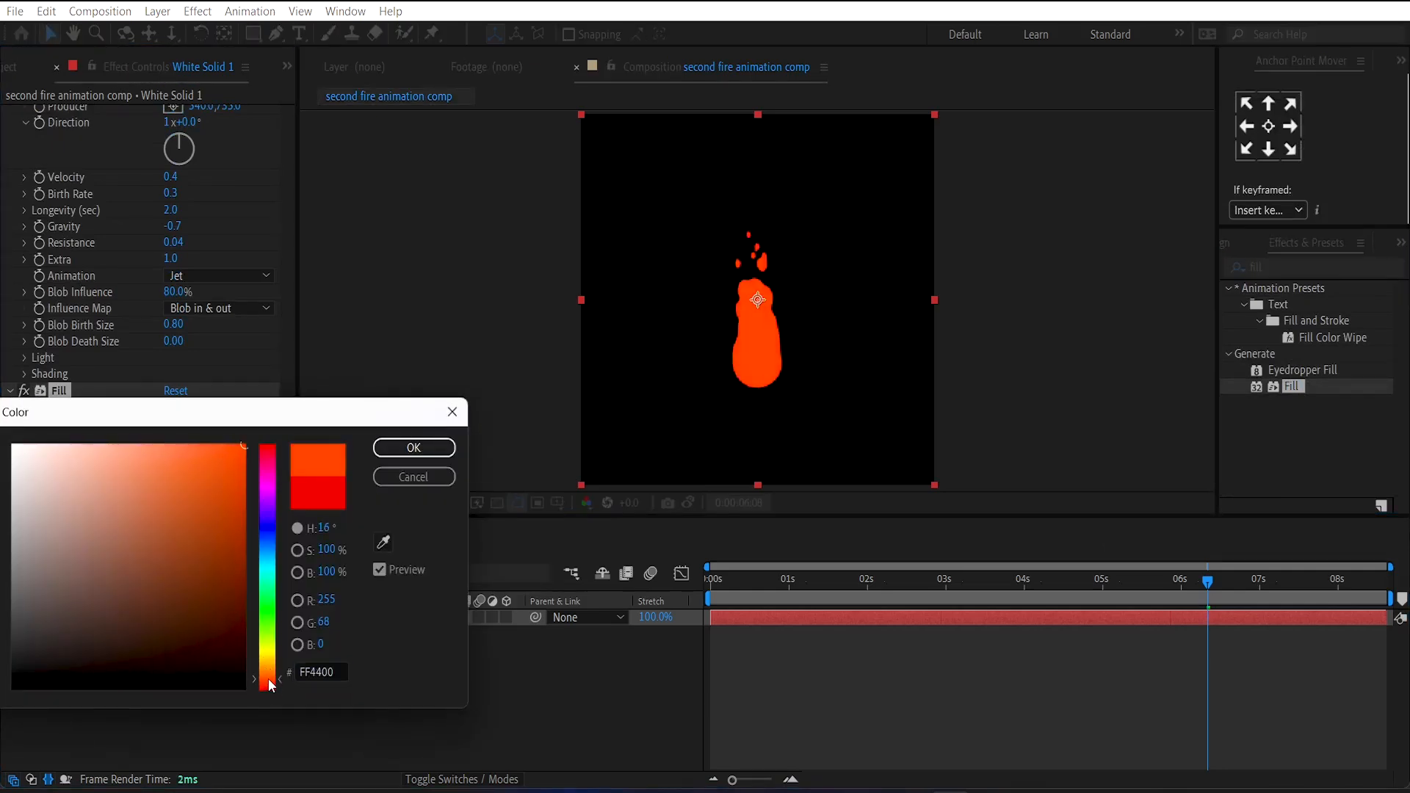
left_click(412, 447)
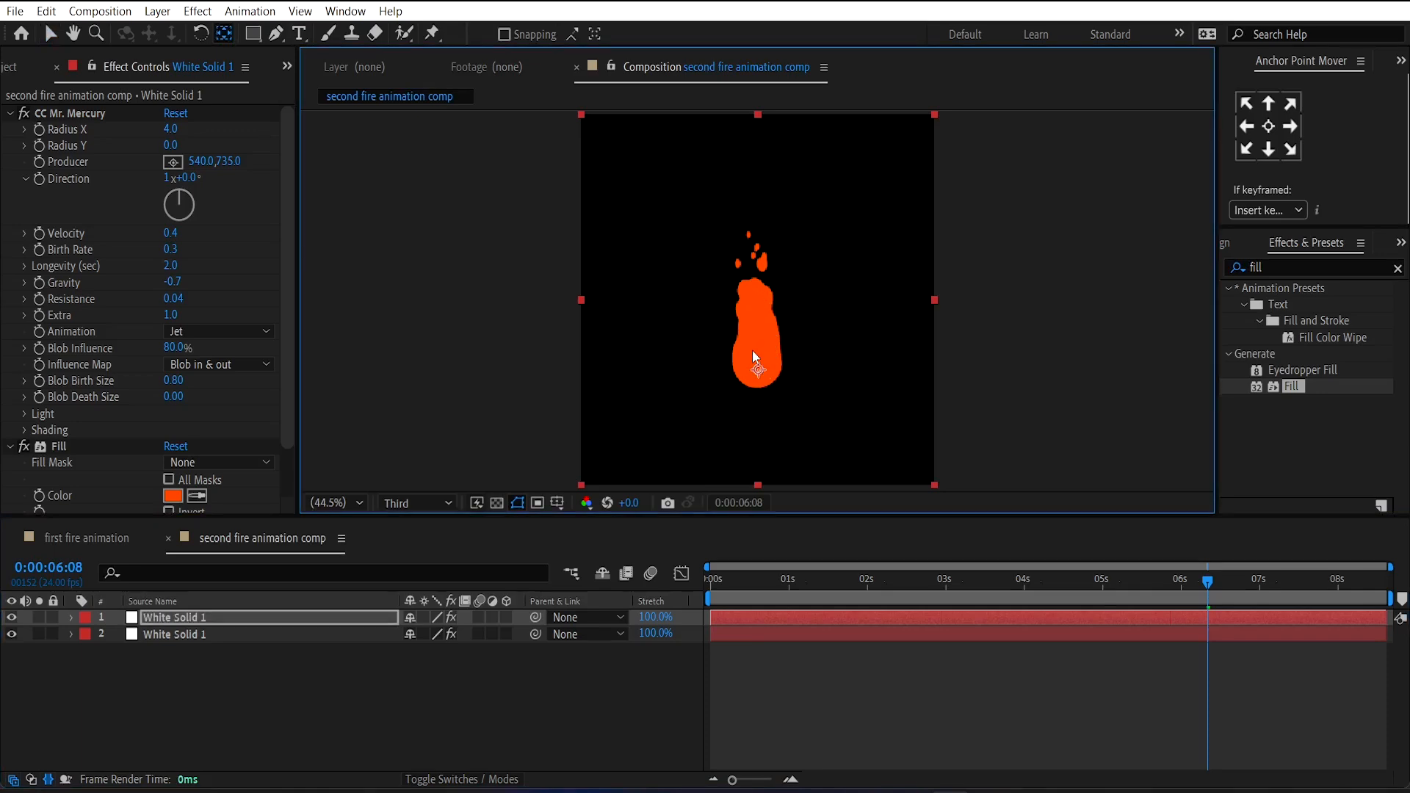
Give the 73%-scaled duplicate flame layer a lighter orange FF9600 fill.
left_click(71, 617)
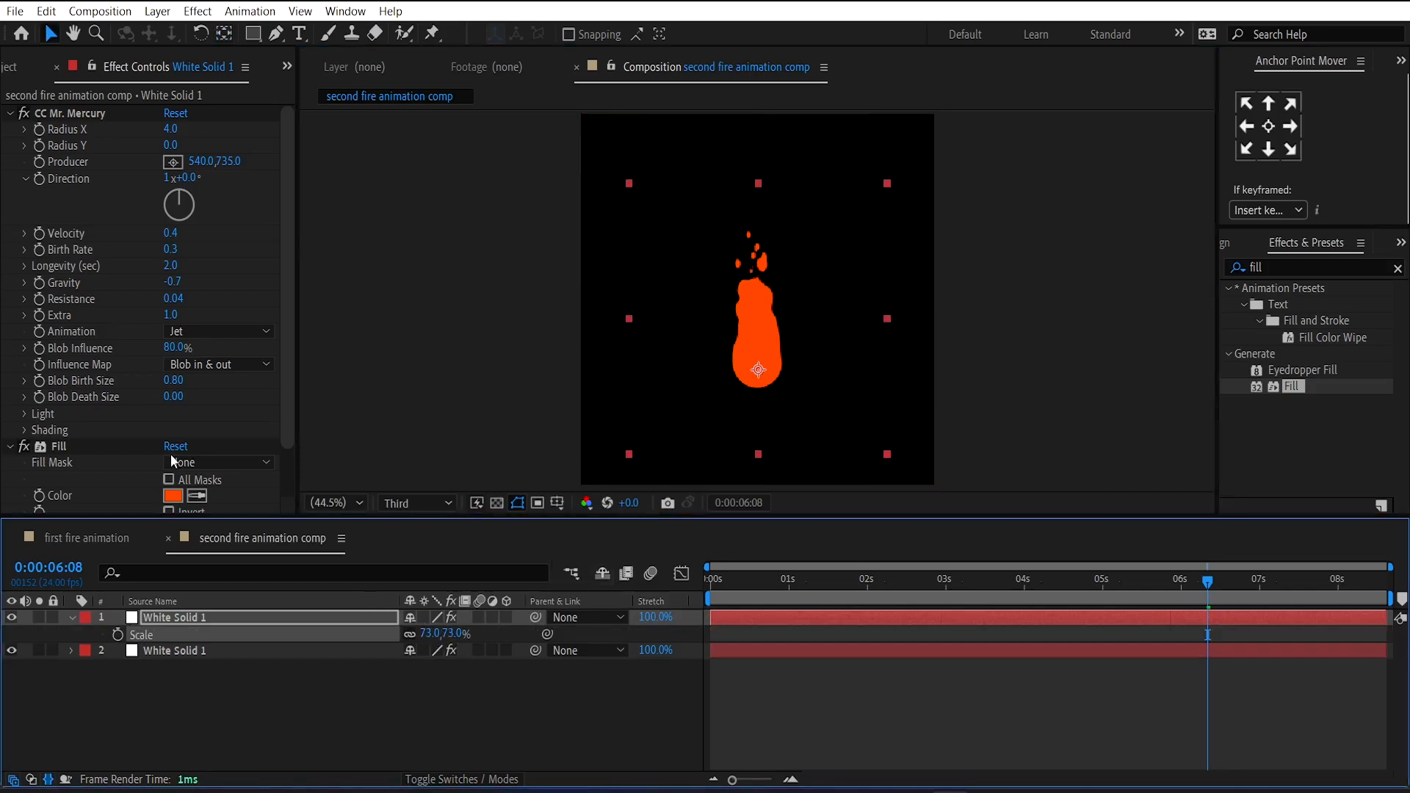
left_click(173, 496)
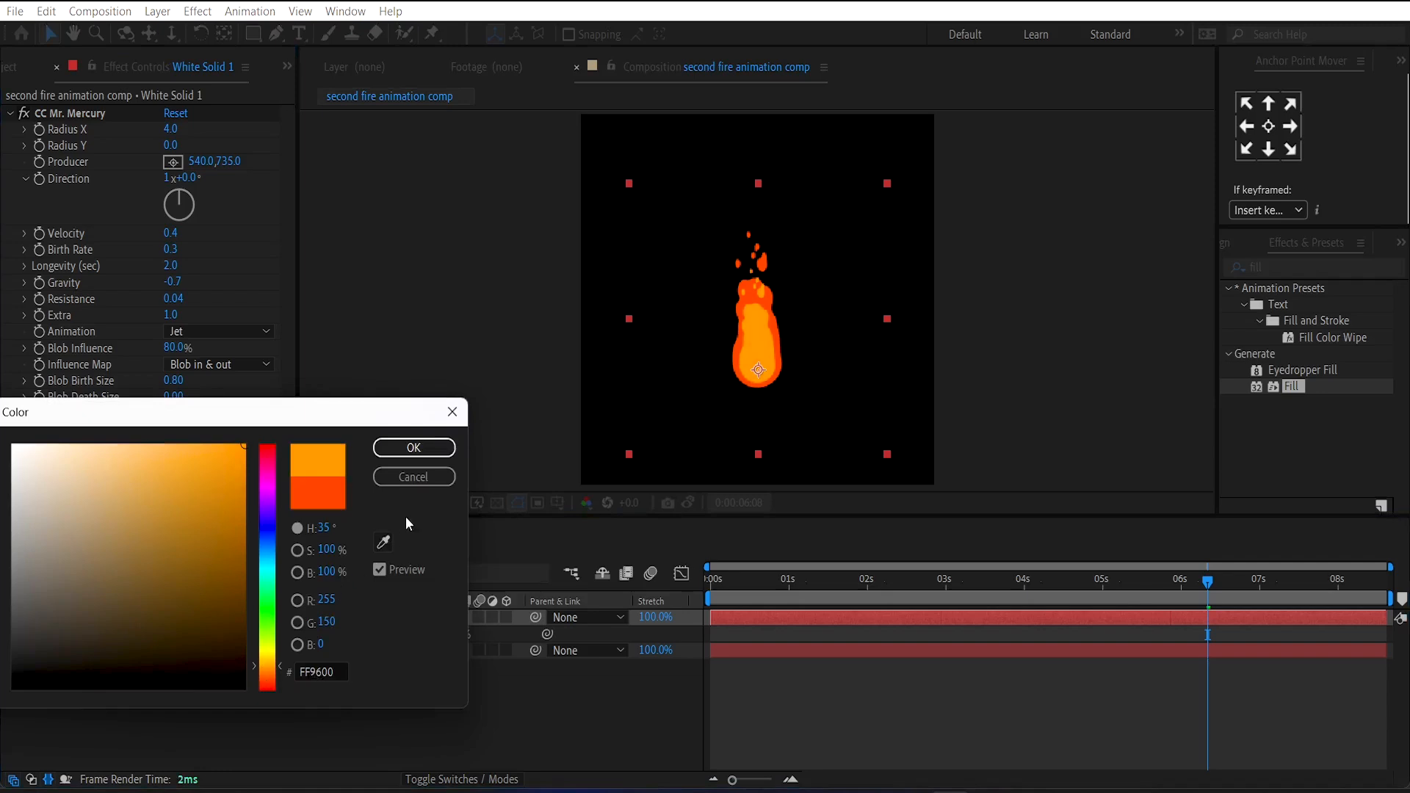
left_click(413, 448)
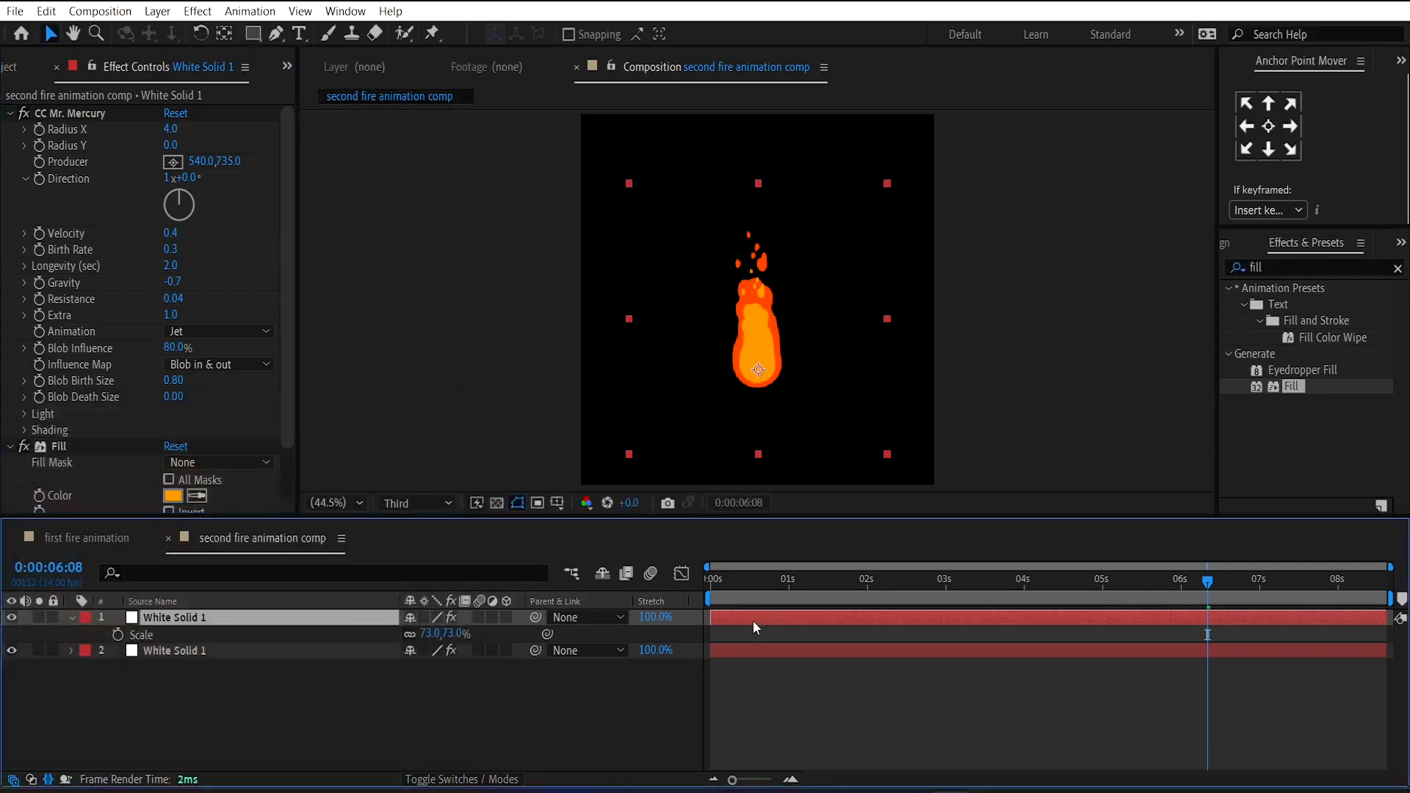
Add 50% and 30% flame copies filled yellow and pale yellow FFF8AA.
double_click(176, 617)
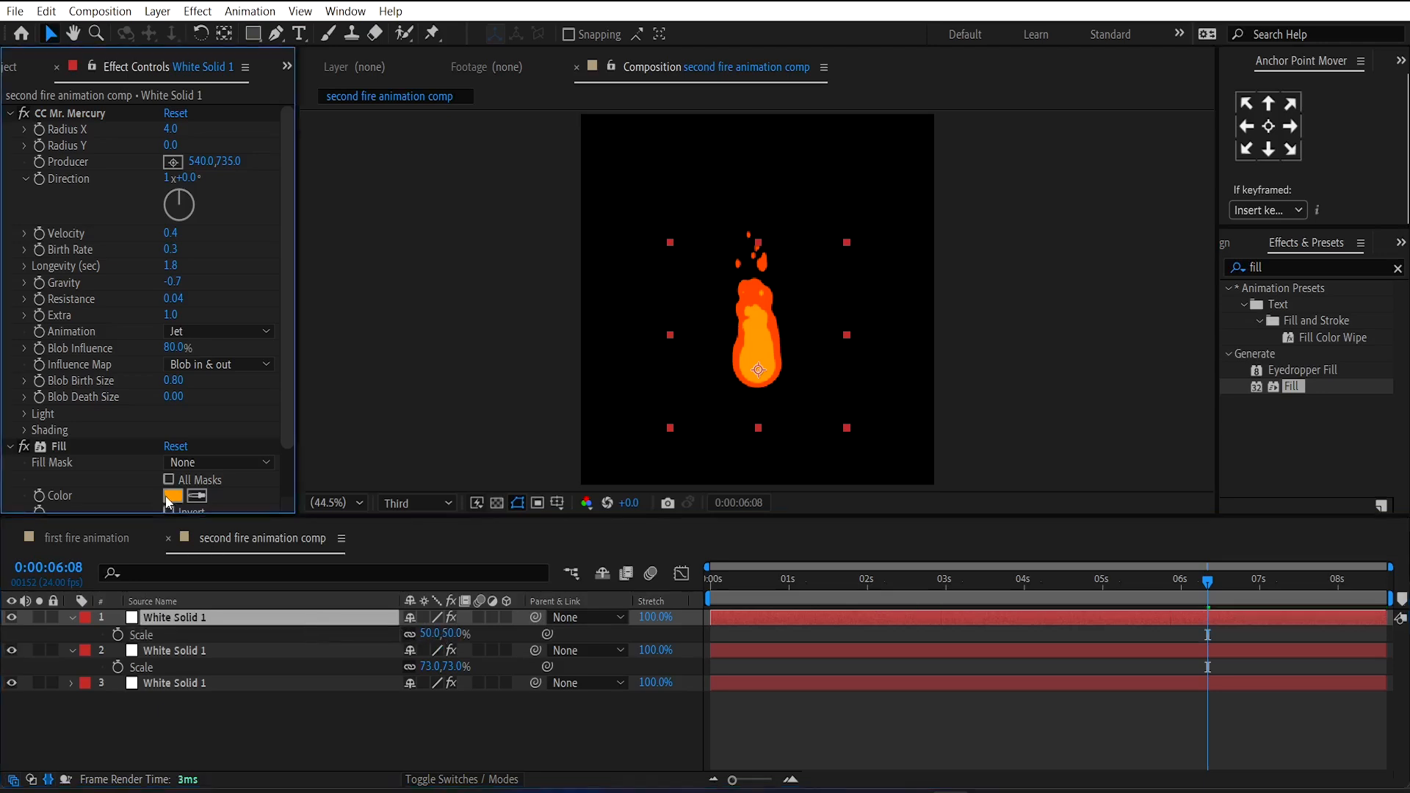
left_click(173, 496)
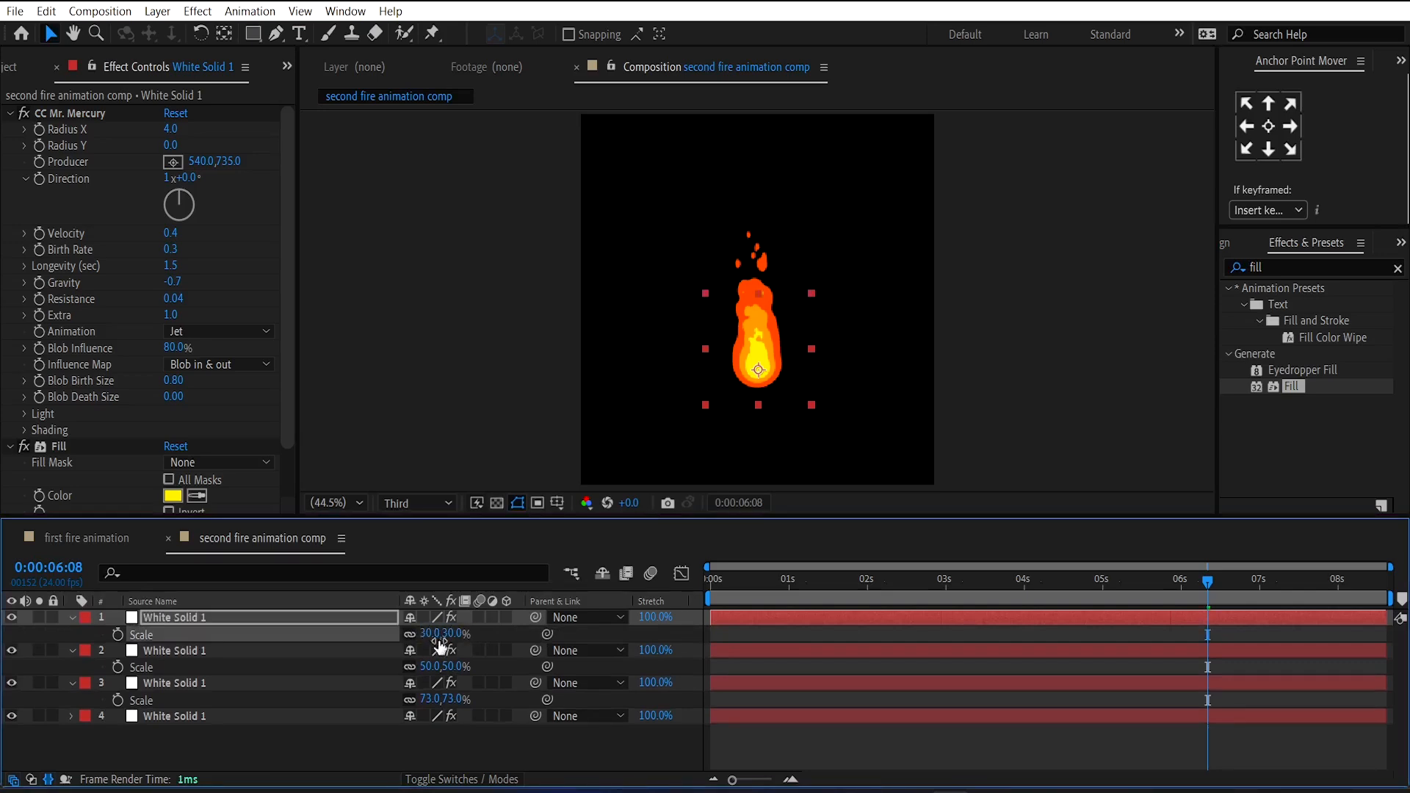
left_click(172, 496)
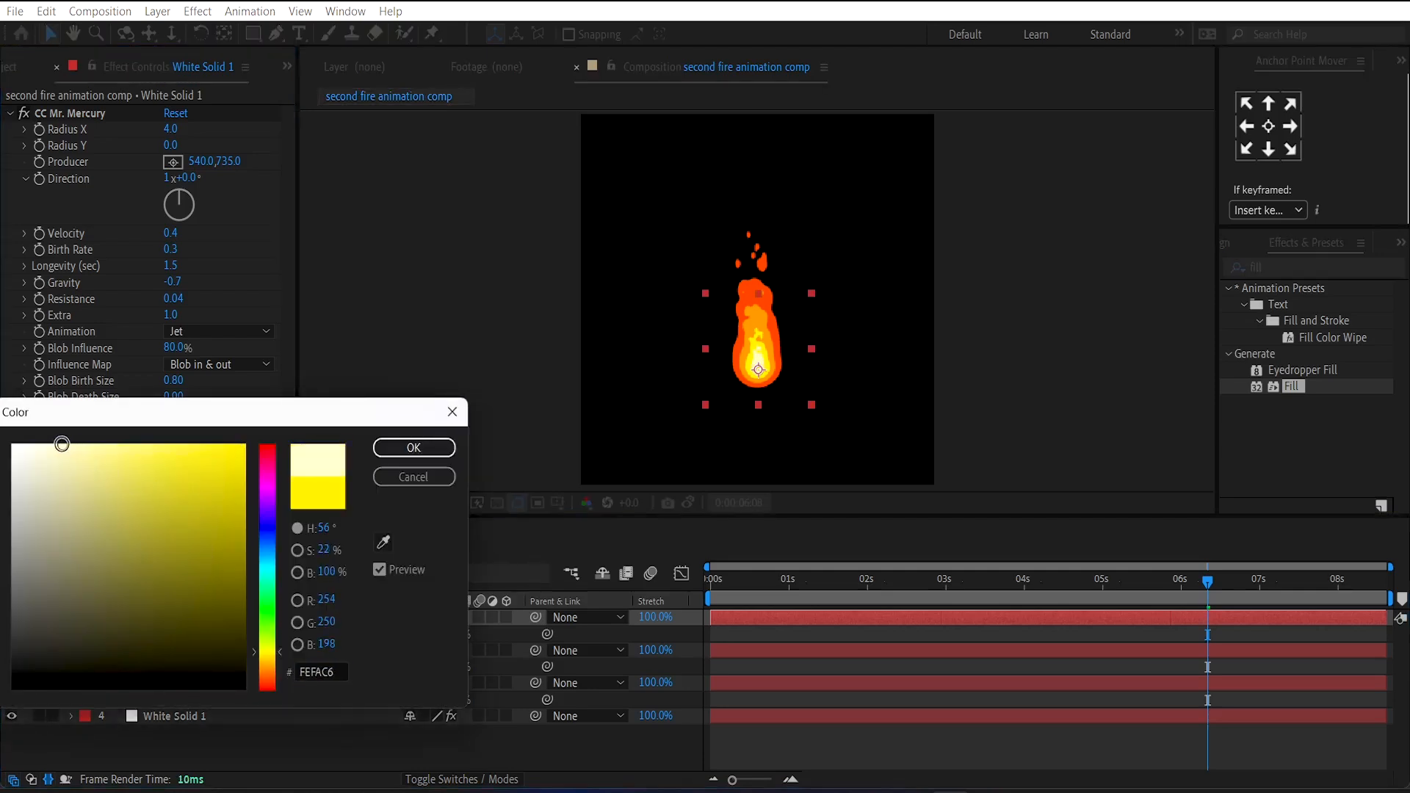
left_click(89, 442)
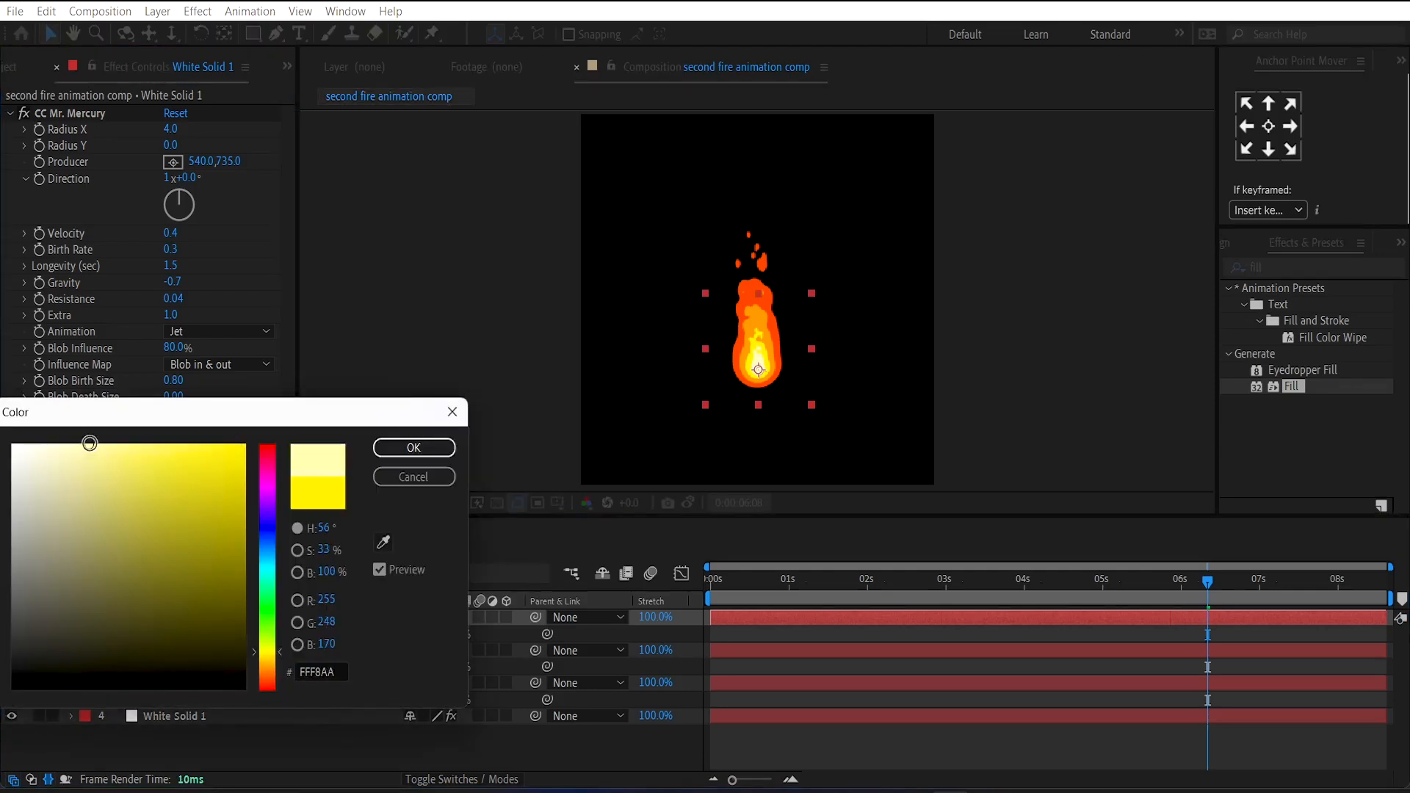
left_click(413, 448)
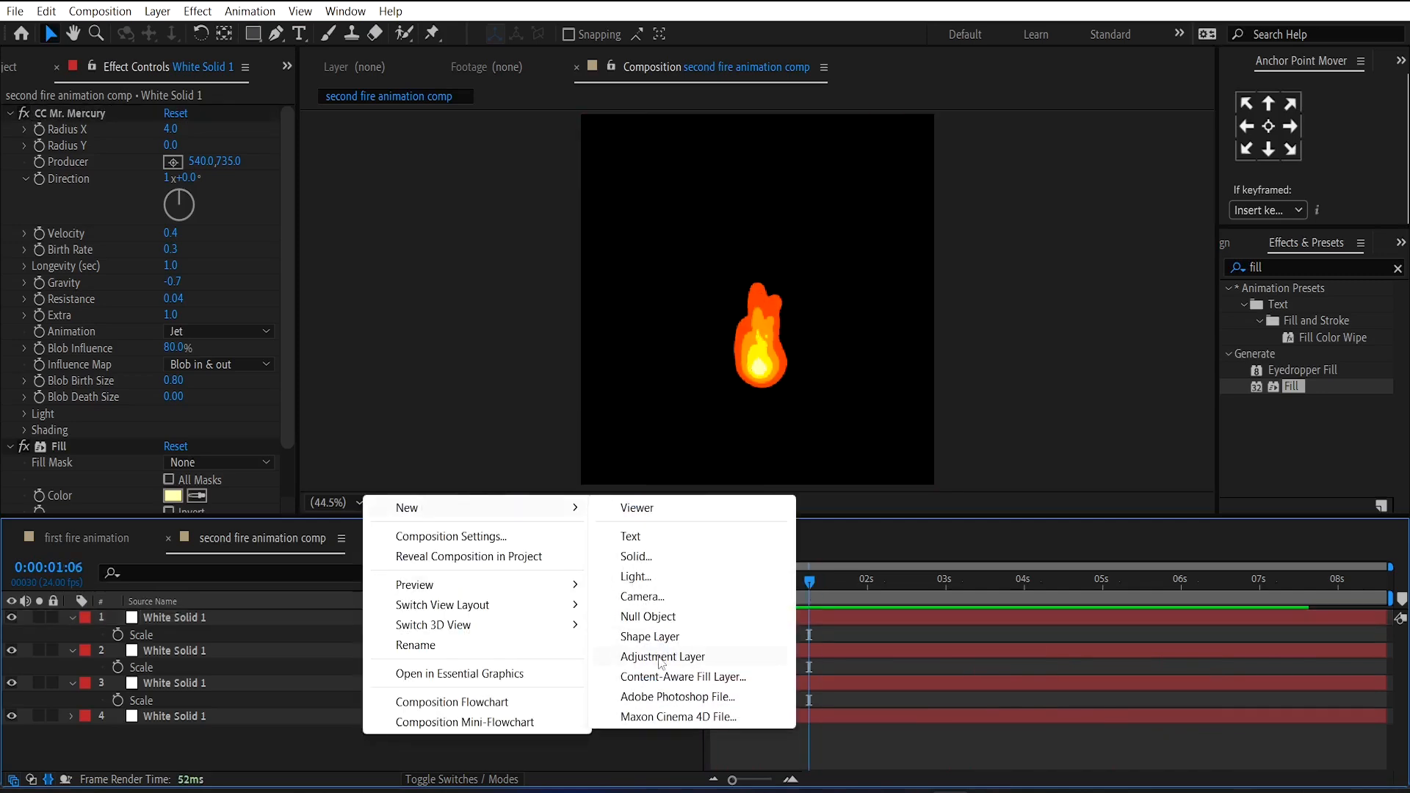
Add an adjustment layer and copy Deep Glow (Exposure 0.02) from the first fire comp.
left_click(664, 657)
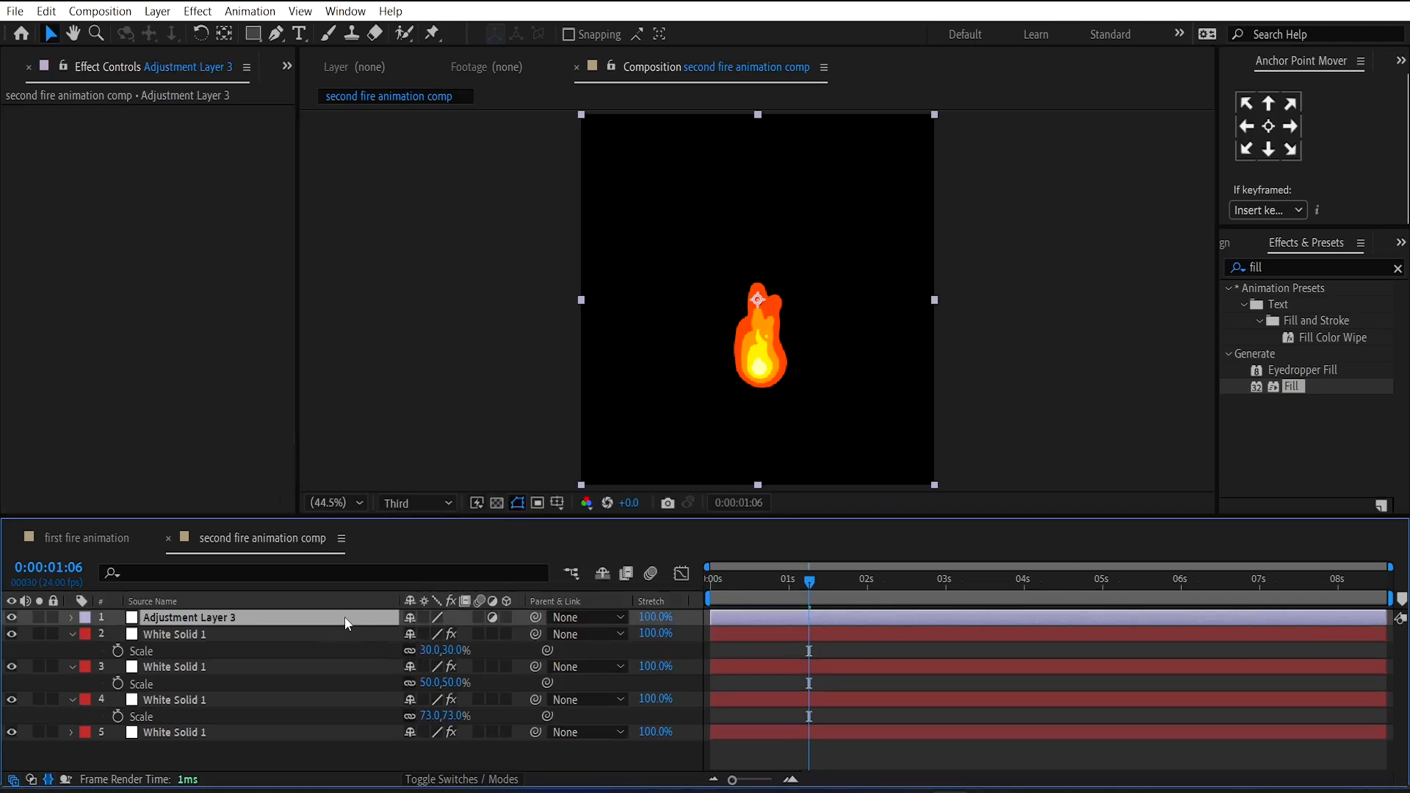
left_click(88, 537)
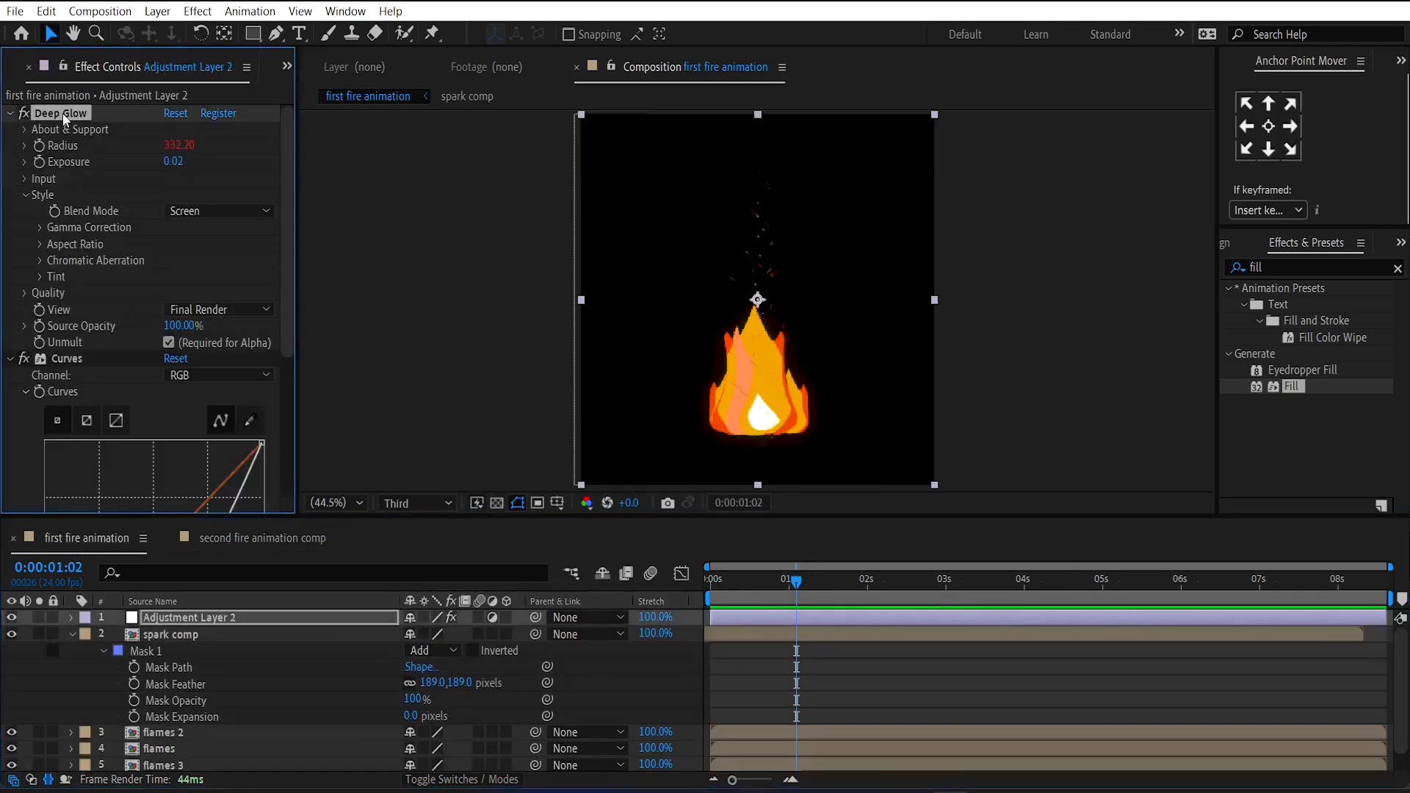
left_click(265, 537)
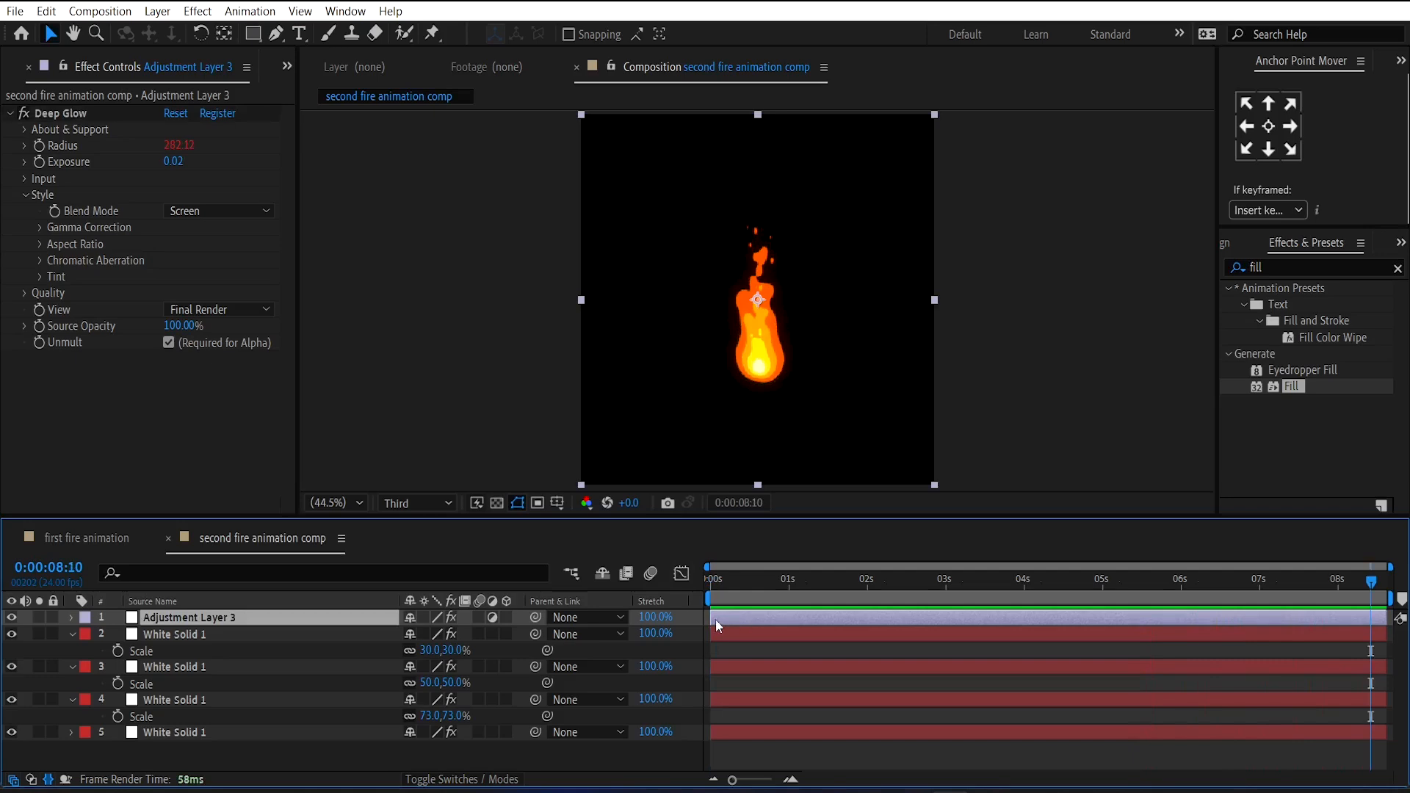
mouse_move(788, 622)
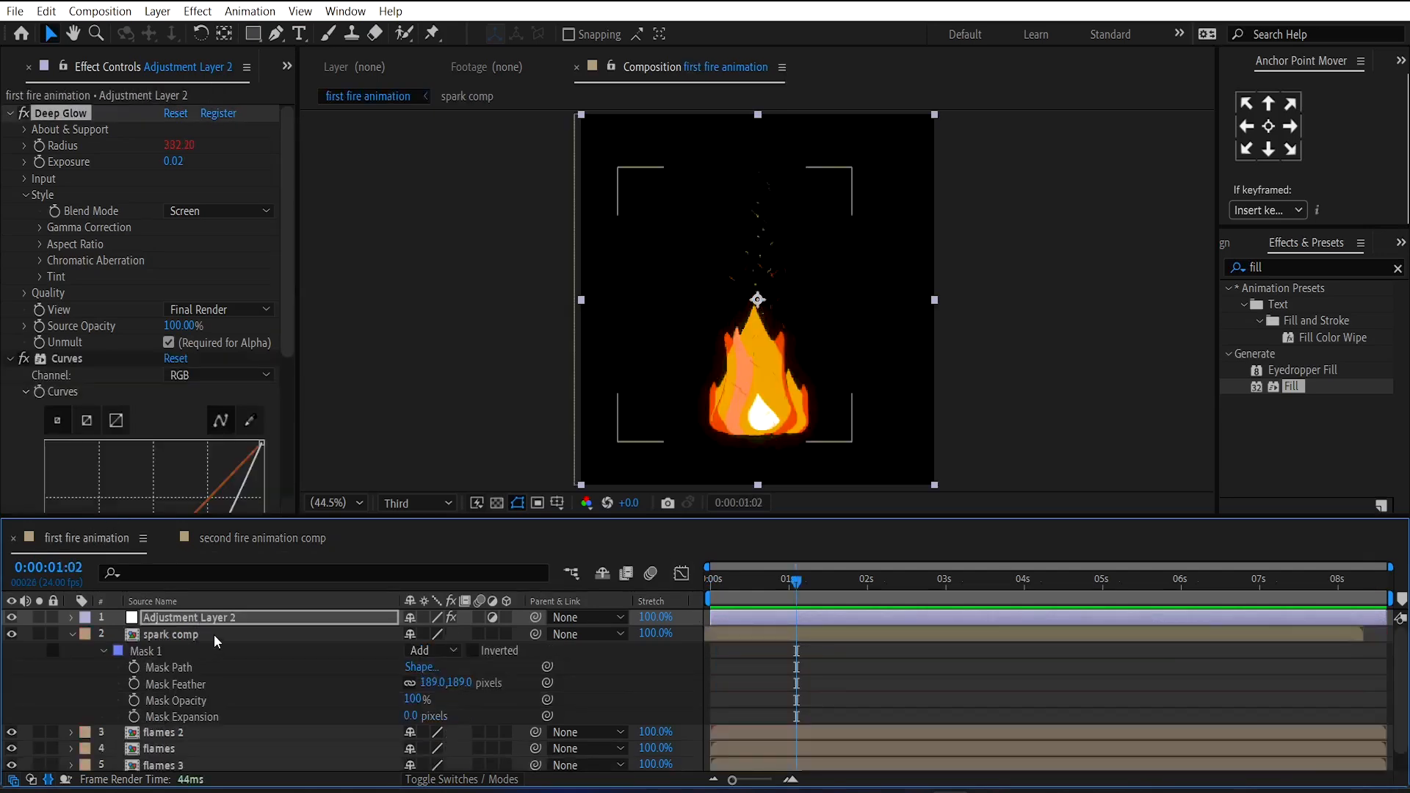
Copy the spark comp layer from the first fire animation into the second fire comp.
left_click(170, 634)
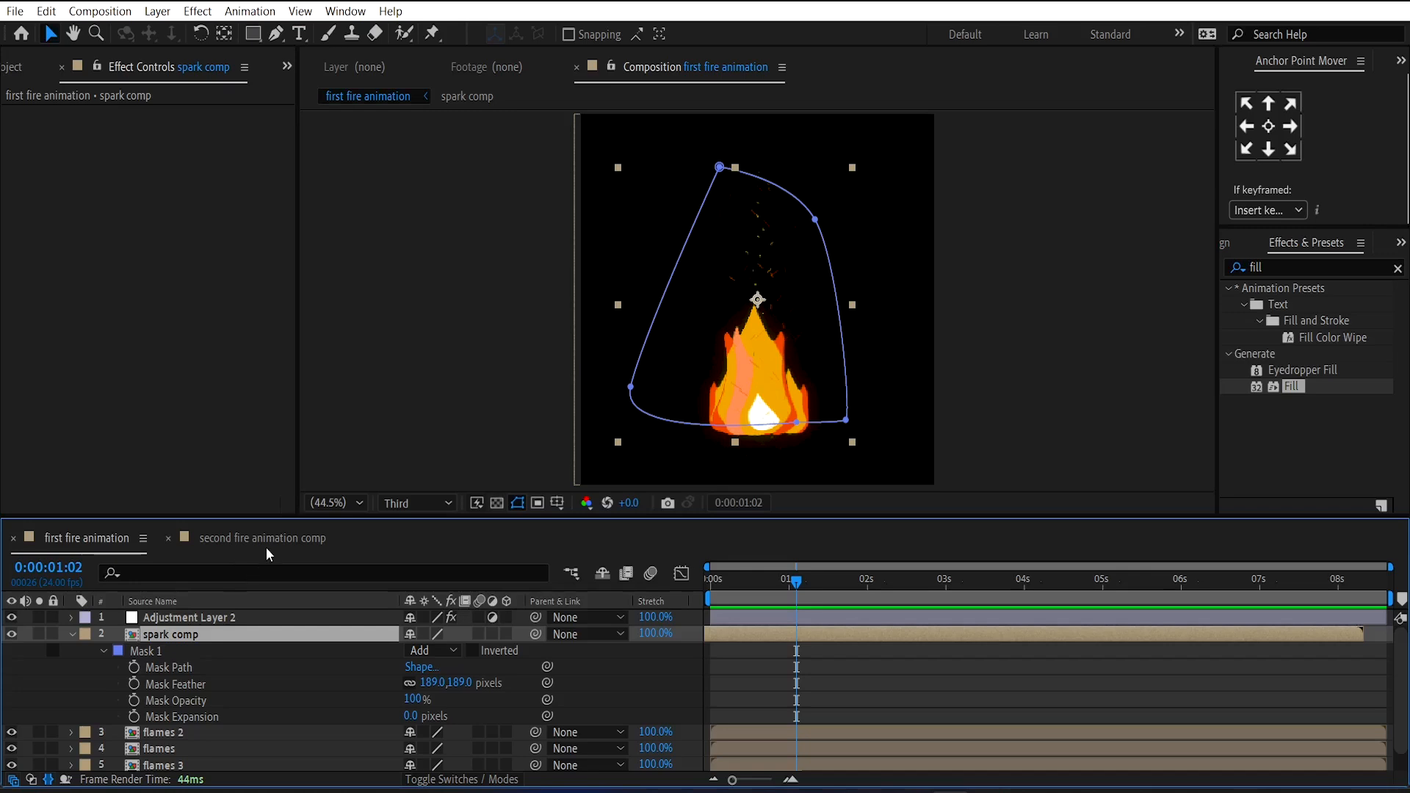
left_click(263, 538)
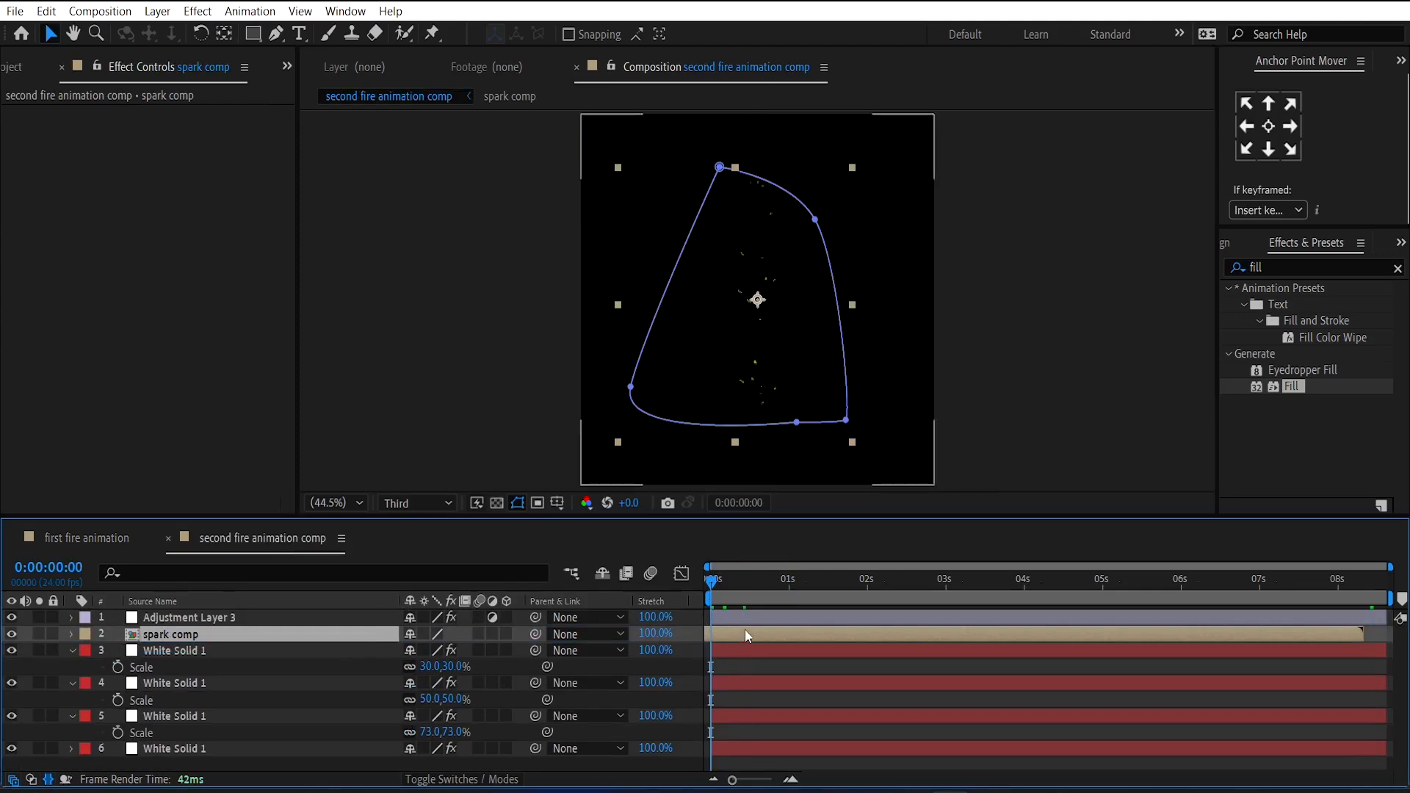
left_click(790, 578)
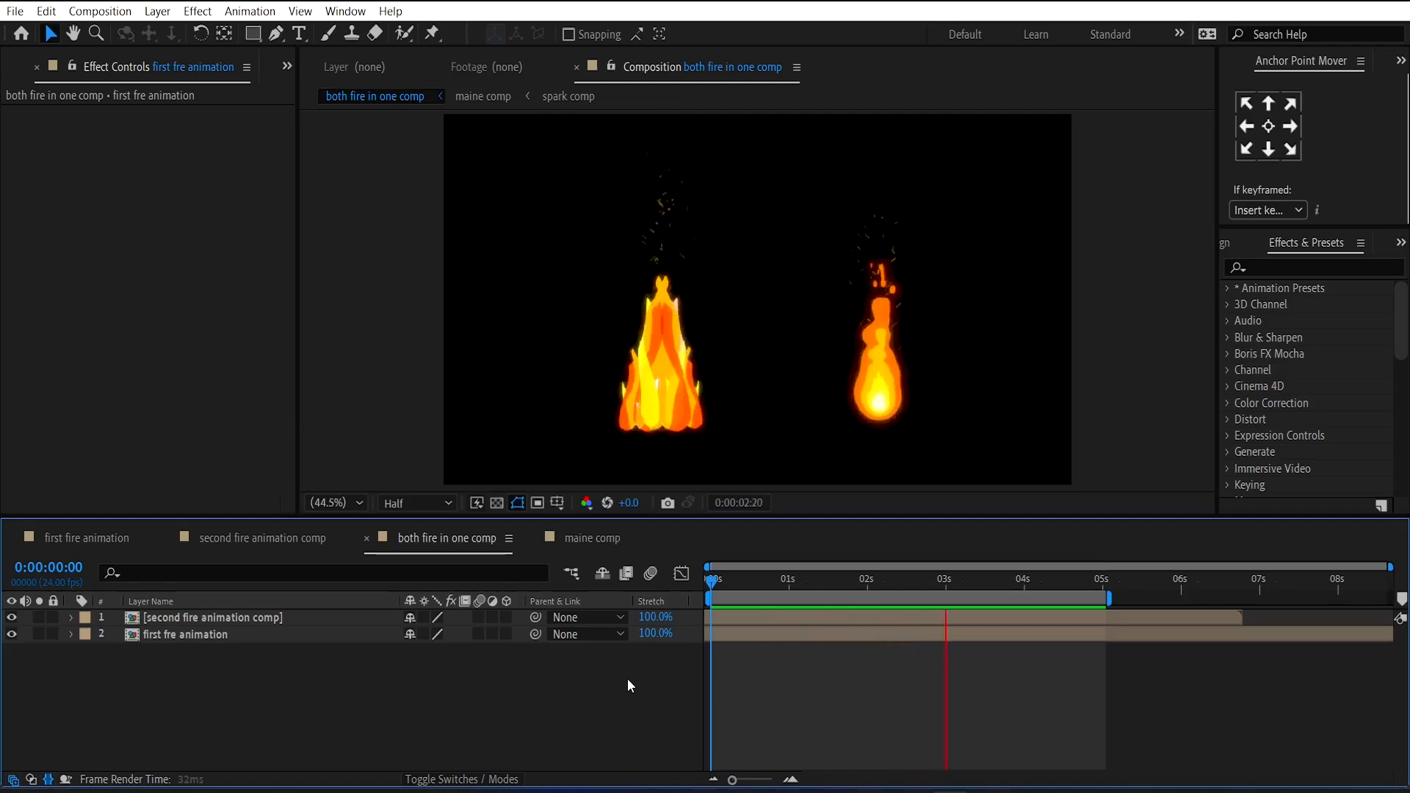
Return the 'both fire in one comp' timeline to the start to preview both fires.
left_click(714, 597)
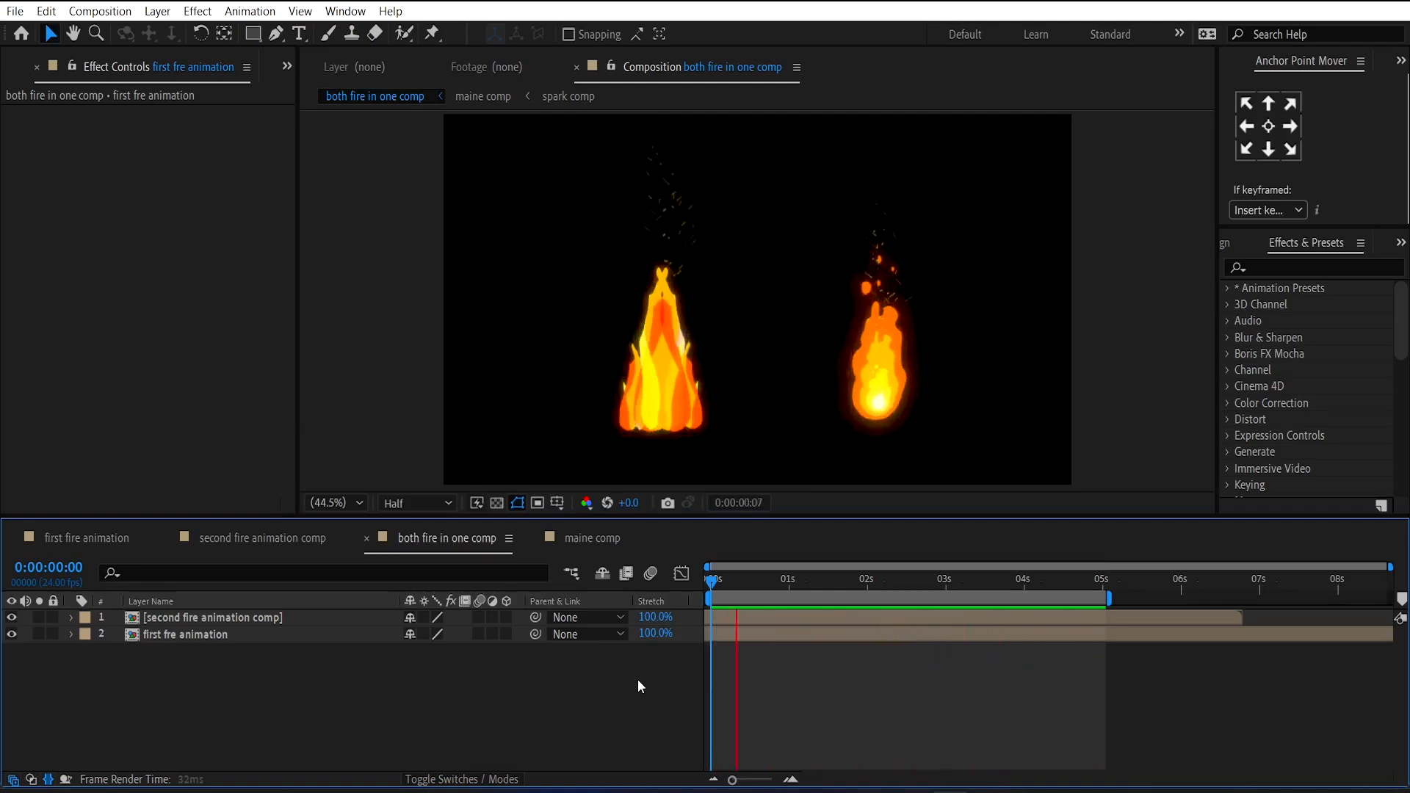